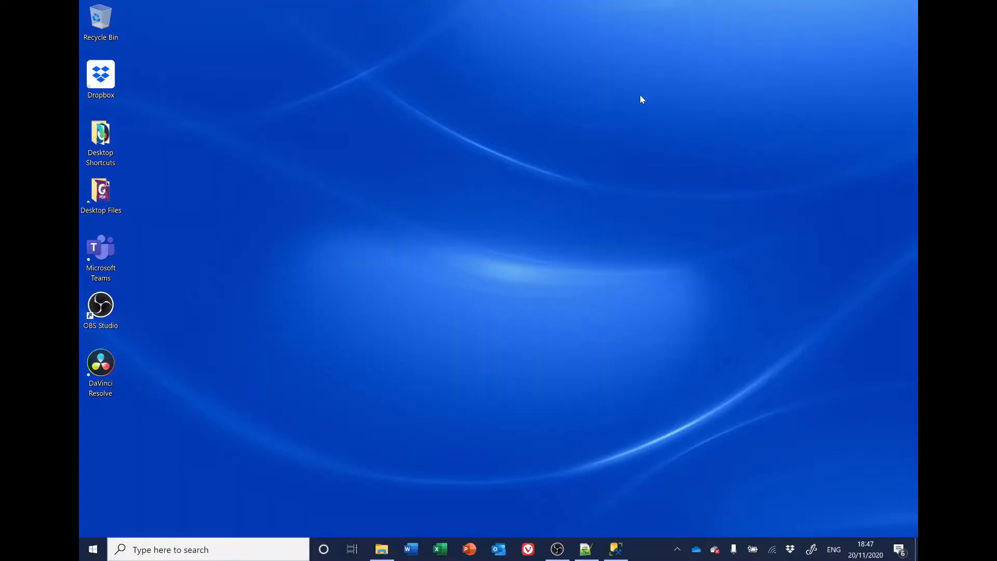
mouse_move(582, 203)
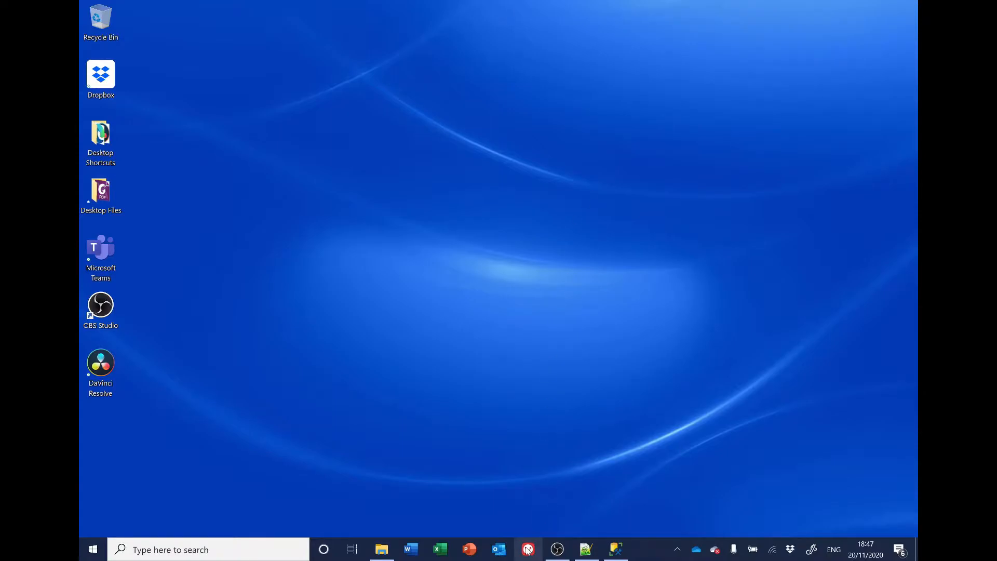
Navigate in the browser to the Blazor-Dapper-Code-Generator repository on the GitHub profile
click(527, 549)
text(h)
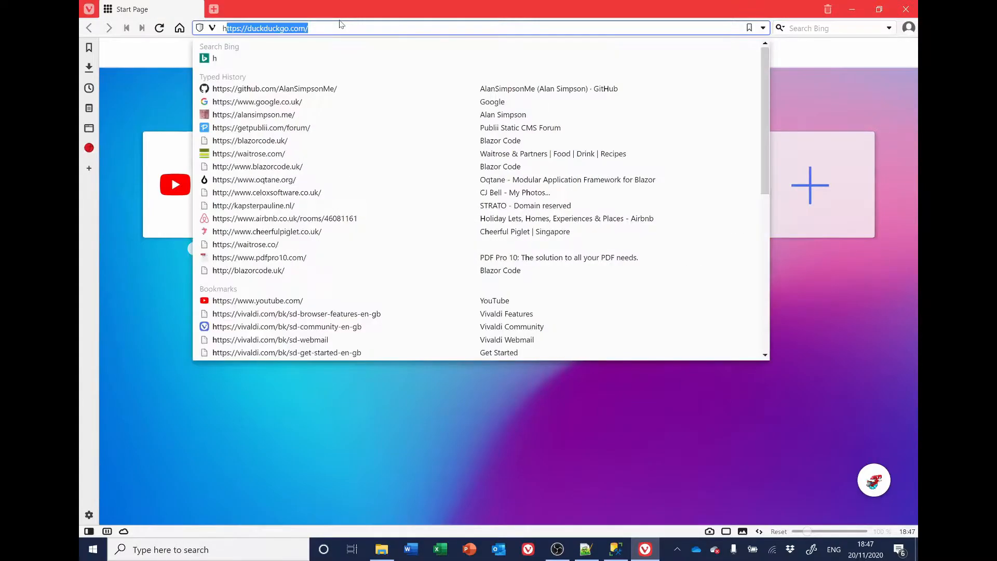
text(tt)
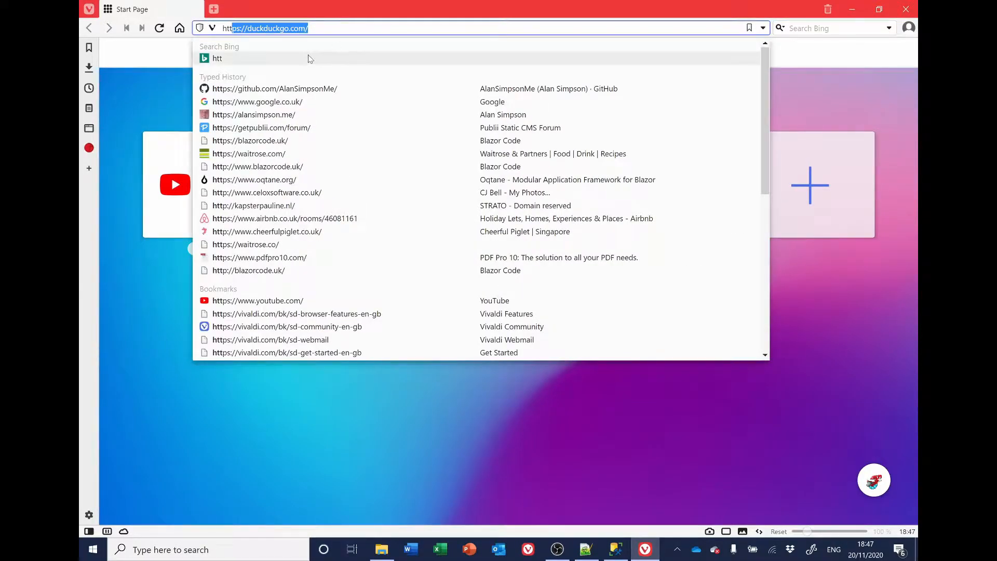
click(274, 88)
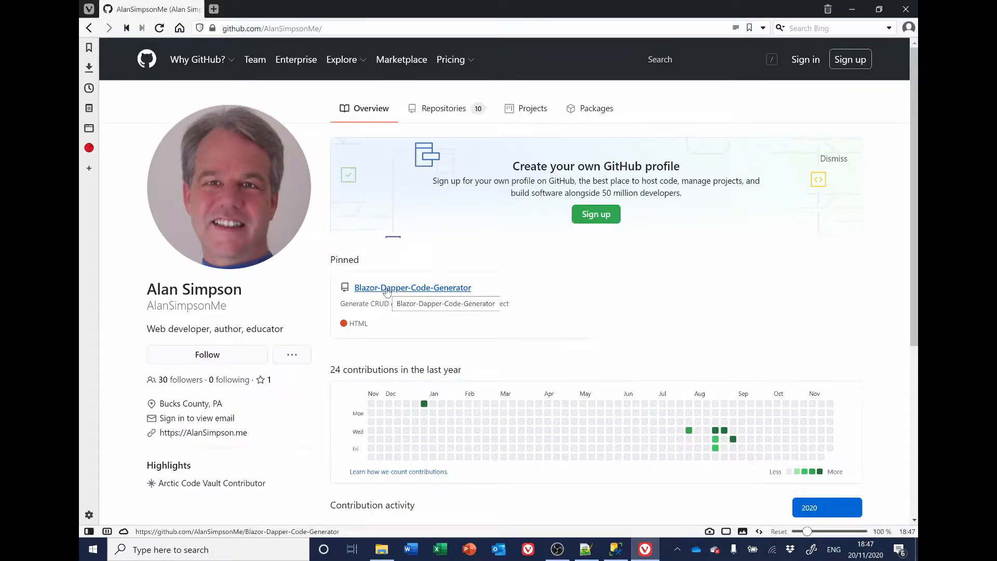
click(412, 287)
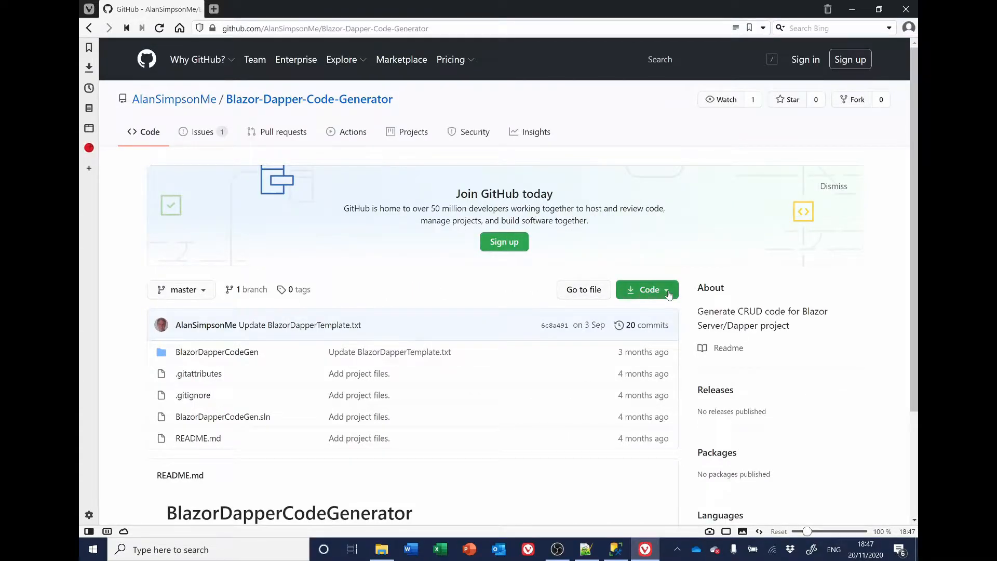
Download the repository as a ZIP archive saved to the Desktop, then minimize the browser
click(646, 290)
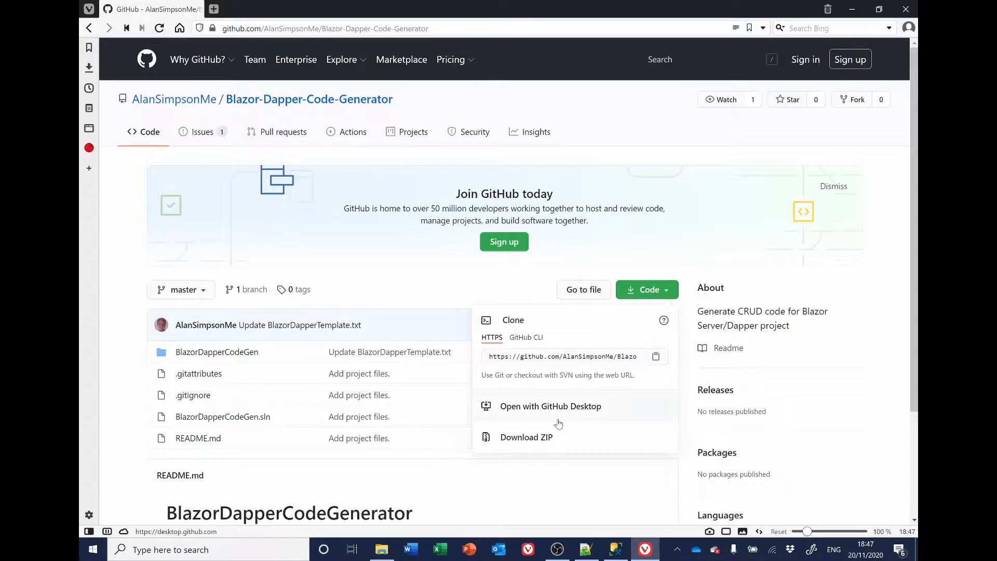
click(525, 437)
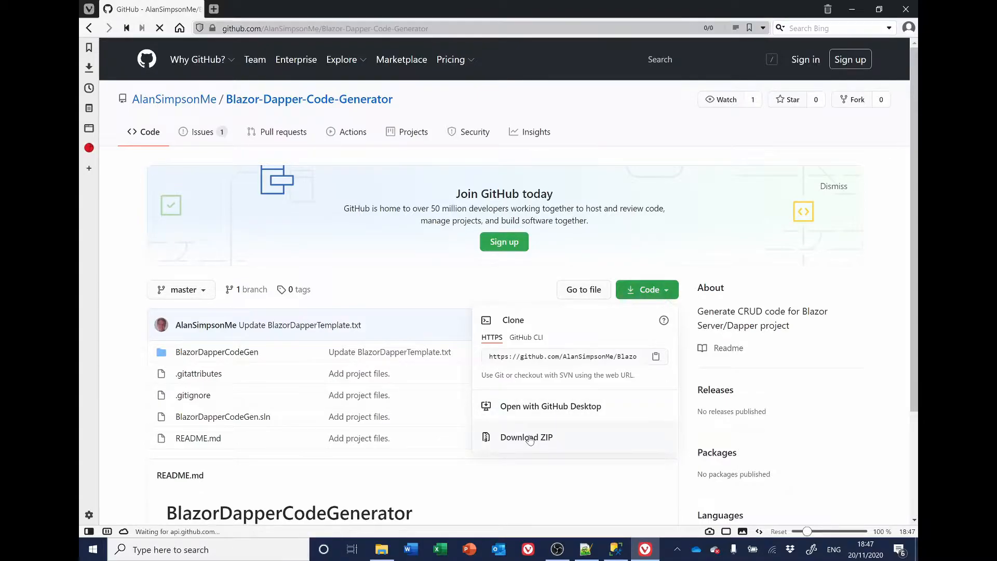
click(525, 437)
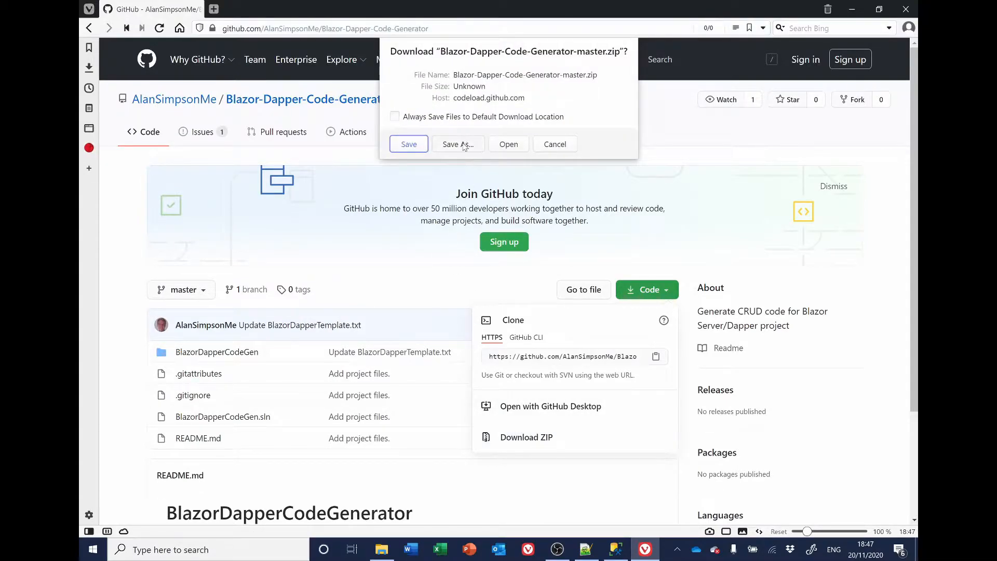
click(457, 144)
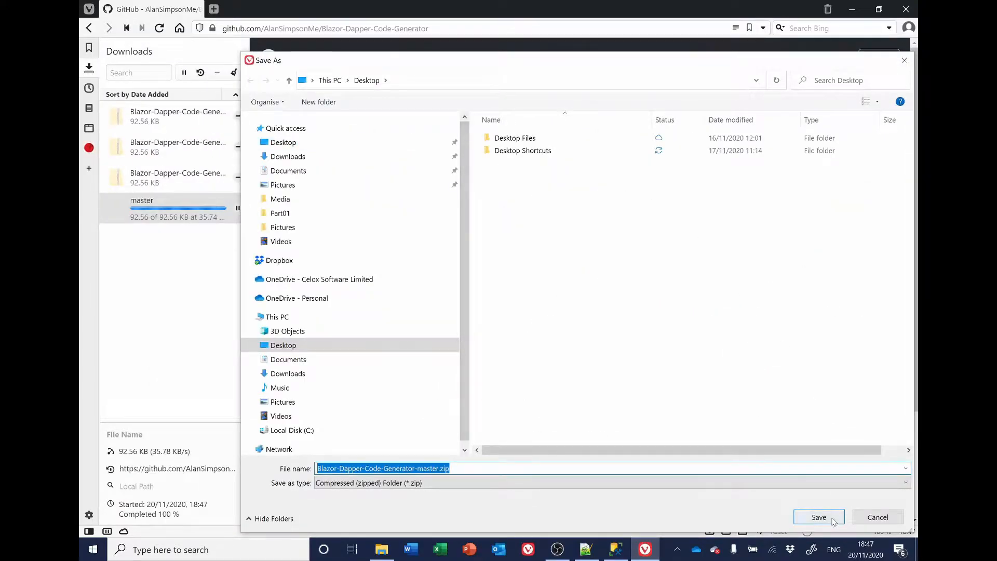
click(819, 517)
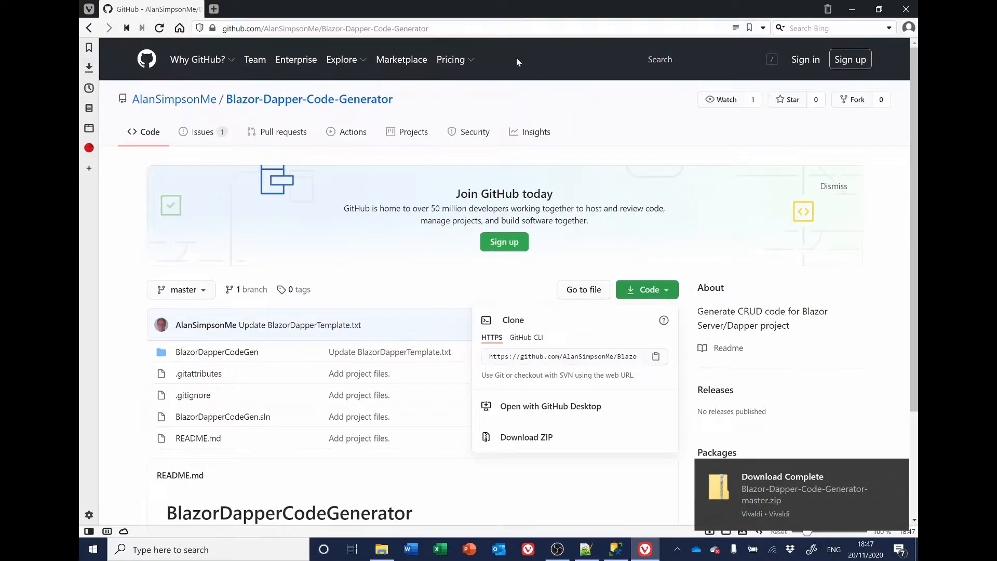
click(214, 9)
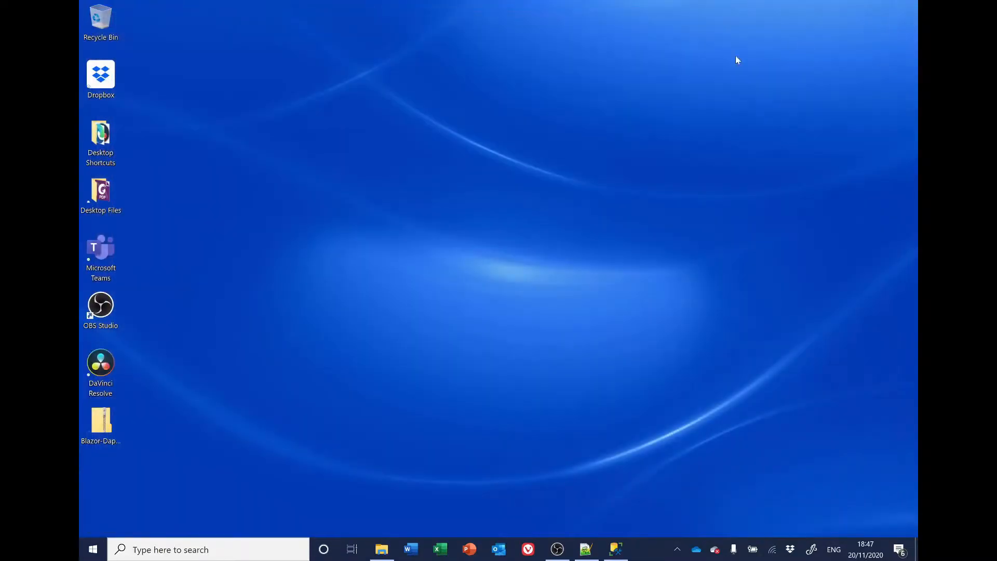
Extract the downloaded ZIP into the suggested Blazor-Dapper-Code-Generator-master folder on the Desktop
click(100, 423)
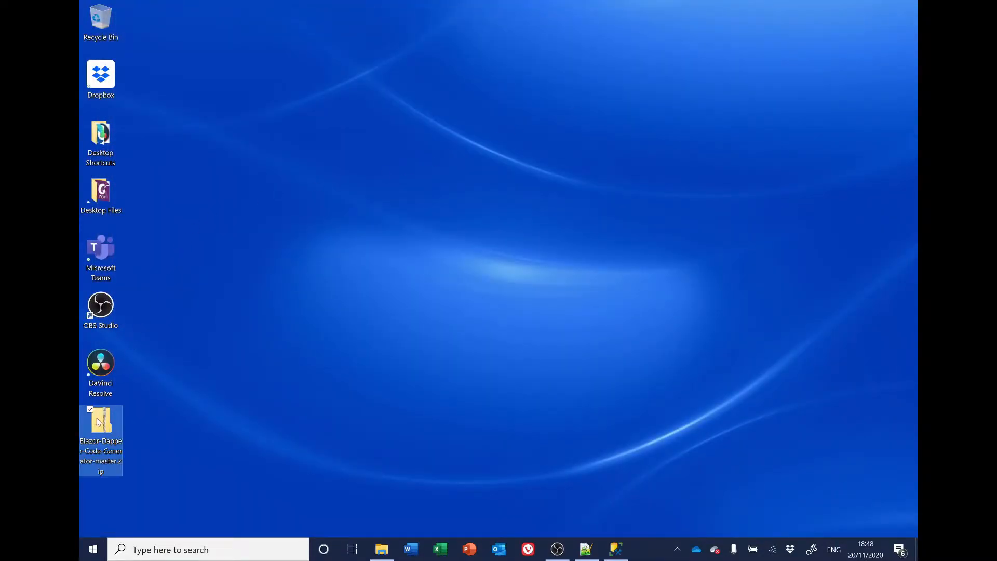
right_click(100, 423)
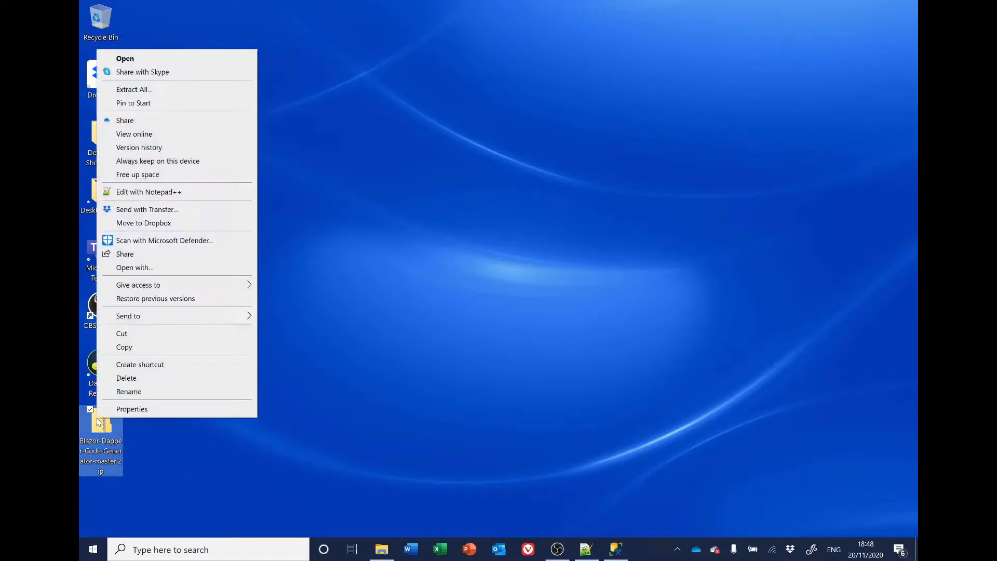
mouse_move(158, 89)
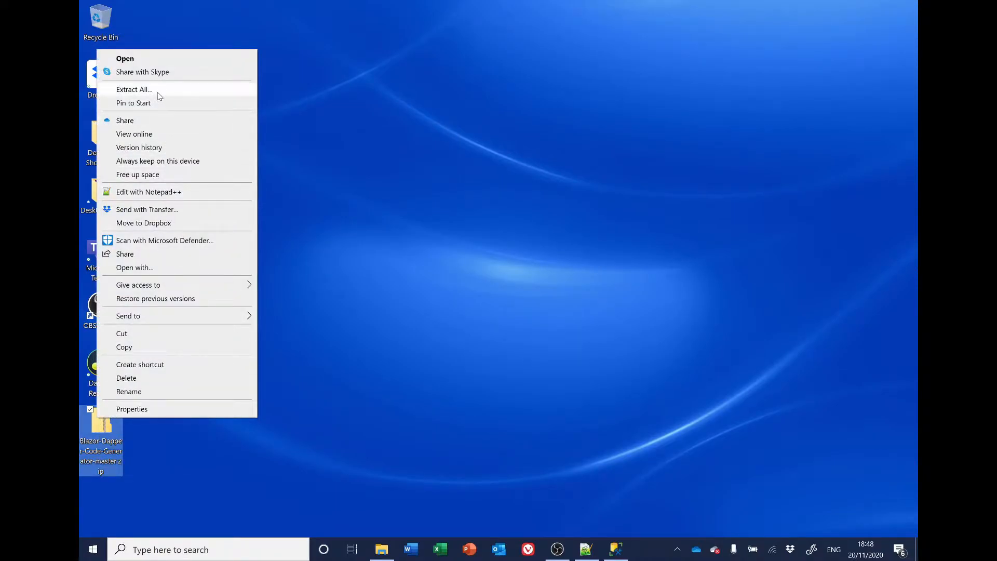
click(134, 89)
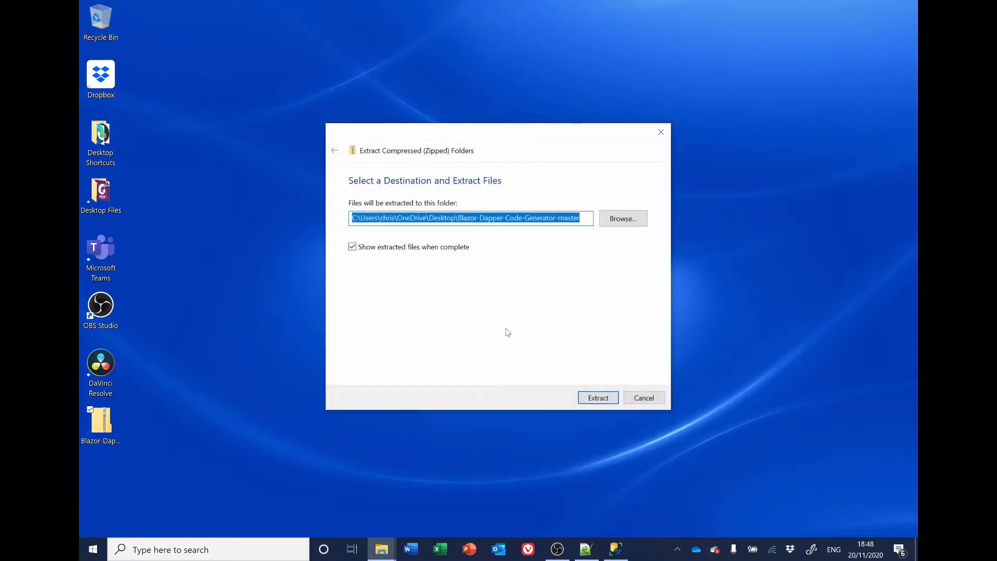
click(596, 398)
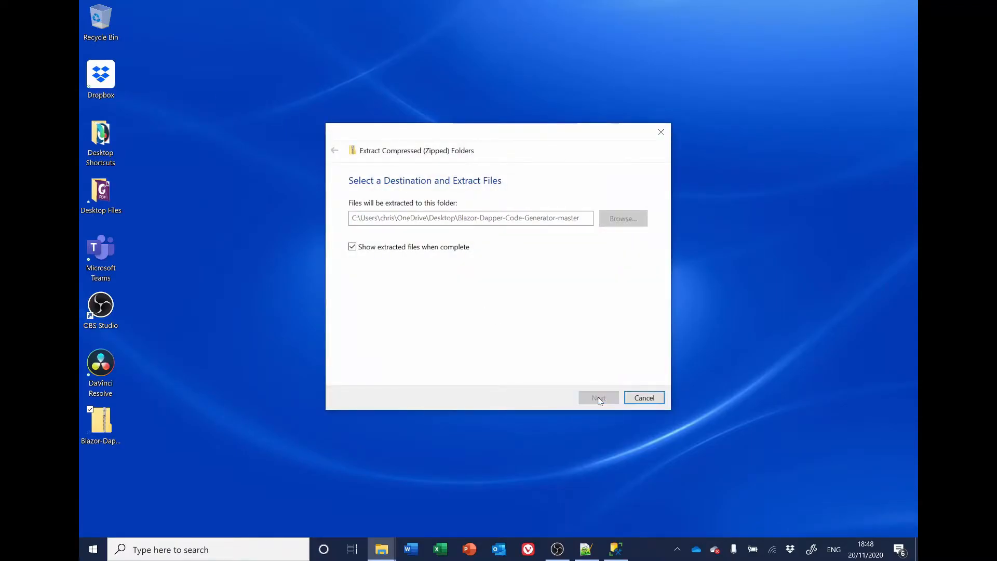
click(597, 397)
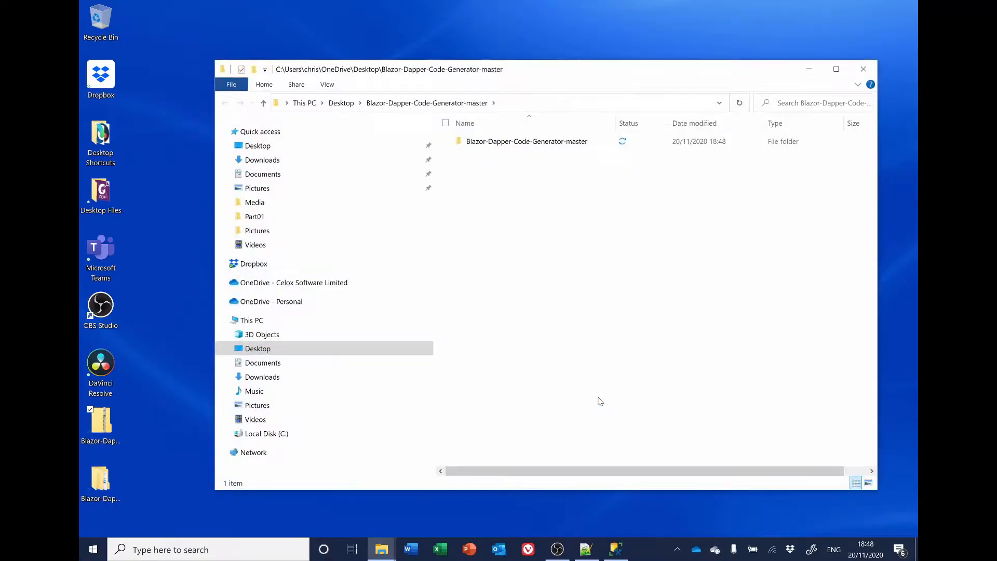
Go into the inner master folder and bring up actions for BlazorDapperCodeGen.sln
double_click(526, 141)
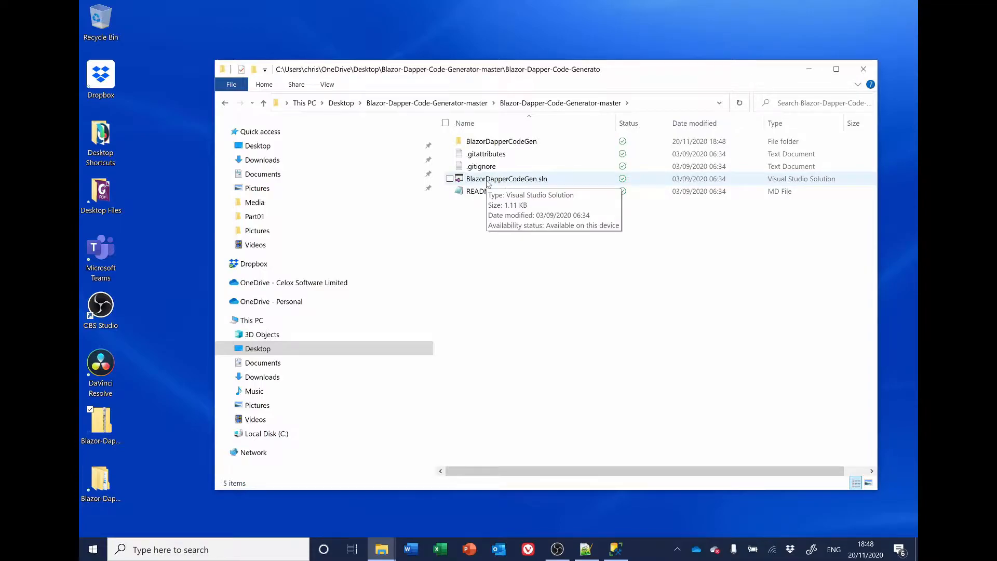
right_click(507, 179)
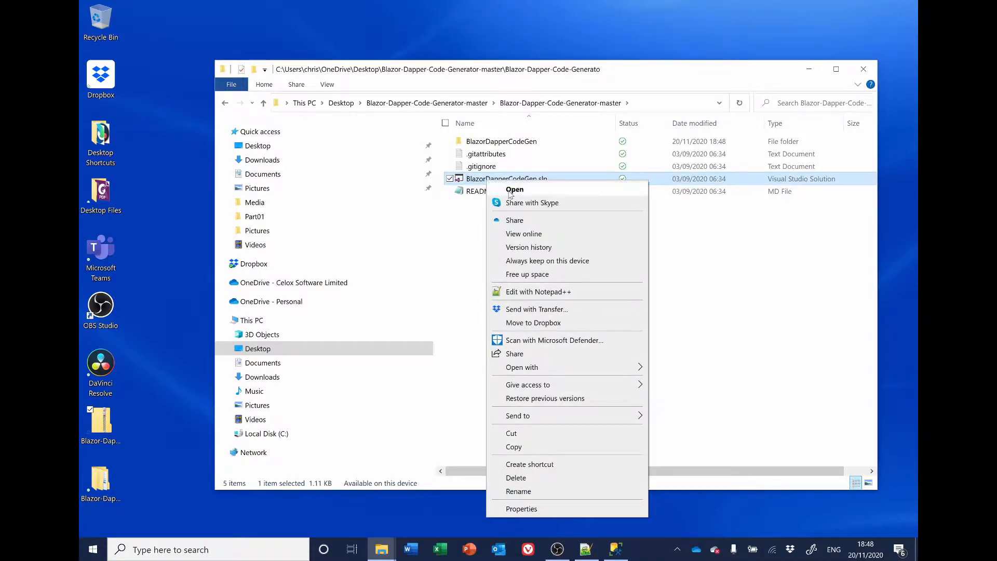
Load BlazorDapperCodeGen.sln in Visual Studio and run it with IIS Express so the generator page opens
click(514, 189)
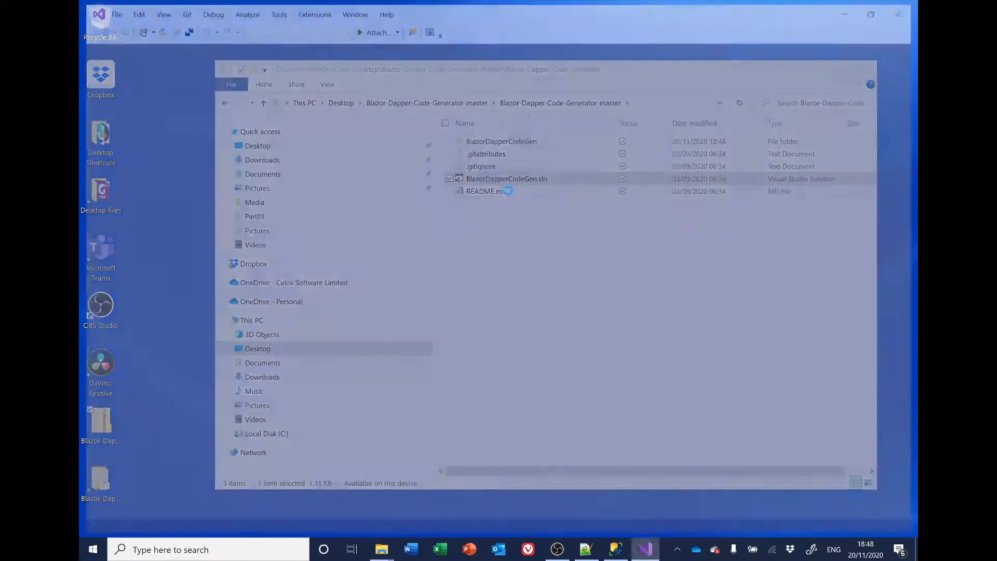
double_click(506, 179)
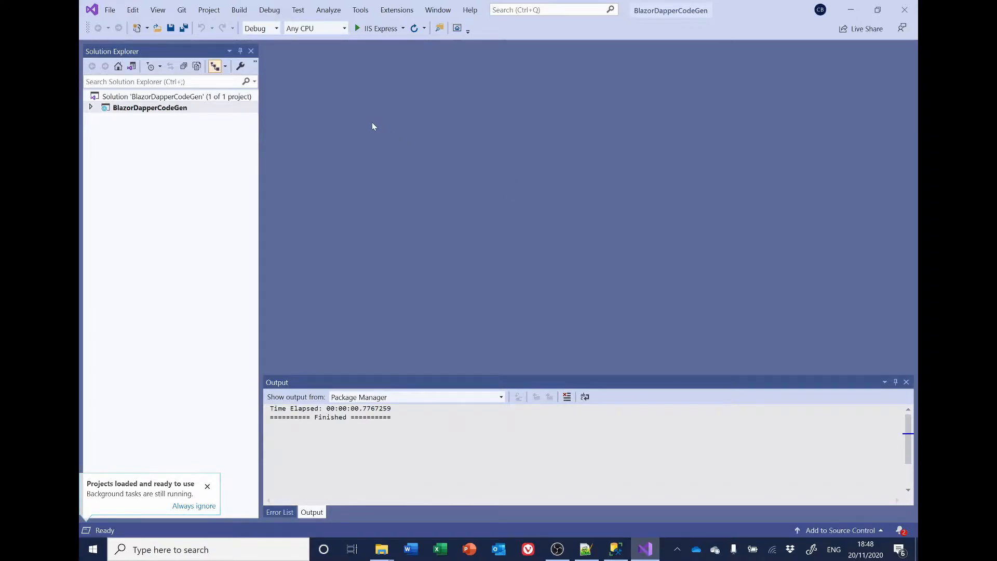
mouse_move(378, 28)
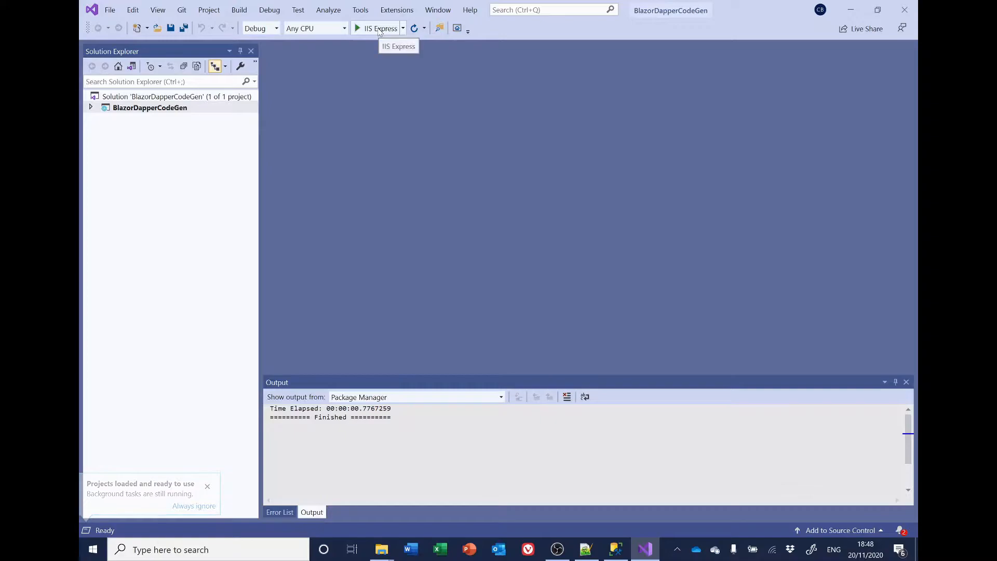
click(357, 28)
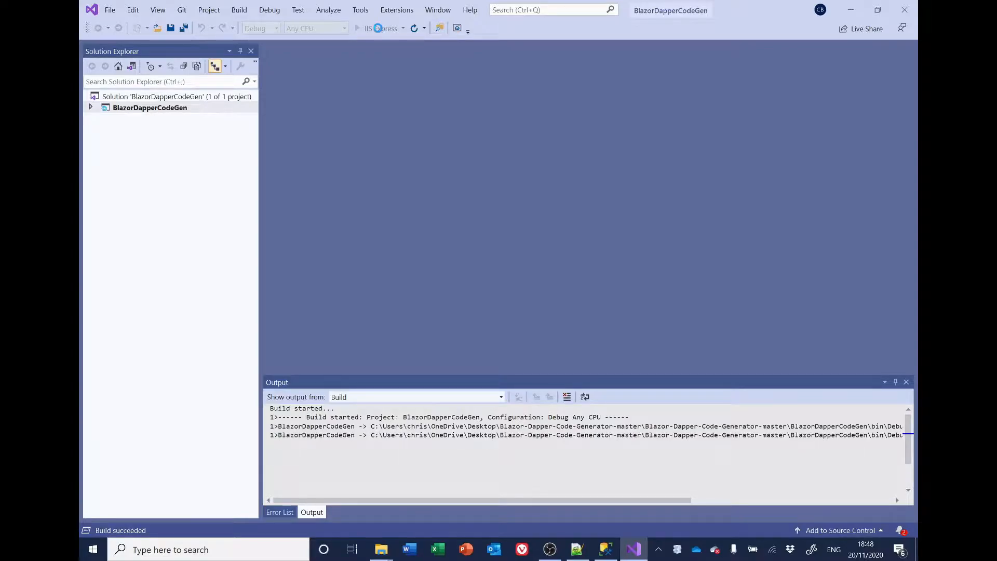
click(371, 28)
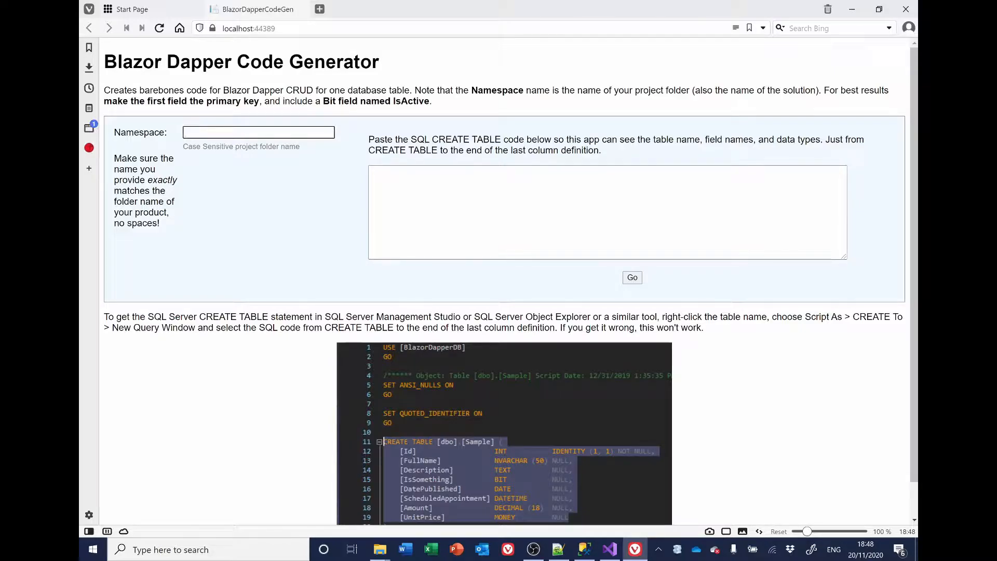
Enter BlazorCountries in the generator's Namespace field
text(BlazorCountries)
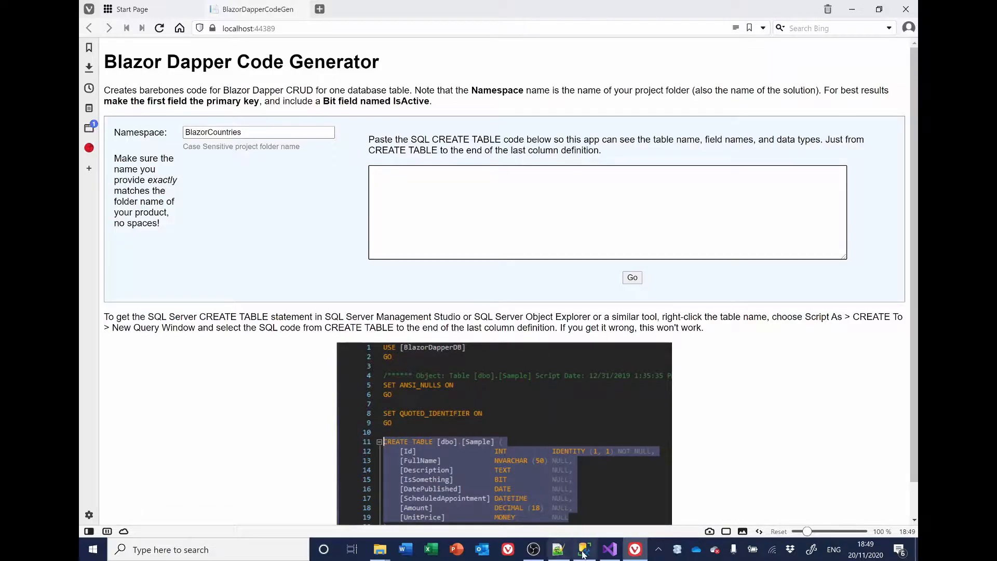
mouse_move(583, 548)
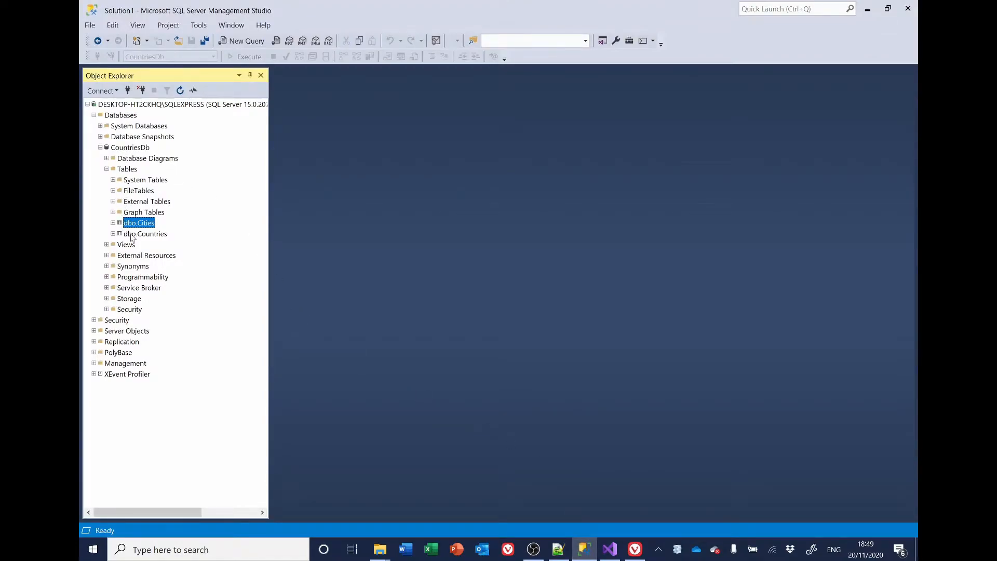
Script dbo.Countries as a CREATE statement into a new query window and bring it to the generator
click(145, 234)
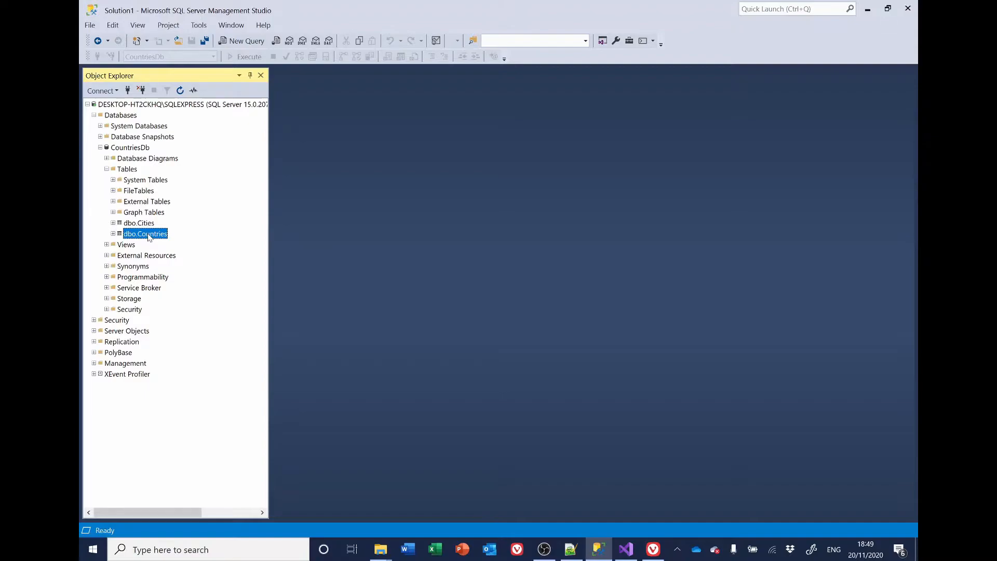
right_click(145, 233)
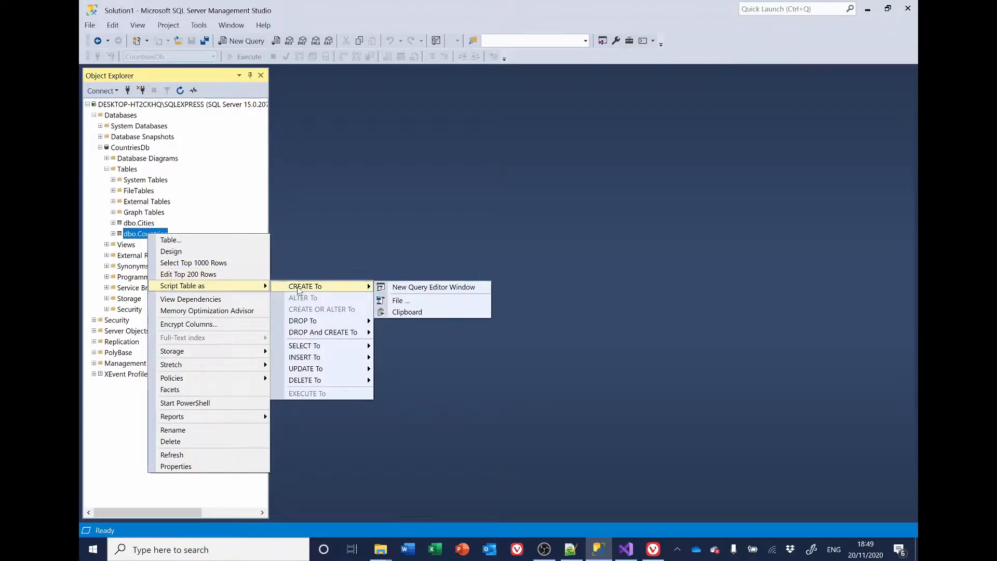
mouse_move(434, 287)
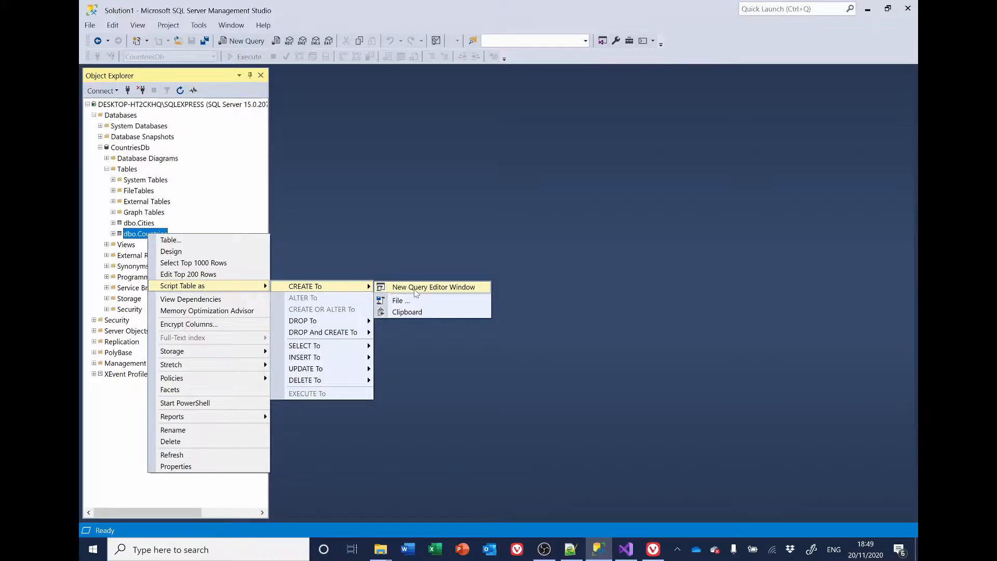
click(434, 286)
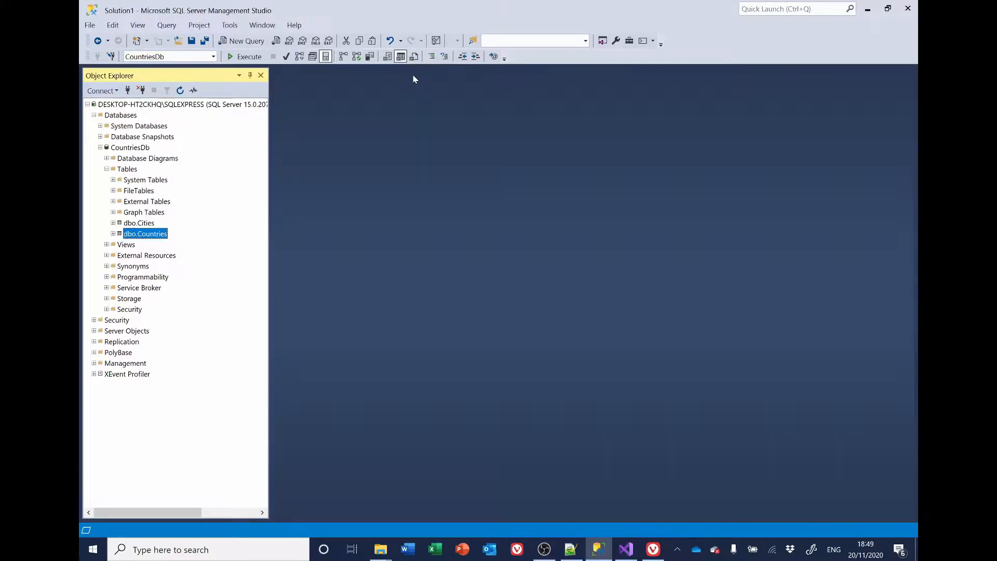
click(652, 549)
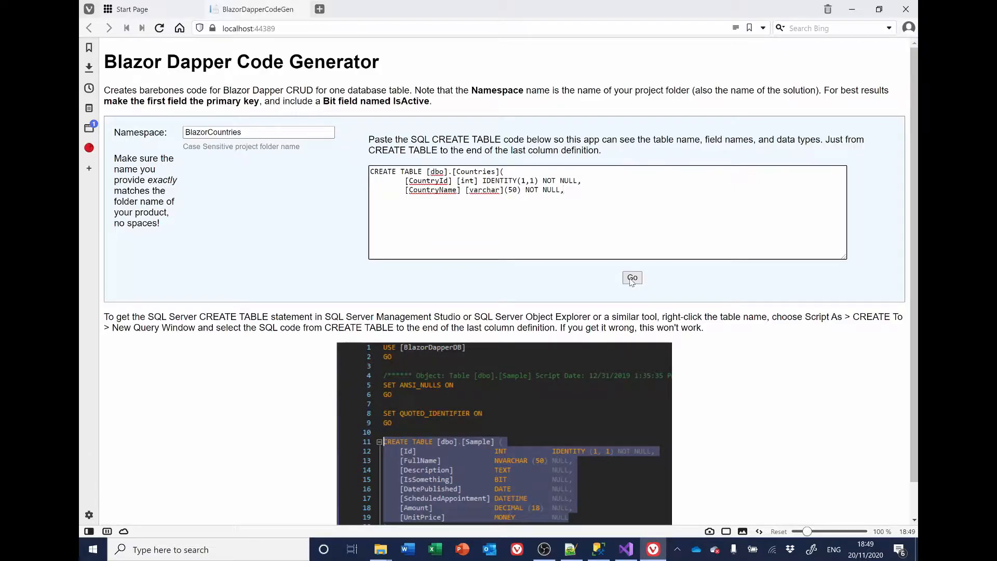
Generate the Countries CRUD code with Go and scroll through to the end of the generated output
click(633, 279)
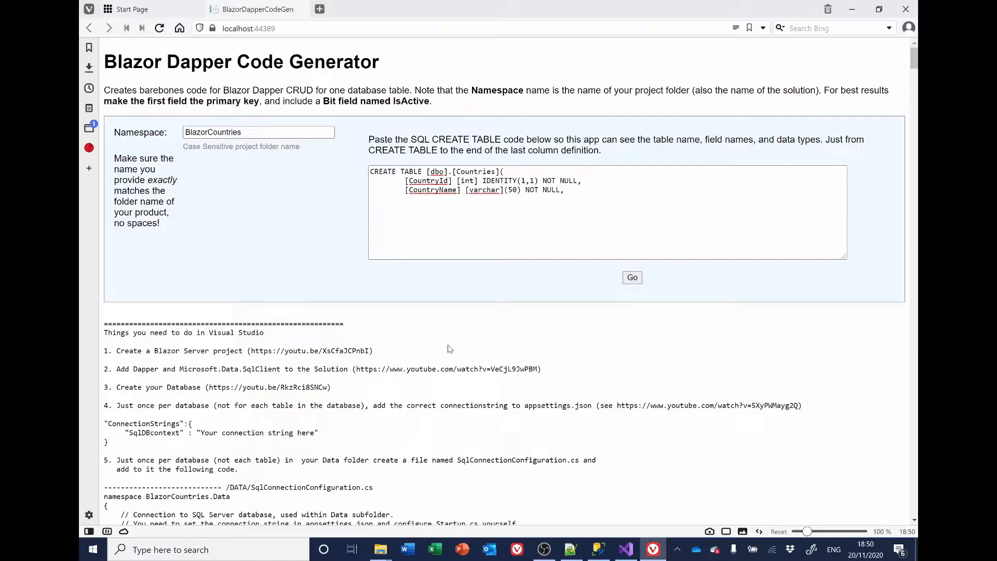
scroll(down, 3)
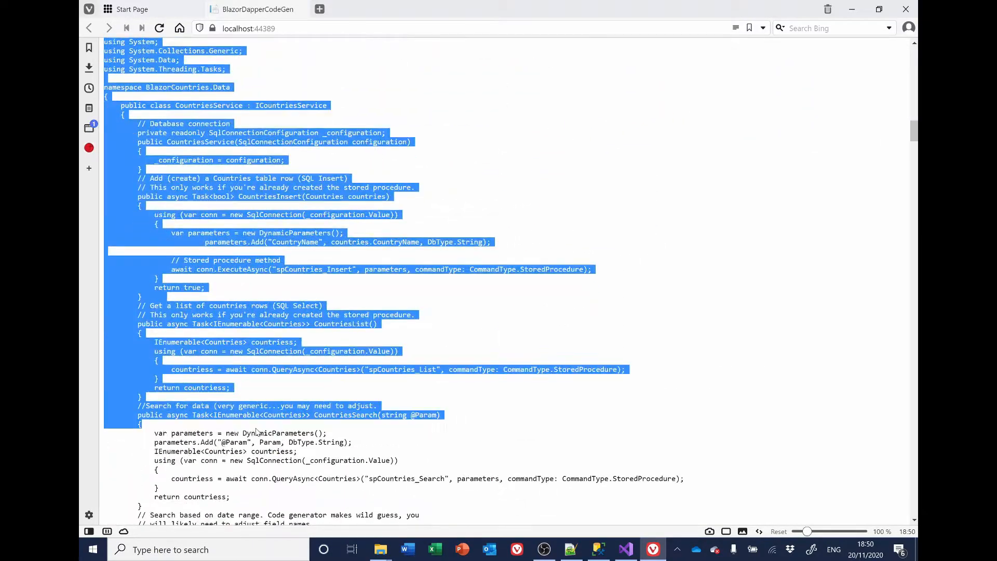
scroll(down, 3)
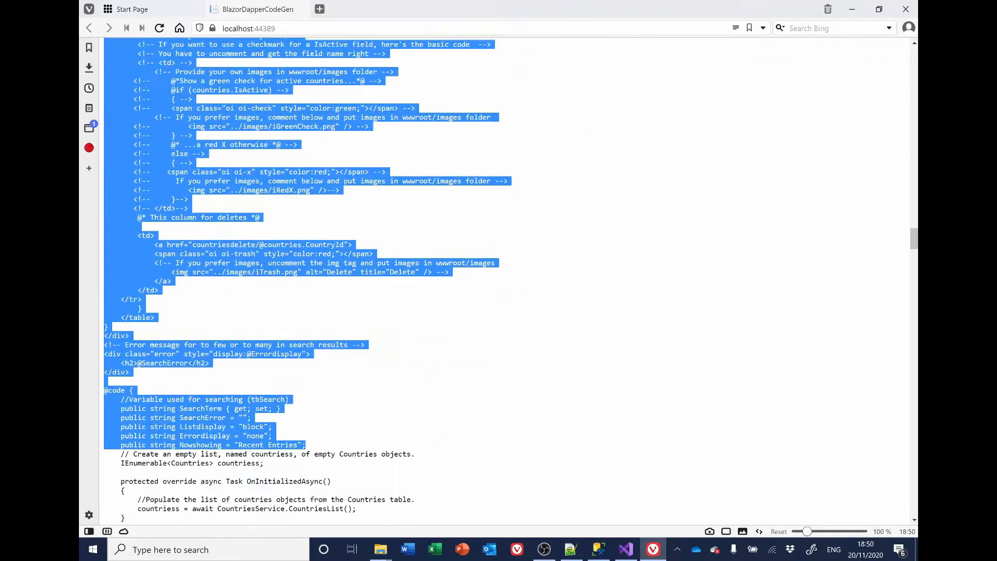
scroll(down, 3)
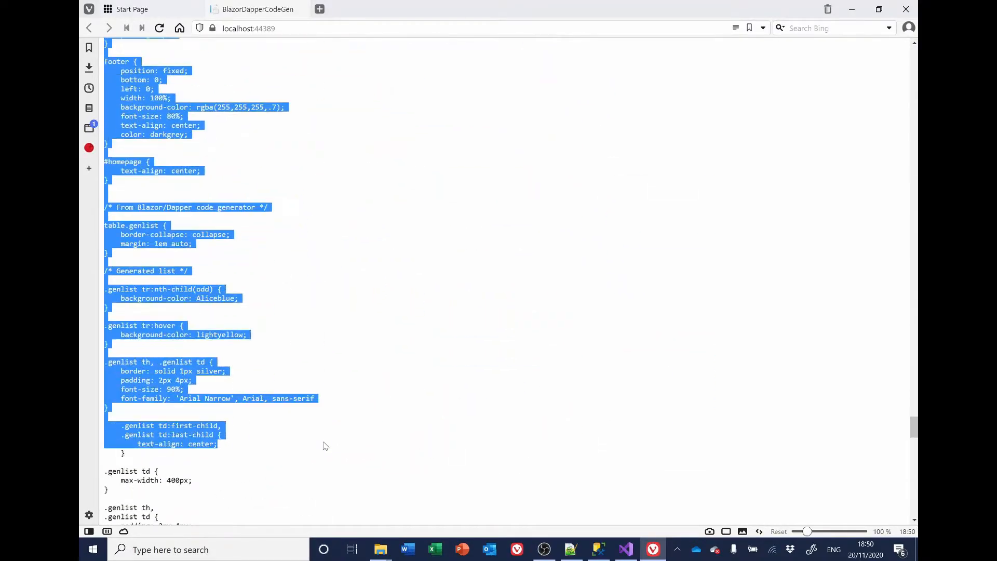
scroll(down, 3)
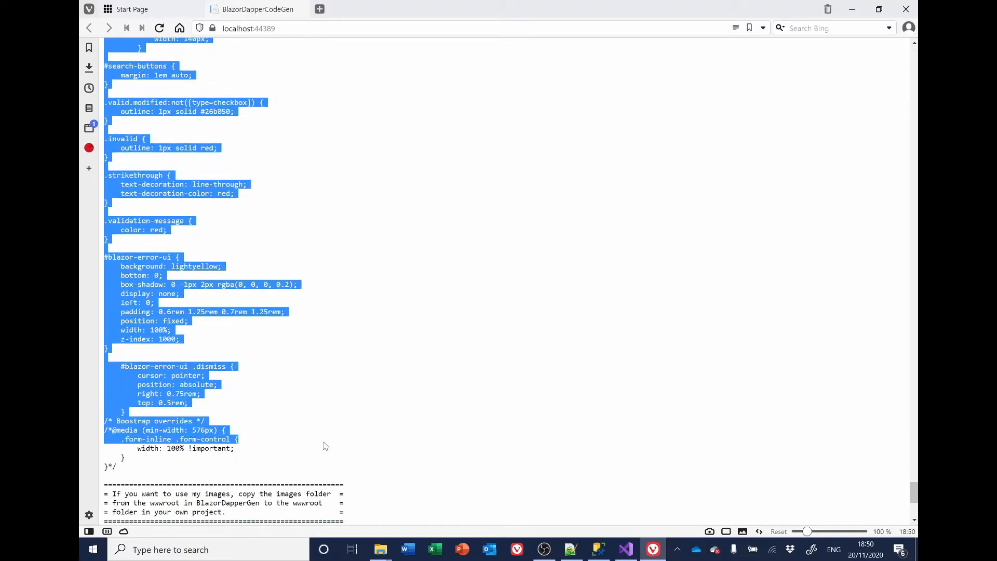
scroll(down, 3)
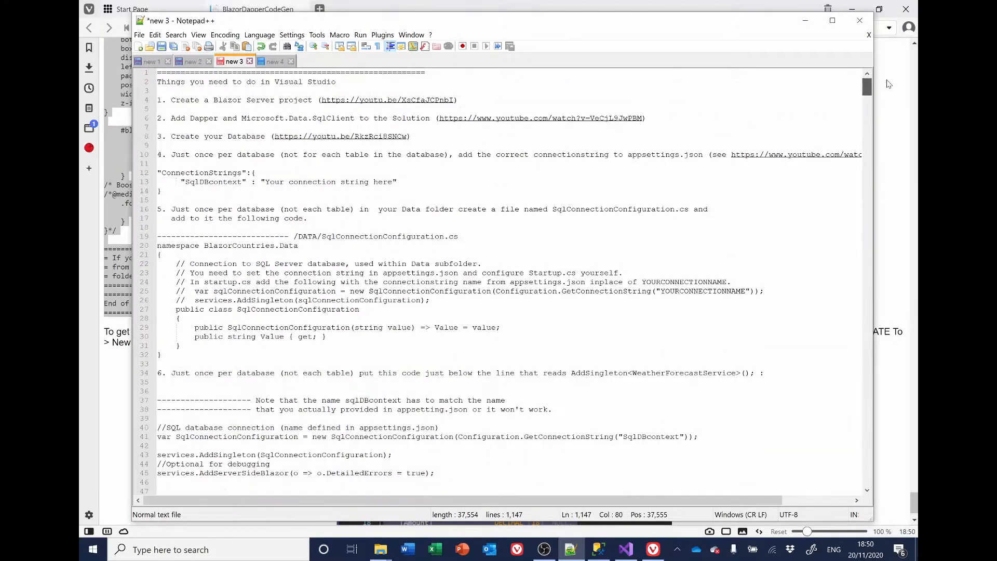
Minimize Notepad++ holding the Countries code to return to the generator page
click(275, 61)
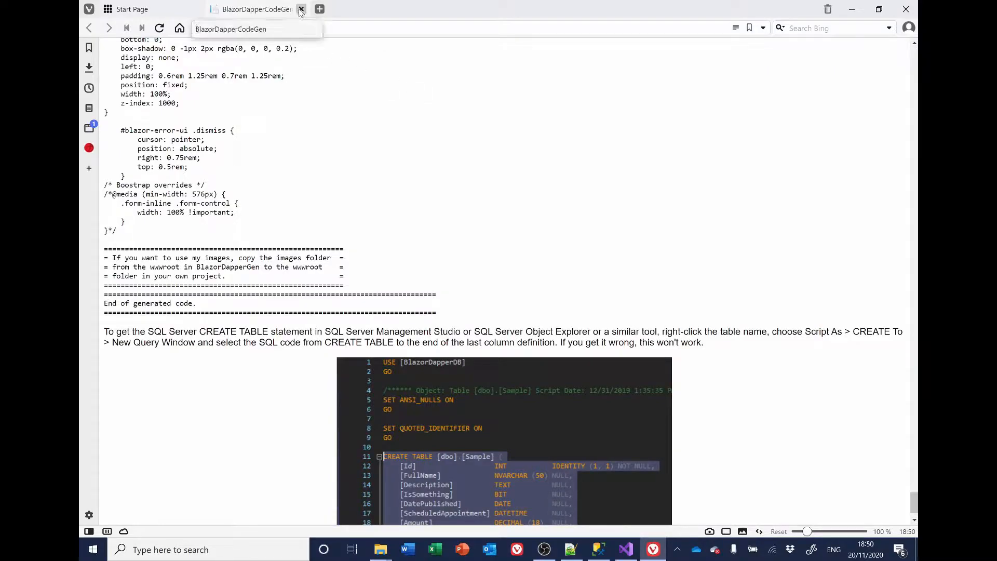
Close the generator page and stop debugging BlazorDapperCodeGen in Visual Studio
click(301, 9)
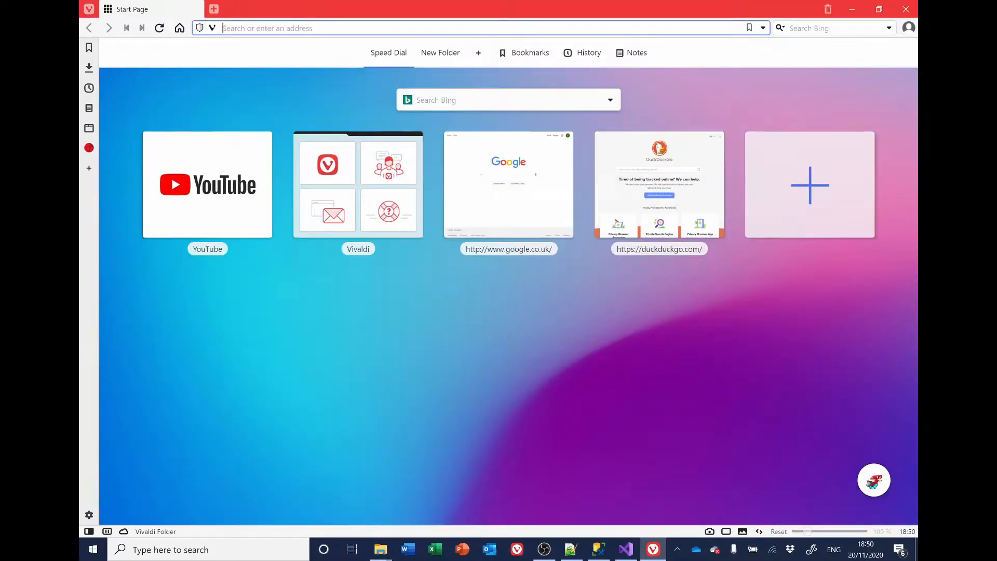
click(625, 550)
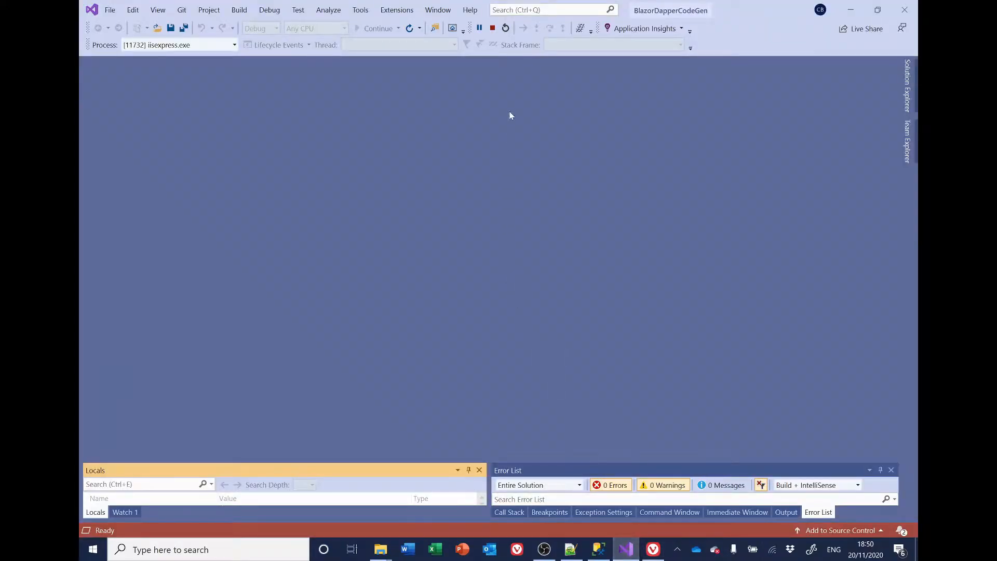
click(492, 28)
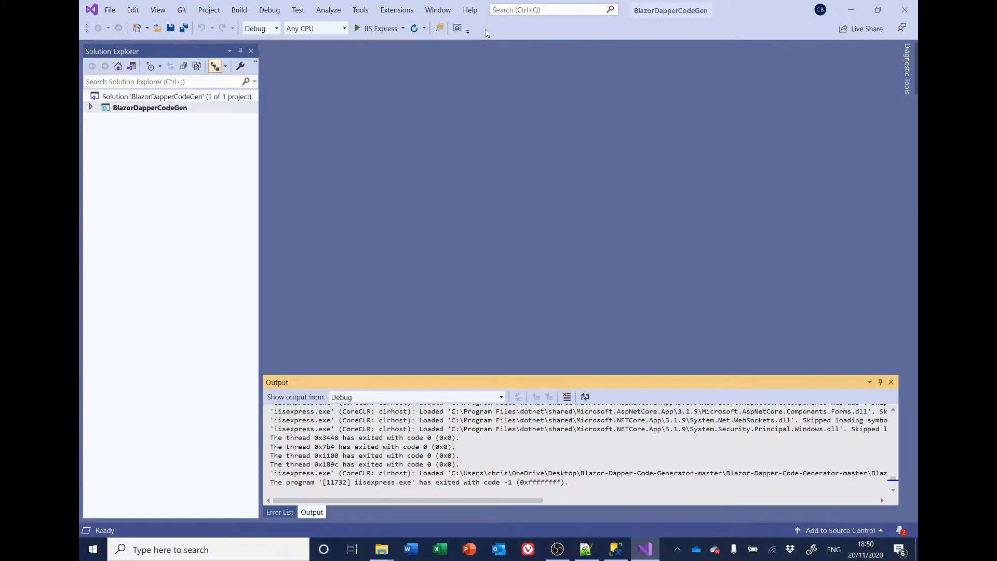
mouse_move(380, 28)
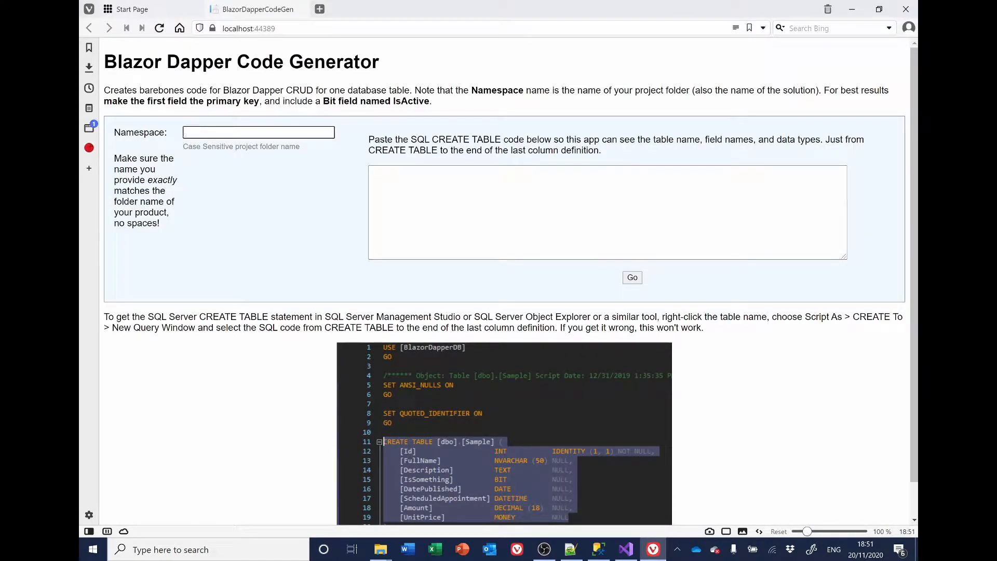
Enter BlazorCountries as the namespace on the reloaded generator form
text(BlazorCountries)
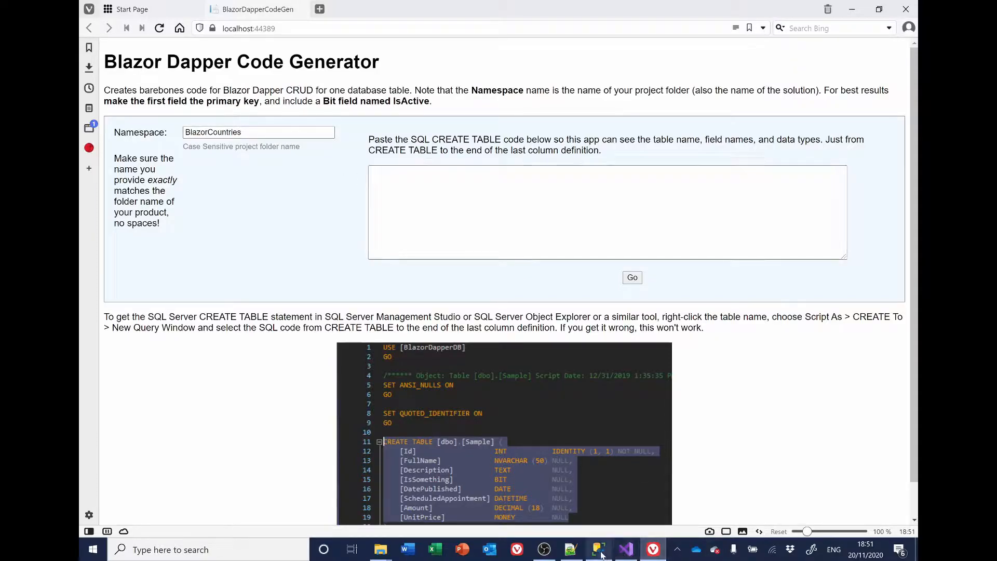
Script dbo.Cities as a CREATE statement into a new query, copy its columns and close the query
click(596, 549)
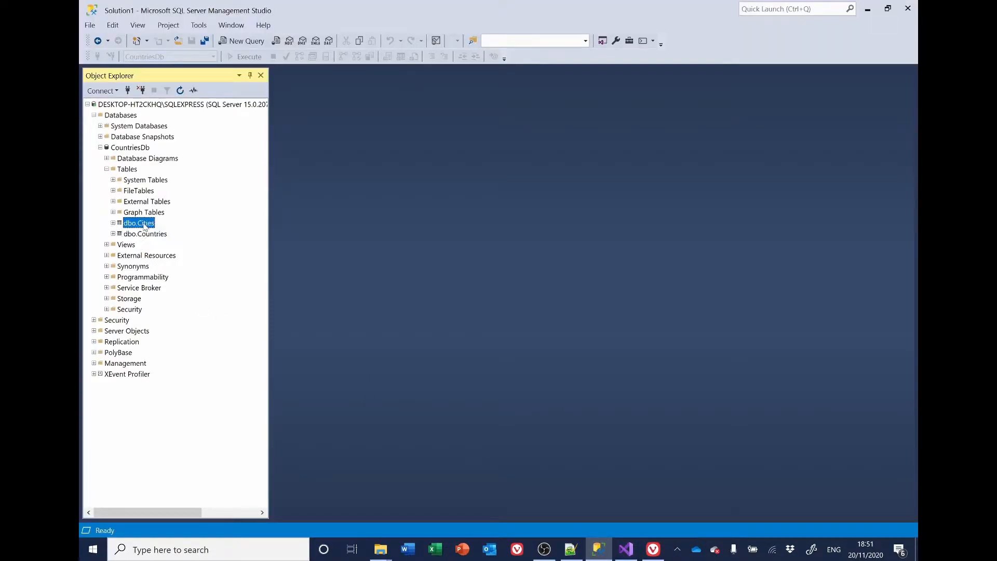
right_click(138, 222)
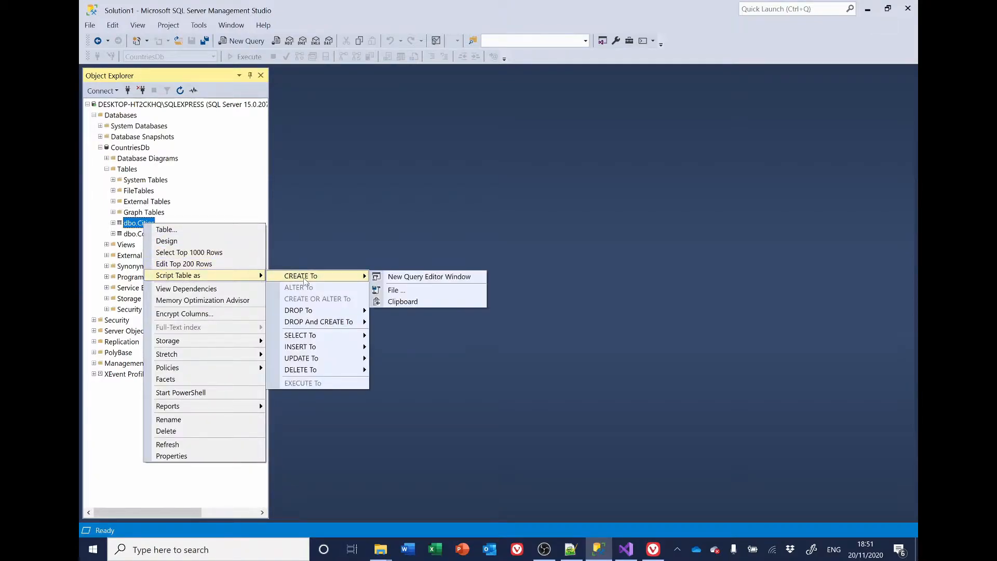
click(429, 276)
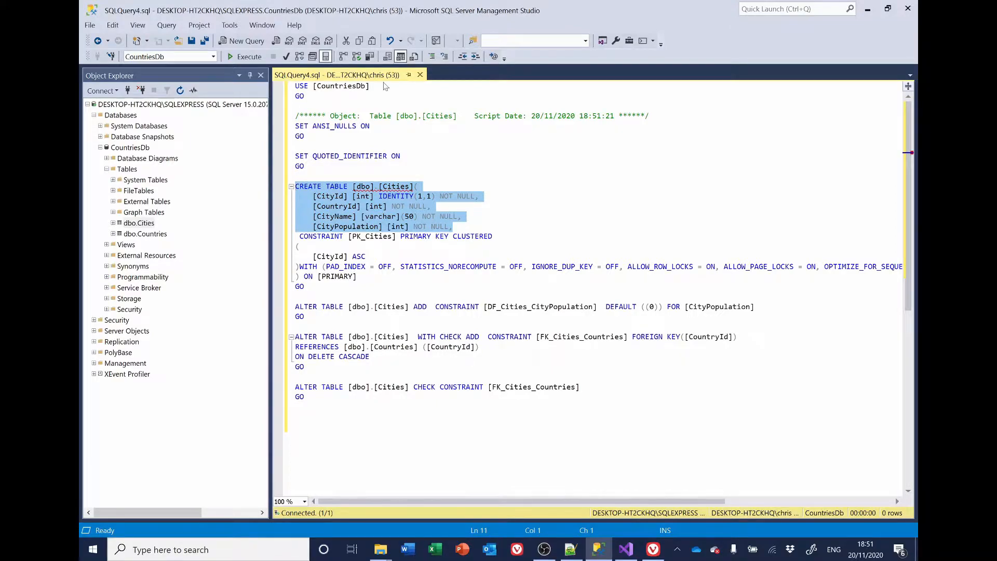
click(419, 75)
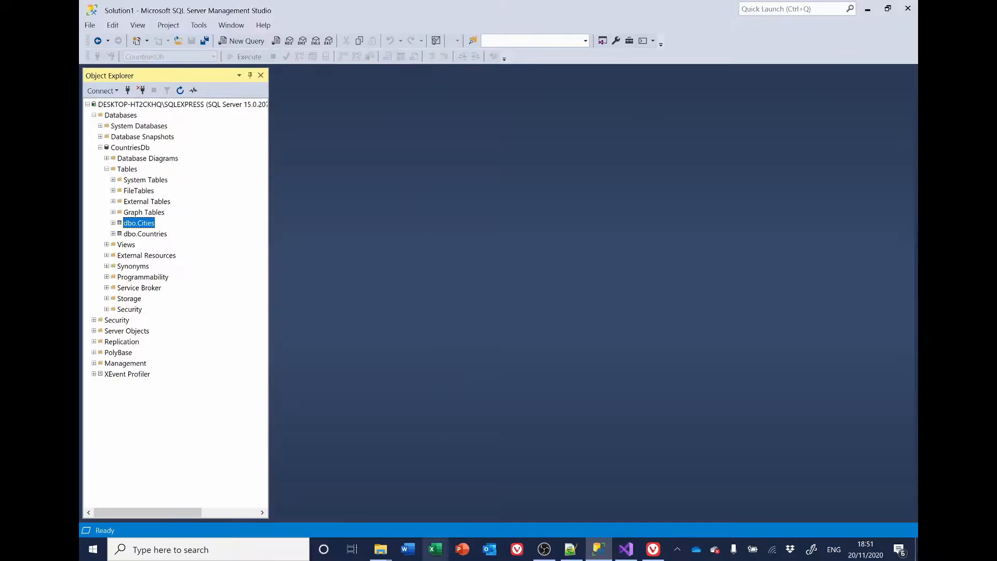
Generate the Cities table code and select the output down to the end of the generated code
click(652, 549)
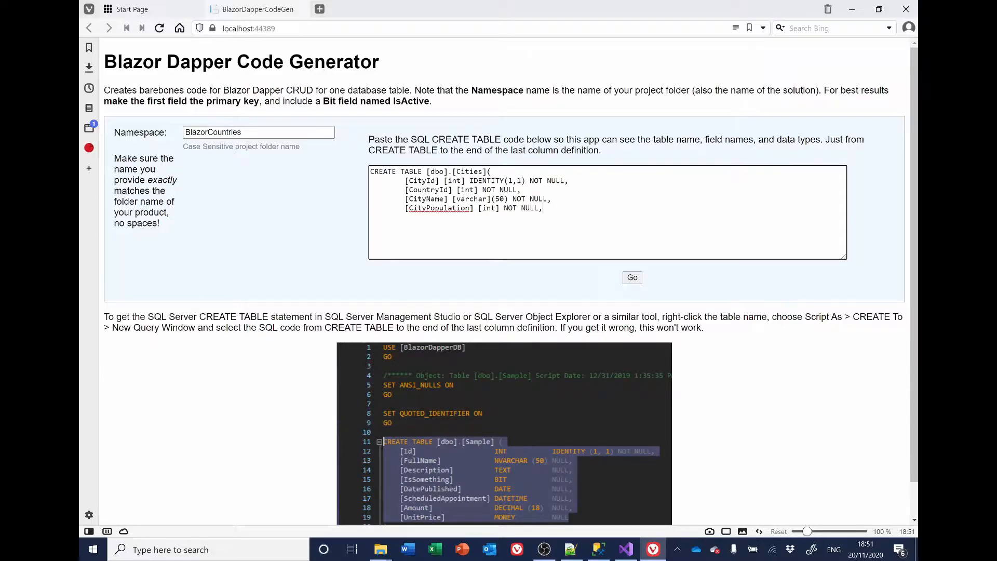
click(630, 277)
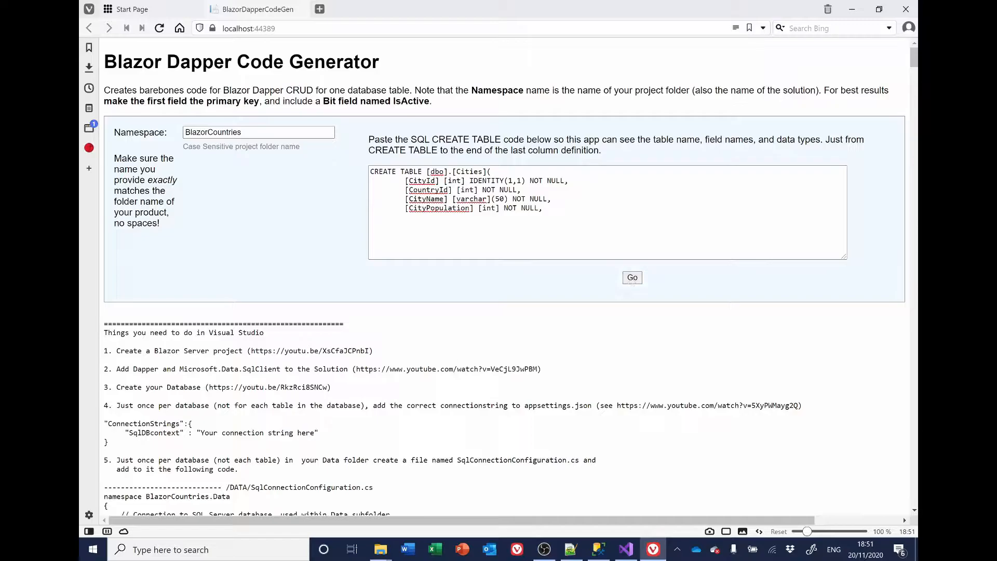
drag(103, 324, 375, 350)
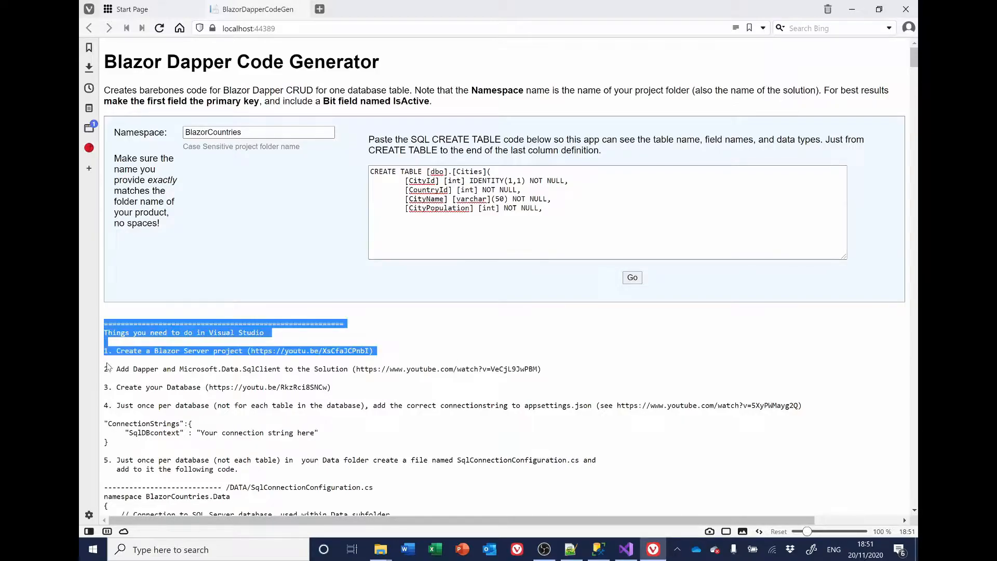
scroll(down, 3)
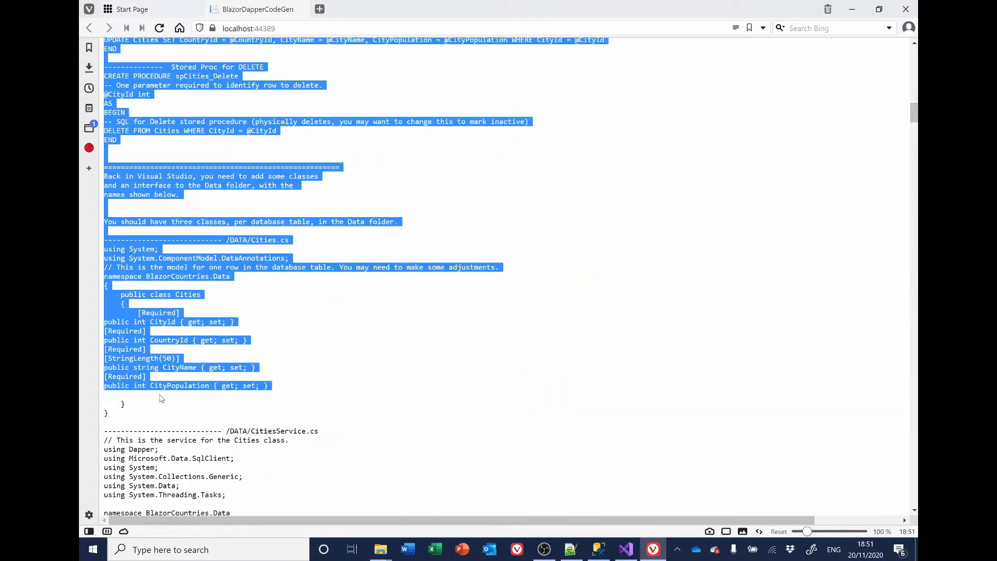
scroll(down, 3)
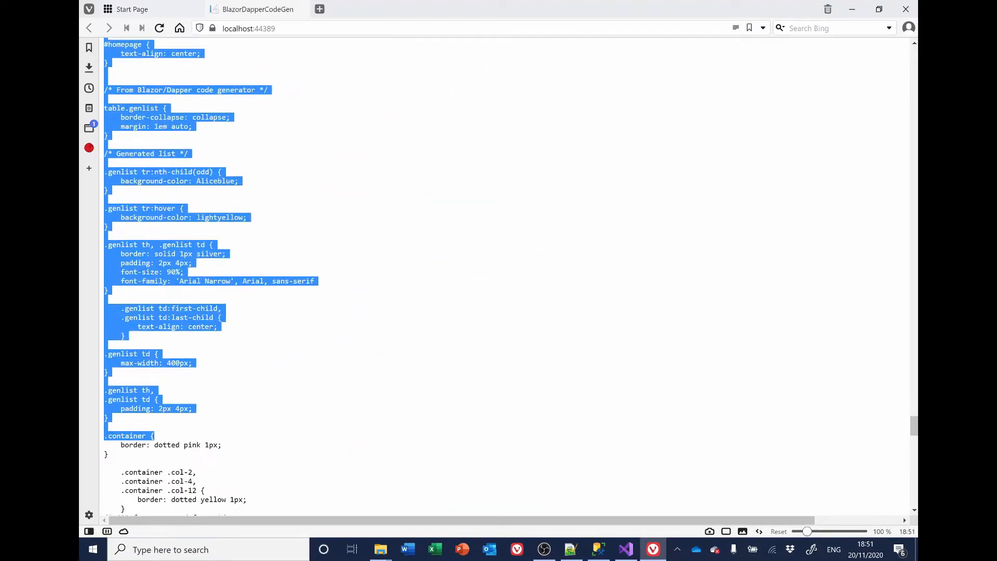
scroll(down, 3)
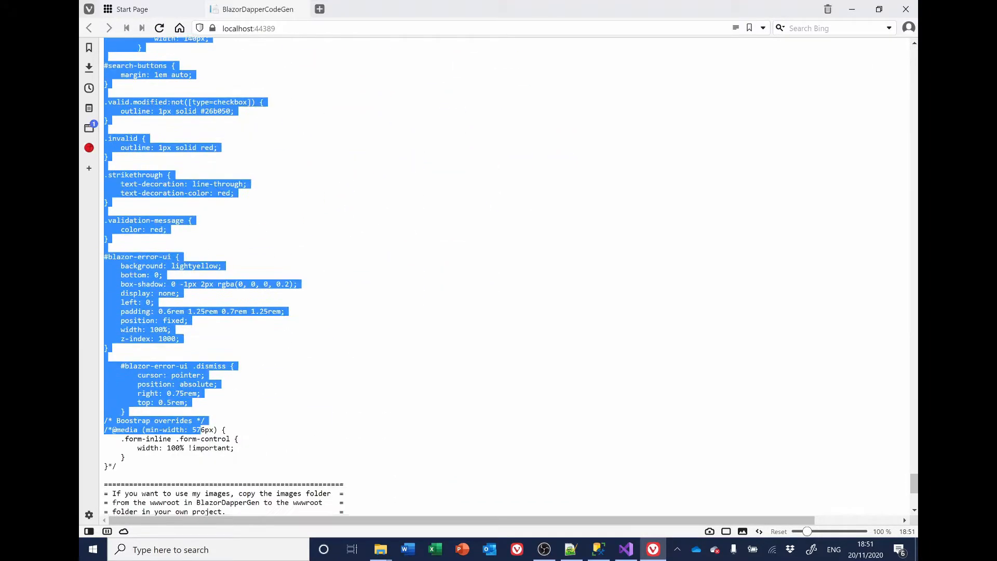
scroll(down, 3)
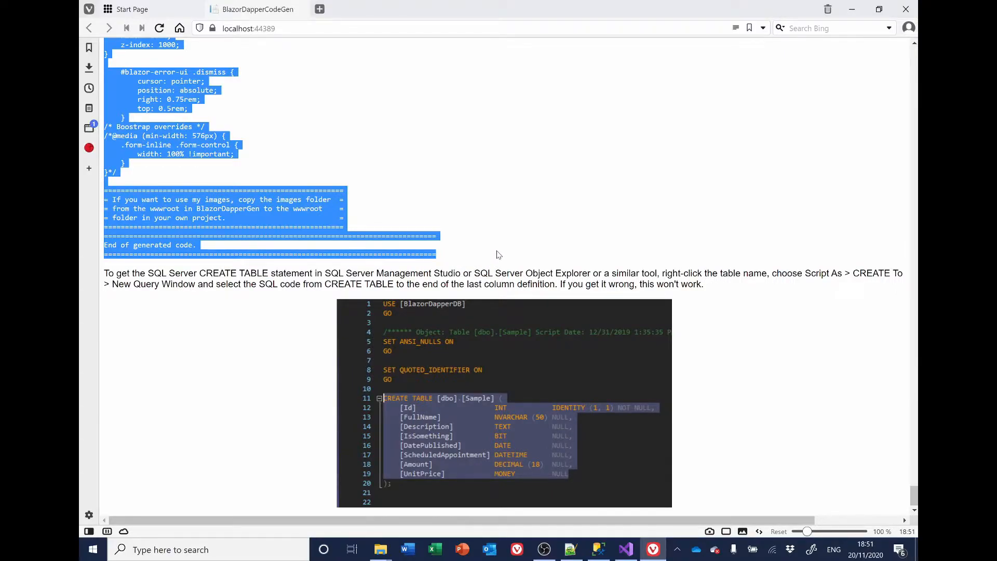
mouse_move(356, 69)
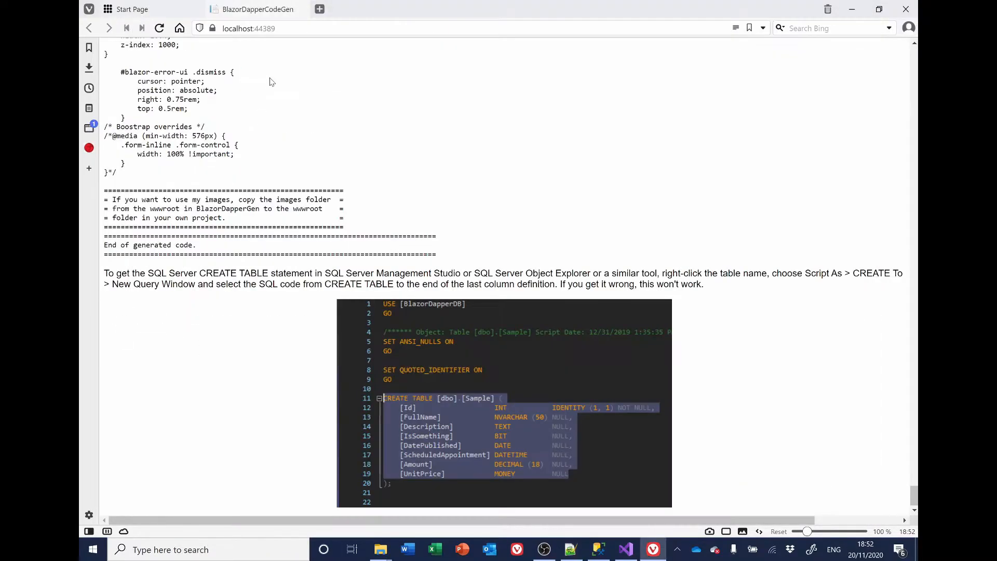
Paste the Cities code into a new Notepad++ document and return to the Countries code
click(319, 10)
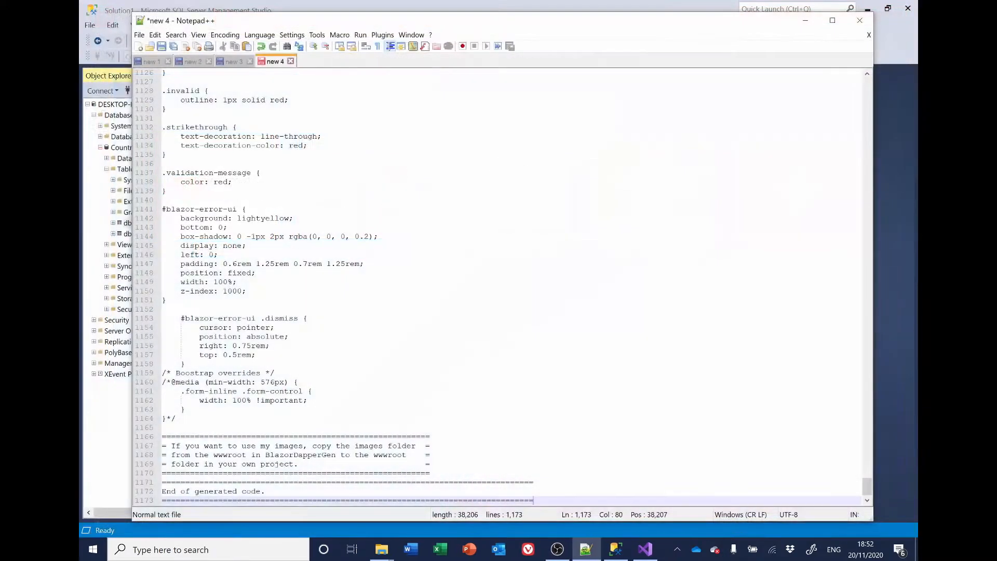
click(643, 550)
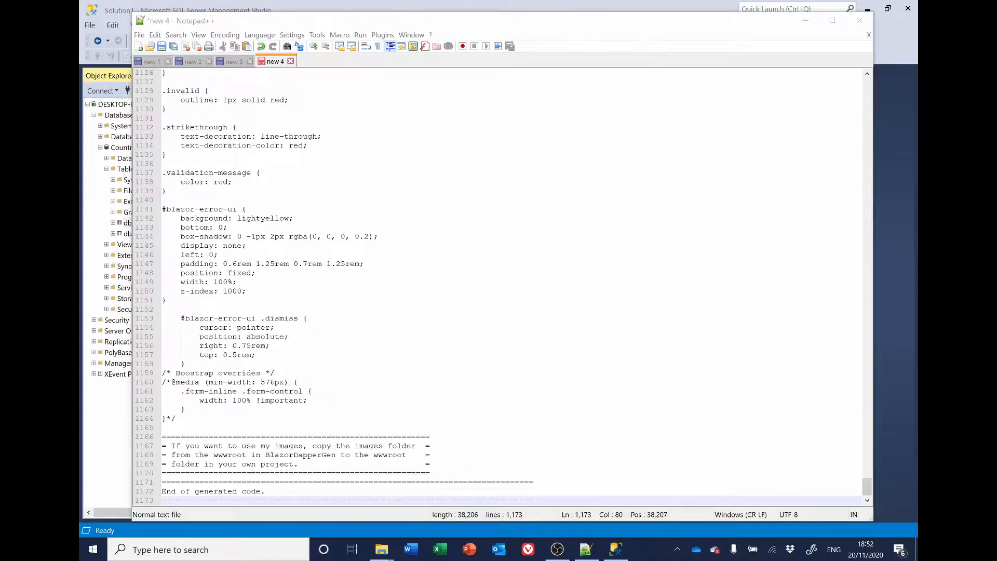
click(234, 62)
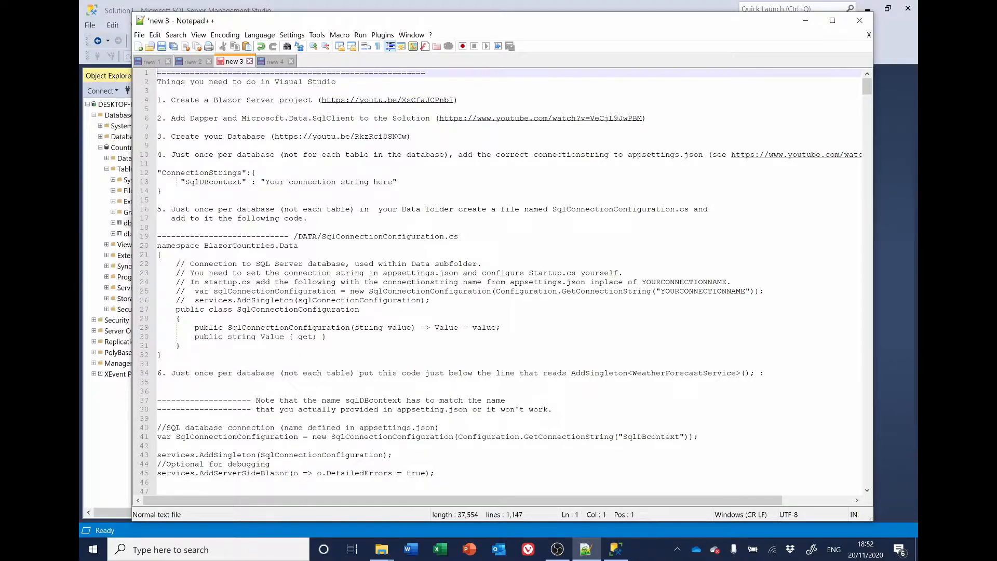
Remove the instruction lines at the top of the Countries script and move down to the procedures
drag(157, 71, 645, 118)
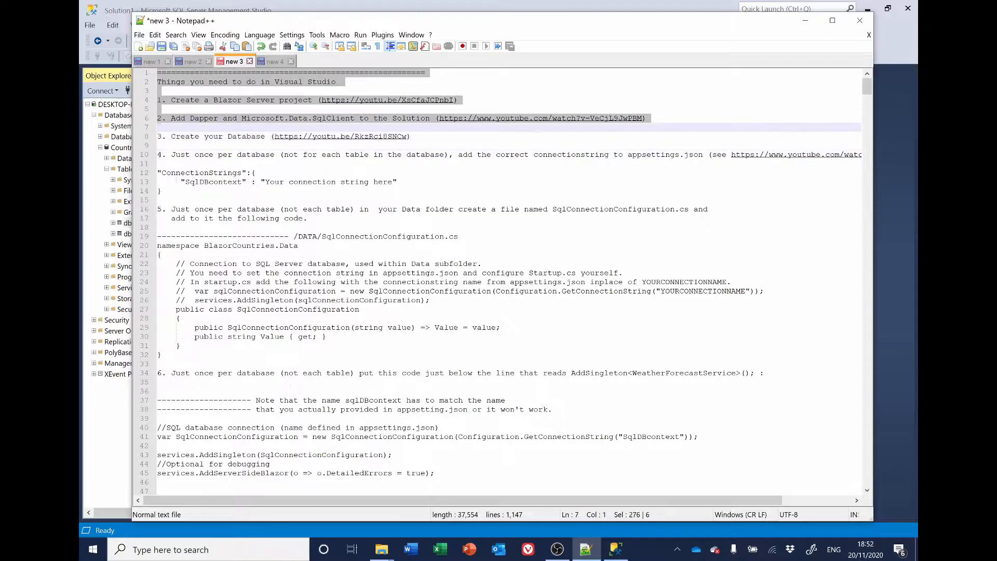
scroll(down, 3)
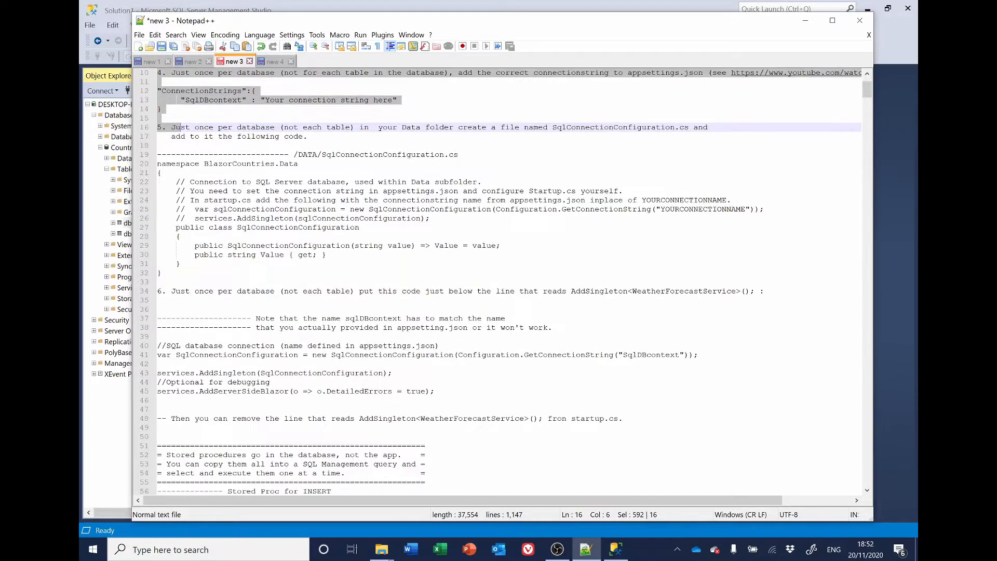
scroll(down, 3)
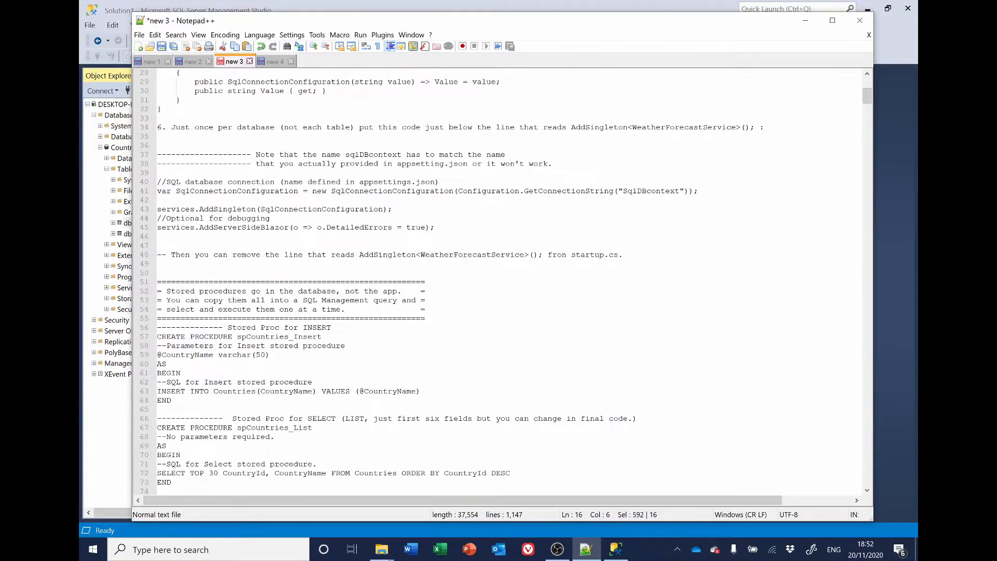
scroll(down, 3)
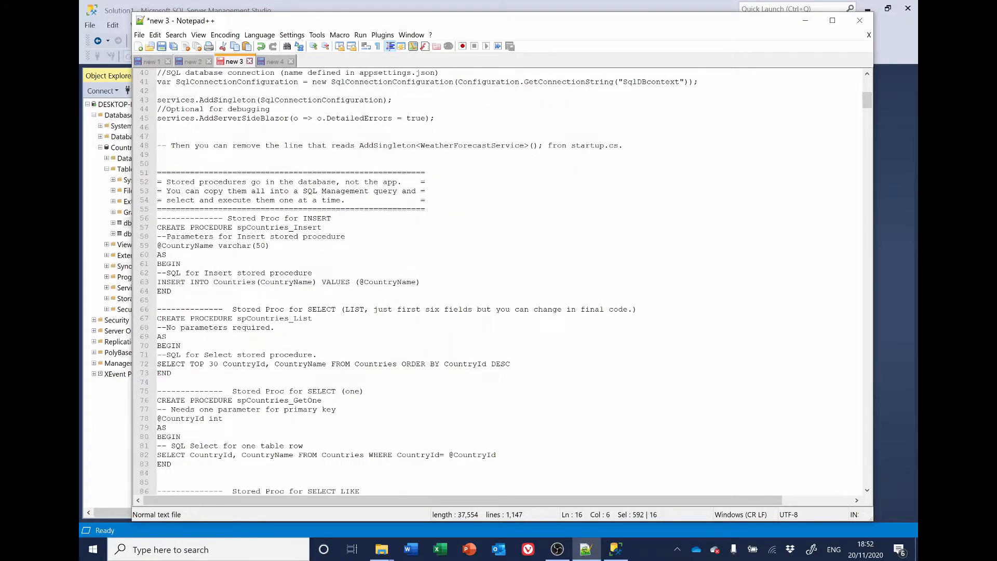
scroll(down, 3)
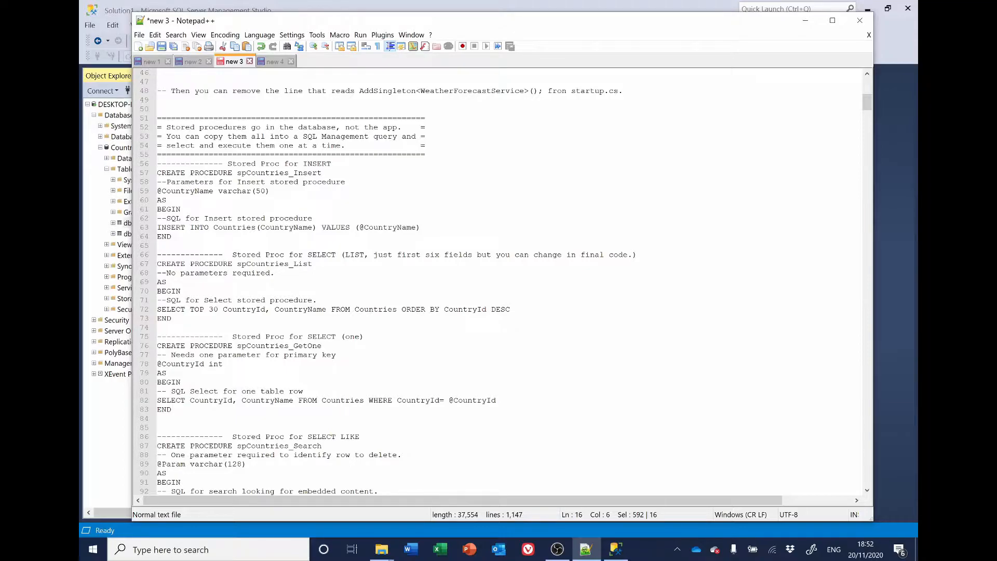
scroll(down, 3)
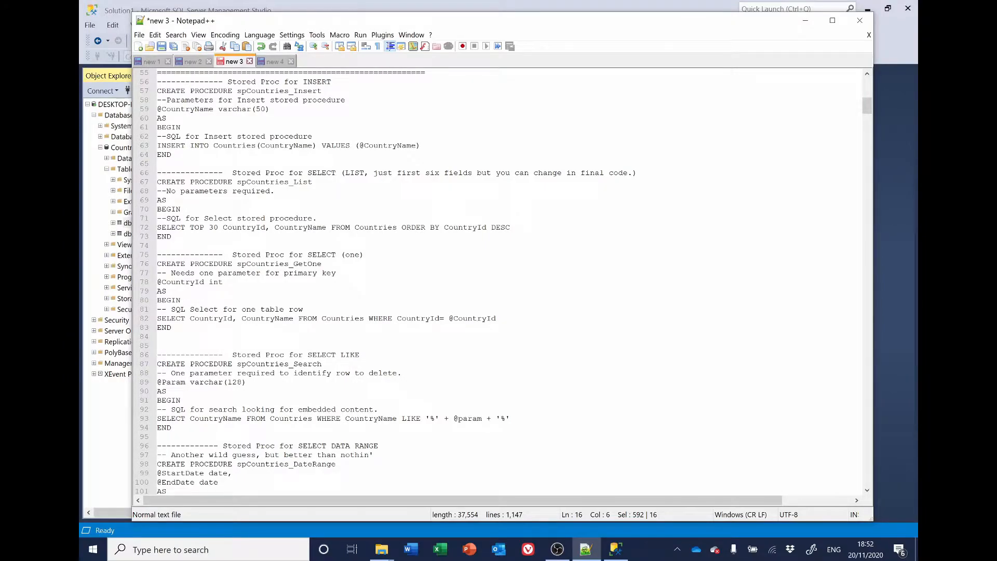
scroll(down, 3)
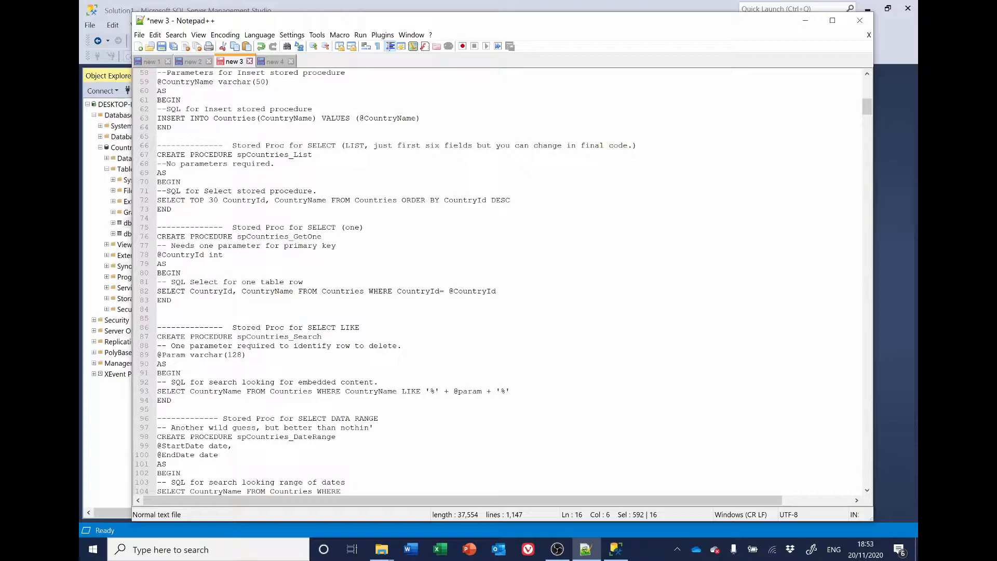
Delete the spCountries_Search and spCountries_DateRange procedure blocks
drag(158, 327, 171, 400)
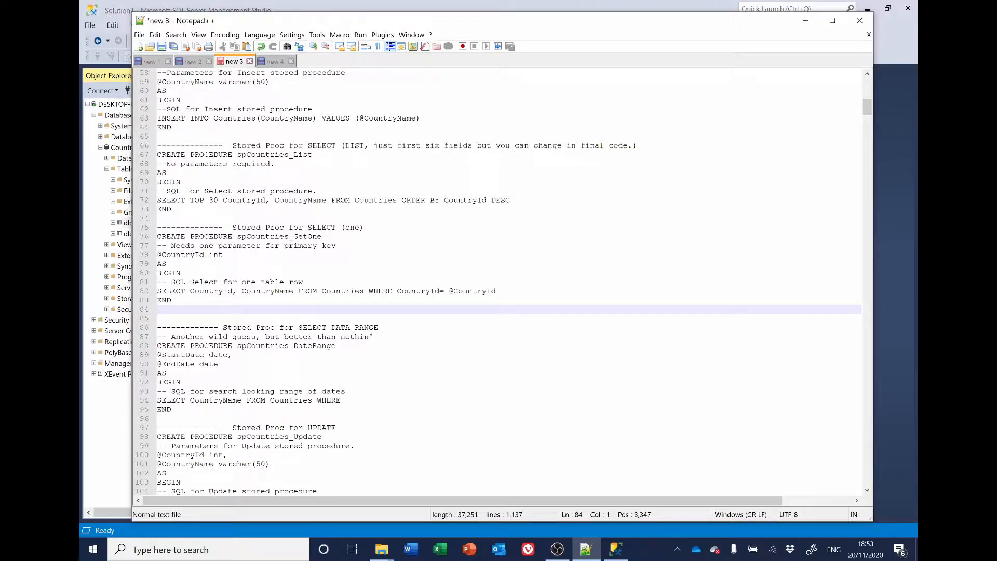
drag(159, 318, 181, 409)
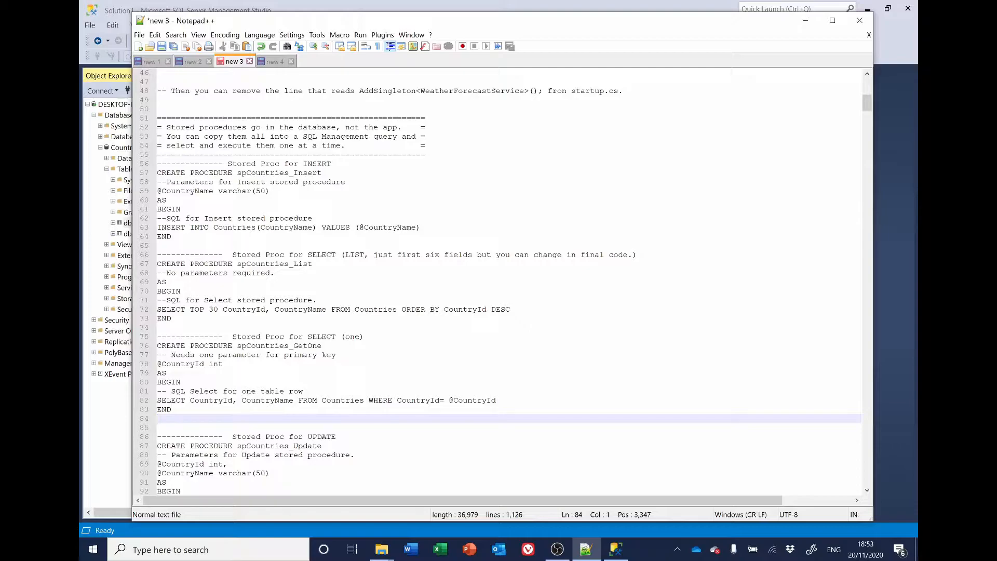
Rename spCountries_List to spCountries_GetAll and drop the TOP 30 limit from its SELECT
click(157, 419)
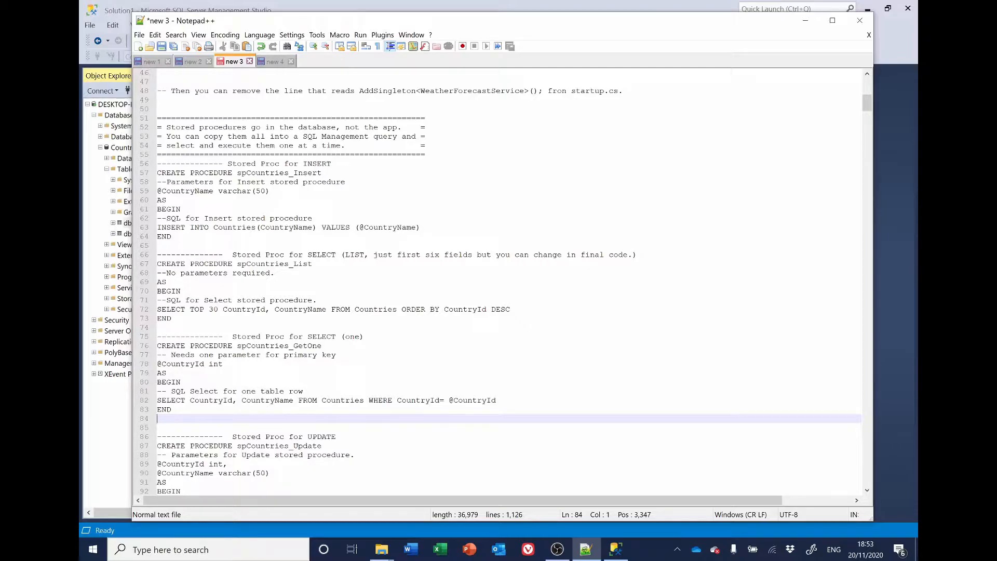
double_click(304, 262)
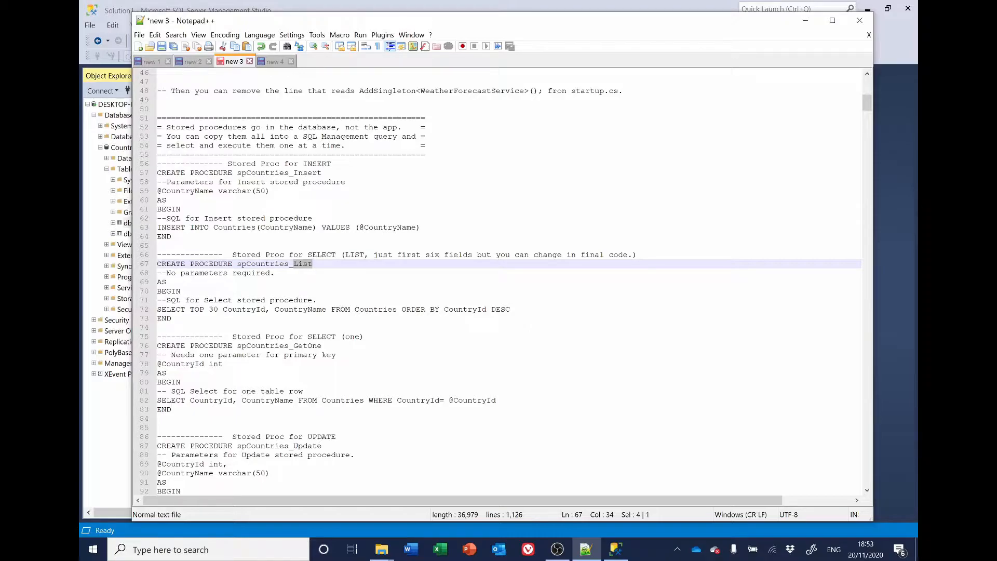
text(Get)
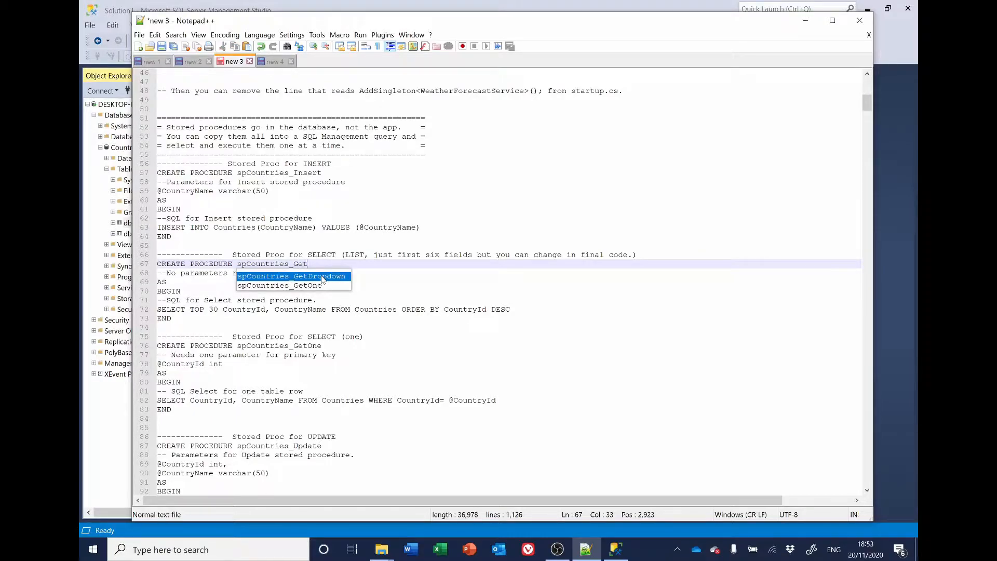
text(All)
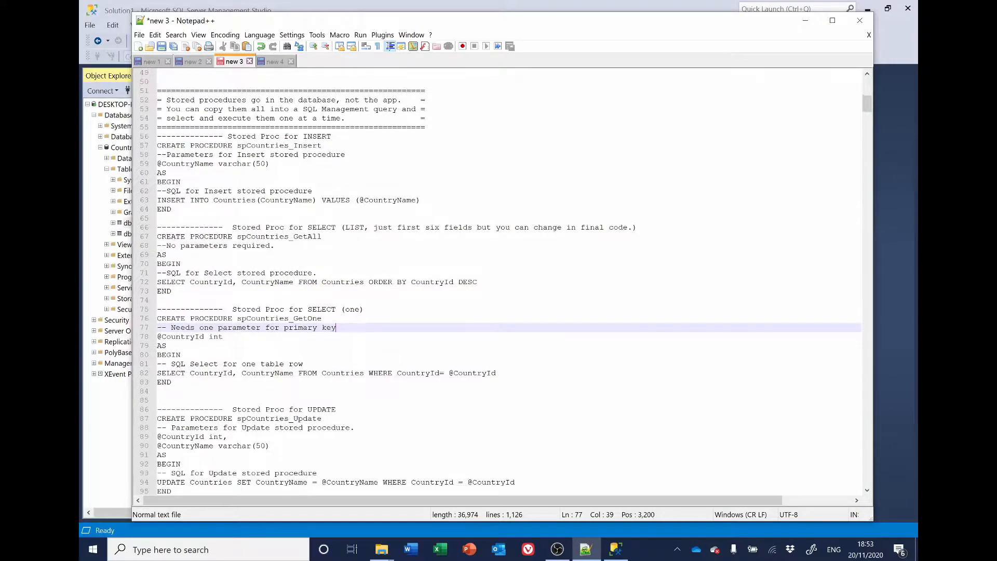
scroll(down, 3)
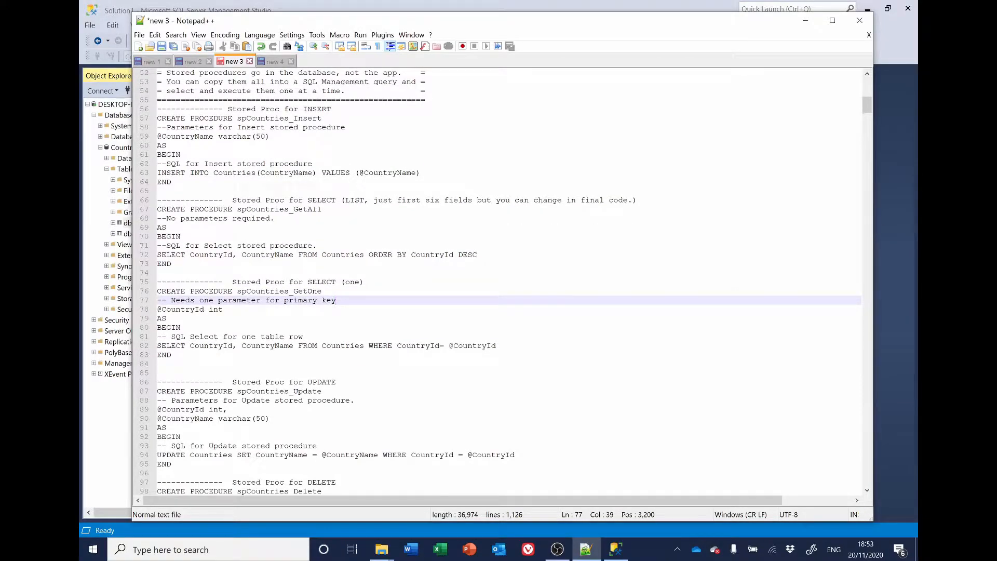
scroll(down, 3)
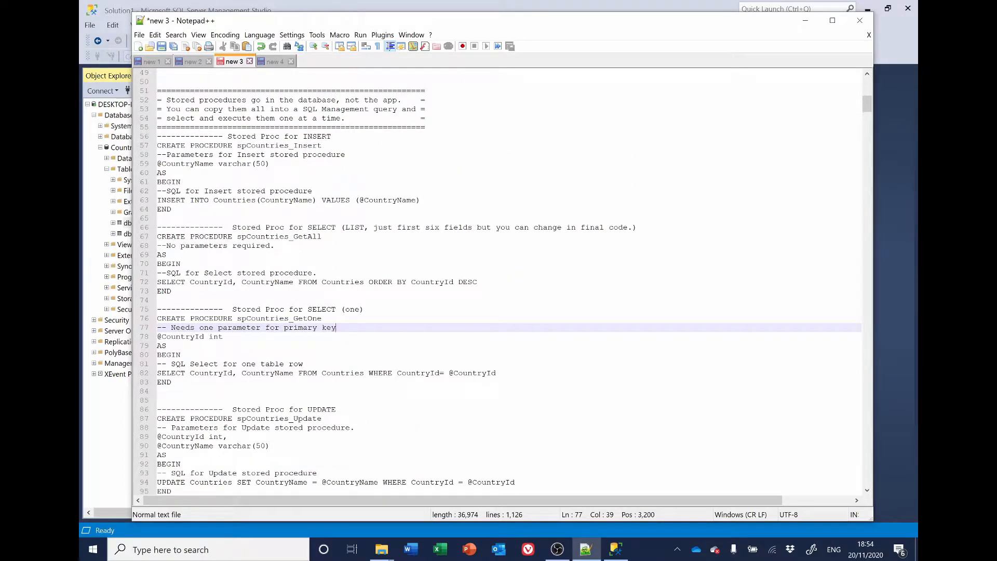
click(164, 209)
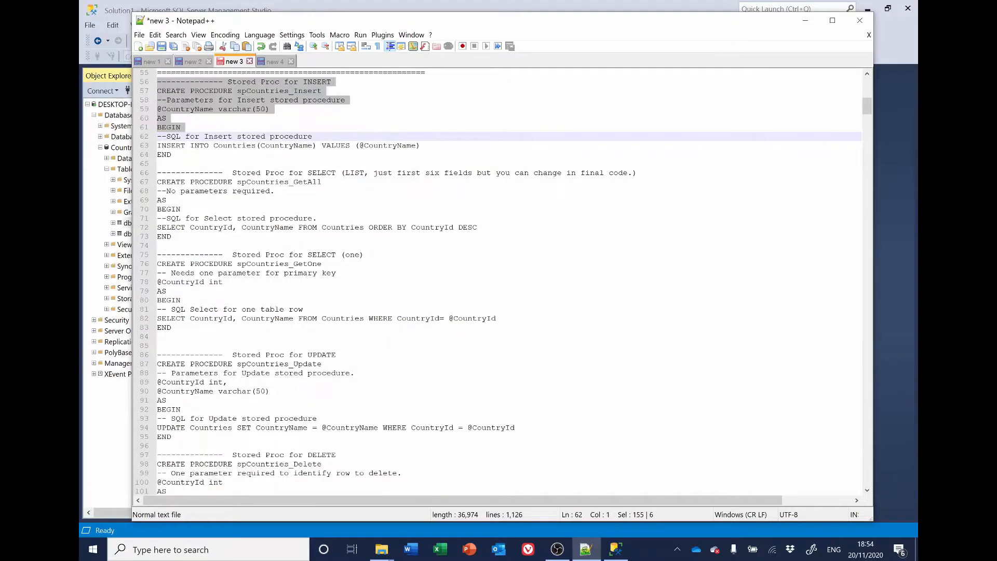
Copy the Countries Insert–Delete procedures and bring SQL Server Management Studio forward
scroll(down, 3)
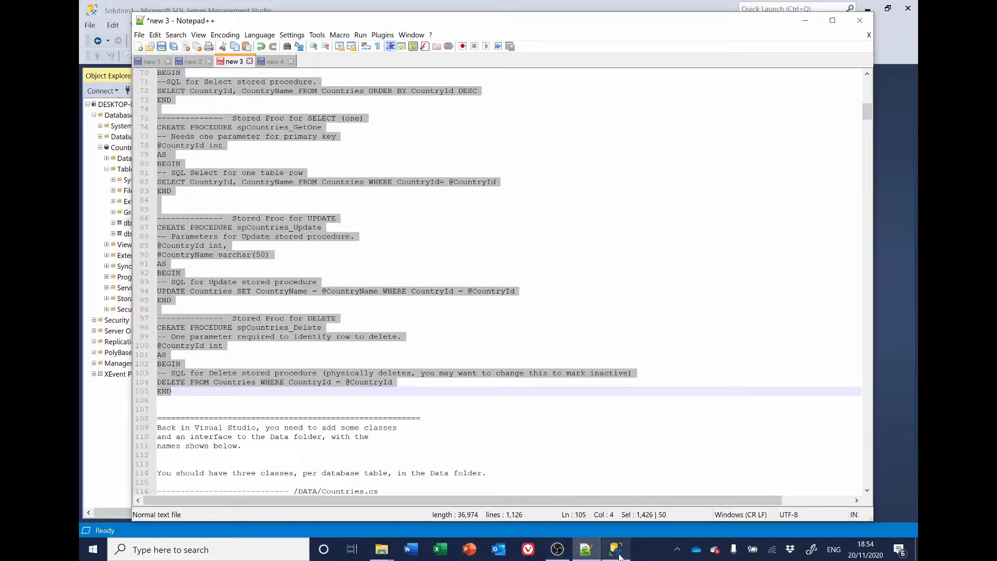
click(614, 549)
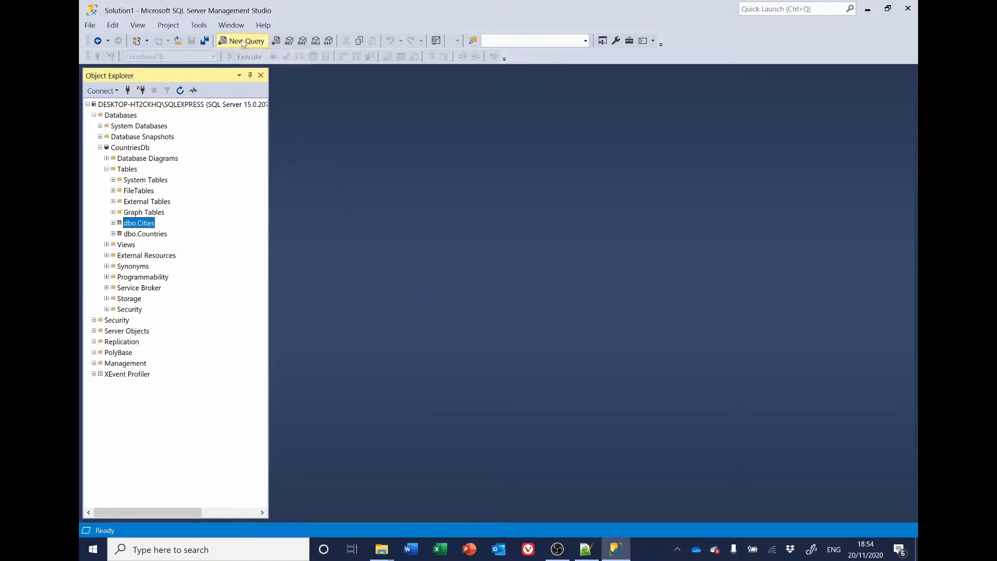
Paste the Countries procedures into a new CountriesDb query with GO after each END
click(243, 40)
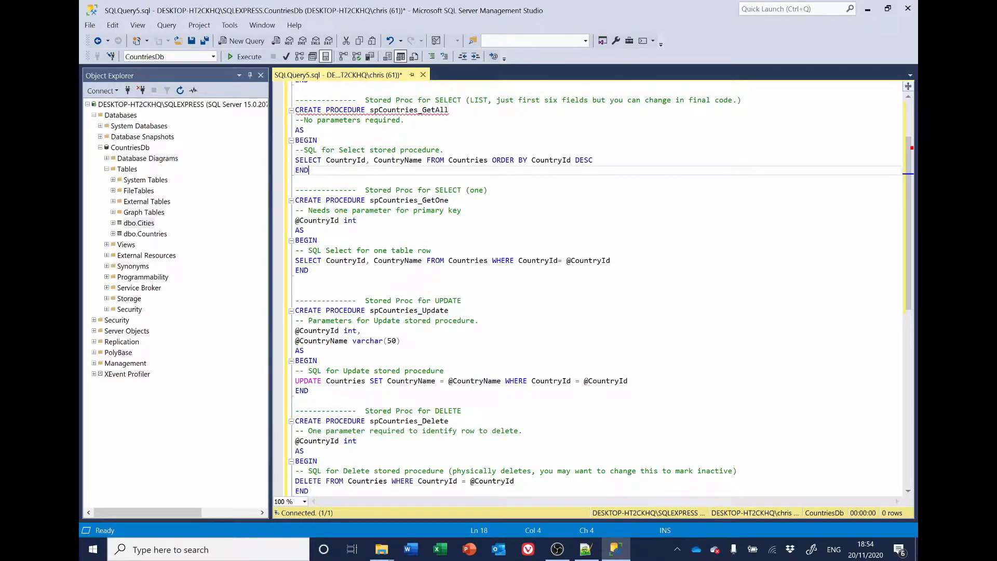
key(enter)
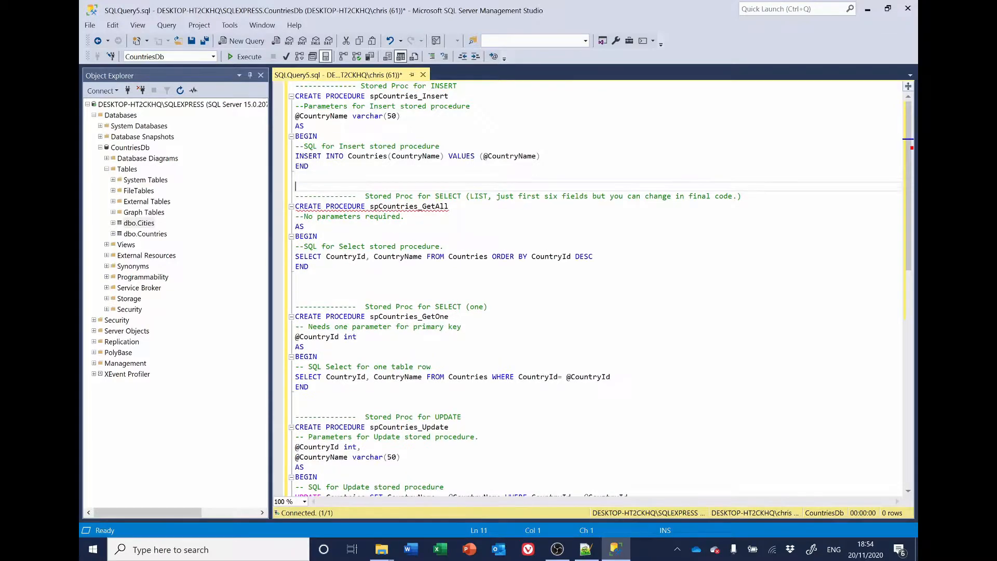
text(G)
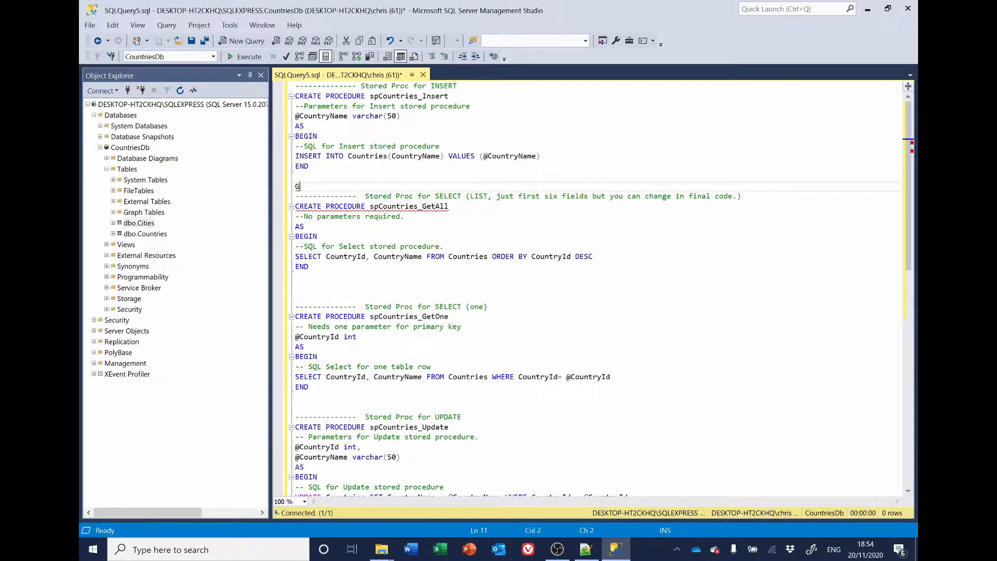
text(O)
click(595, 285)
text(GO)
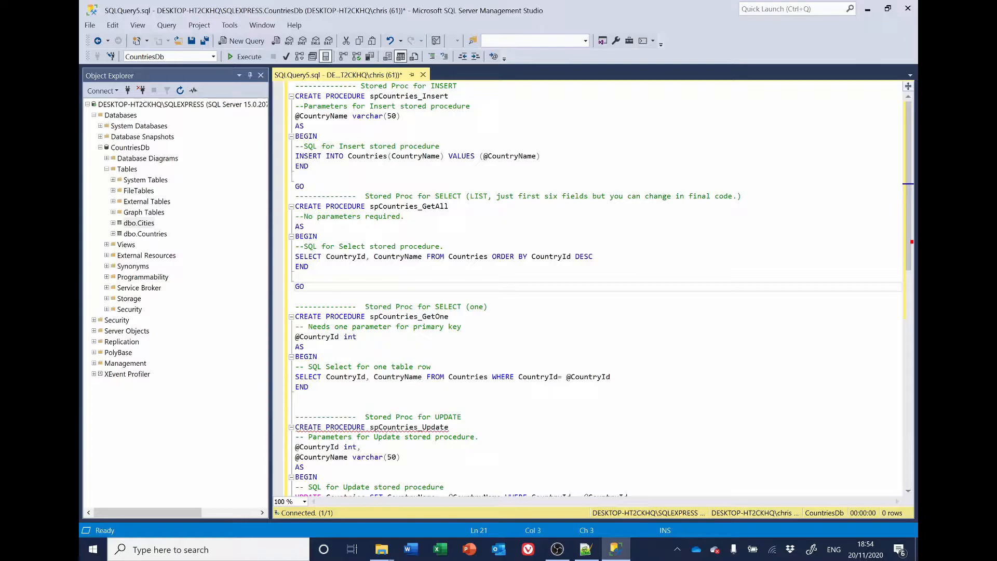
click(299, 407)
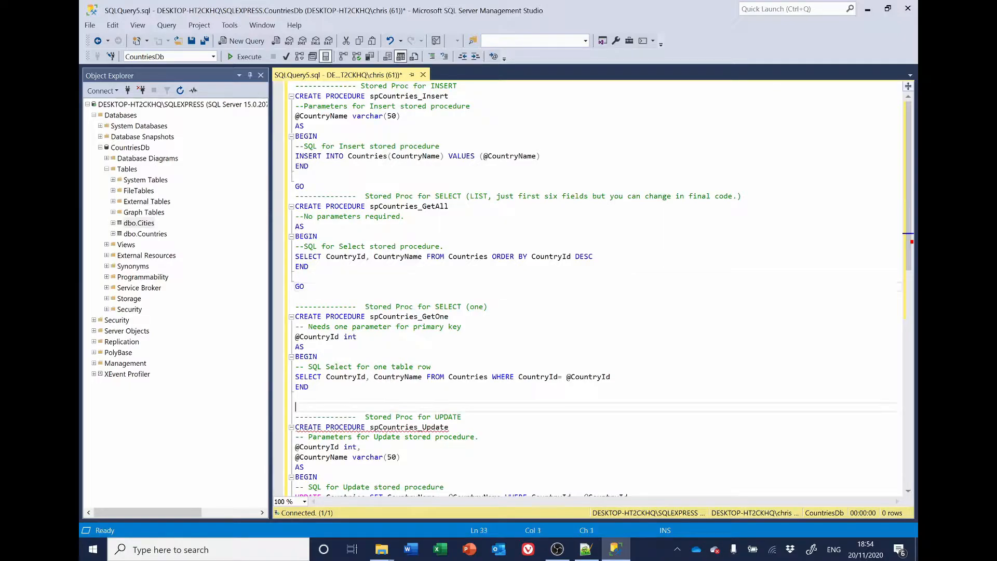
text(GO)
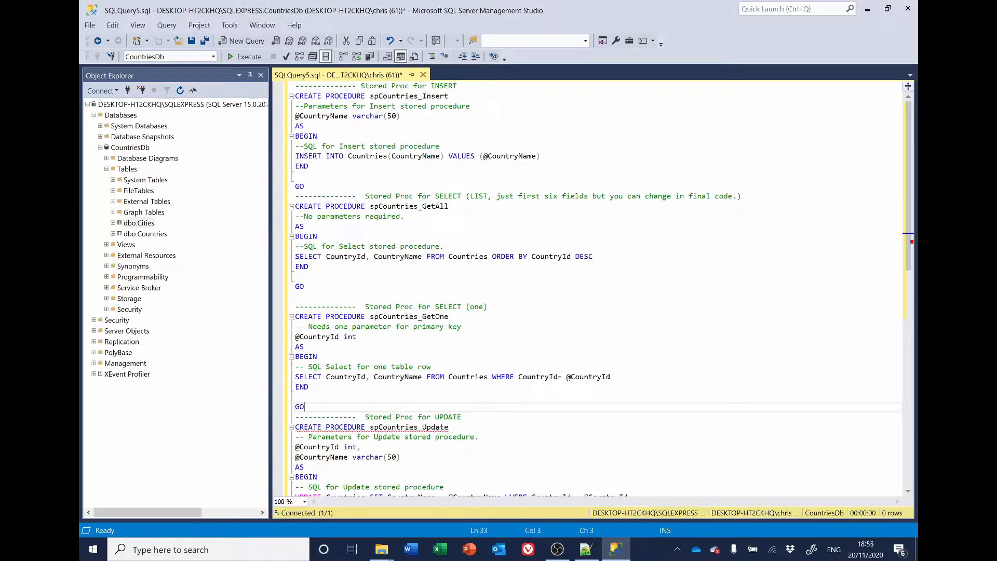
scroll(down, 3)
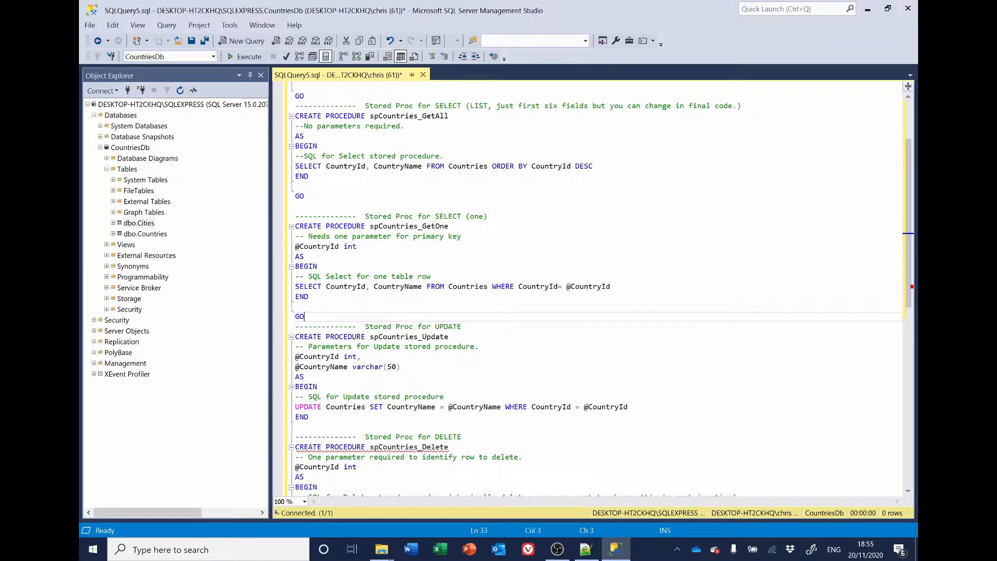
scroll(down, 3)
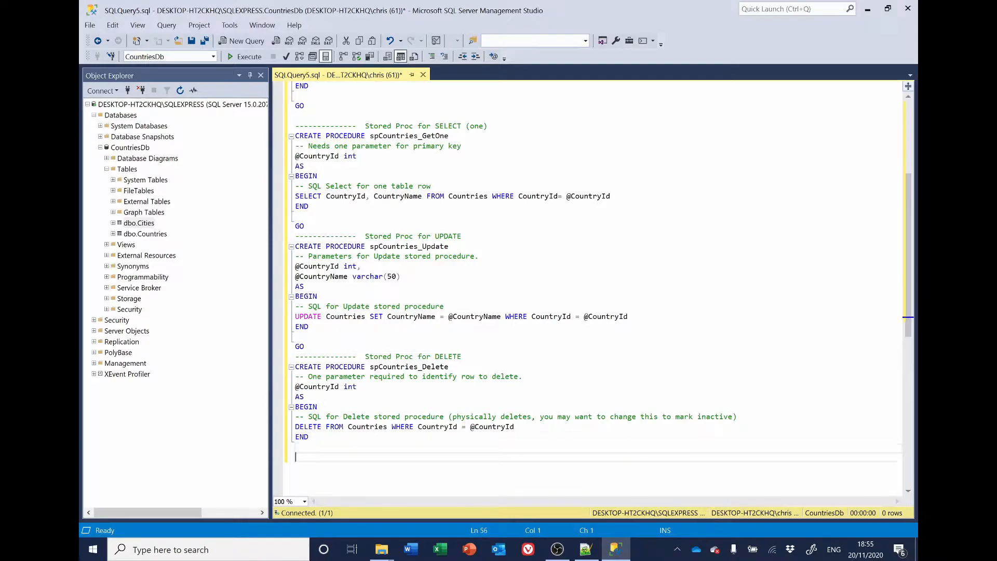
text(GO)
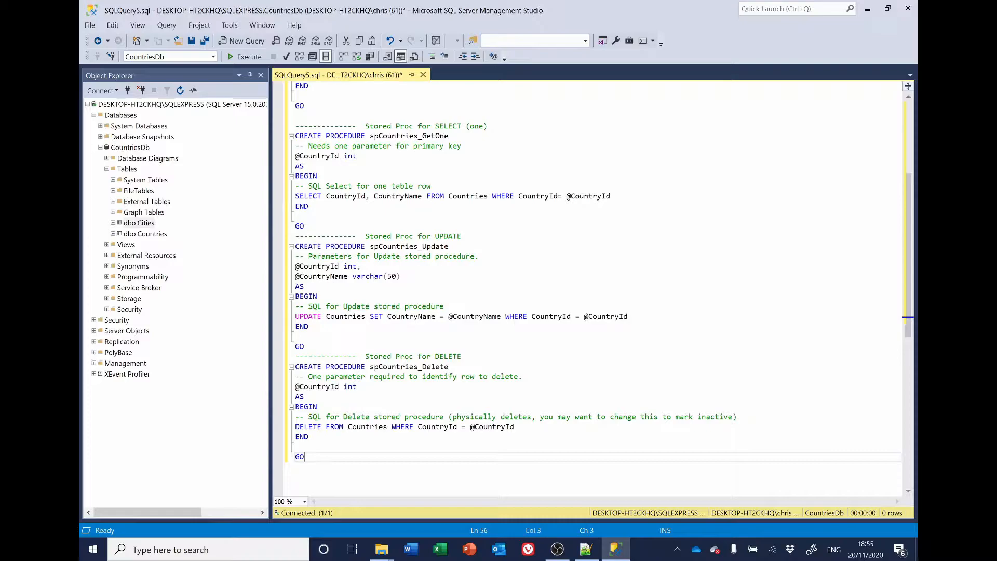
scroll(down, 3)
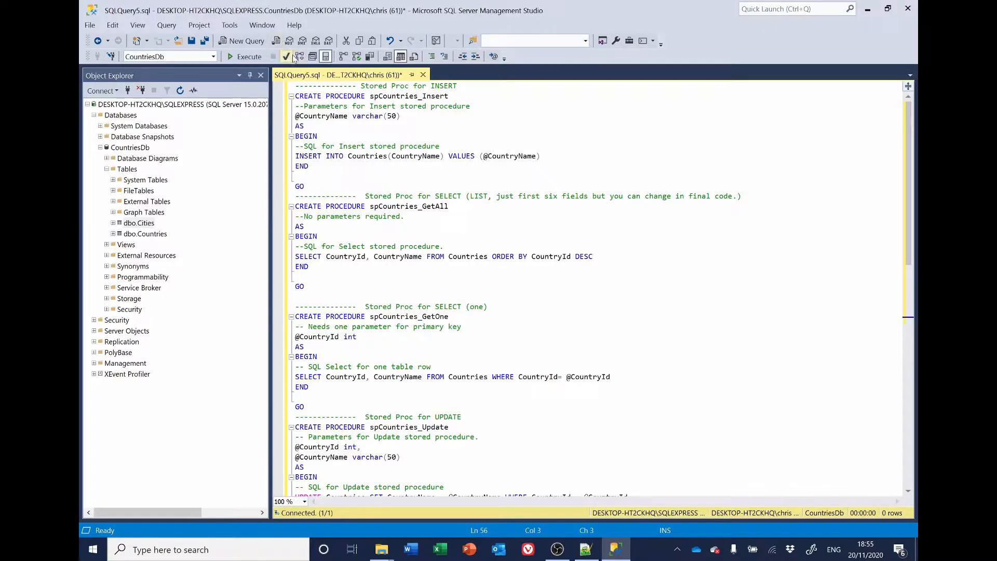
mouse_move(286, 56)
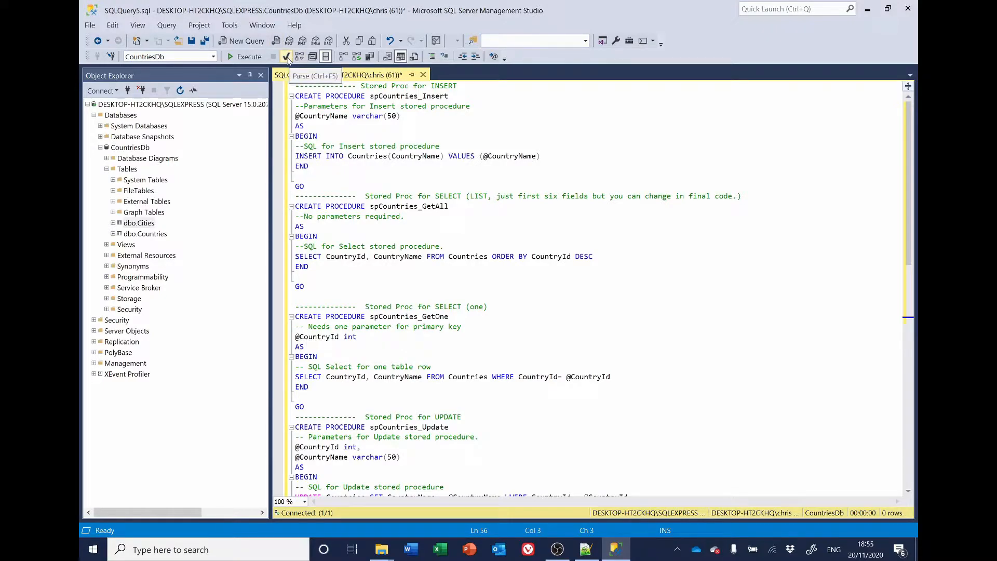
Parse the script and execute it to create the Countries stored procedures
click(248, 56)
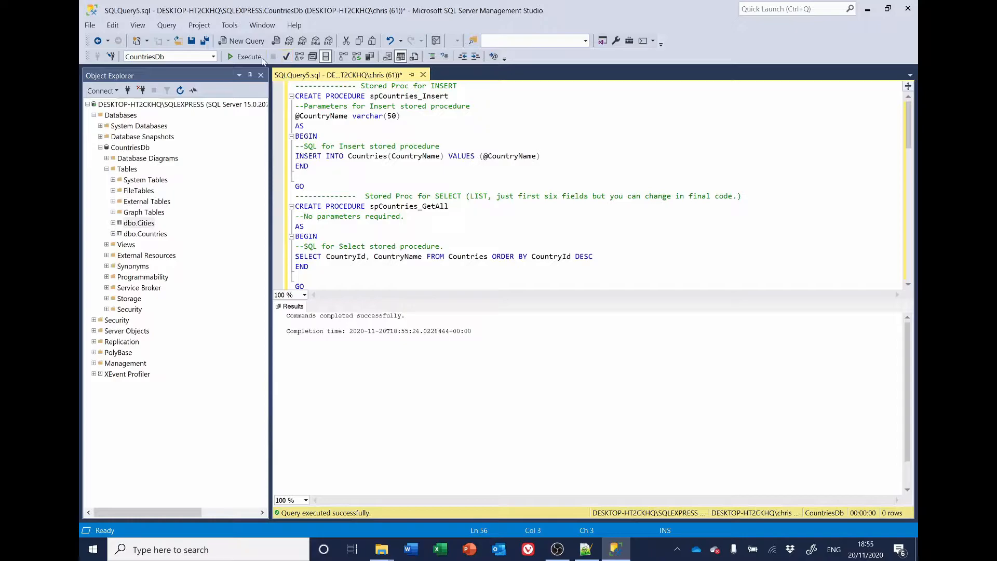
mouse_move(248, 56)
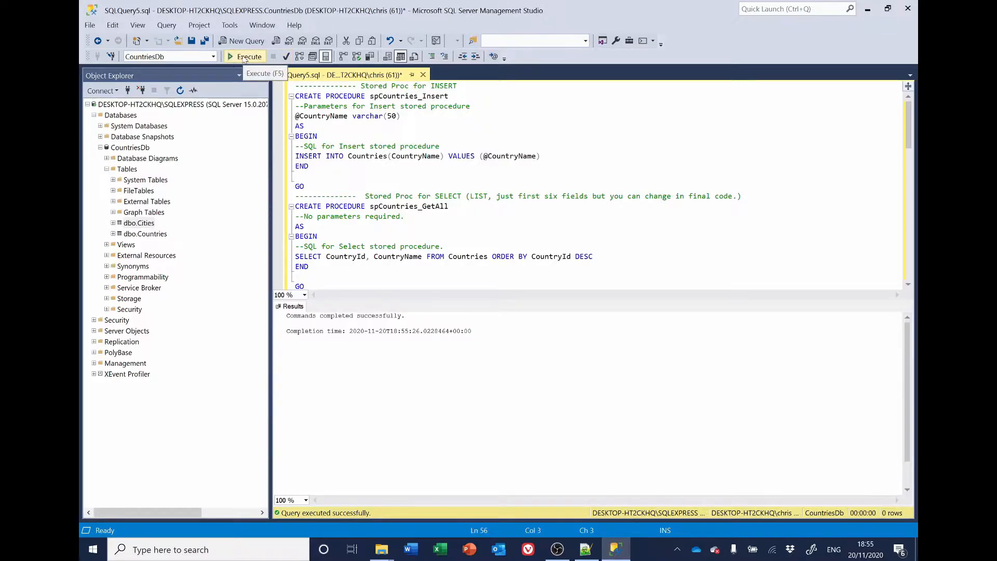
click(248, 56)
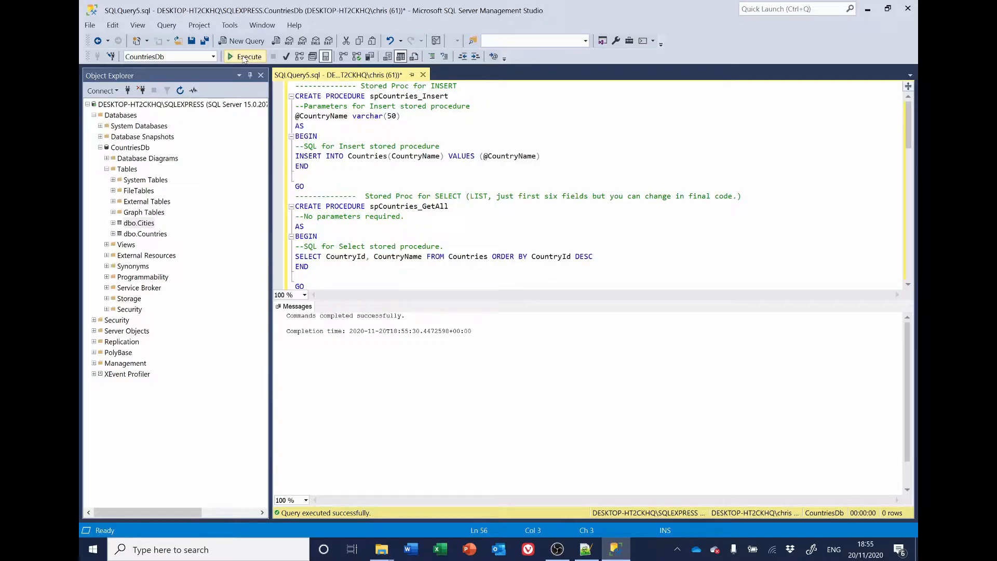
Close the query without saving and return to the Cities code document in Notepad++
click(423, 74)
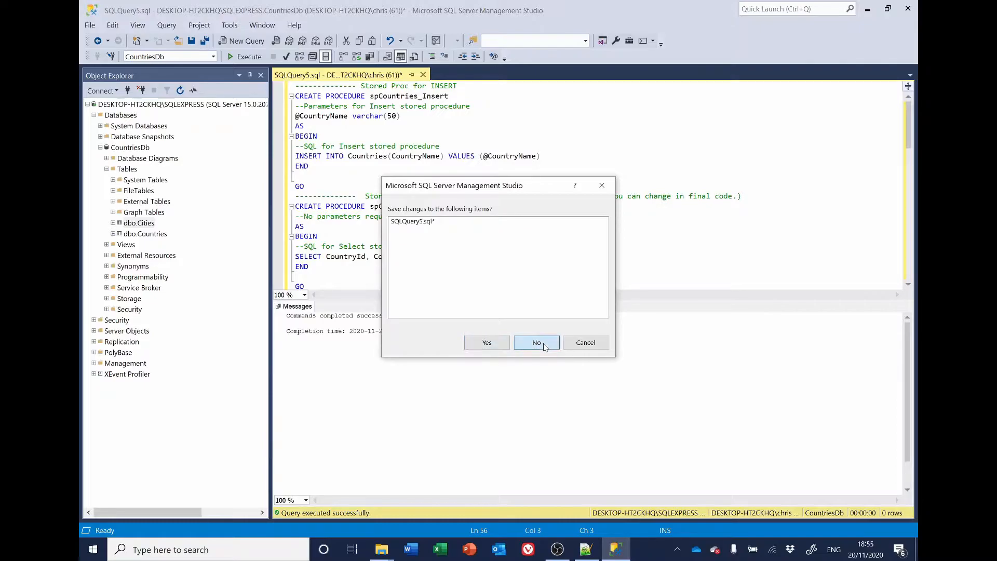
click(536, 342)
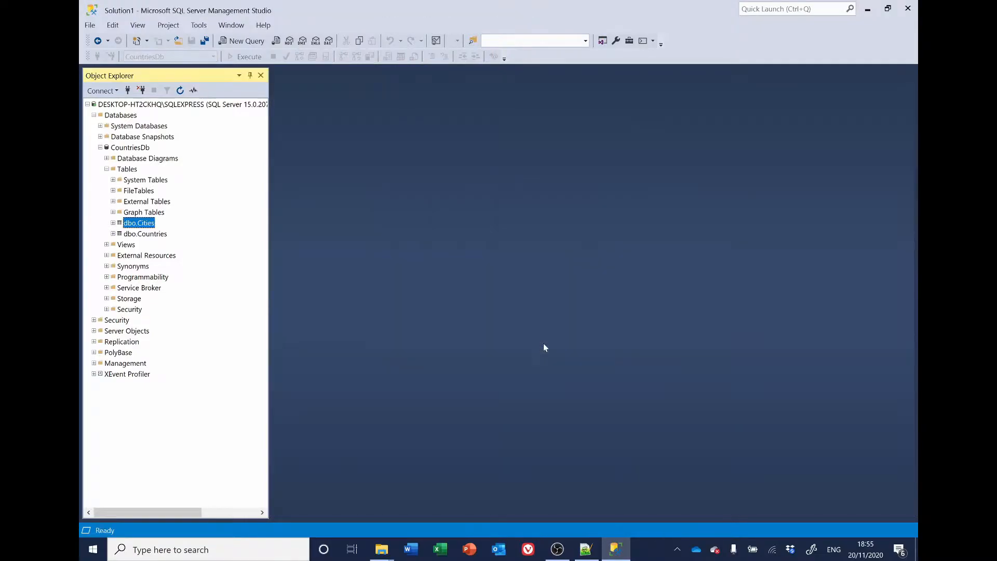
click(585, 549)
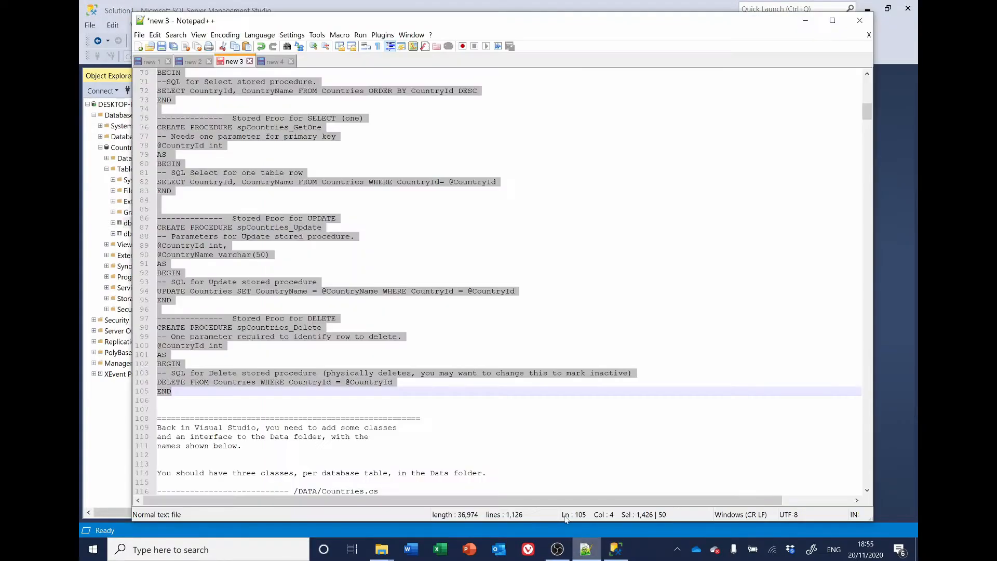
click(272, 62)
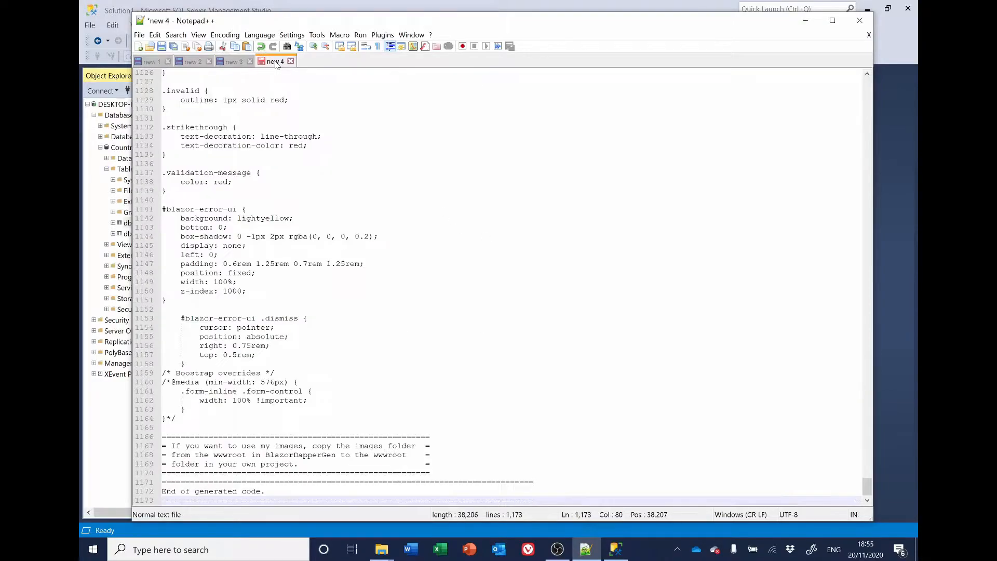
Fix spCities_GetAll without TOP 30, remove Search and DateRange, and select the remaining procedures
scroll(up, 3)
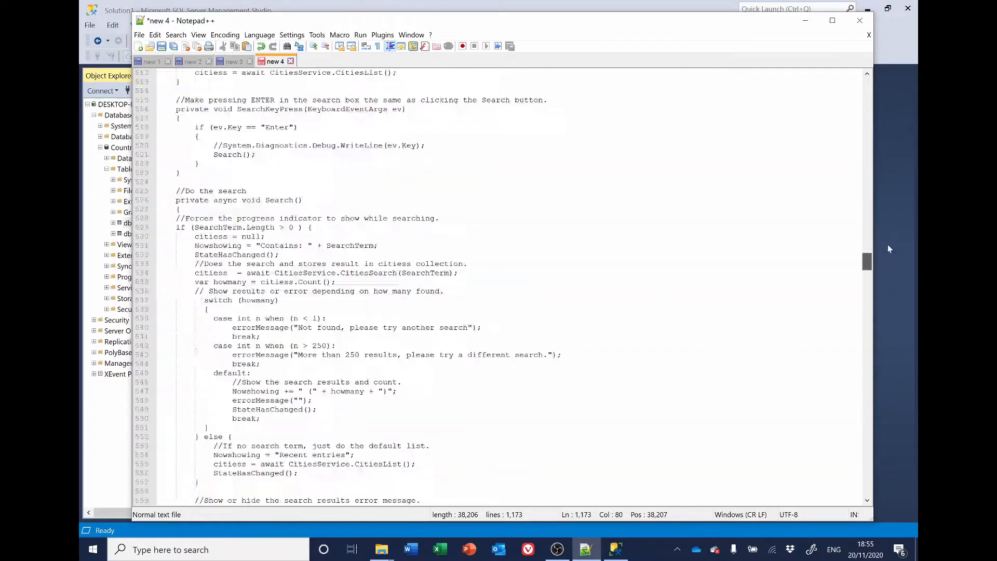
scroll(up, 3)
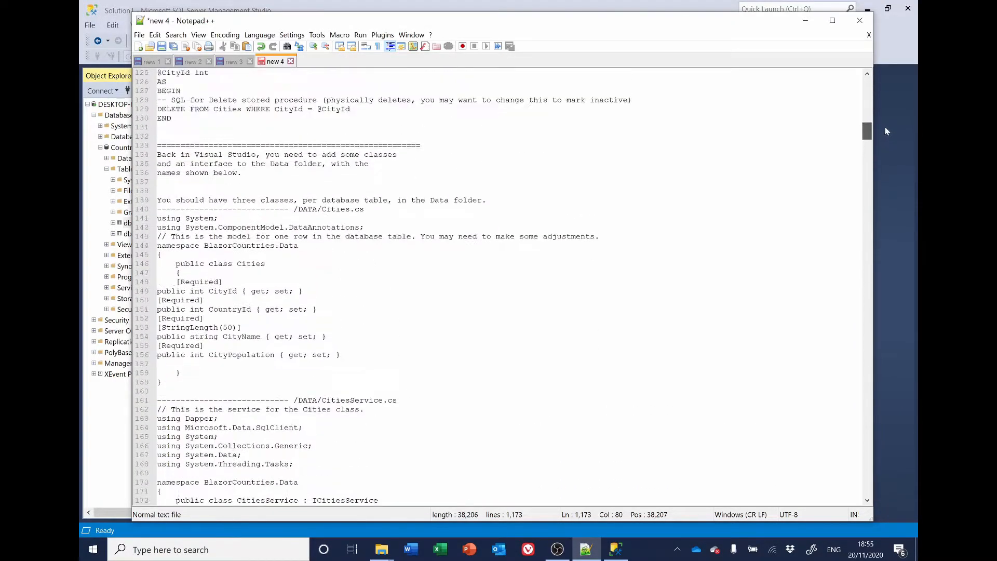
scroll(up, 3)
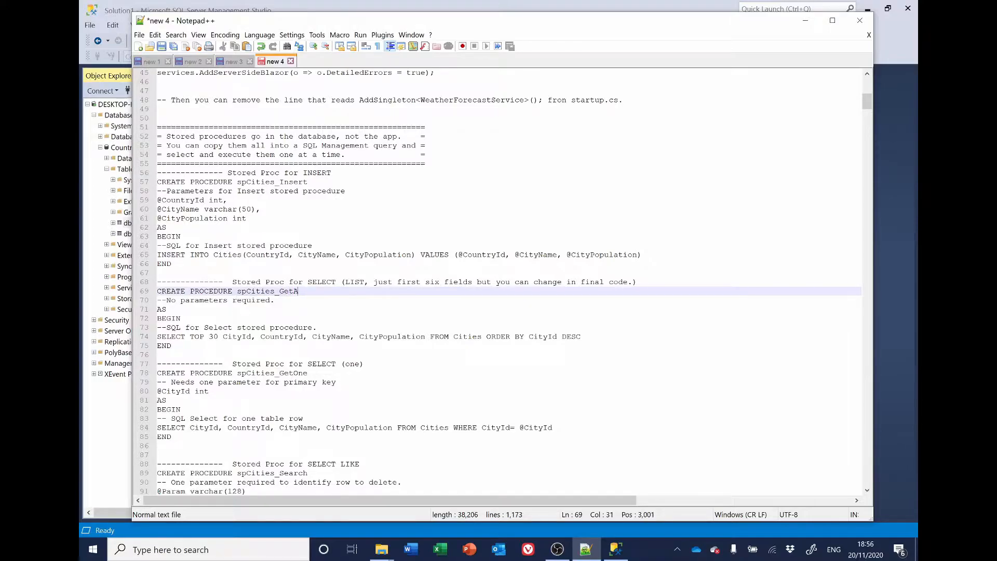
text(ll)
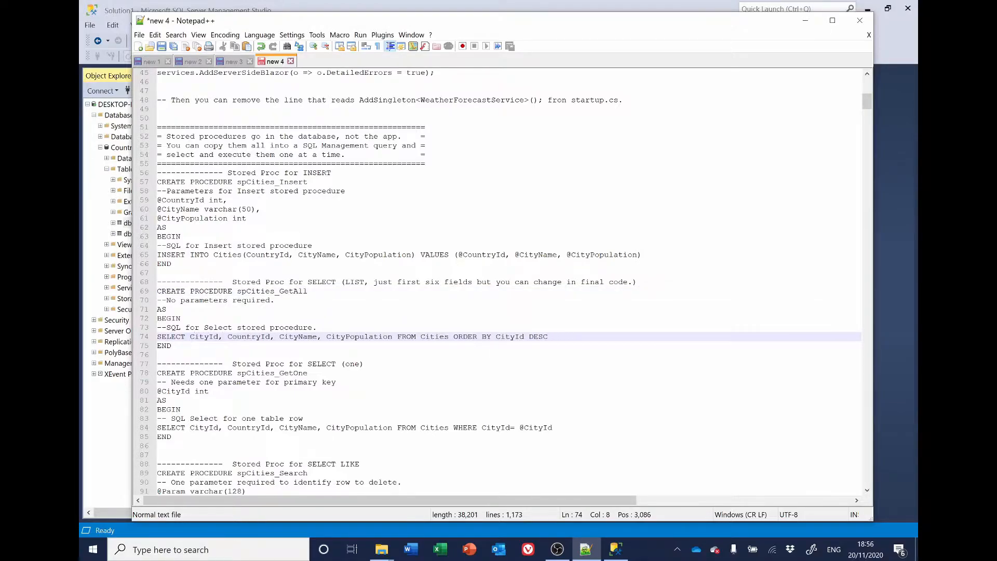
scroll(down, 3)
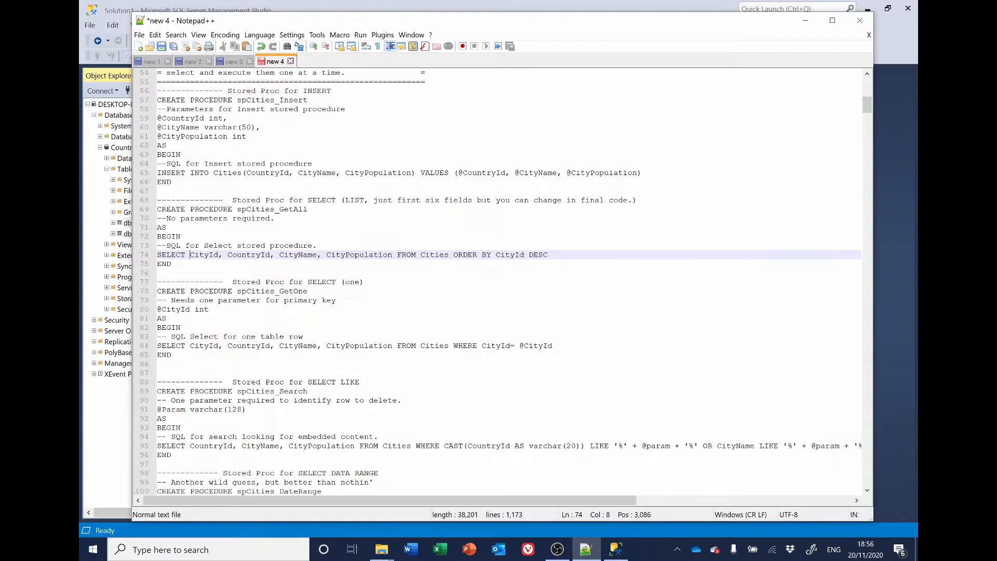
scroll(down, 3)
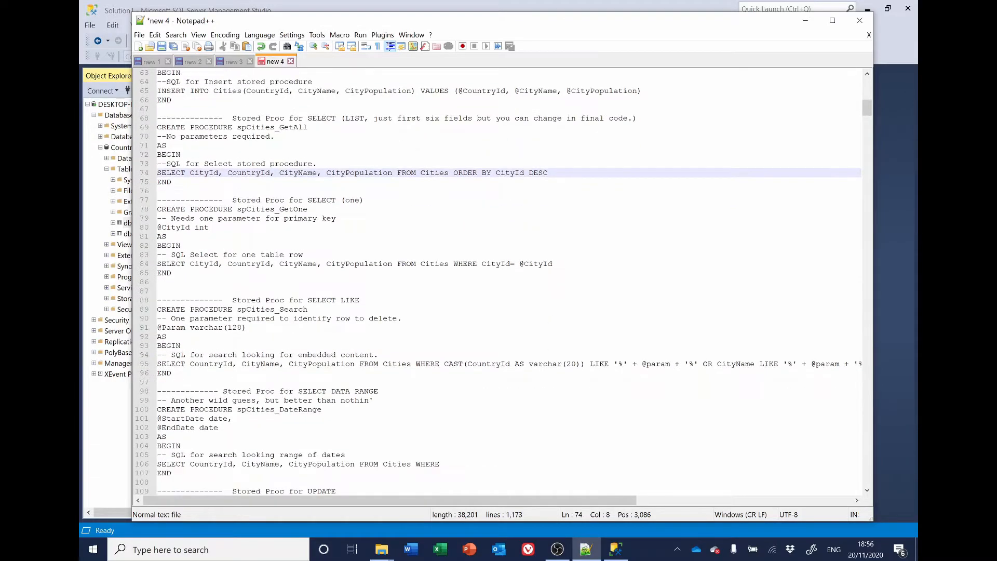
scroll(down, 3)
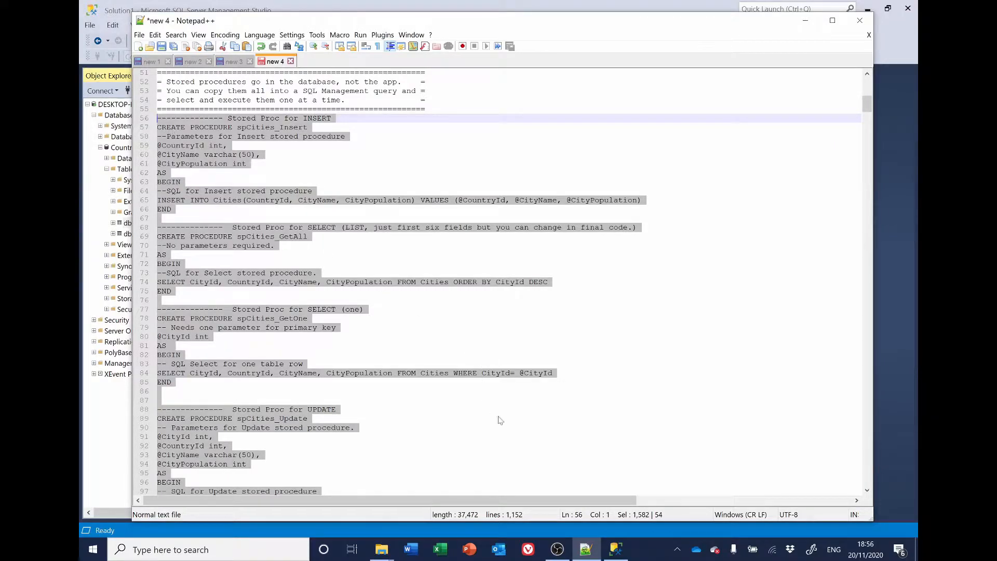
Paste the Cities procedures into a new CountriesDb query with GO after each END
click(615, 548)
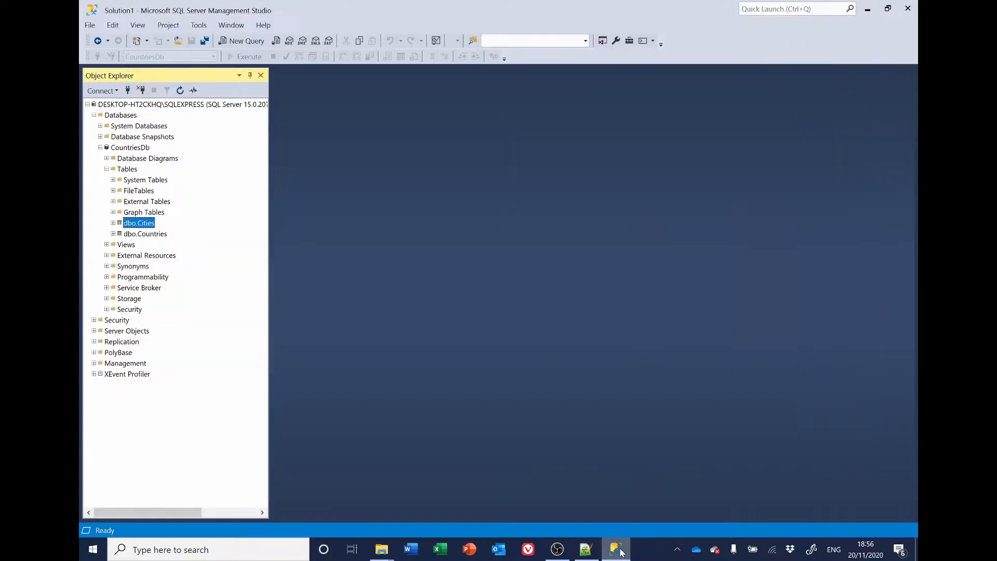
mouse_move(246, 41)
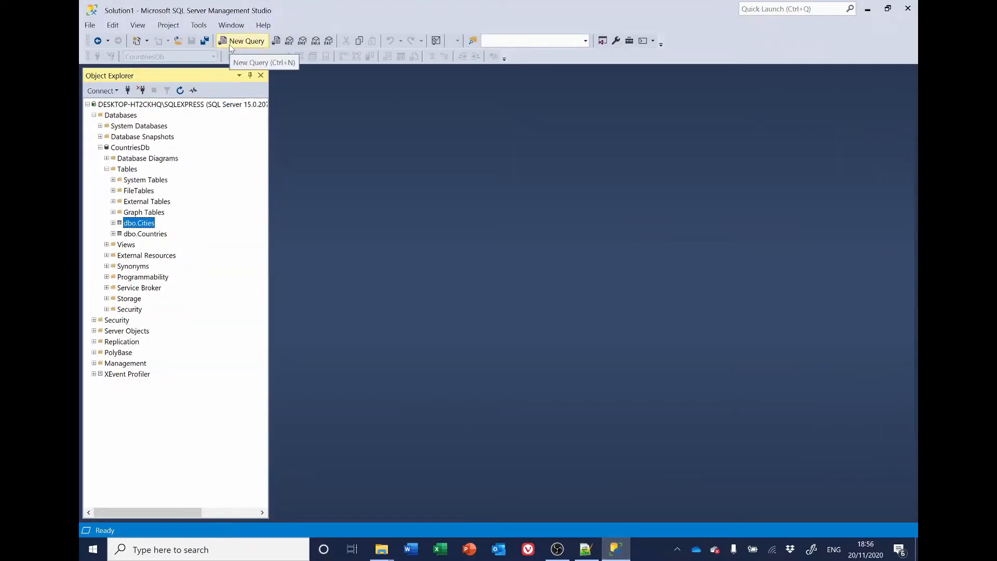
click(245, 41)
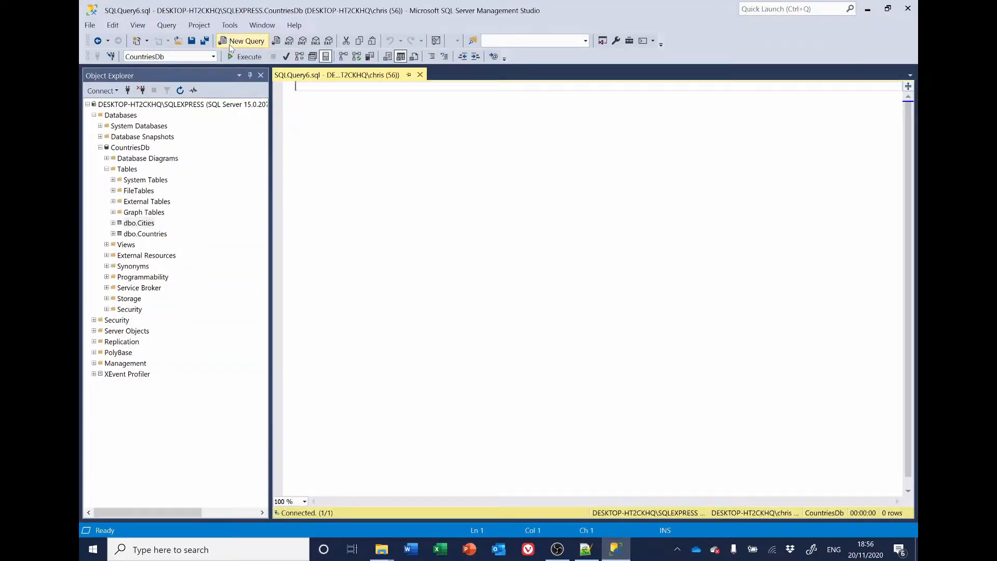
key(ctrl+v)
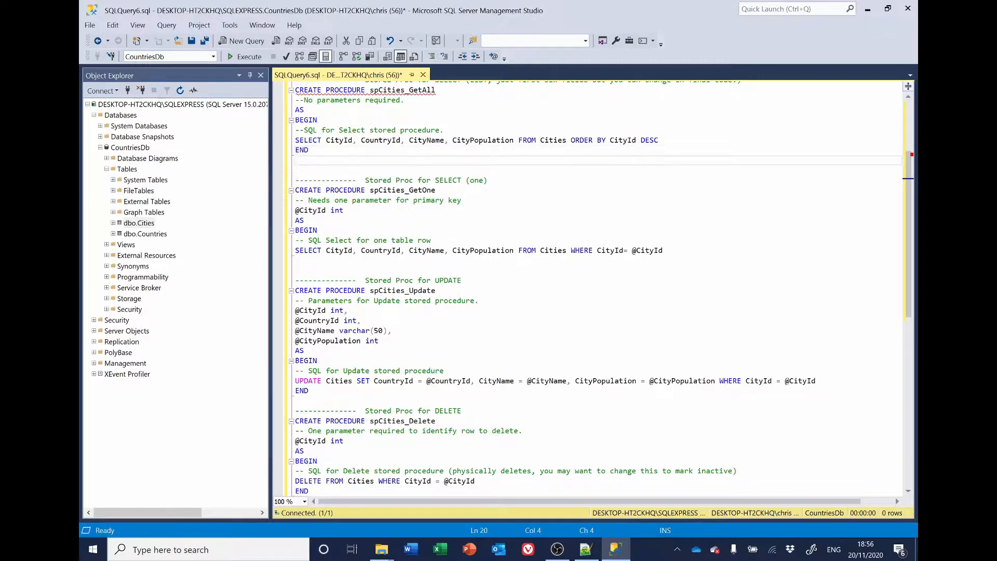
text(GO)
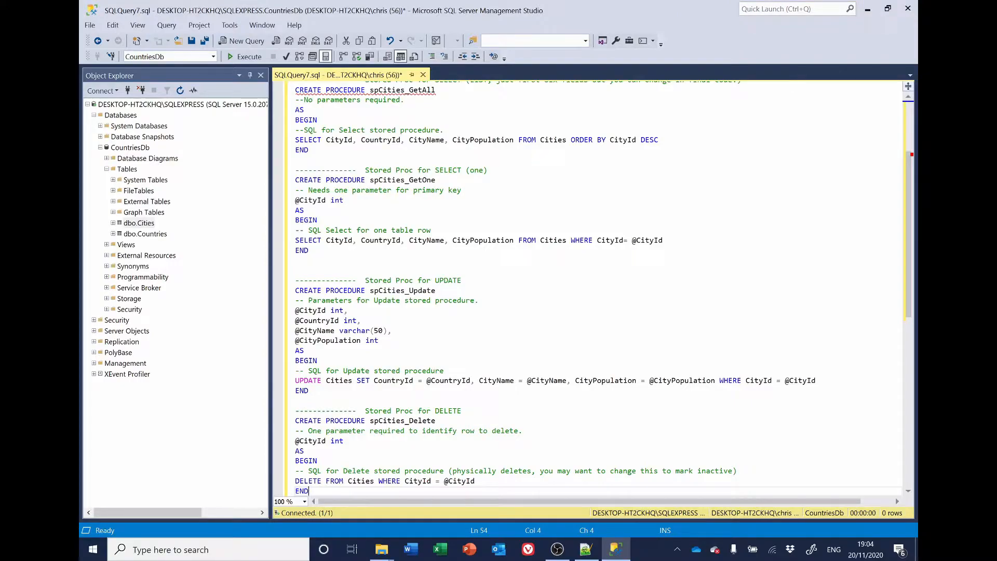
scroll(up, 3)
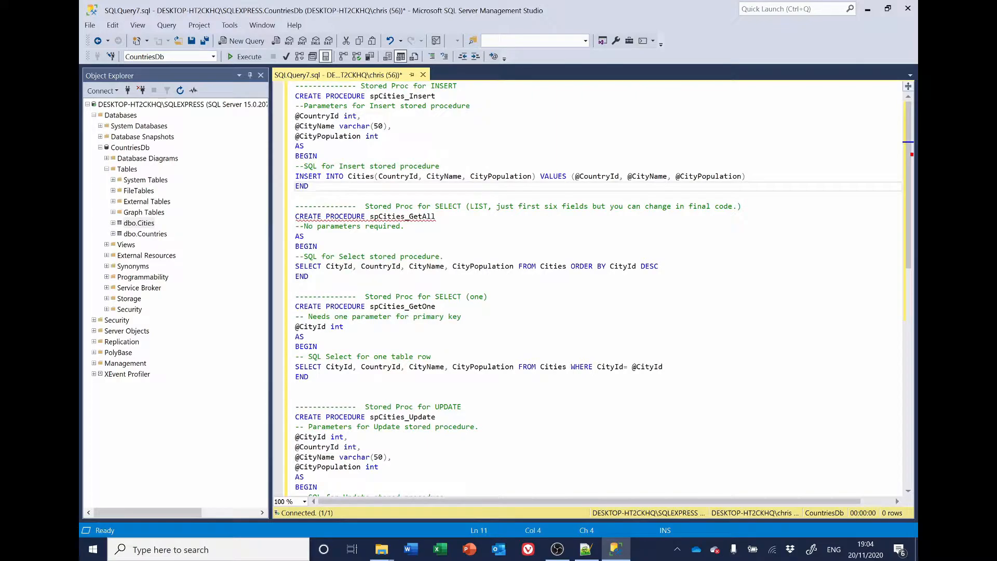
text(Go)
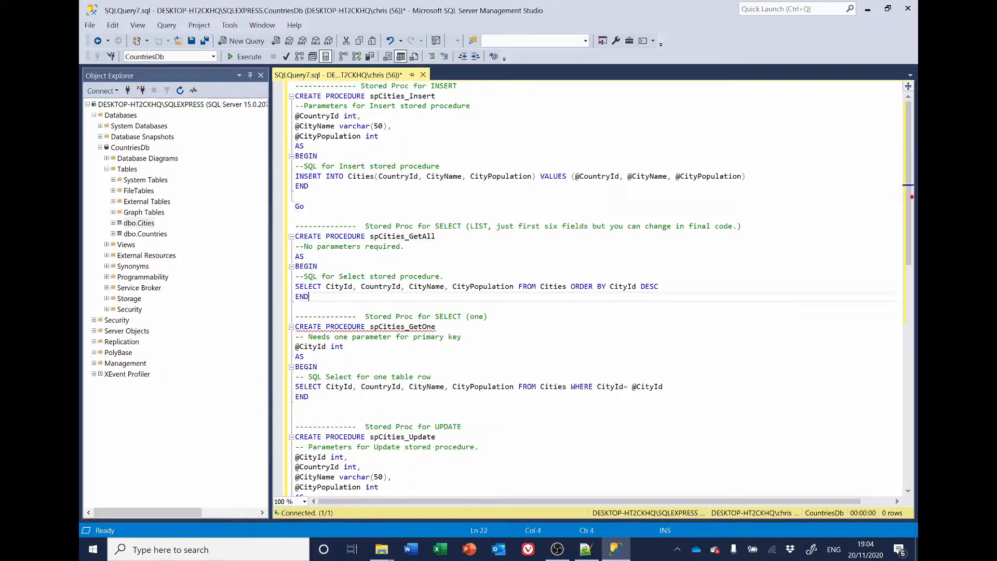
text(GO)
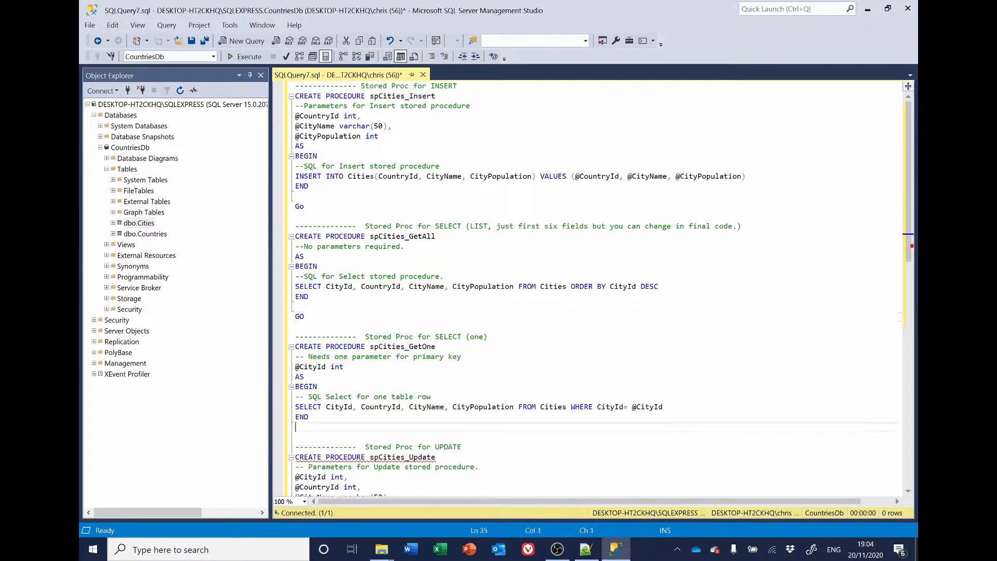
text(GO)
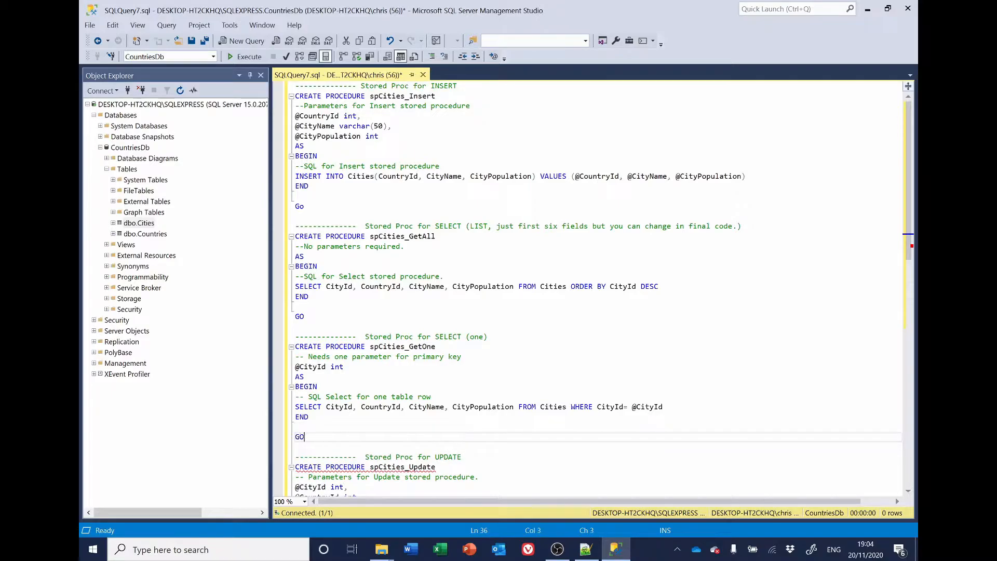
scroll(down, 3)
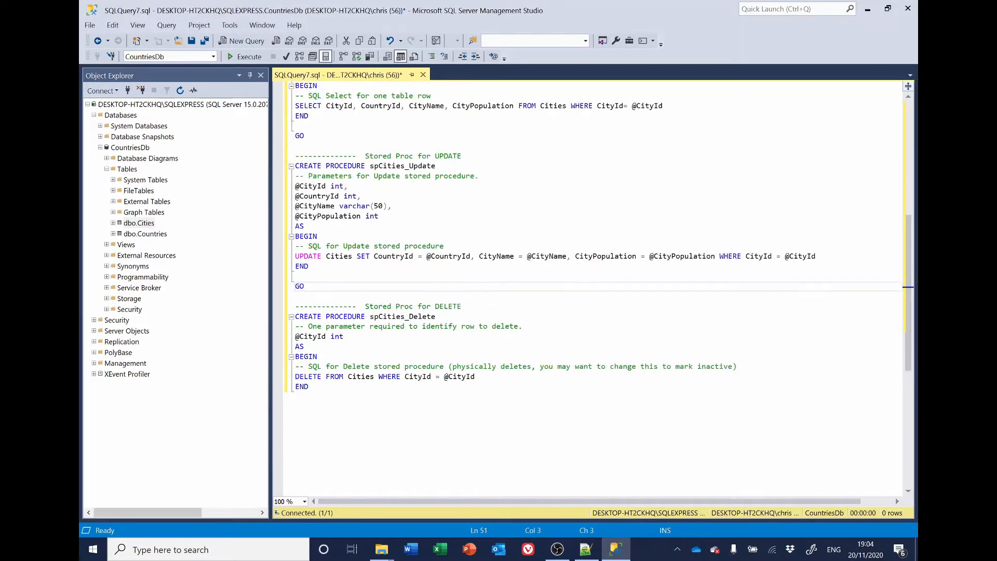
text(G)
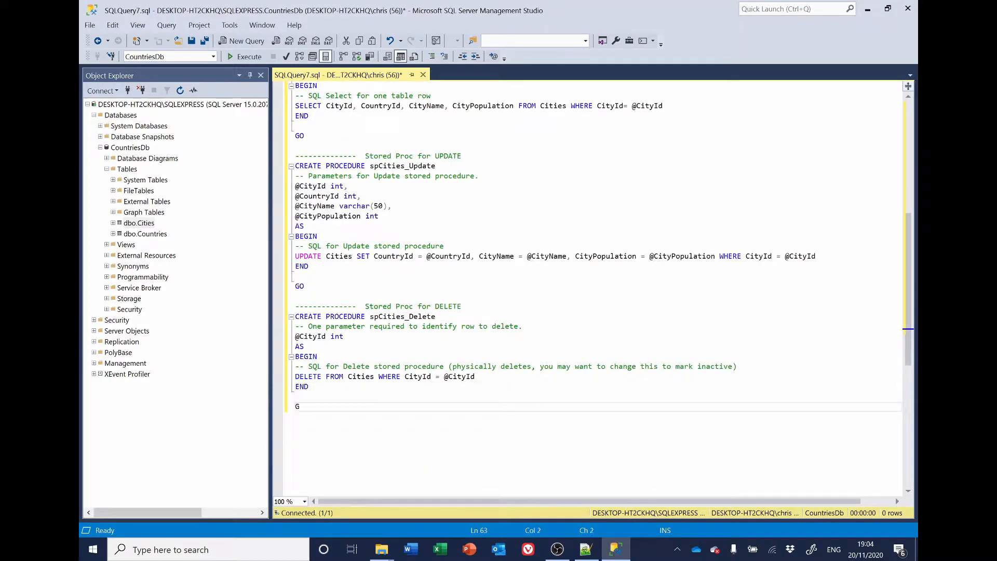
text(O)
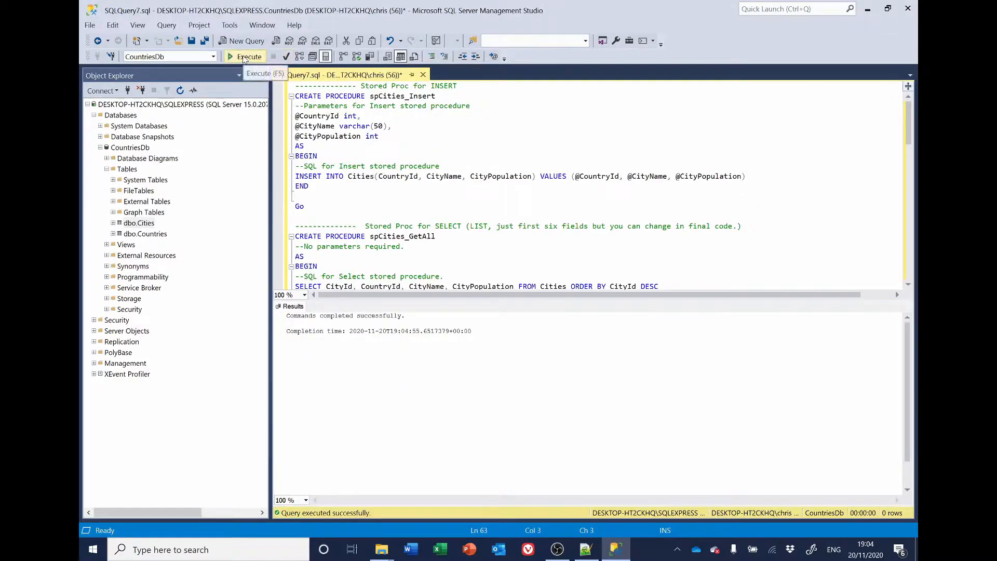
Execute the Cities script, close the query unsaved, and list the stored procedures in Object Explorer
click(245, 56)
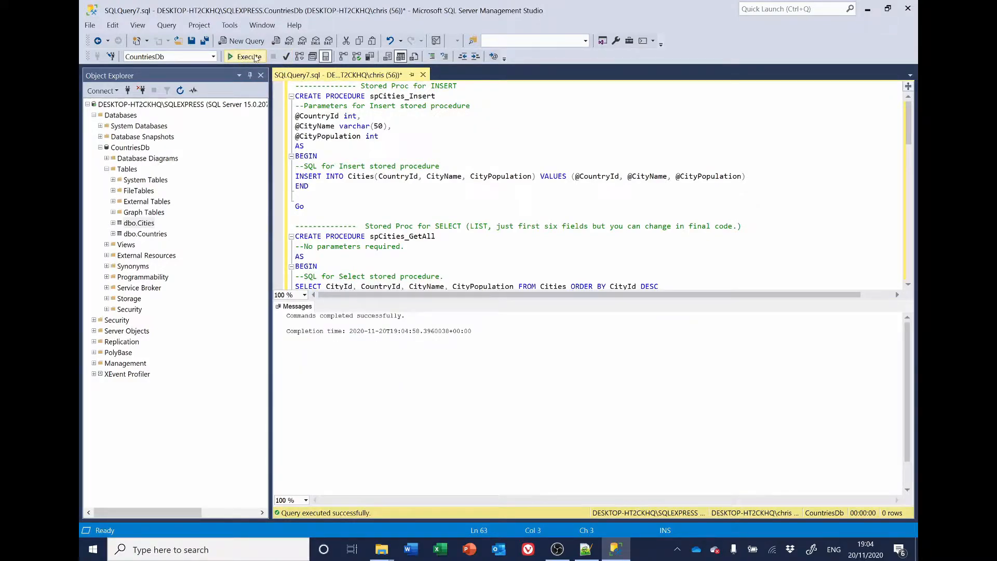
mouse_move(423, 75)
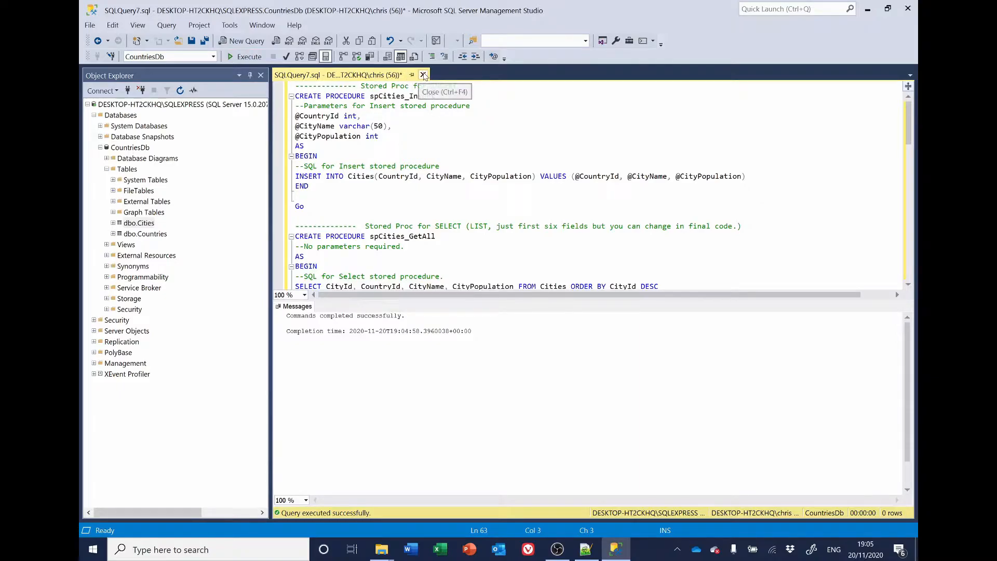
click(423, 75)
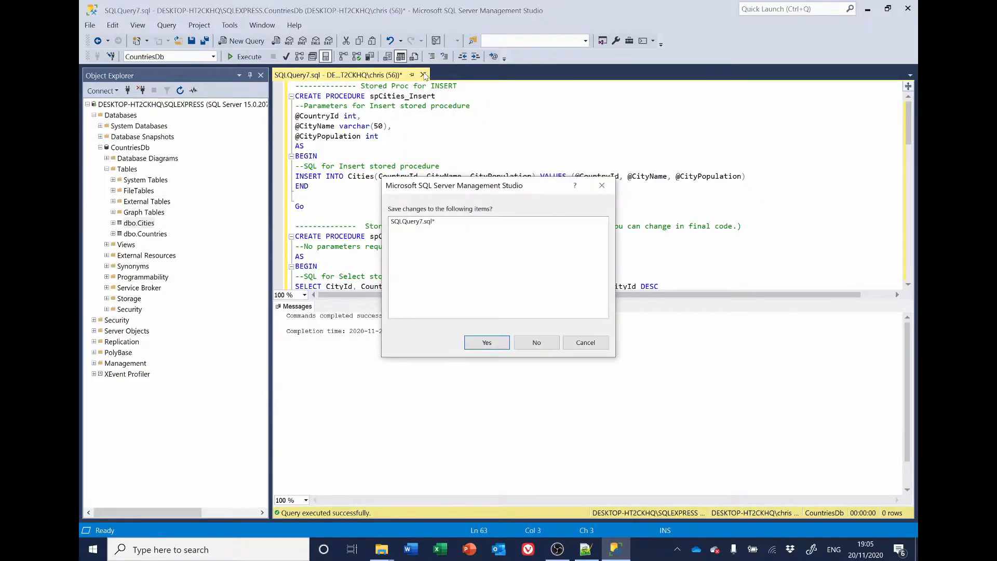
click(536, 341)
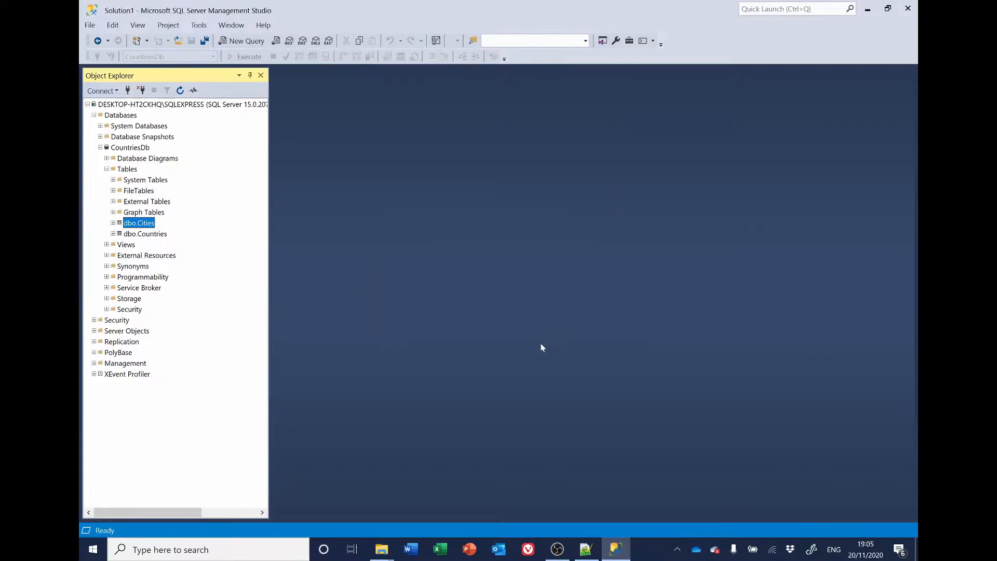
mouse_move(98, 261)
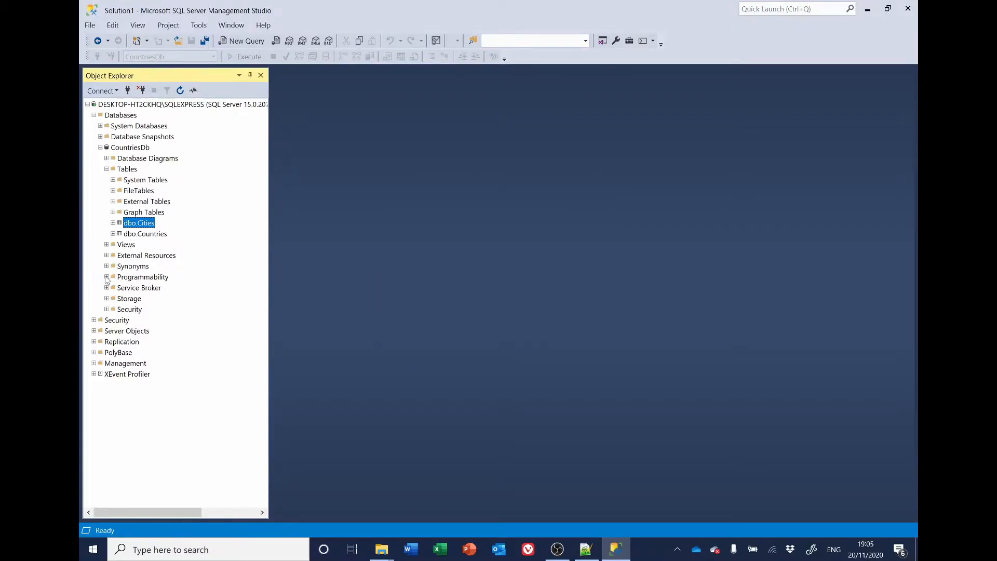
click(107, 276)
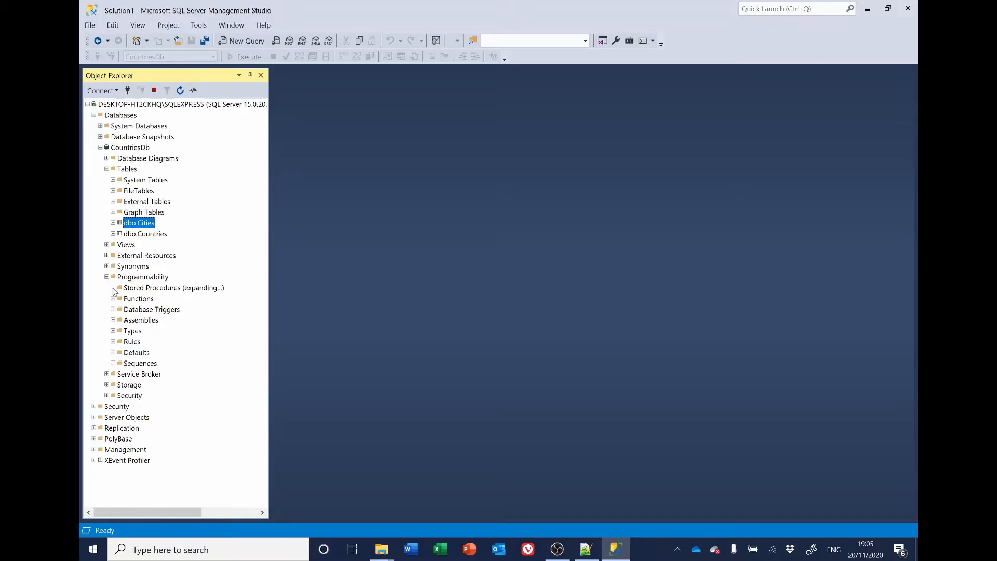
click(114, 288)
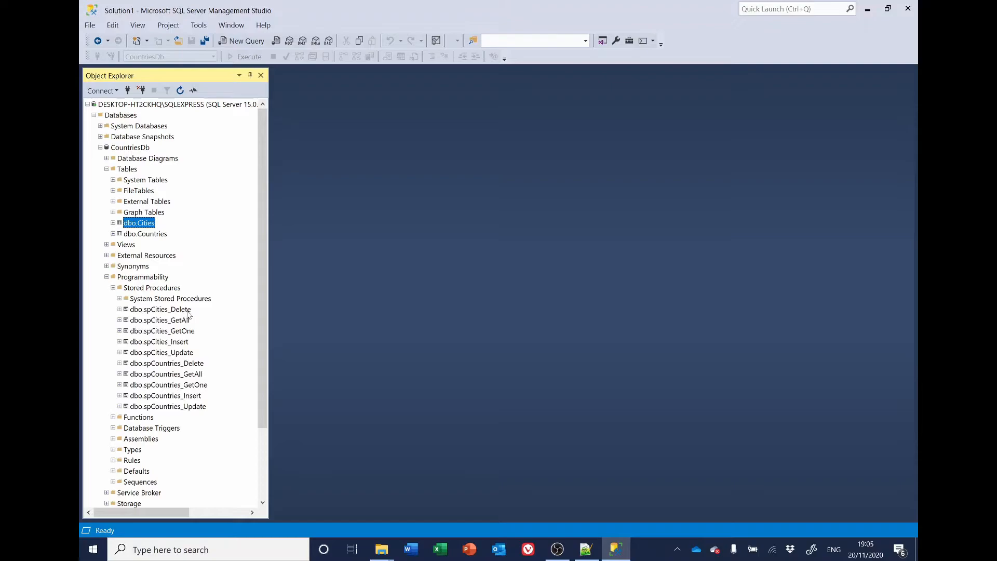
mouse_move(188, 326)
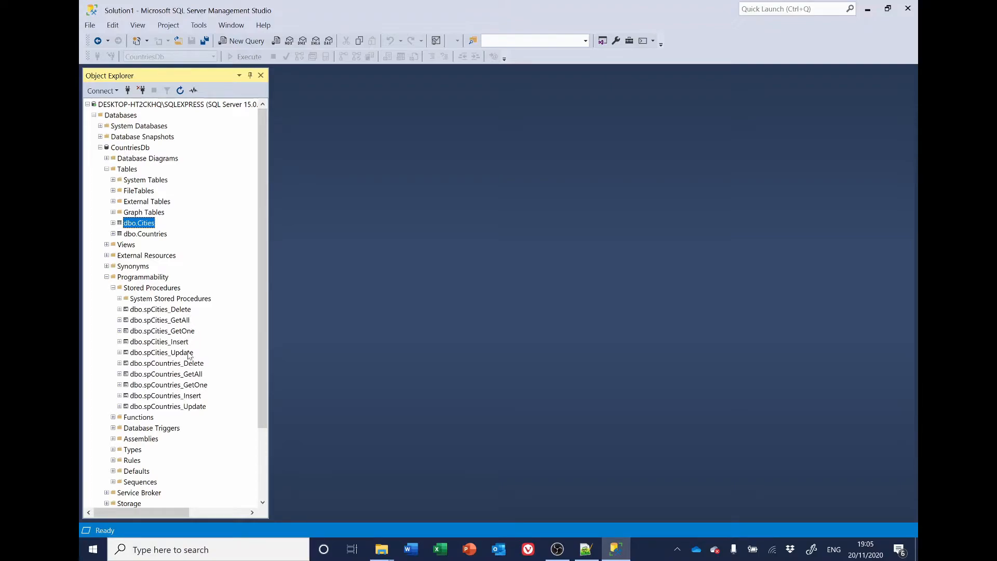
mouse_move(195, 384)
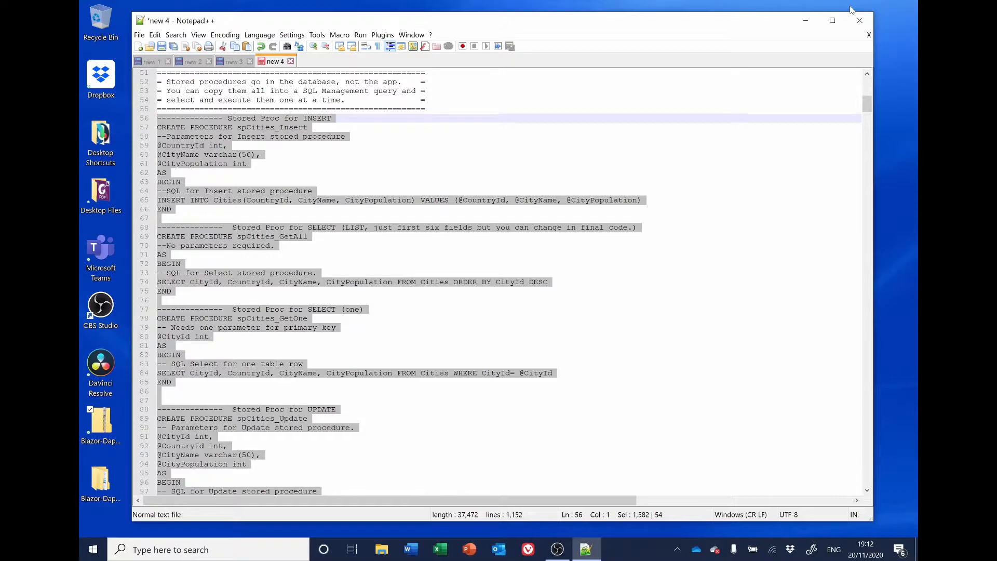
mouse_move(464, 330)
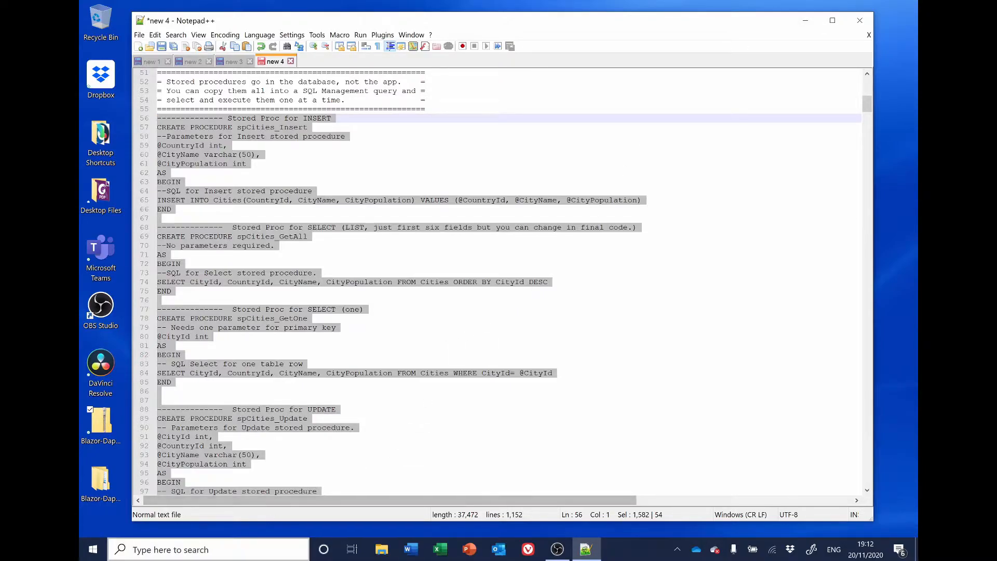
Launch Visual Studio 2019 and open the BlazorCountries solution from recent projects
text(visual Studio 2019)
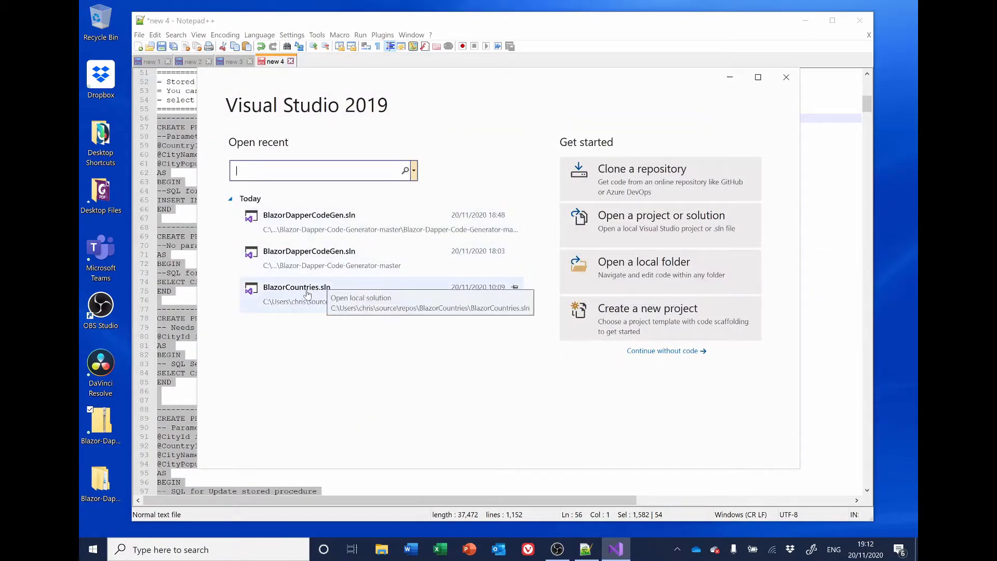
click(296, 286)
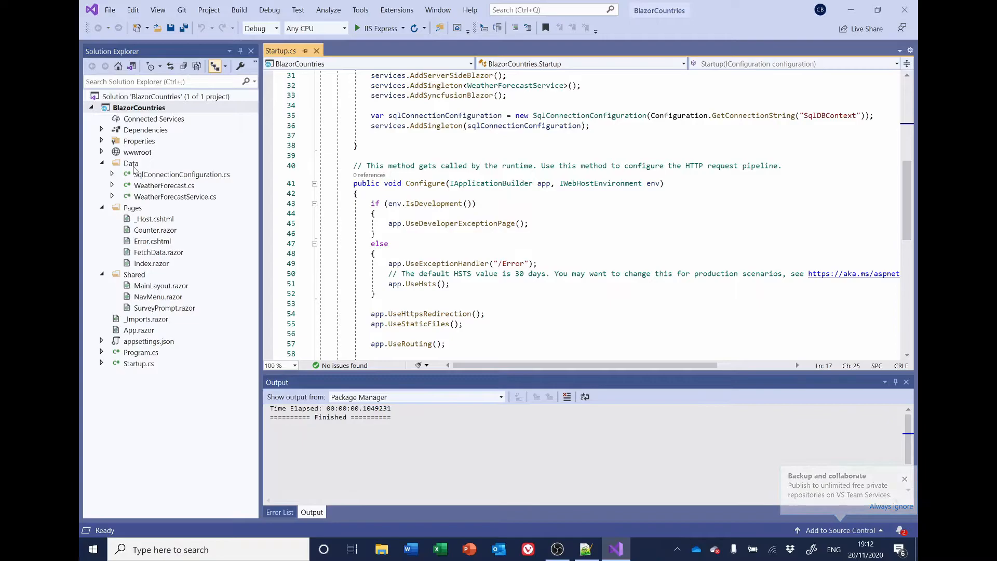
click(904, 478)
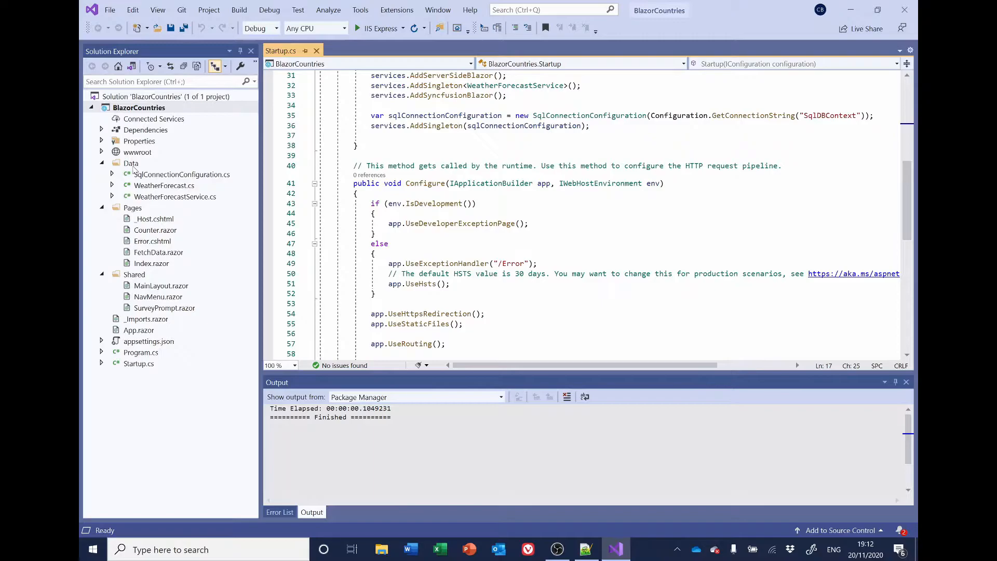
Add a new class named Countries.cs to the Data folder
right_click(131, 163)
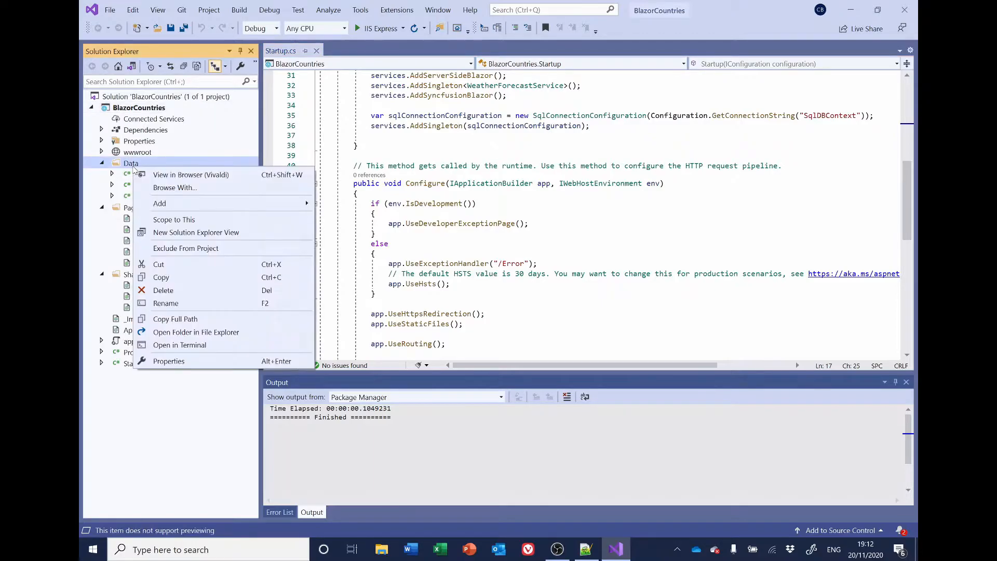
mouse_move(160, 203)
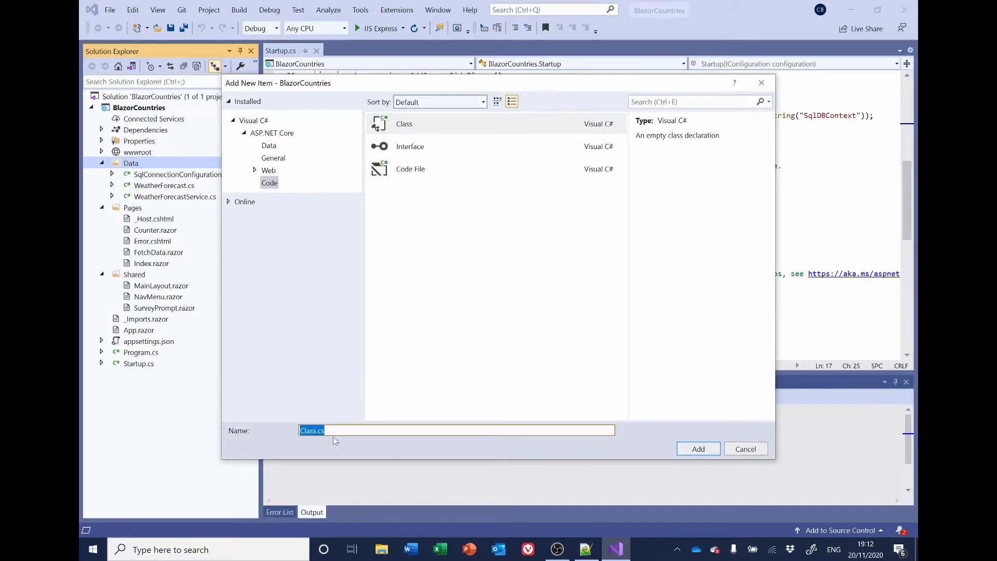
text(Cou)
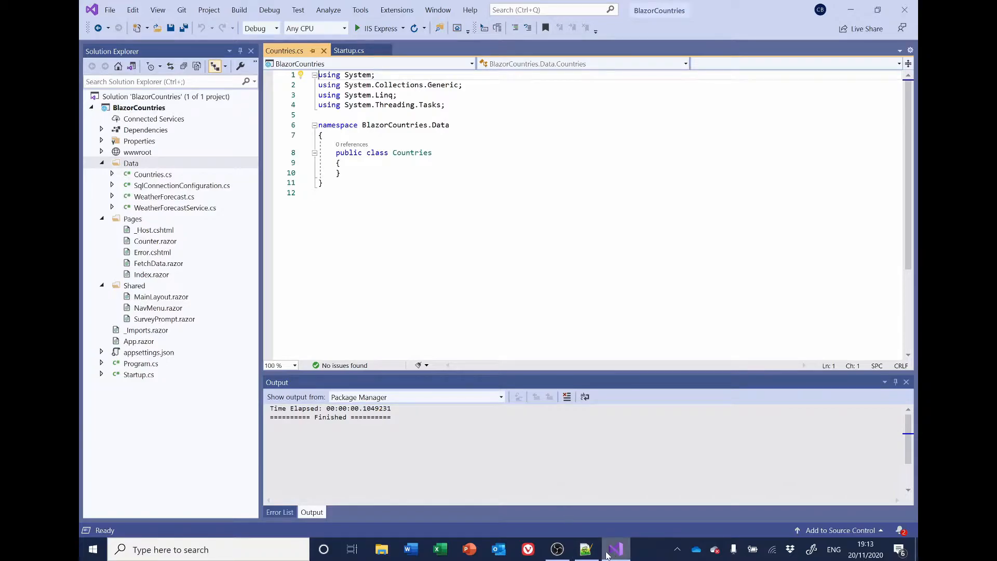
Select the /DATA/Countries.cs model code in the Notepad++ notes and return to Visual Studio
click(583, 549)
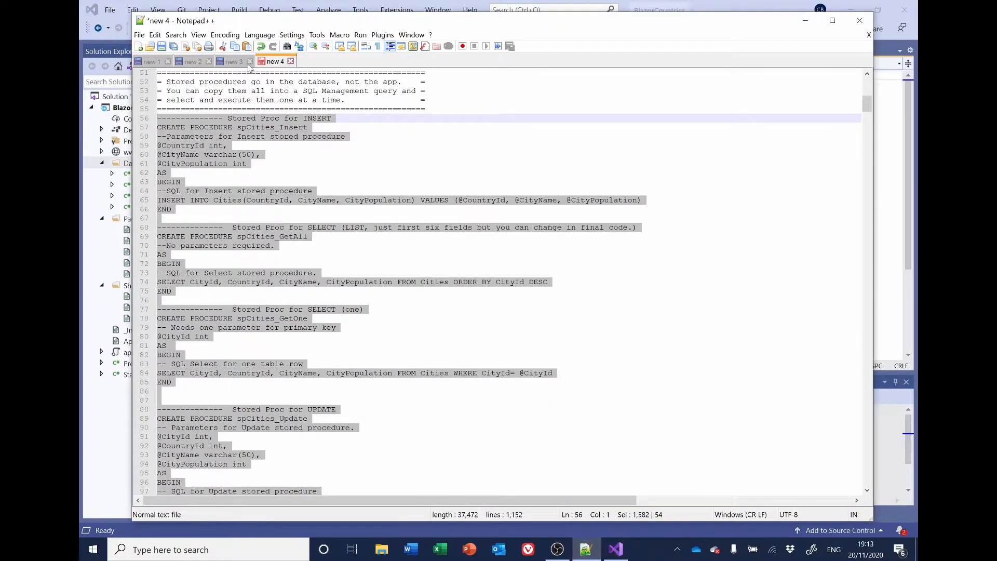
click(234, 61)
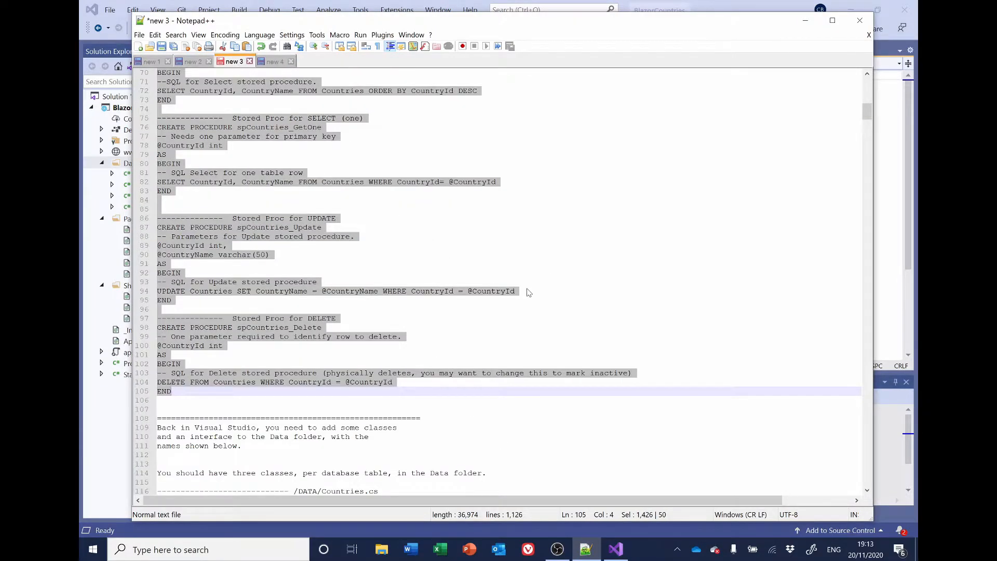
scroll(down, 3)
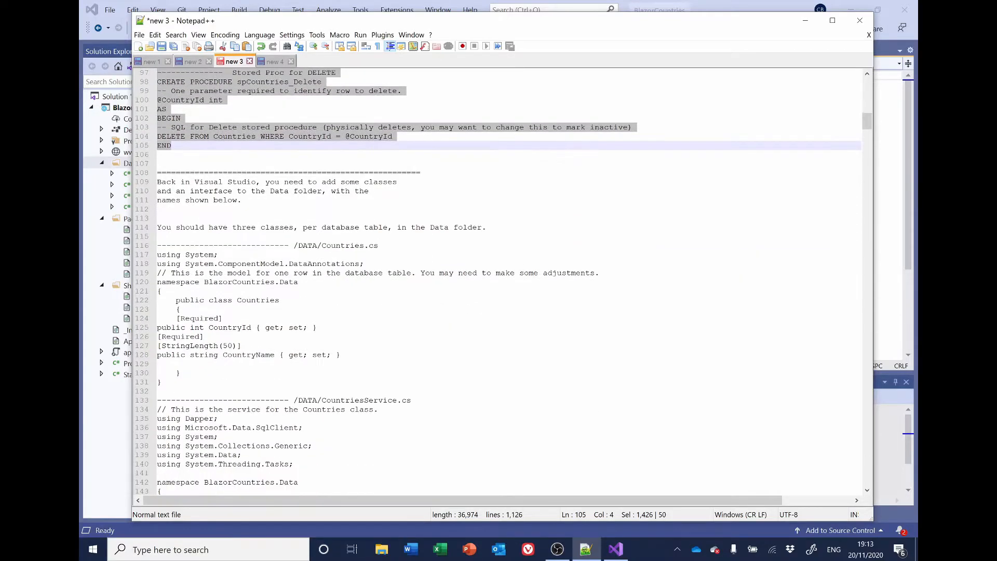
scroll(down, 3)
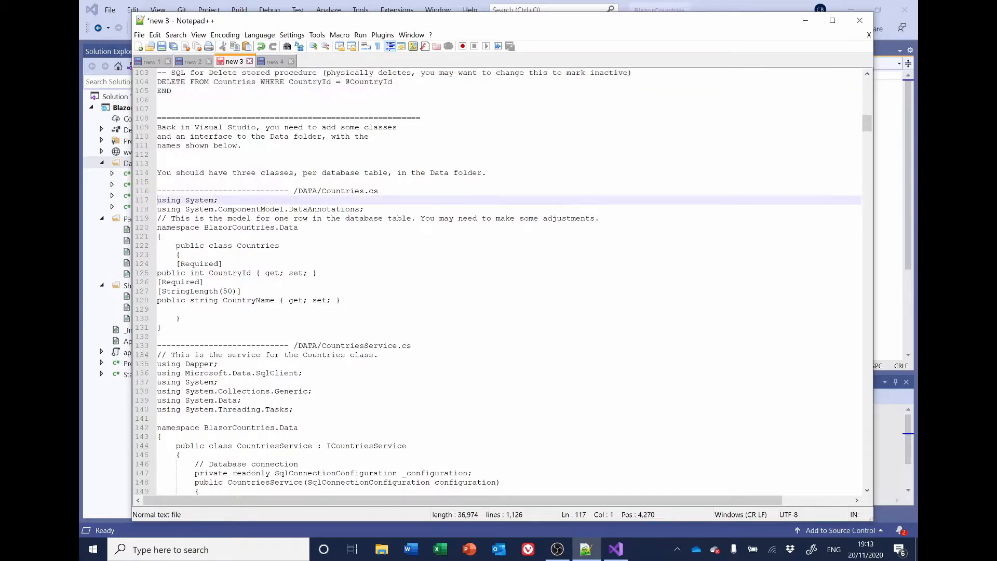
drag(157, 199, 180, 254)
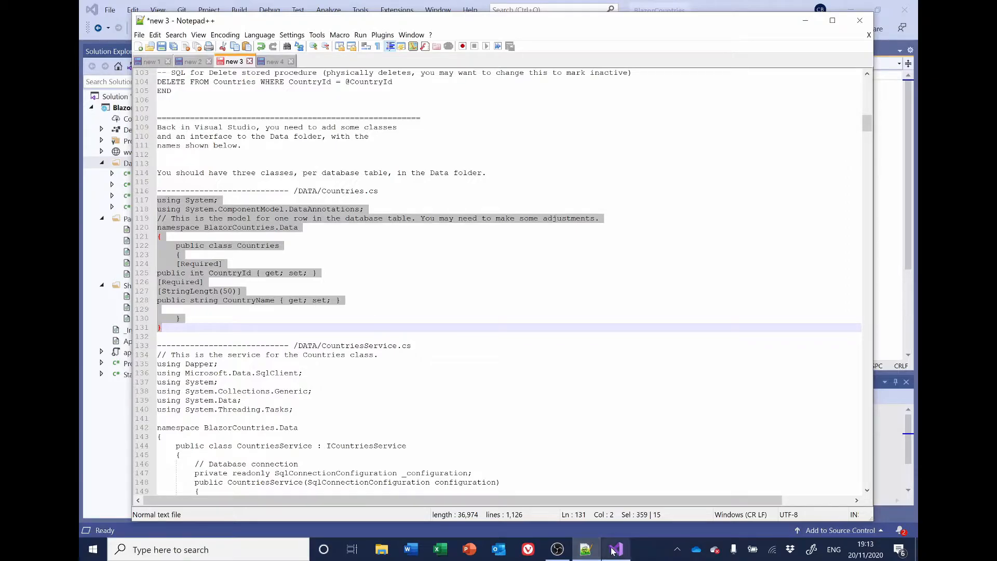
click(613, 549)
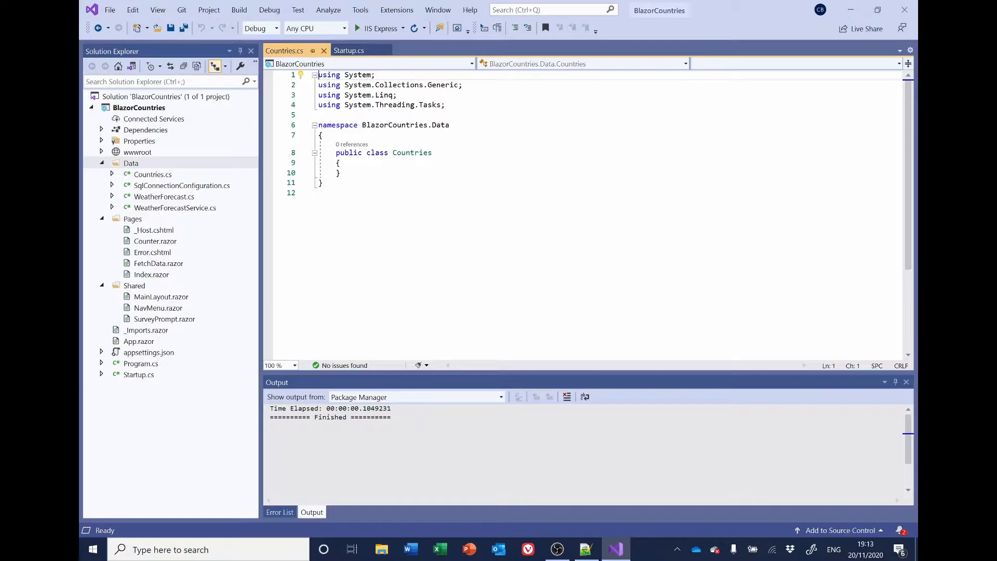
Replace the empty Countries class with the pasted model: required CountryId and 50-character CountryName
key(ctrl+a)
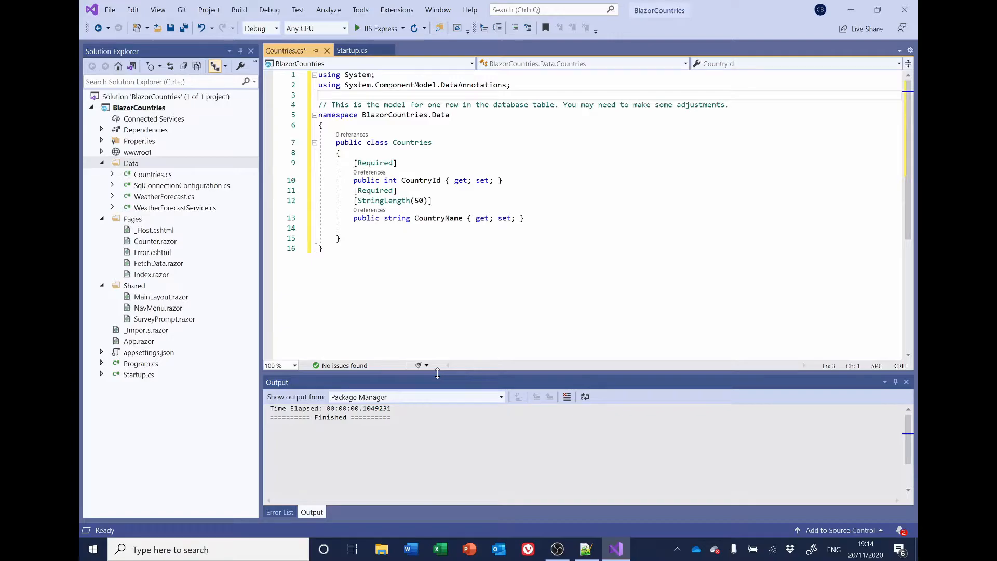
mouse_move(172, 447)
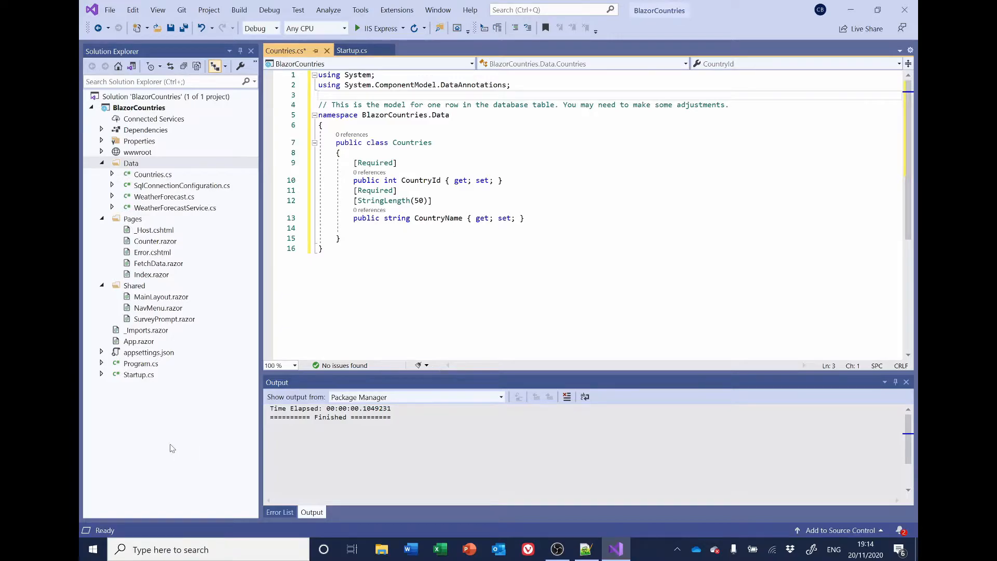
Add a new class named CountriesService to the Data folder
right_click(131, 163)
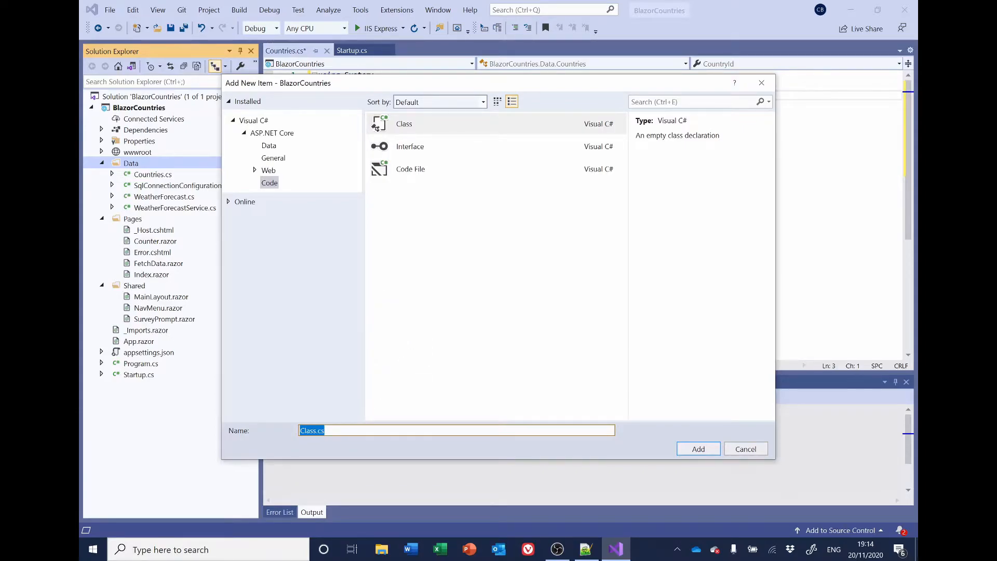
text(CountriesSer)
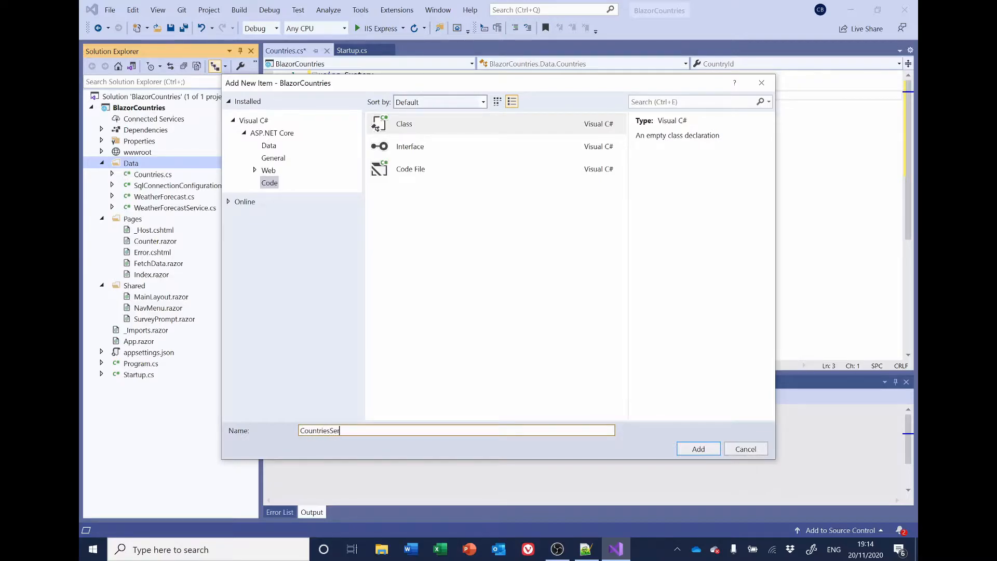
text(v)
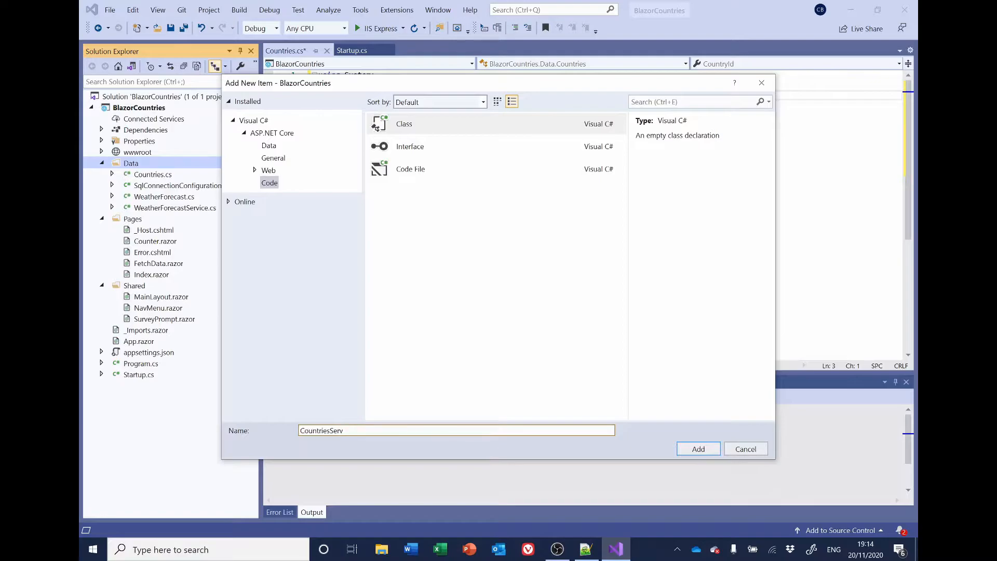
click(697, 449)
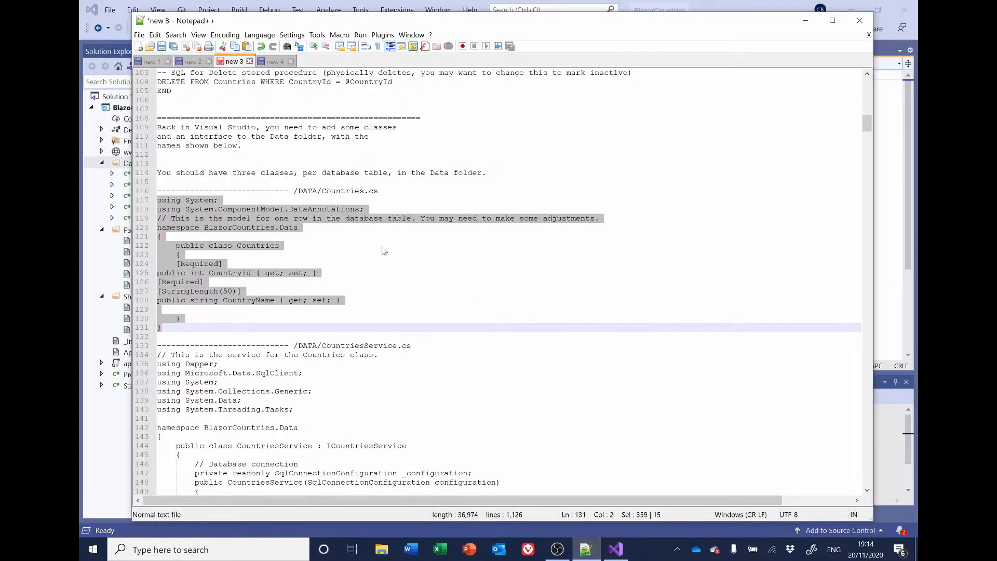
Select the full /DATA/CountriesService.cs code in the notes and return to Visual Studio
scroll(down, 3)
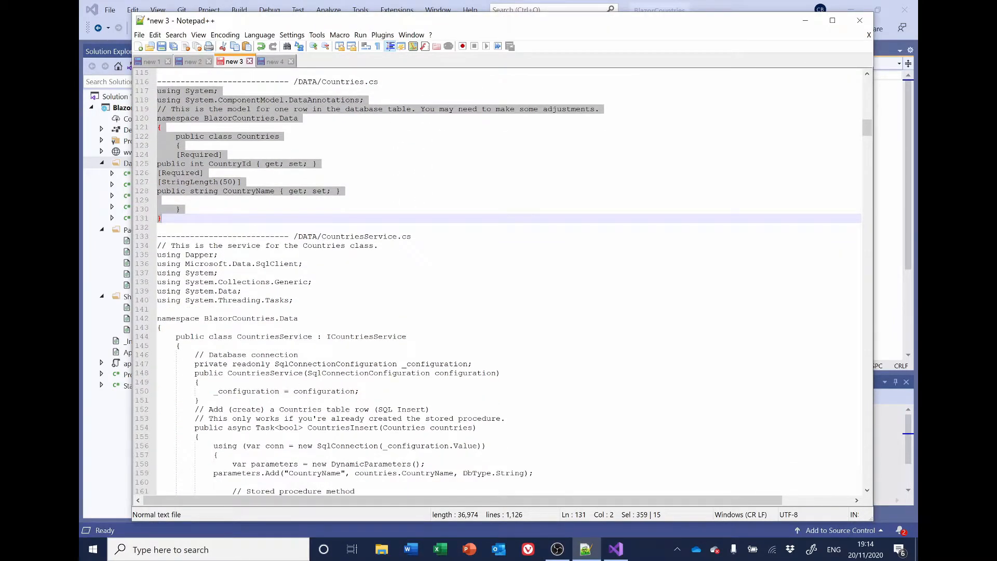
scroll(down, 3)
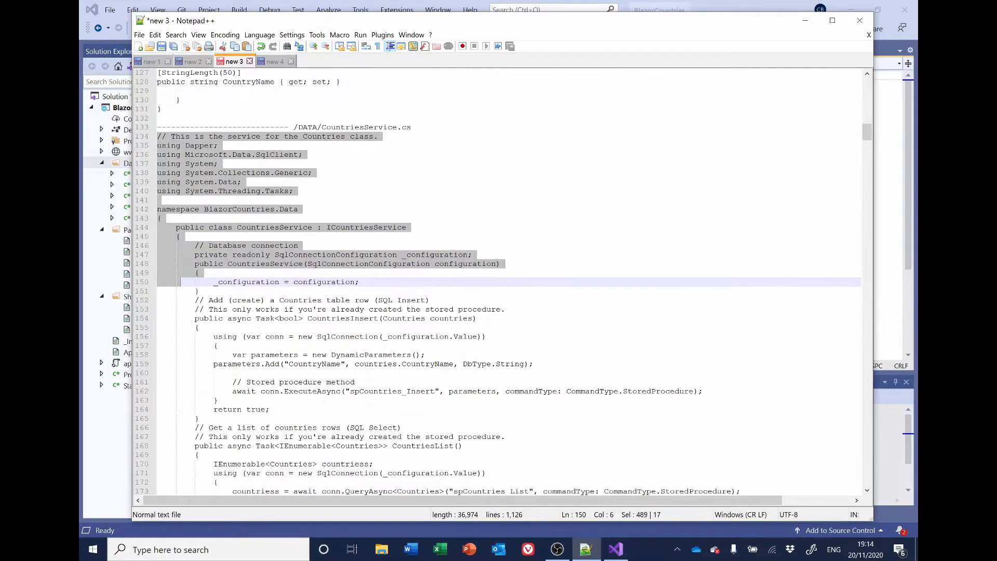
scroll(down, 3)
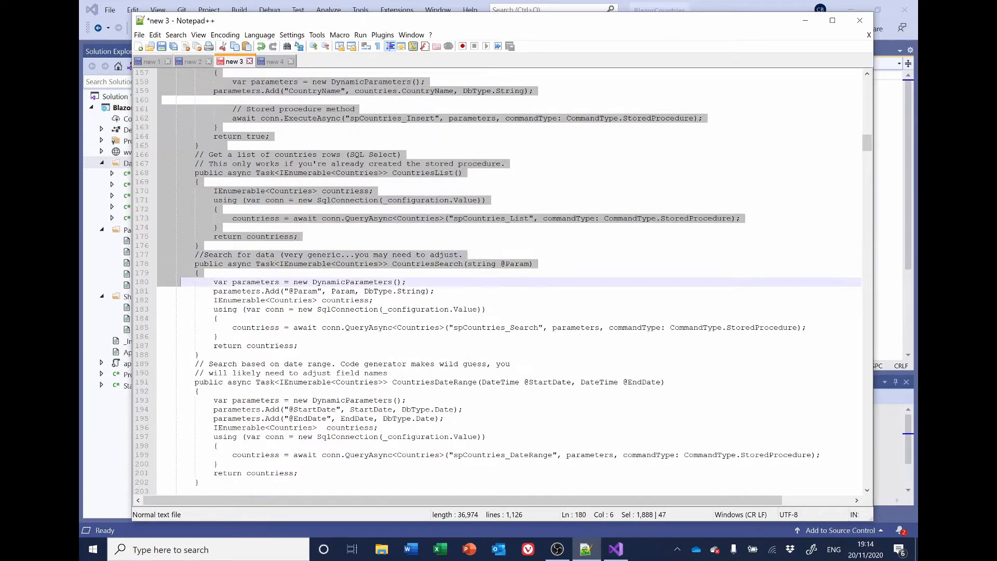
scroll(down, 3)
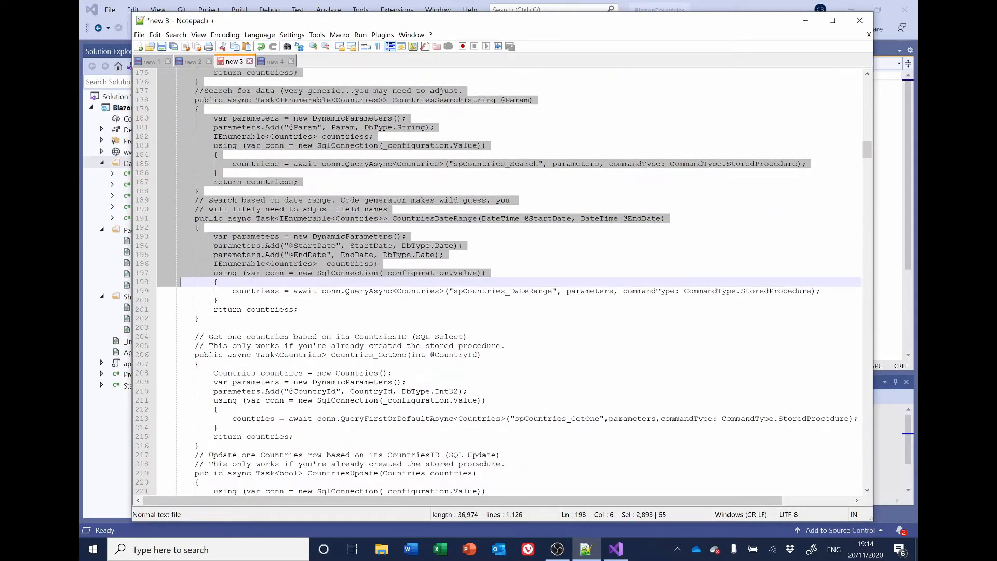
scroll(down, 3)
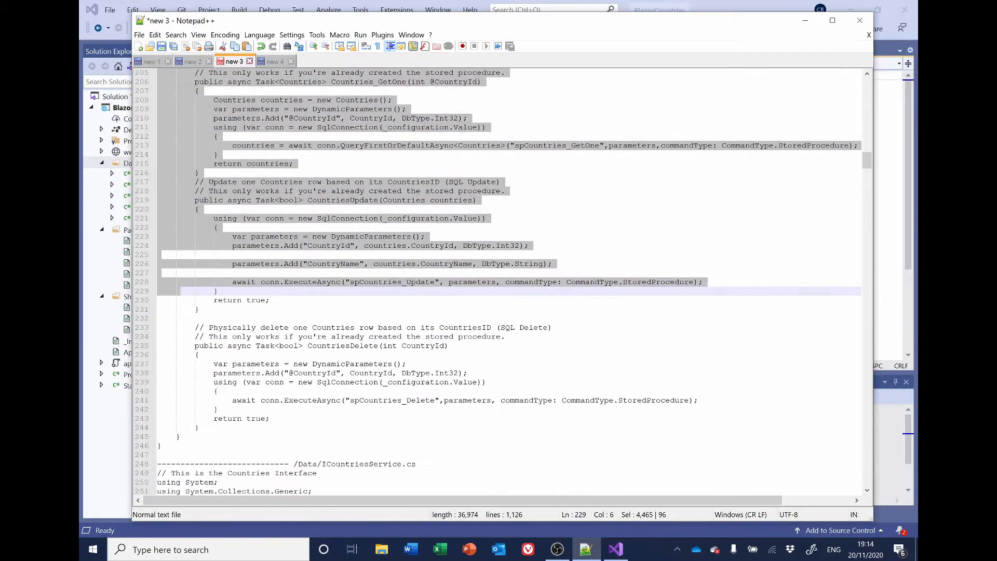
scroll(down, 3)
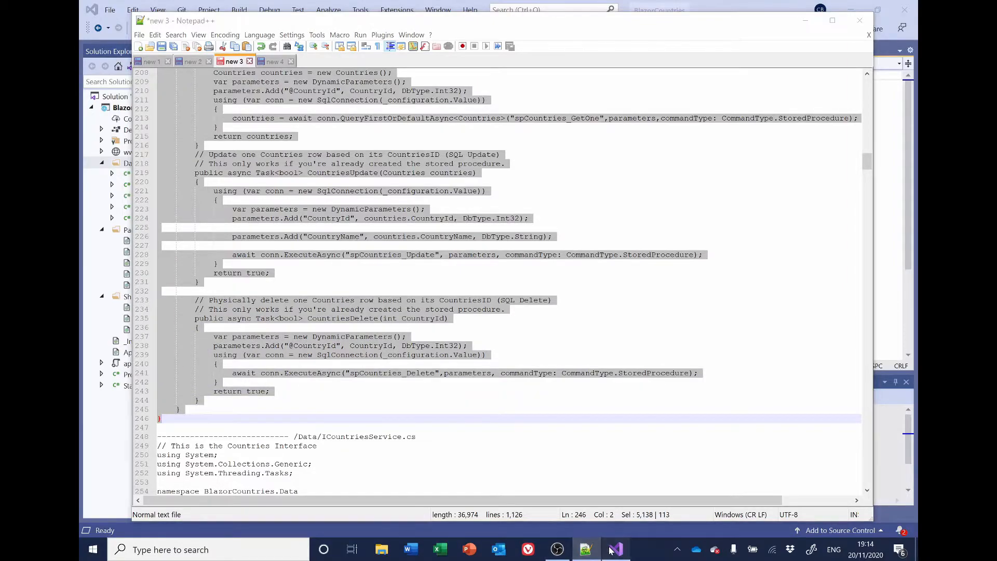
click(616, 549)
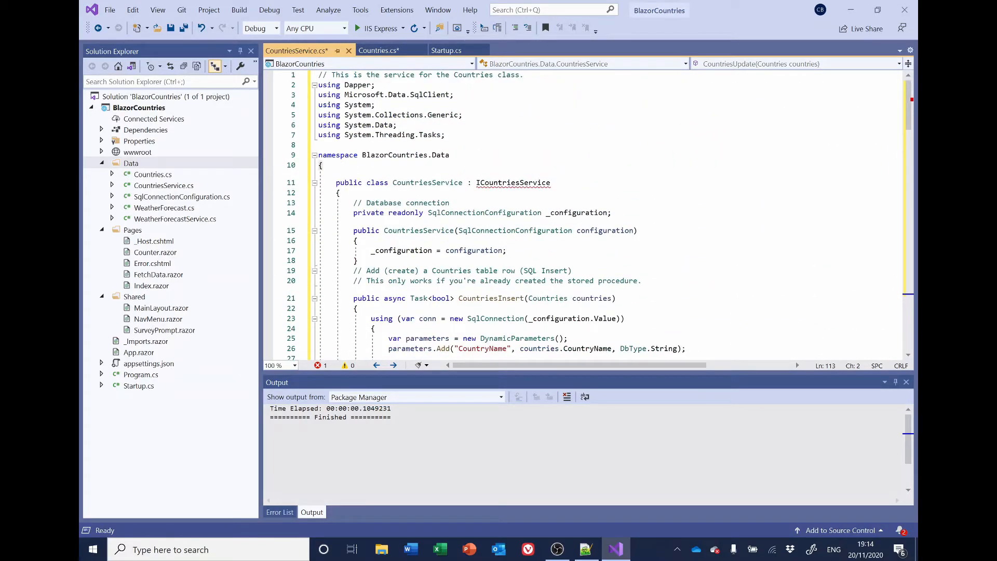
Rename the list procedure call to Countries_GetAll and remove the date-range method
scroll(down, 3)
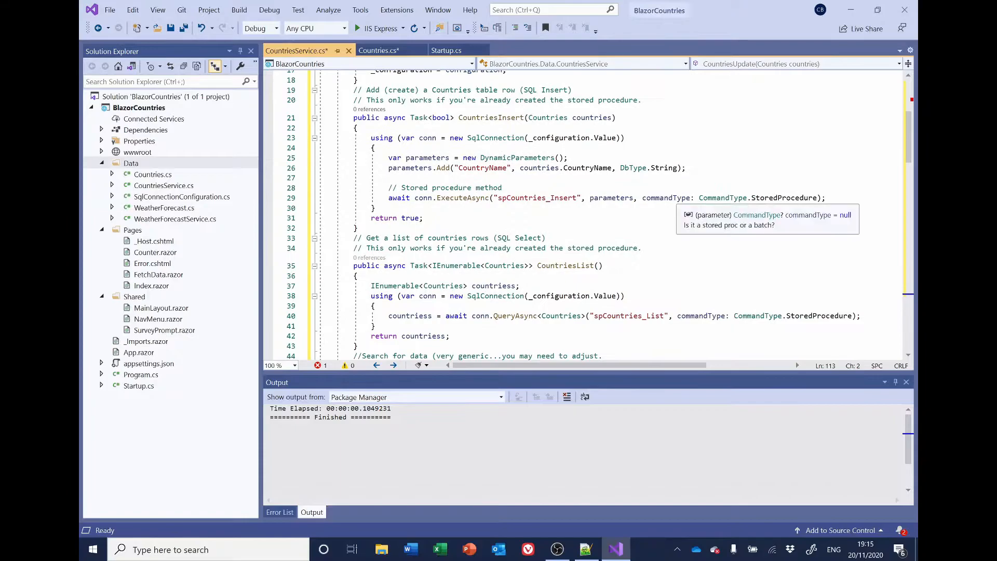
scroll(down, 3)
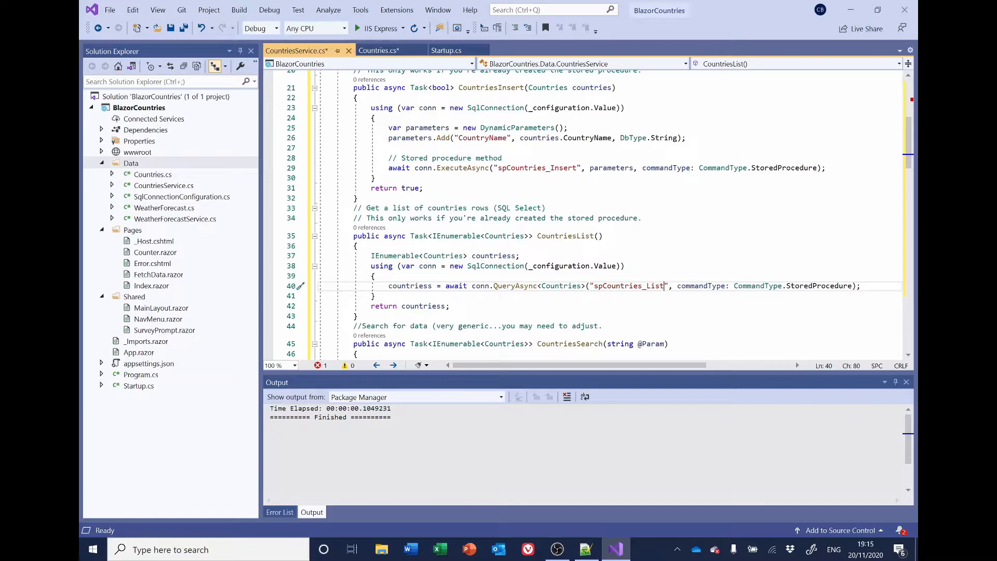
key(BackSpace)
text(GetA)
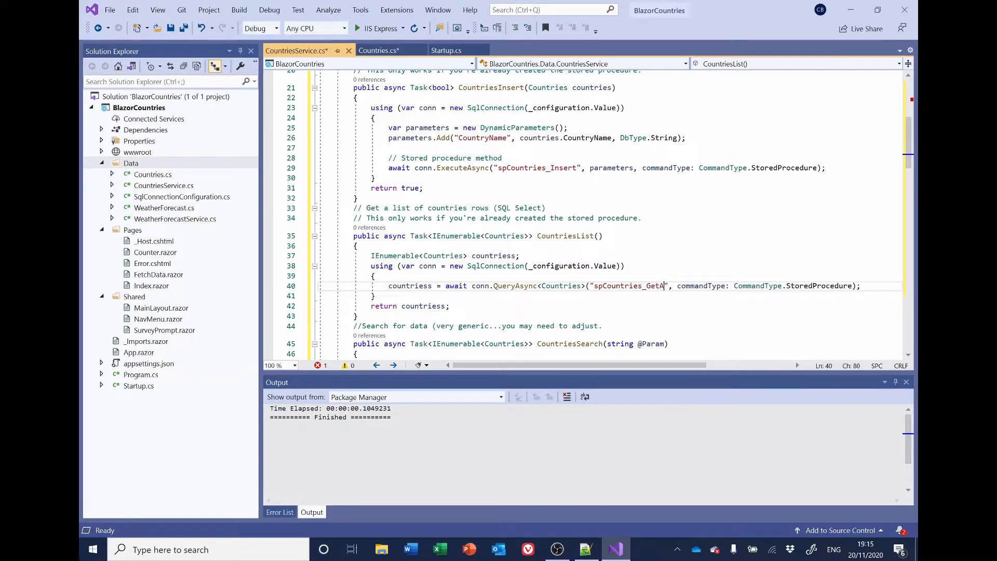
text(ll)
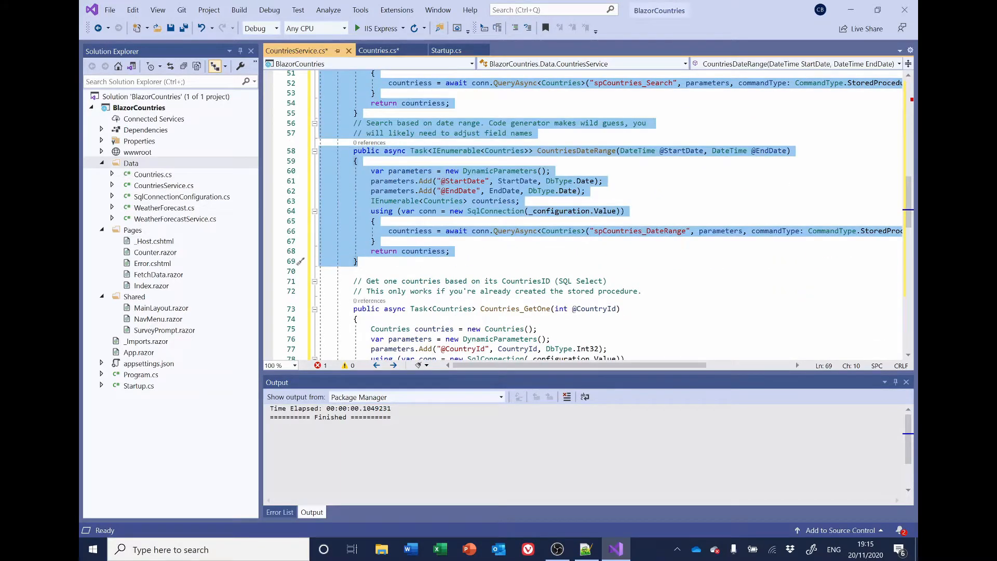
click(358, 262)
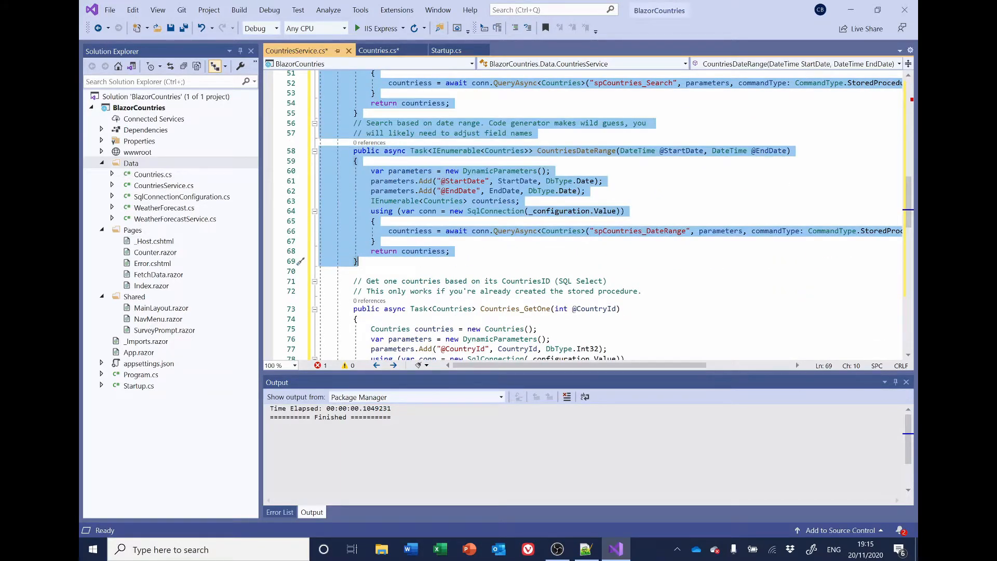
scroll(down, 3)
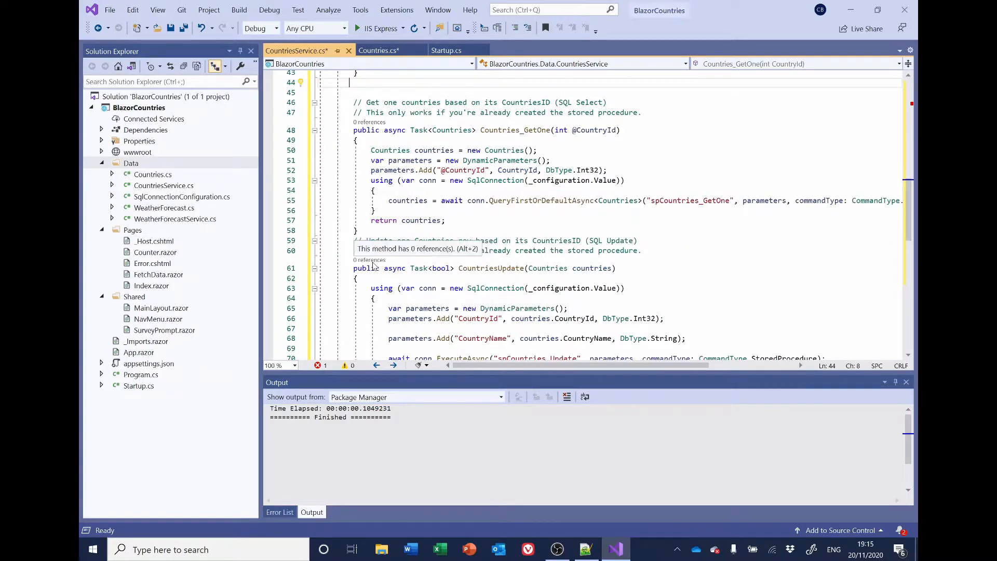
mouse_move(372, 265)
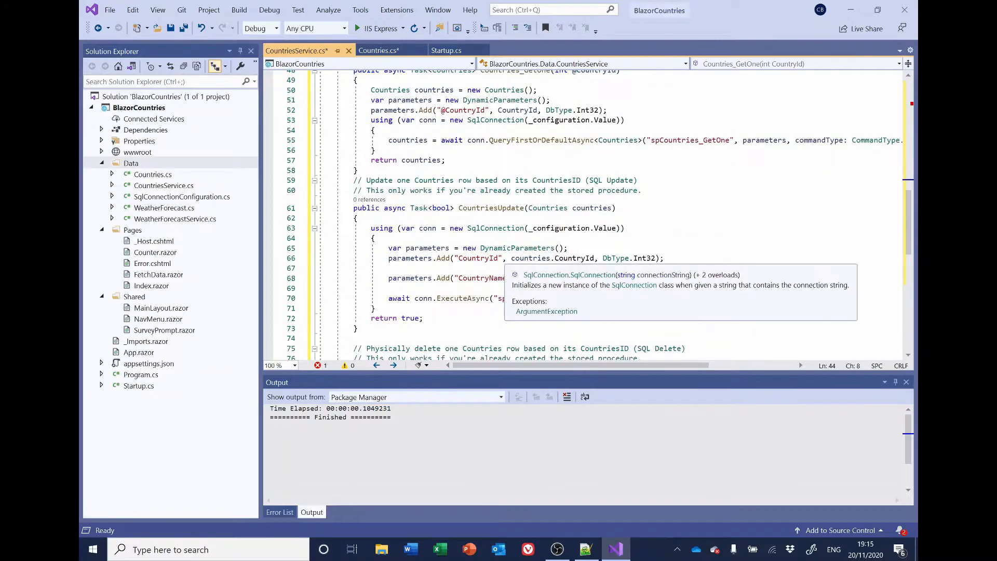
scroll(down, 3)
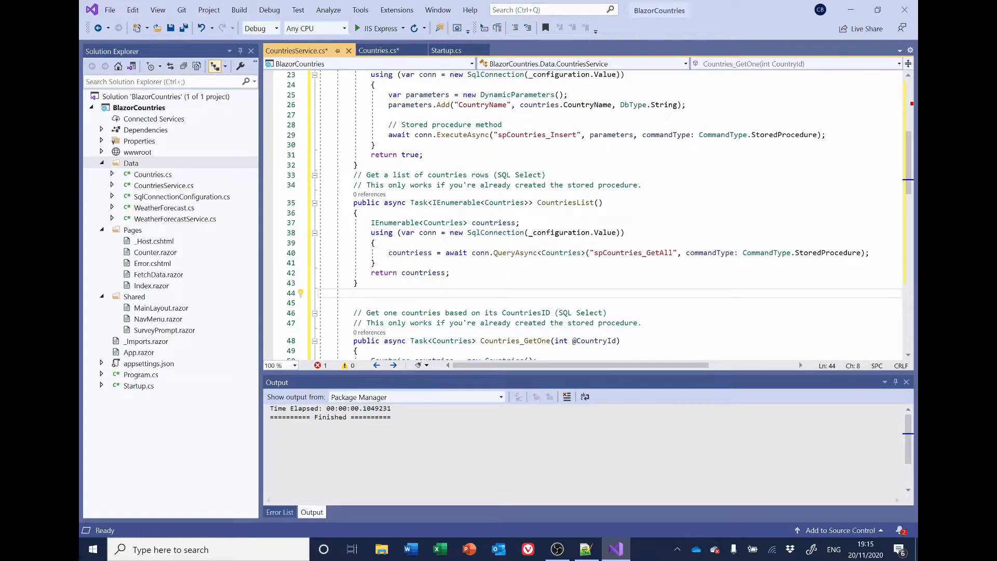
mouse_move(570, 202)
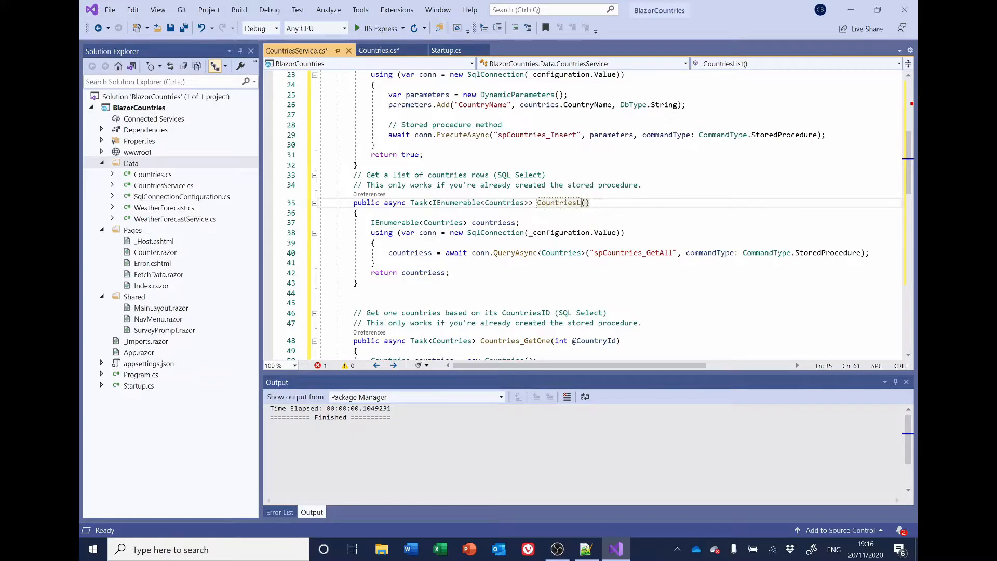
Name the list method CountriesGetAll and review the GetOne, Update and Delete methods
text(Get)
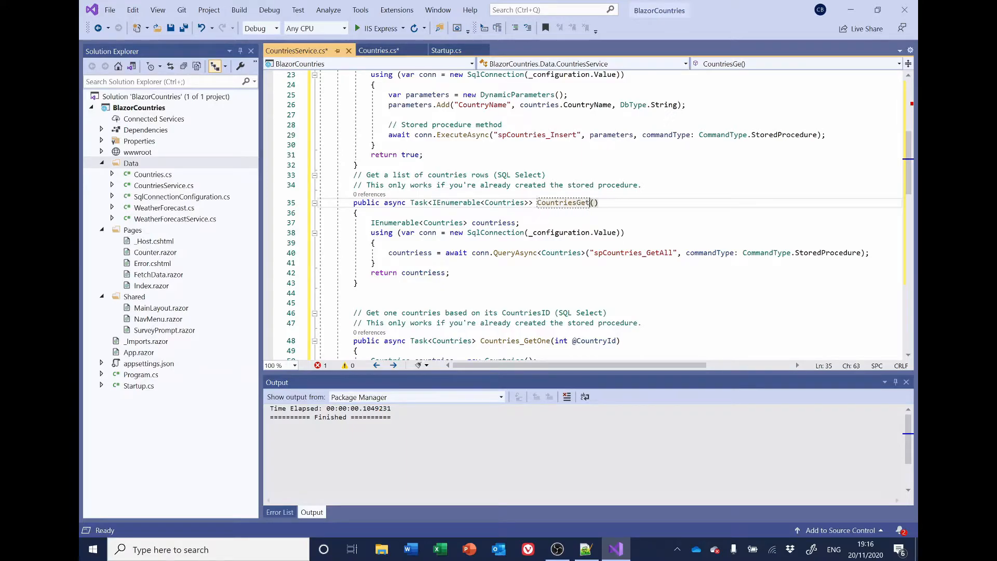
text(All)
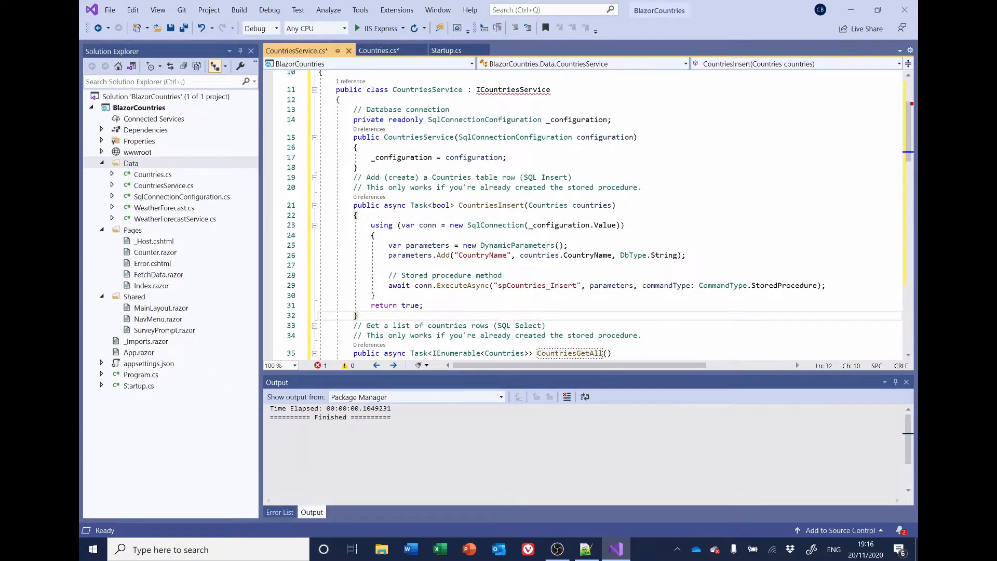
scroll(down, 3)
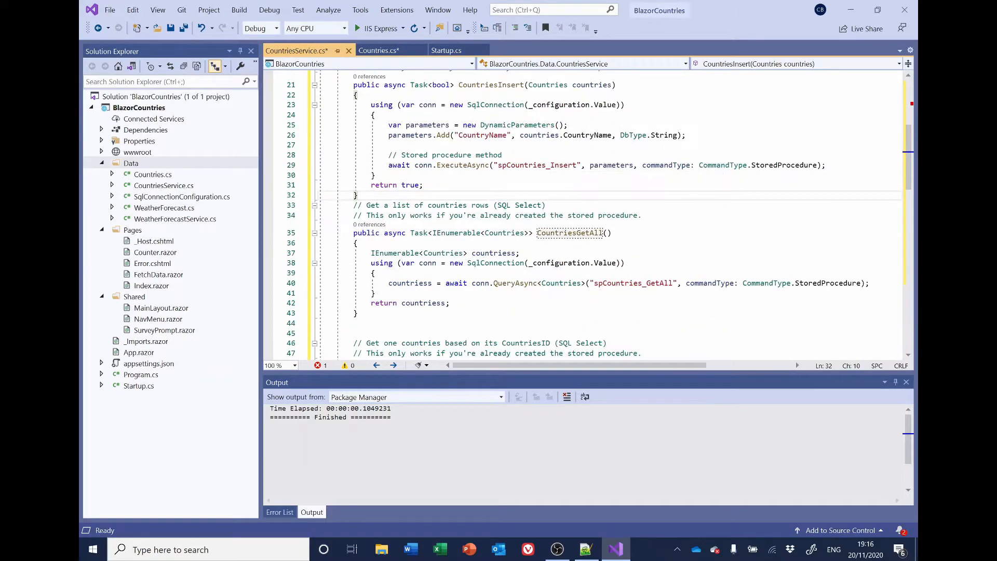
scroll(down, 3)
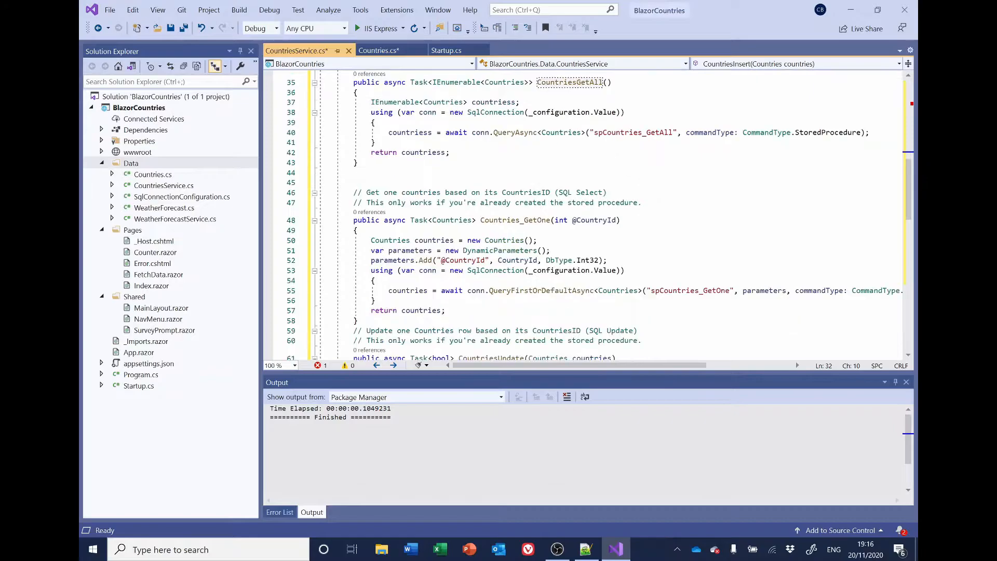
scroll(down, 3)
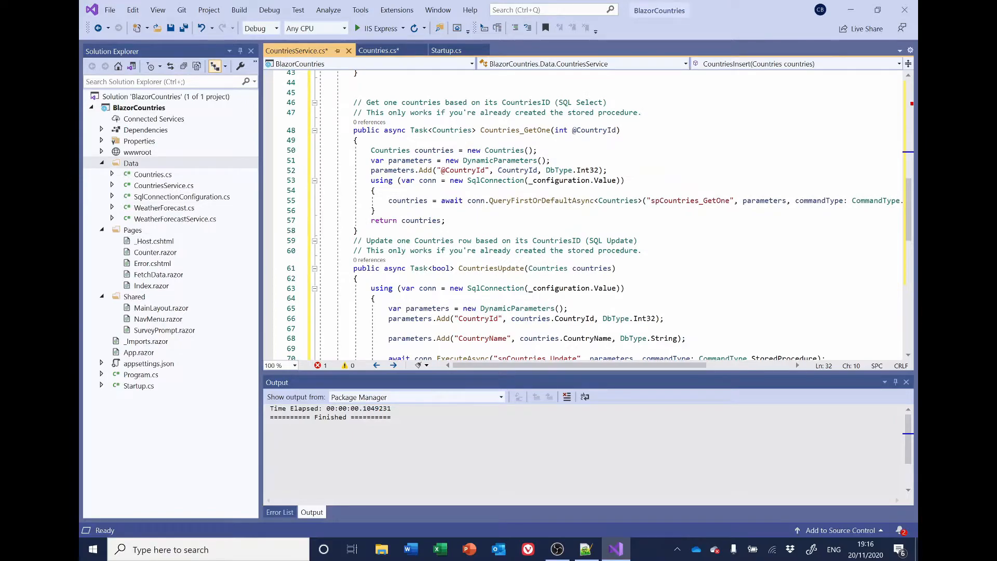
scroll(down, 3)
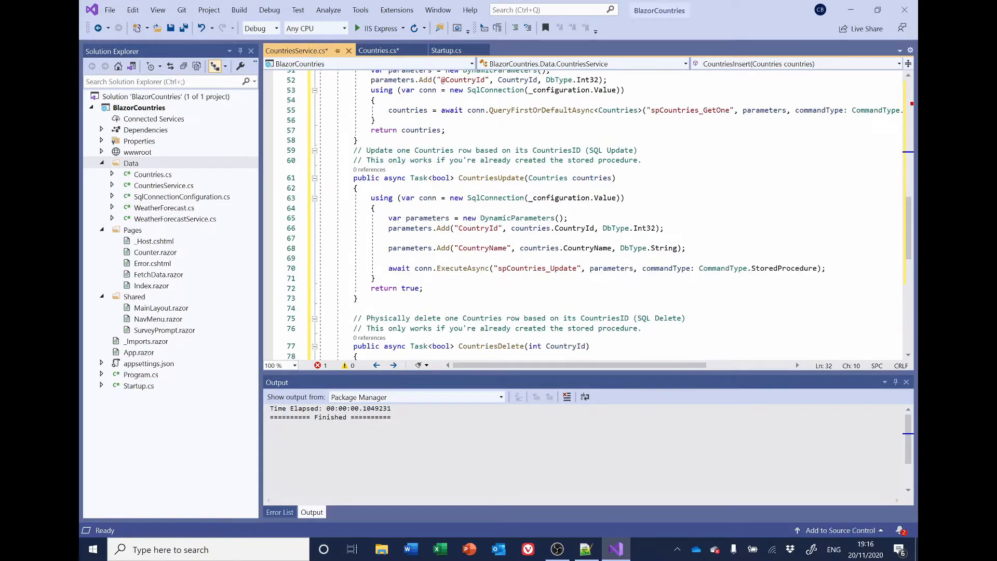
scroll(down, 3)
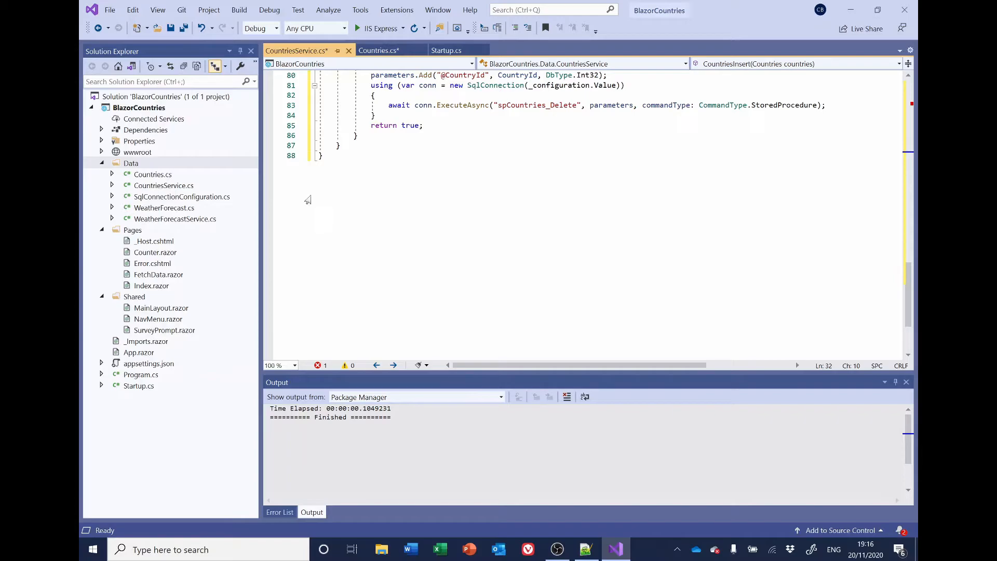
Add a new class named ICountriesService to the Data folder
right_click(131, 163)
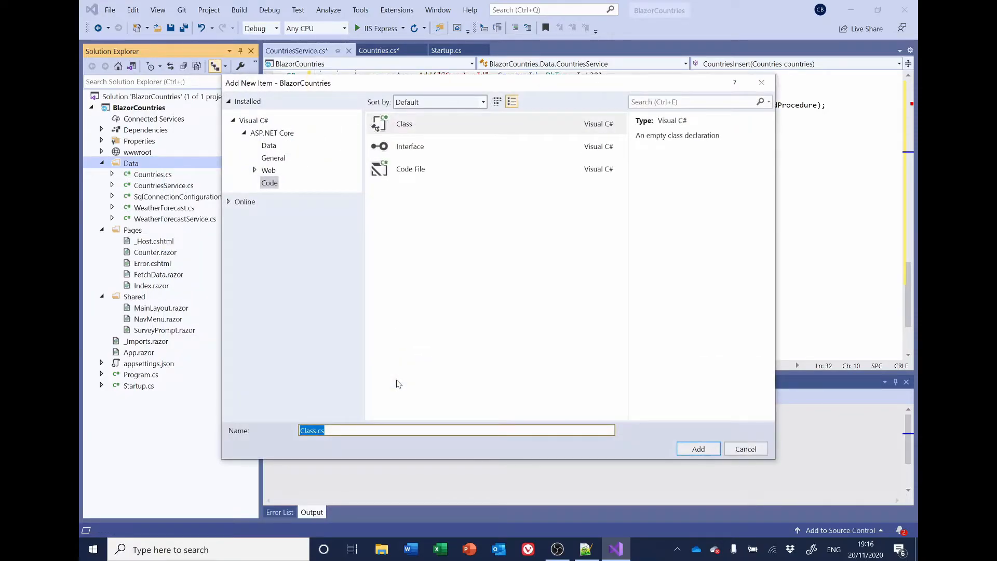
text(ICountriesService)
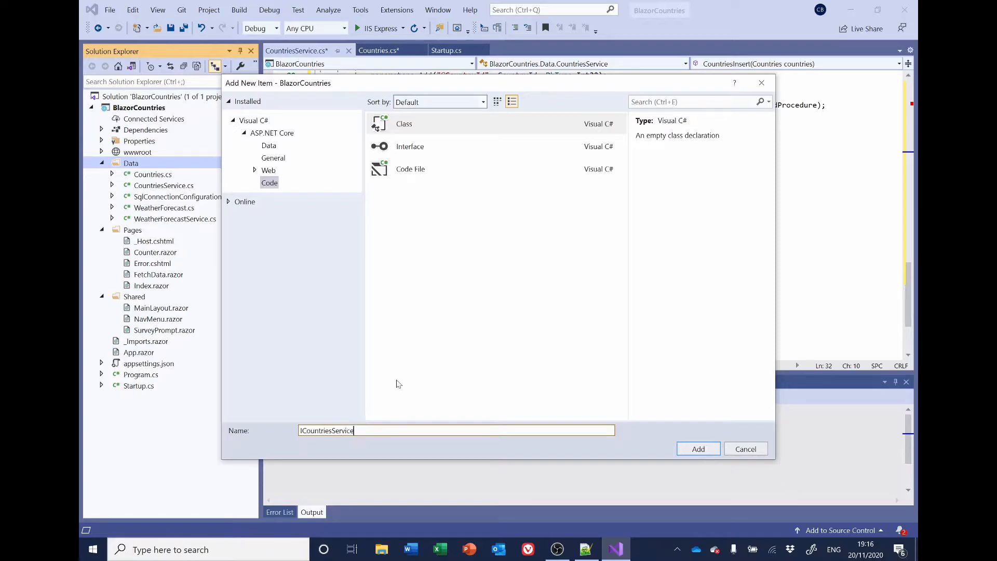
click(698, 449)
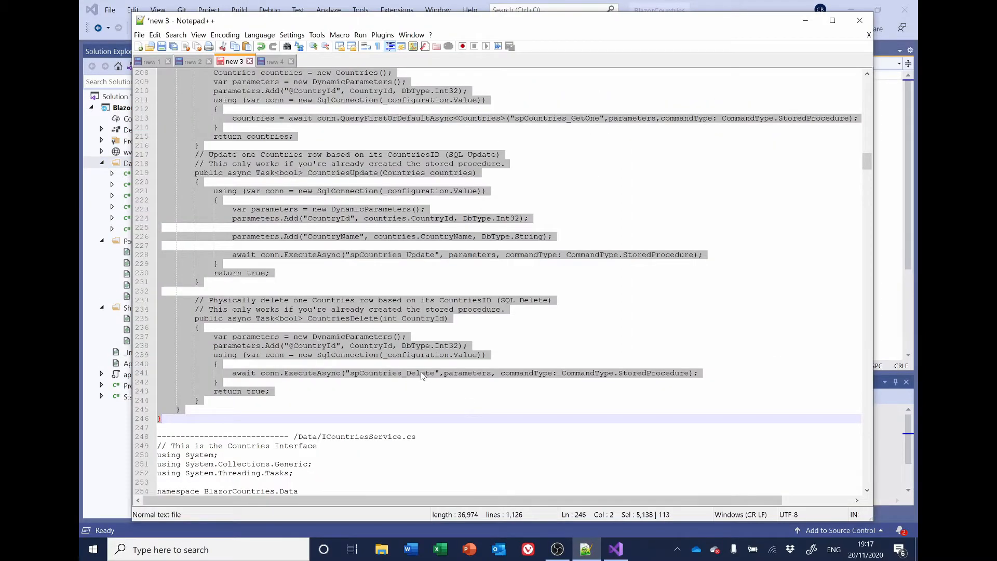
Scroll the notes to the /Data/ICountriesService.cs interface code and select it
scroll(down, 3)
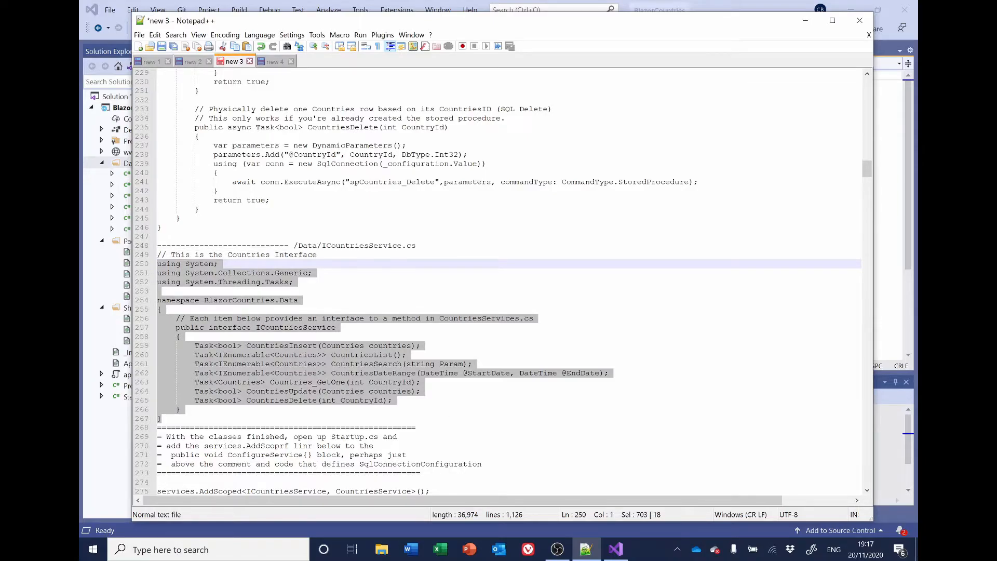
Paste the interface into ICountriesService.cs and rename CountriesList to CountriesGetAll
click(613, 549)
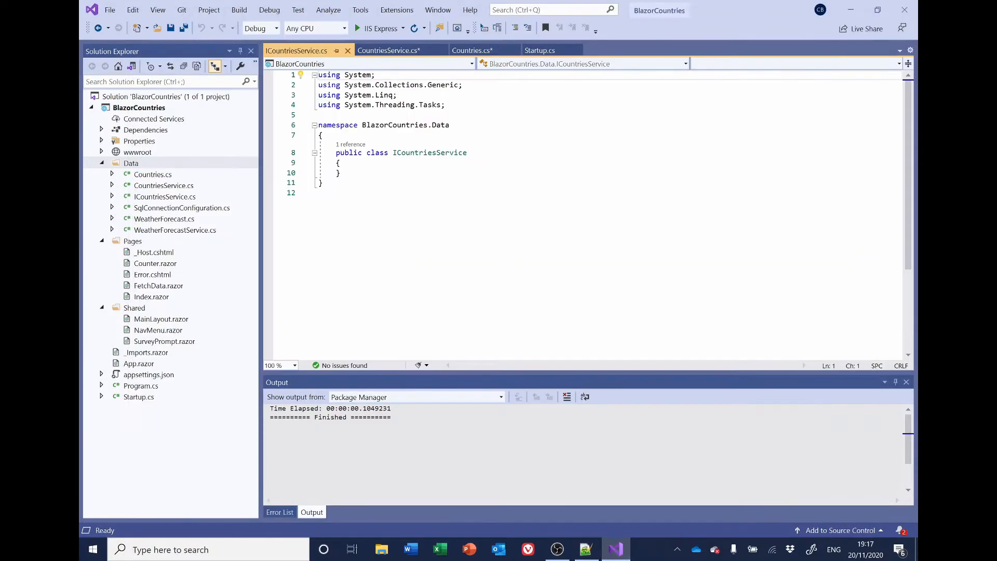
key(ctrl+a)
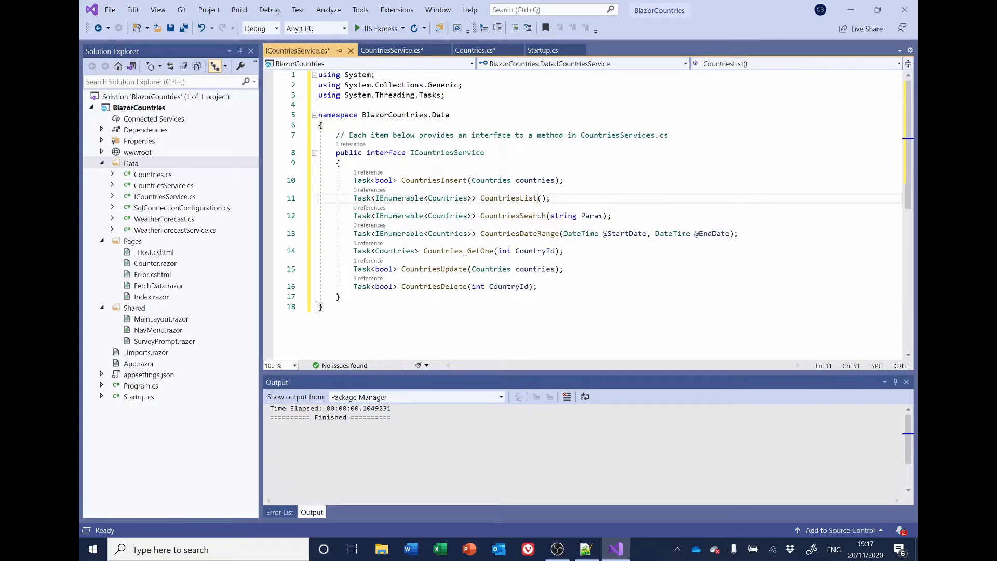
double_click(509, 198)
text(Ge)
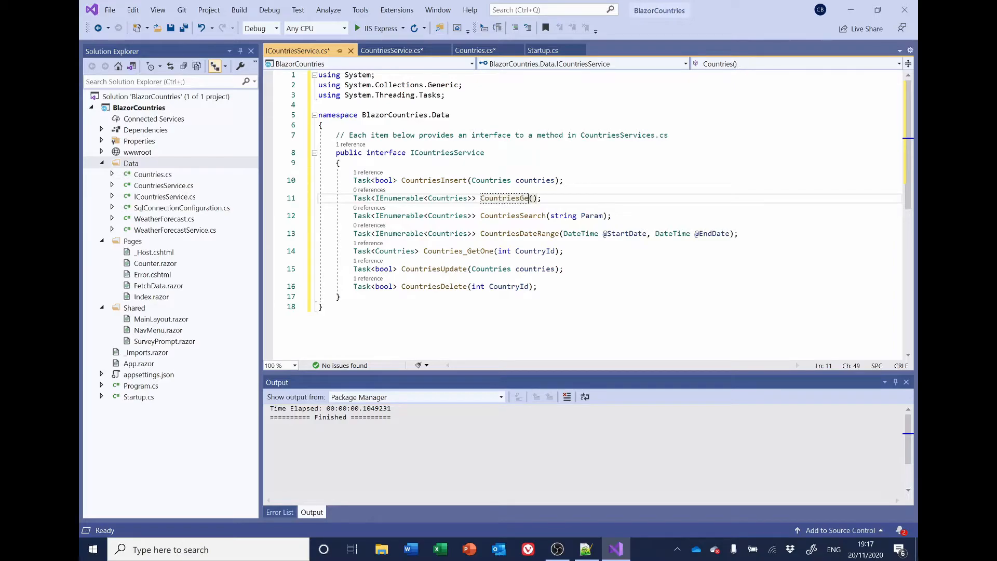
text(tAll)
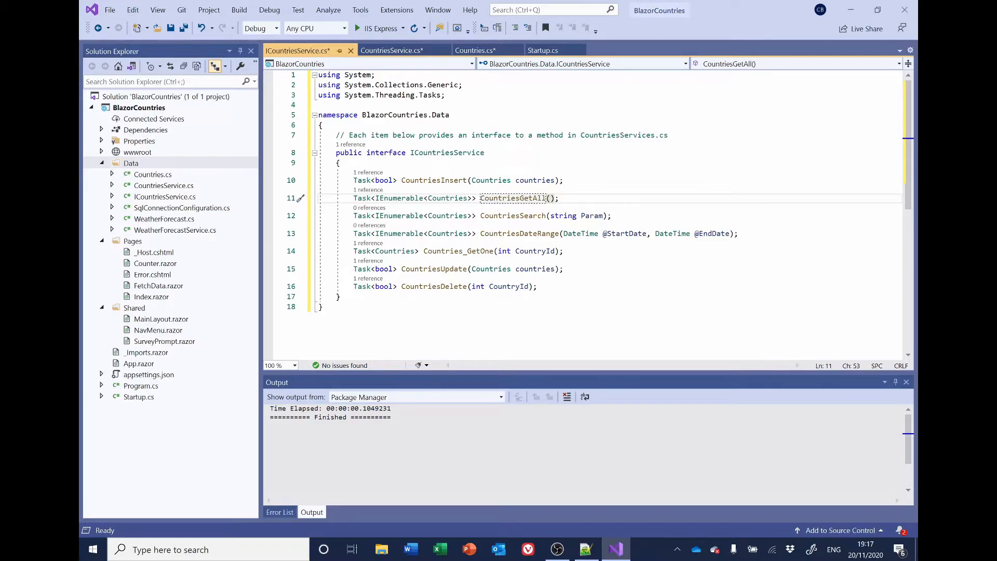
Delete the Search and DateRange declarations and save ICountriesService.cs
double_click(511, 197)
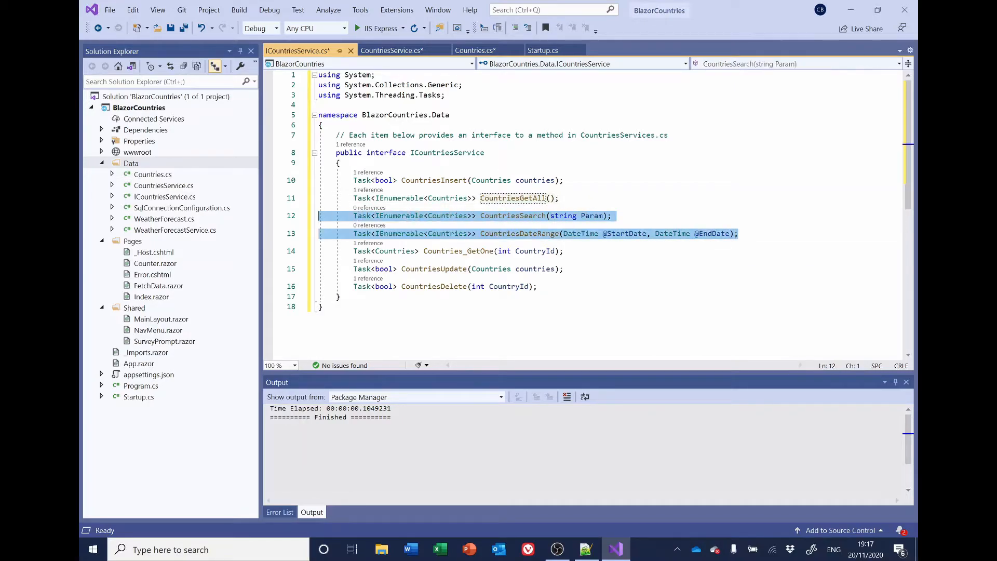
key(Delete)
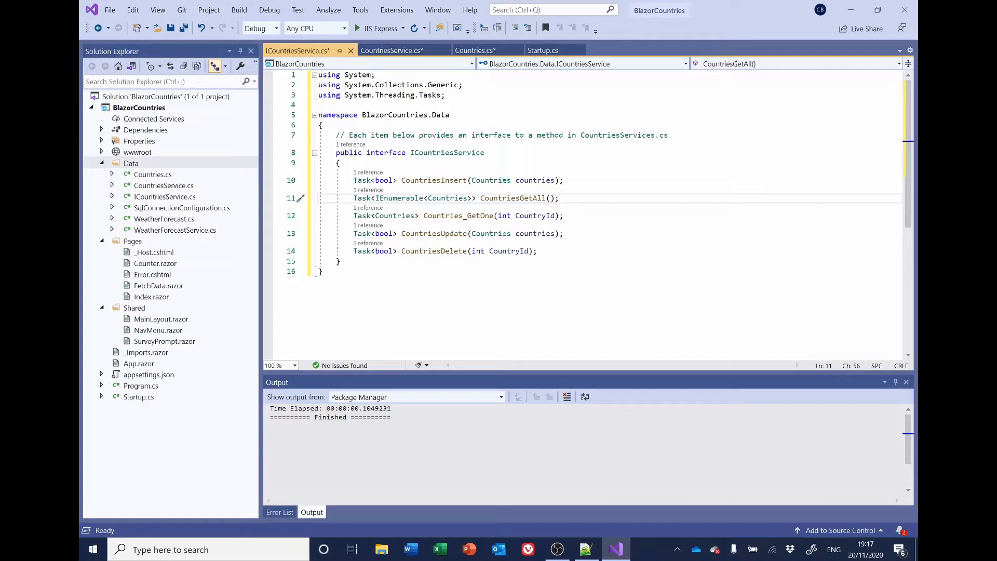
key(ctrl+s)
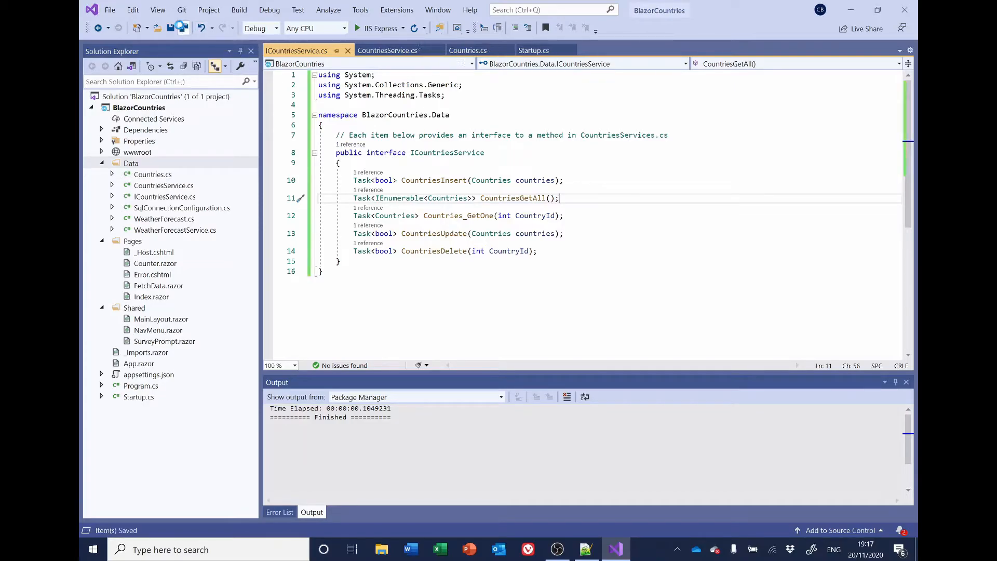
click(387, 50)
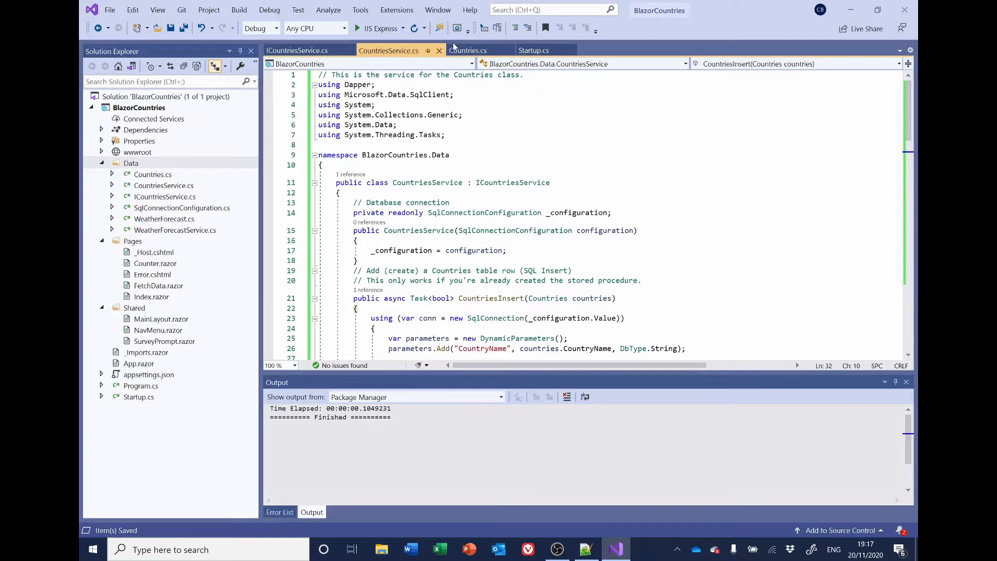
Close the service and model tabs and add a new class named Cities to the Data folder
click(470, 50)
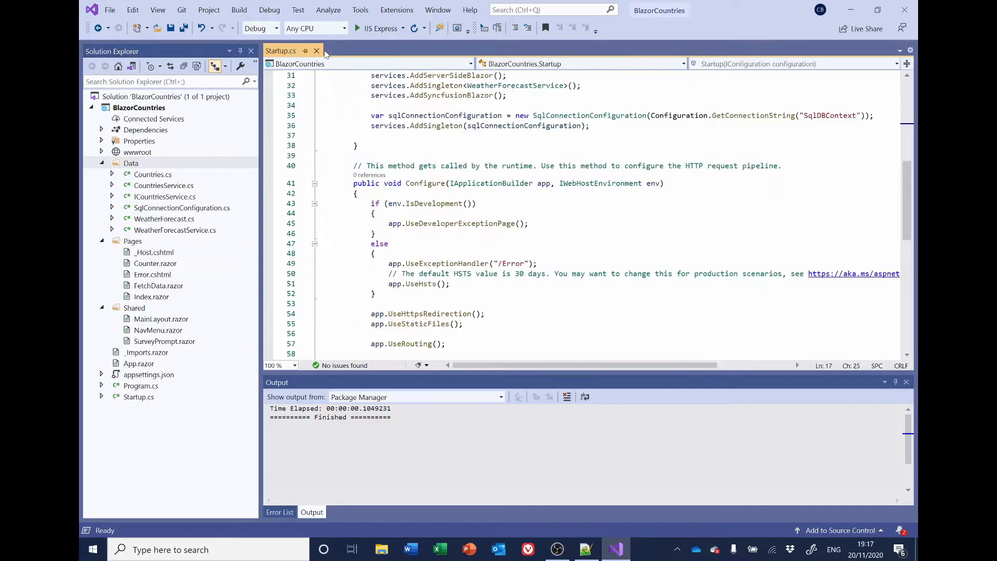
right_click(131, 163)
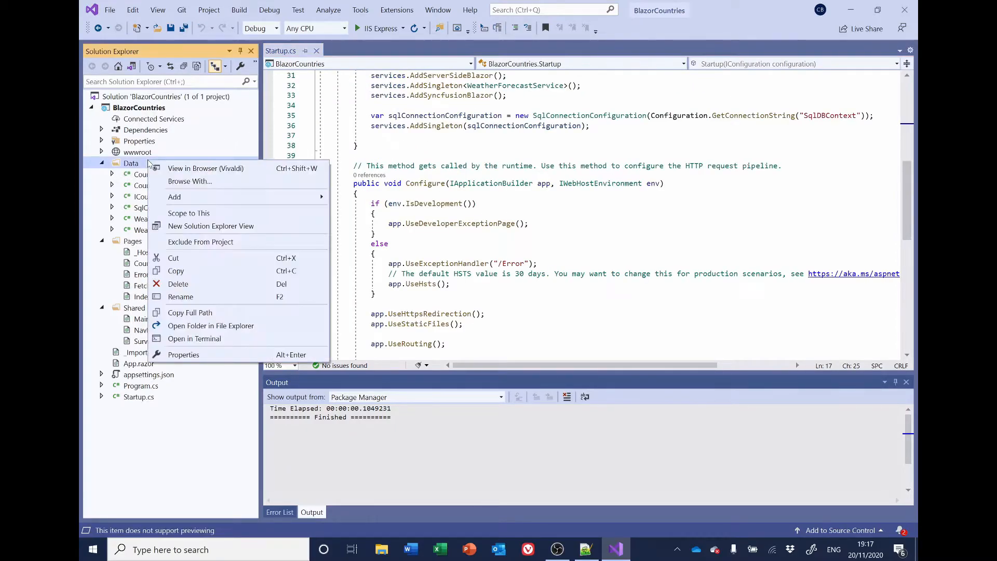
click(175, 196)
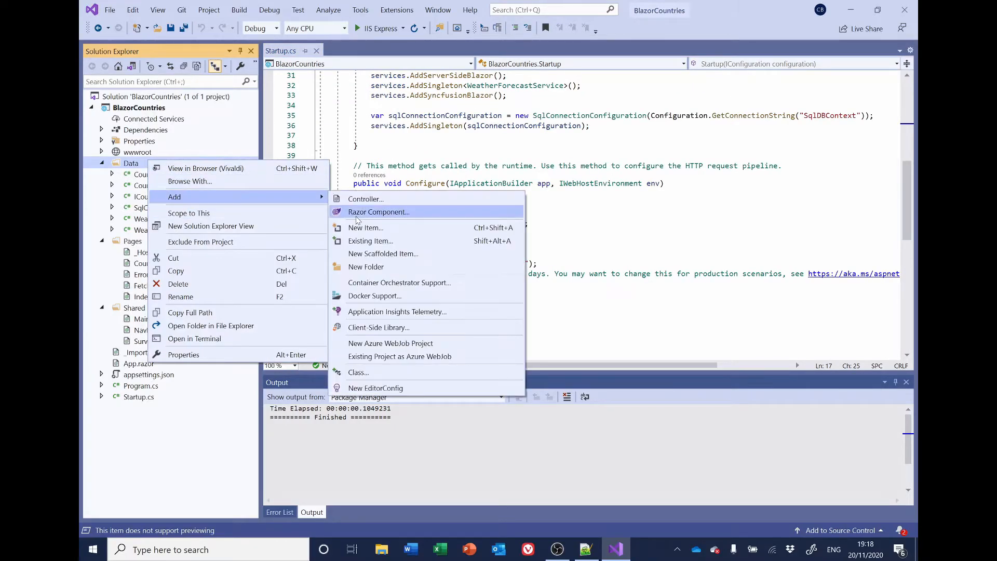
mouse_move(365, 371)
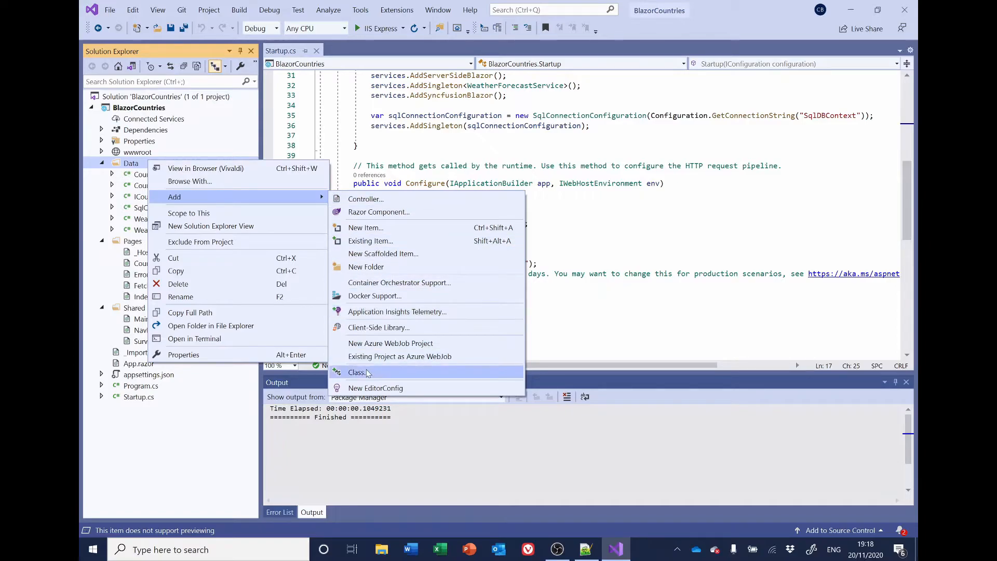
click(357, 371)
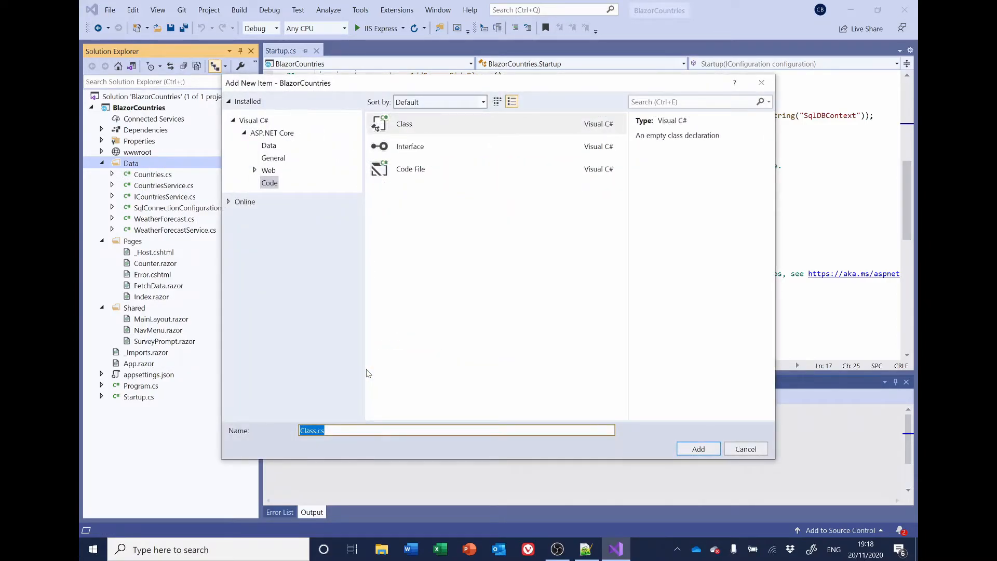
text(C)
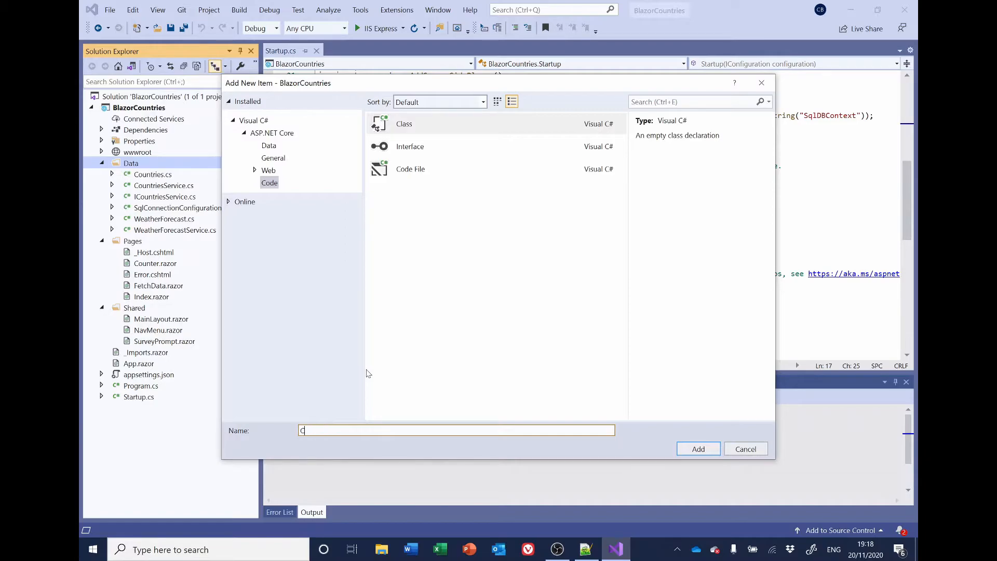
text(ities)
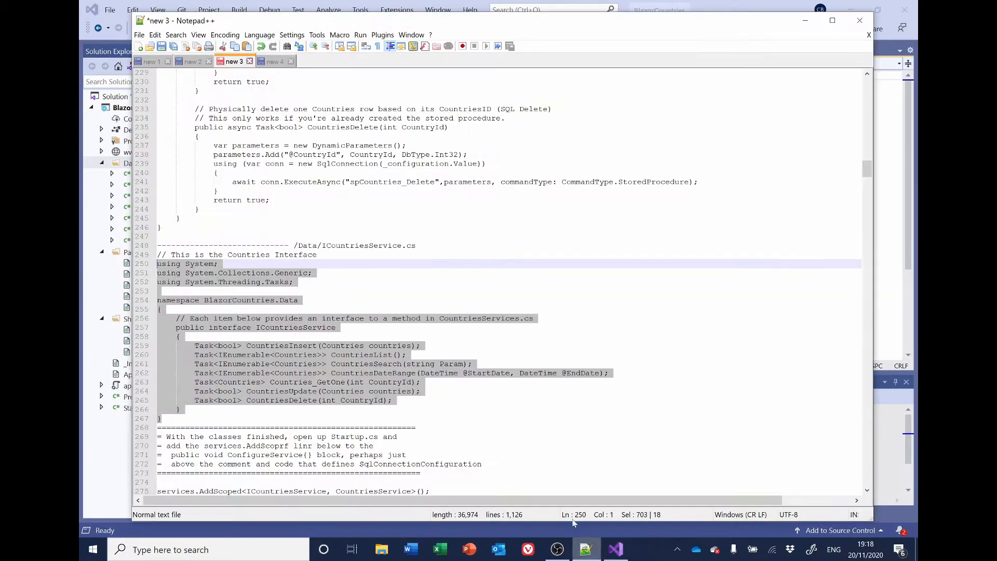
mouse_move(274, 61)
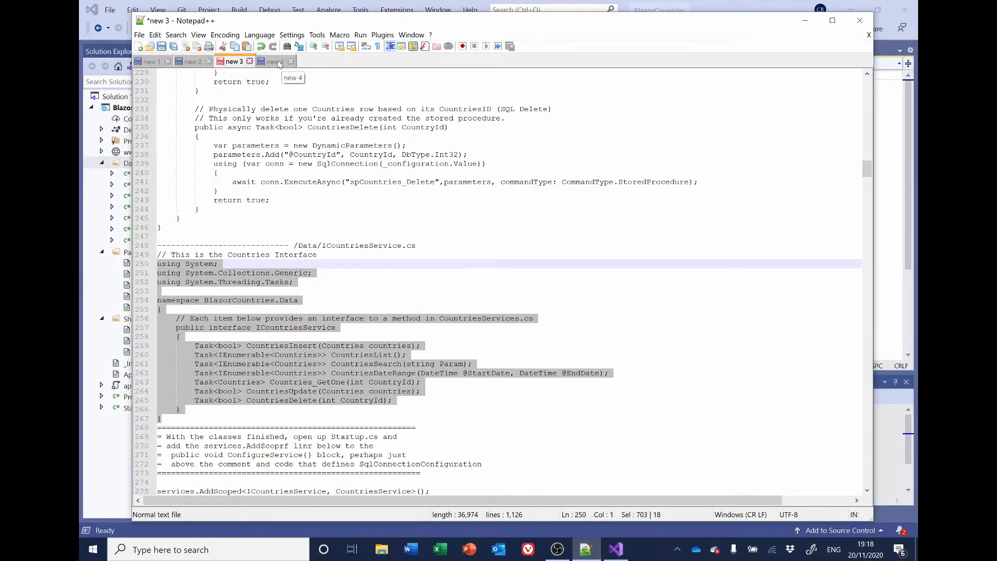
Copy the Cities model (CityId, CountryId, CityName, CityPopulation) from the new 4 notes into Cities.cs
click(274, 61)
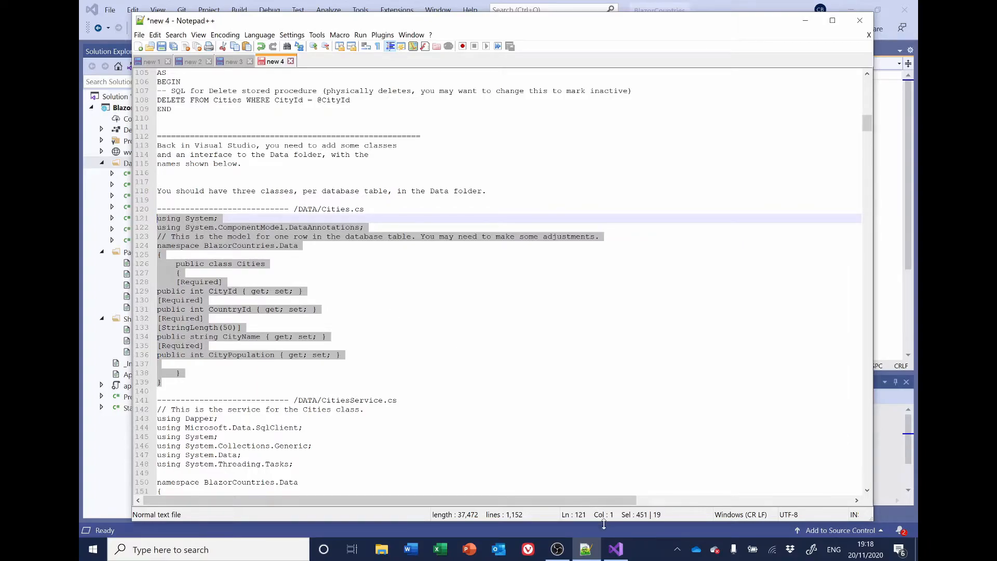
click(614, 549)
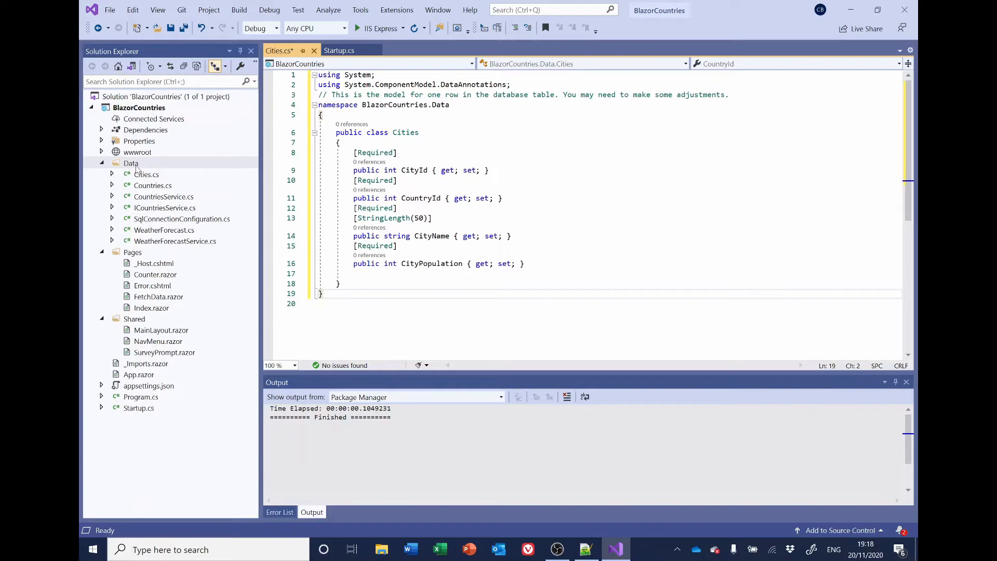
Add a new class named CitiesService to the Data folder
right_click(131, 163)
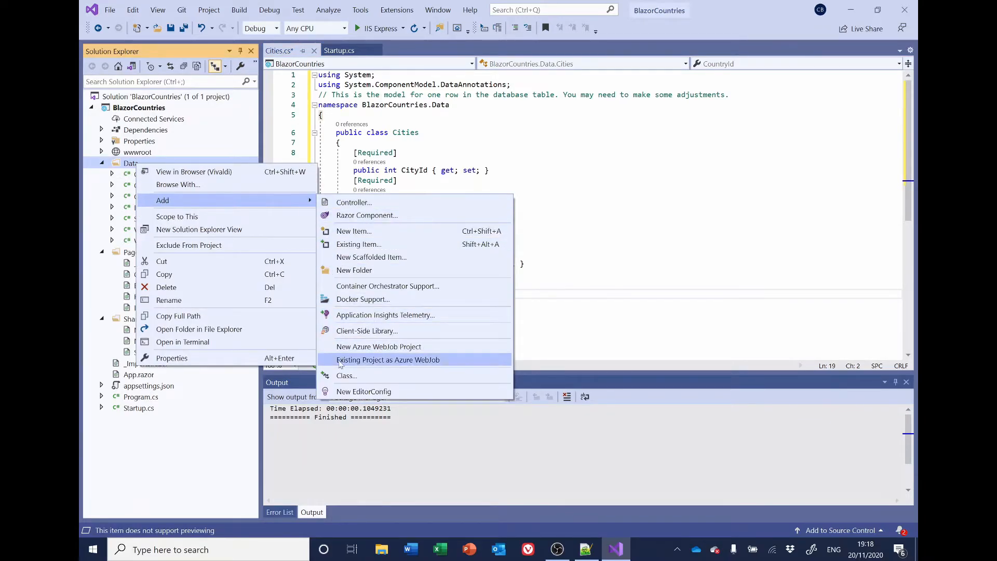
click(353, 230)
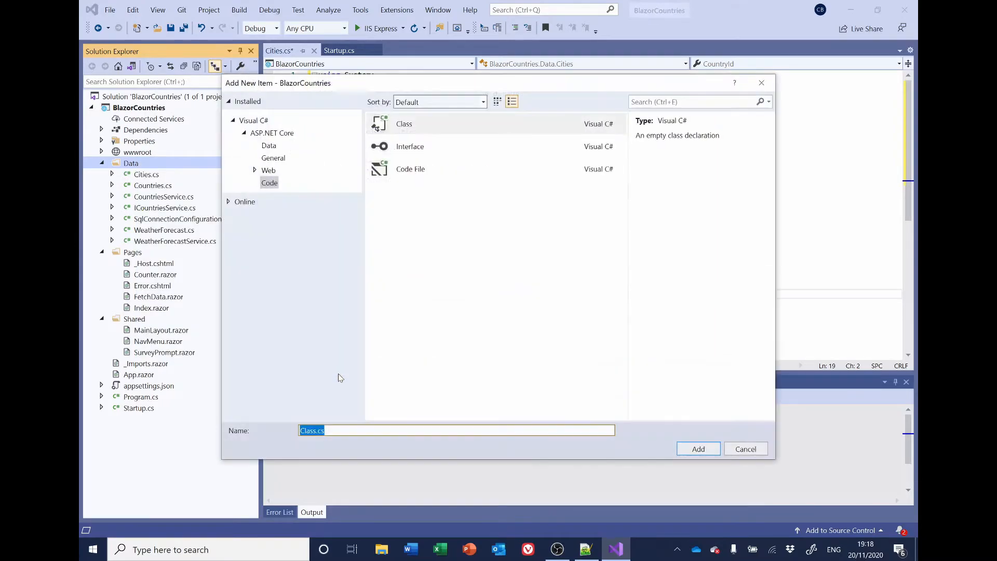
text(Cit)
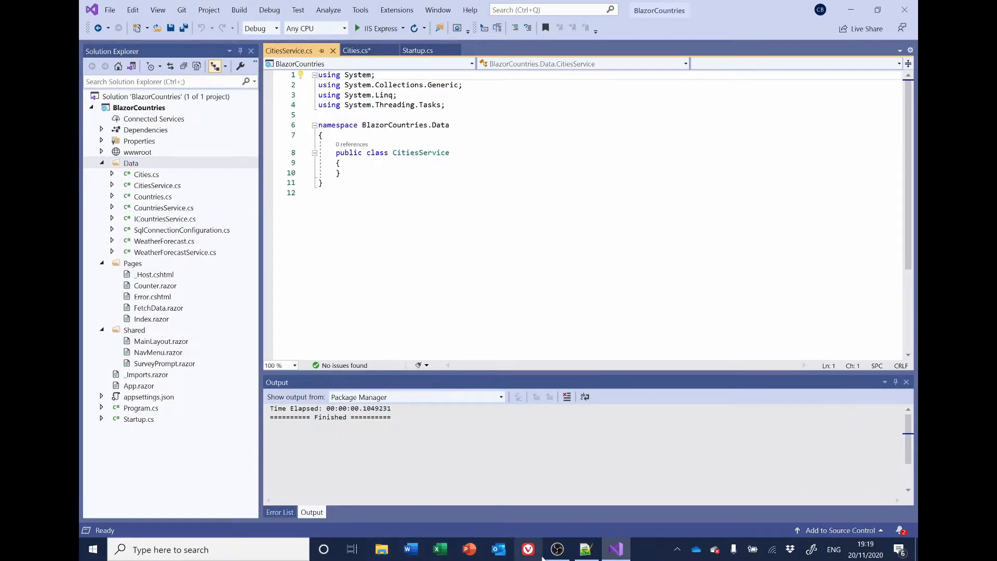
Select the whole CitiesService code block in the new 4 notes for copying
click(584, 549)
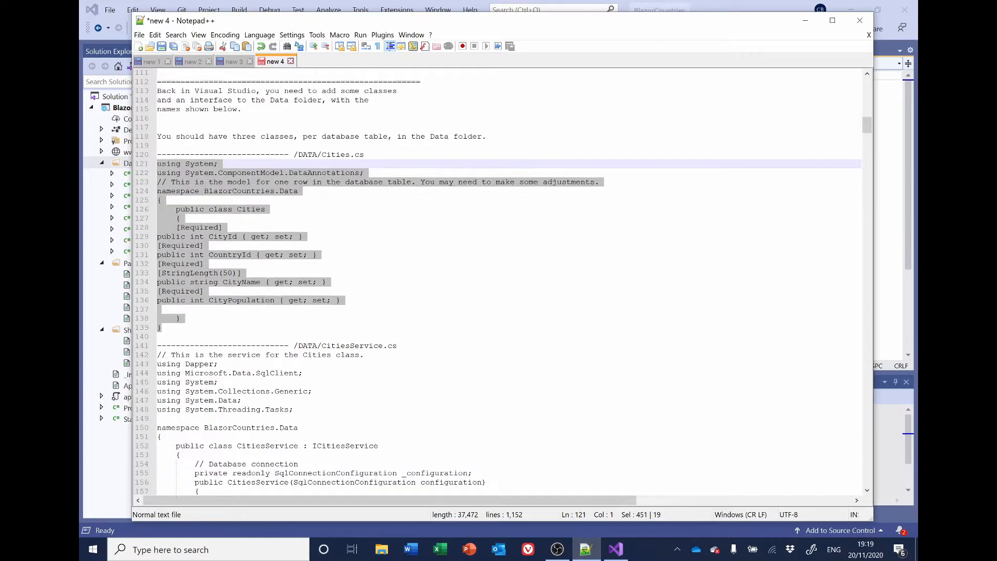
scroll(down, 3)
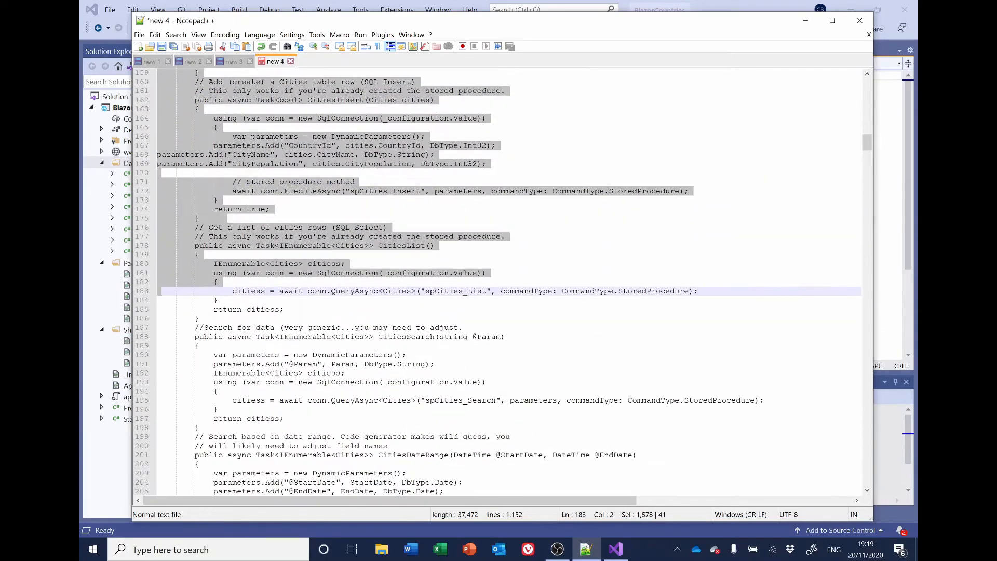
scroll(down, 3)
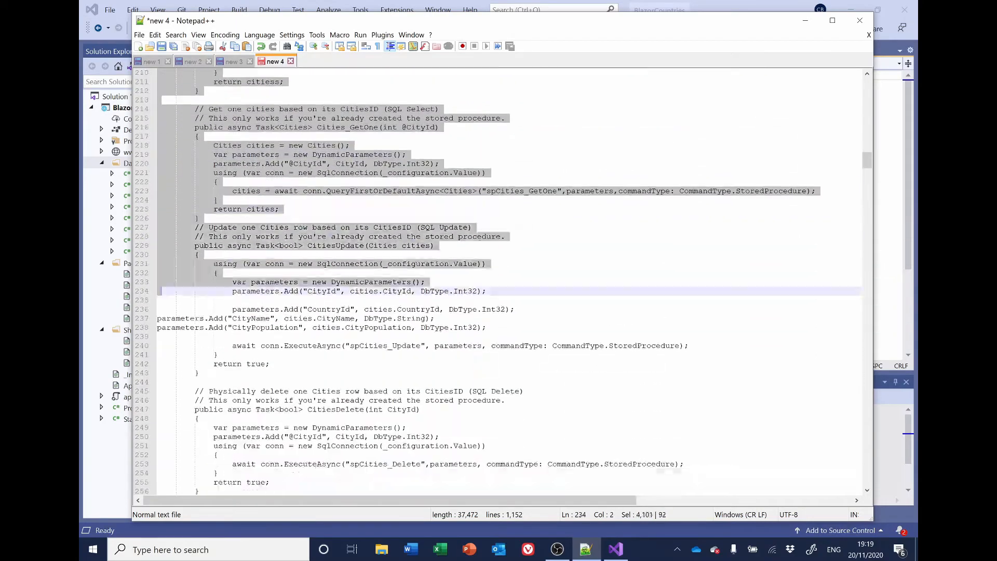
scroll(down, 3)
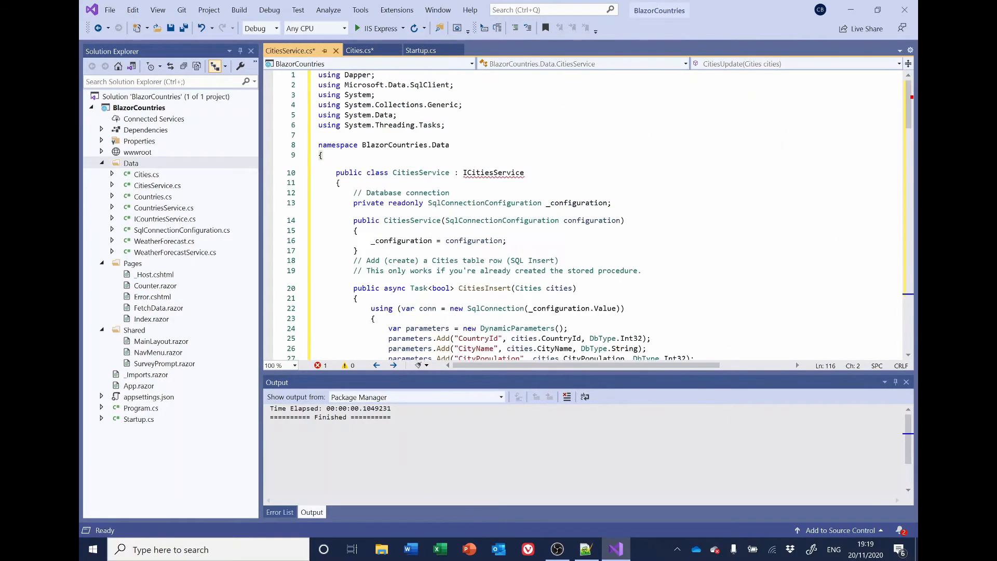
Paste the service into CitiesService.cs, rename CitiesList to CitiesGetAll, remove CitiesSearch and CitiesDateRange, and save
scroll(down, 3)
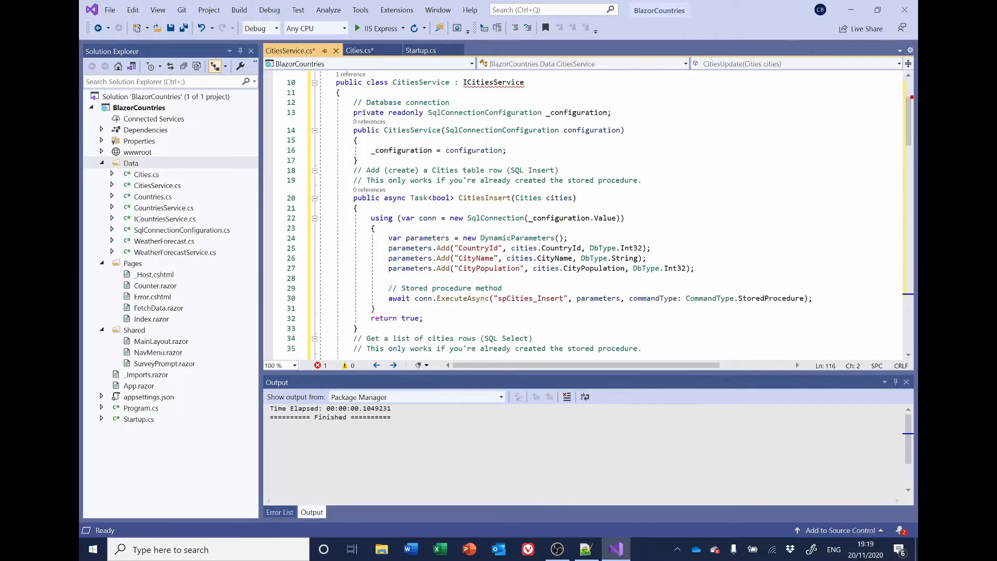
scroll(down, 3)
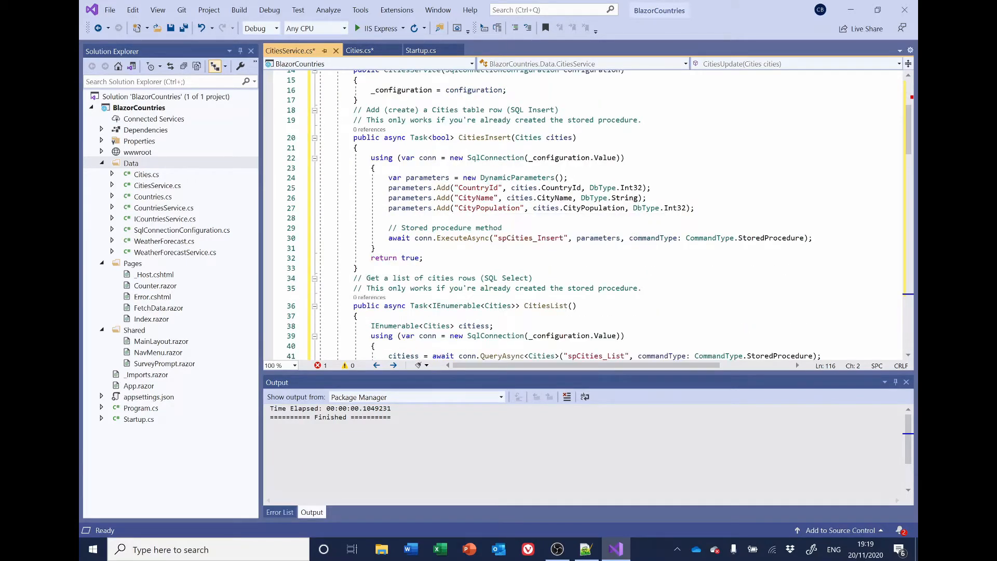
scroll(down, 3)
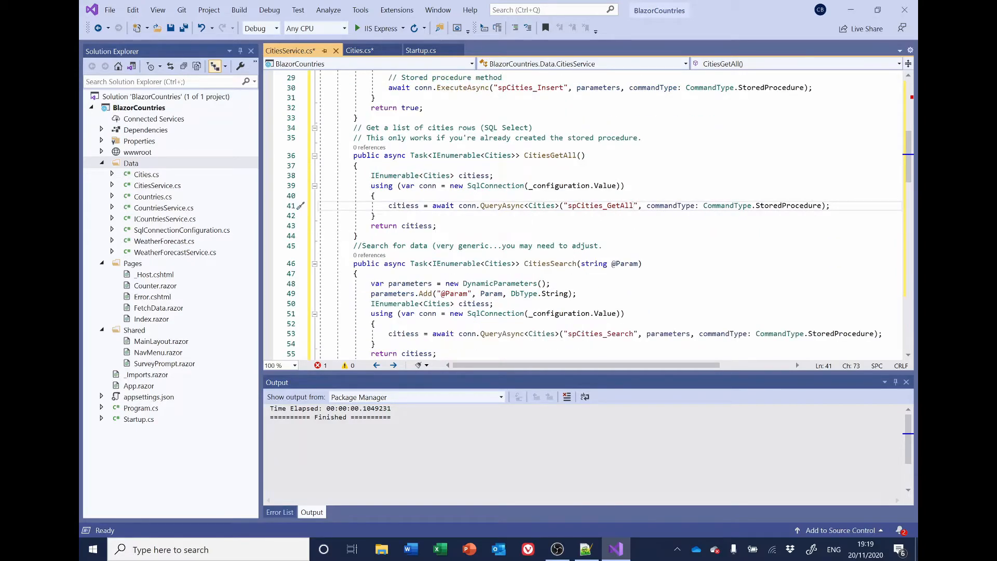
scroll(down, 3)
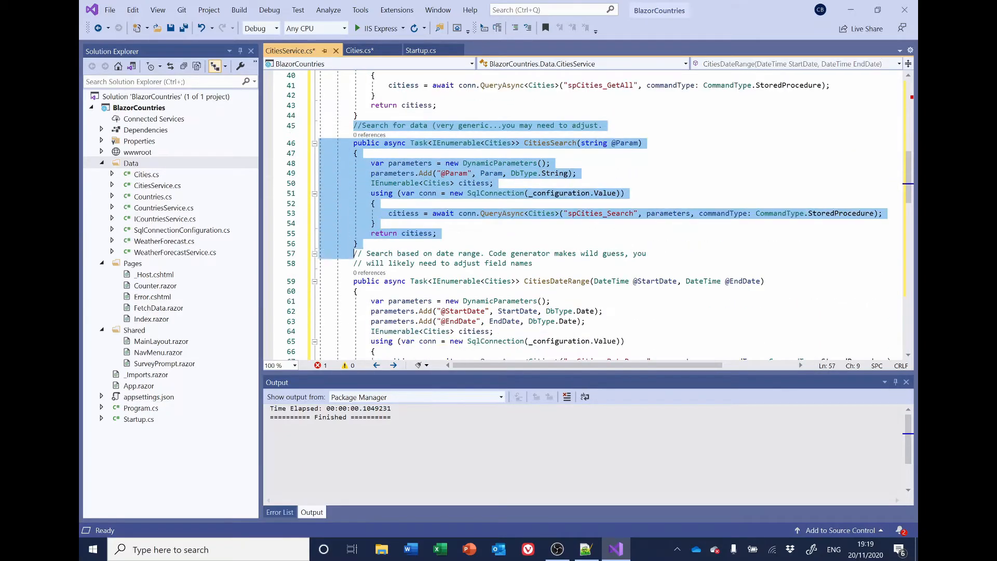
scroll(down, 3)
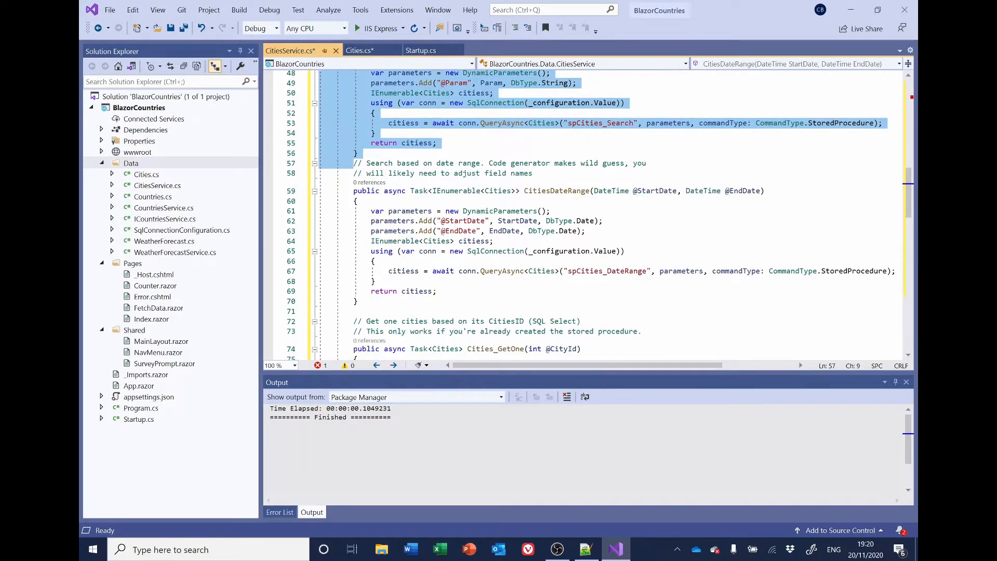
scroll(down, 3)
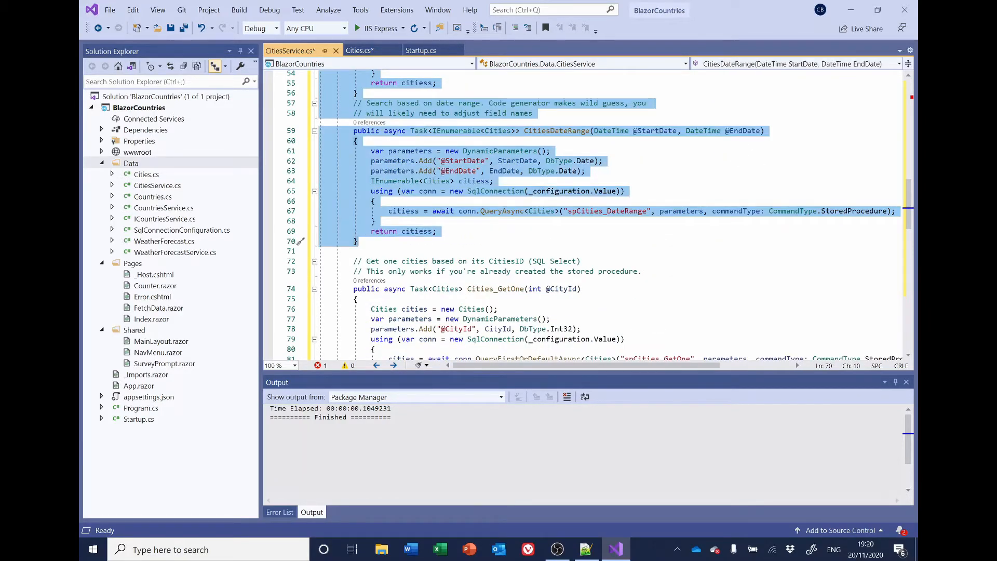
scroll(down, 3)
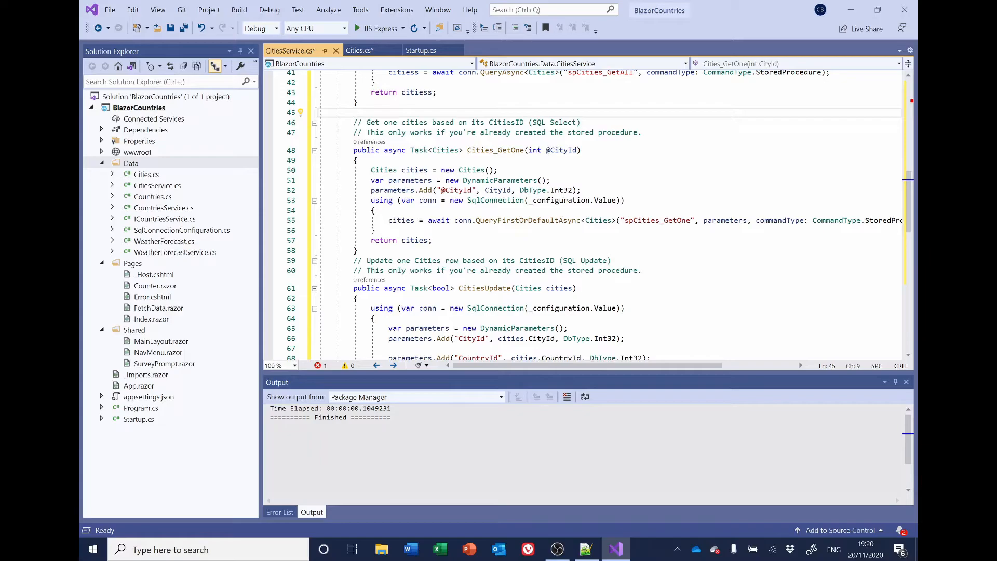
scroll(down, 3)
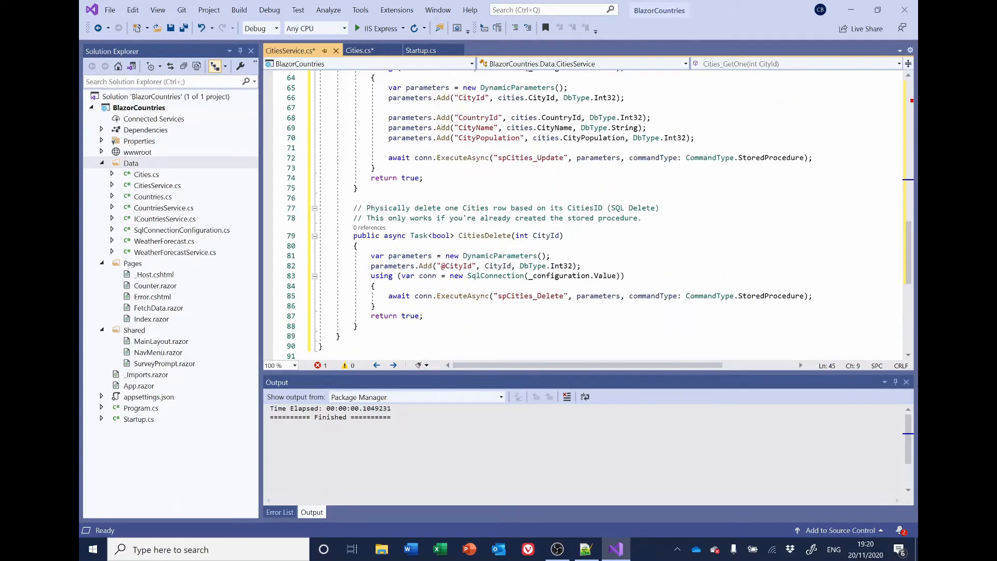
scroll(down, 3)
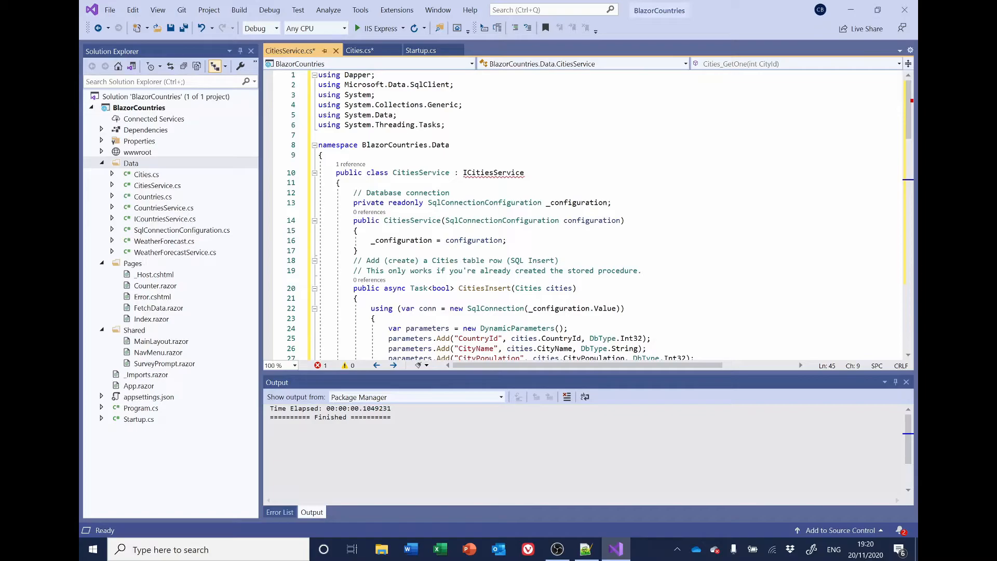
key(ctrl+s)
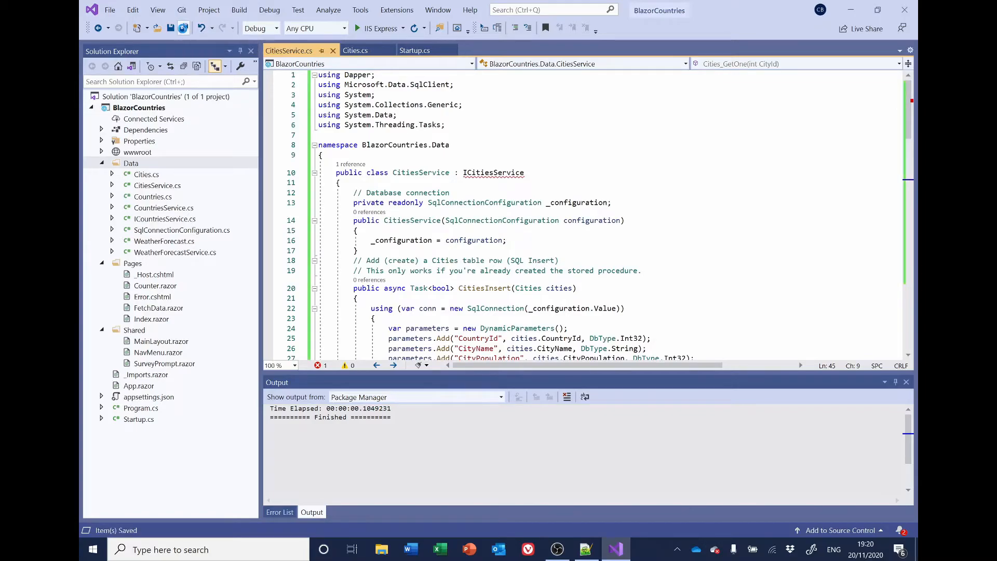
mouse_move(143, 210)
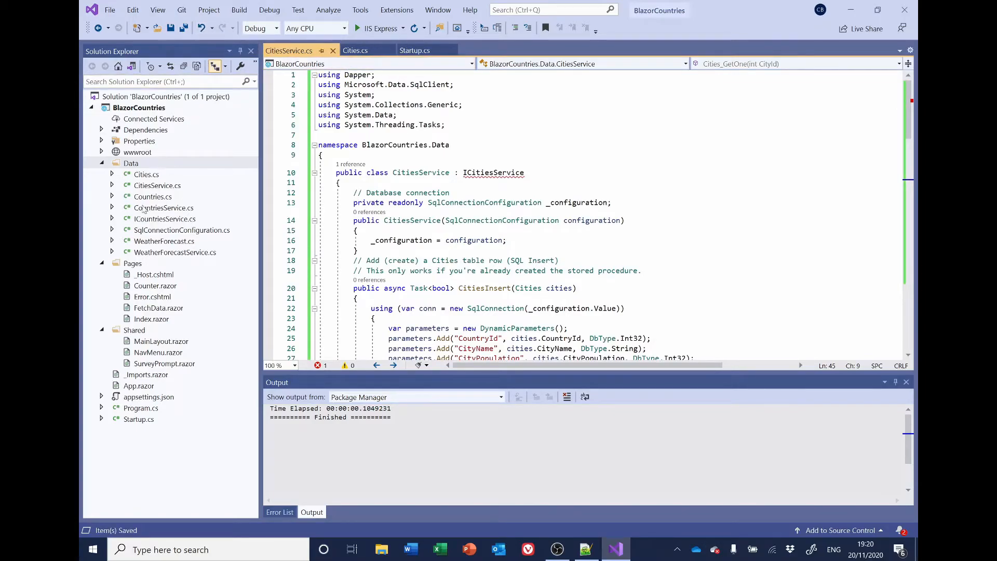
Add a new class named ICitiesService to the Data folder
right_click(131, 163)
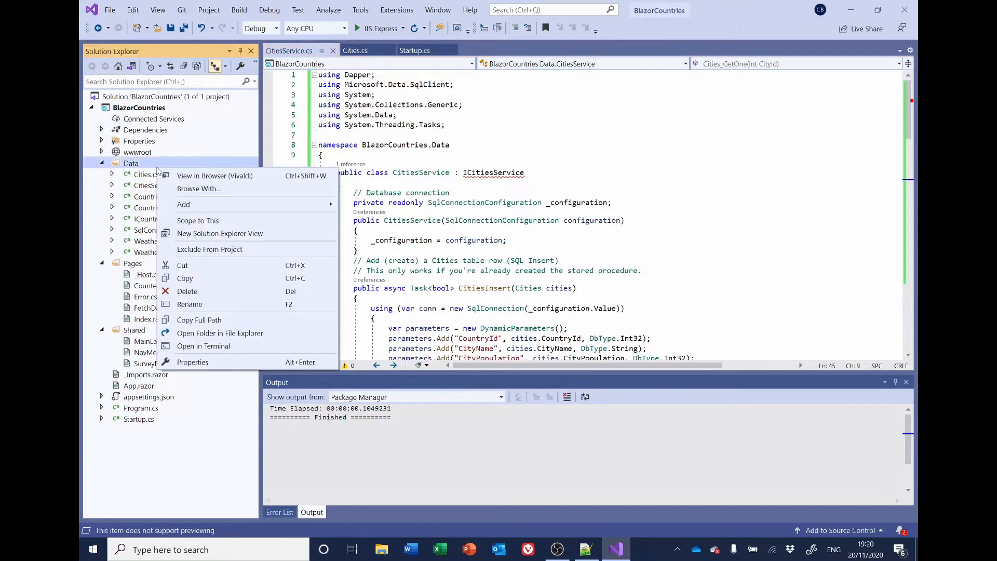
click(184, 204)
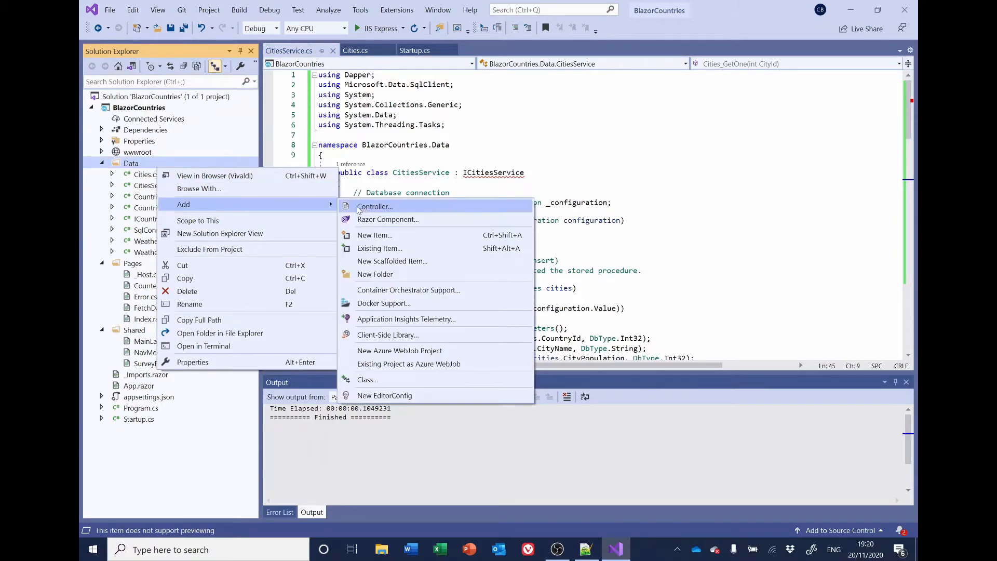
mouse_move(367, 380)
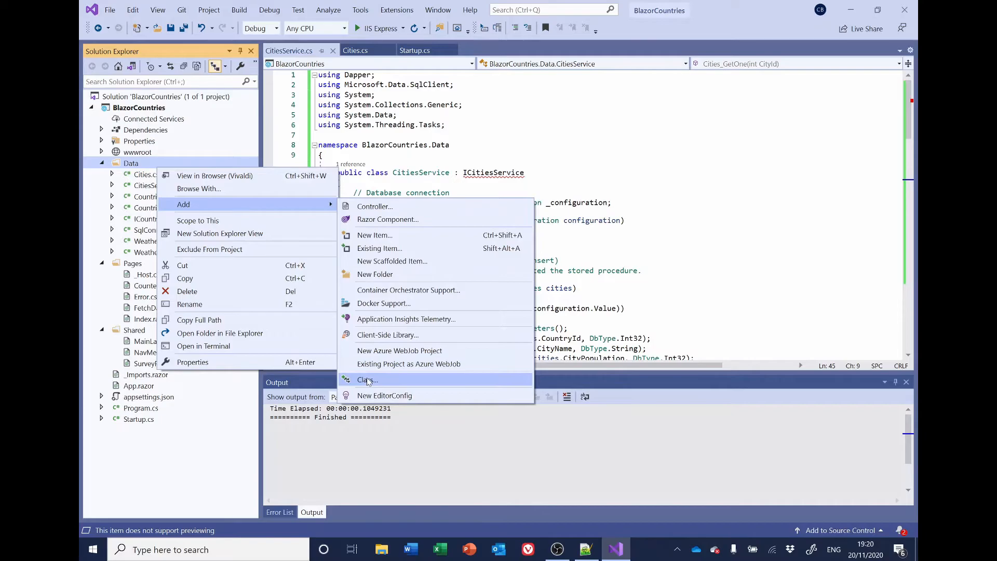
click(367, 380)
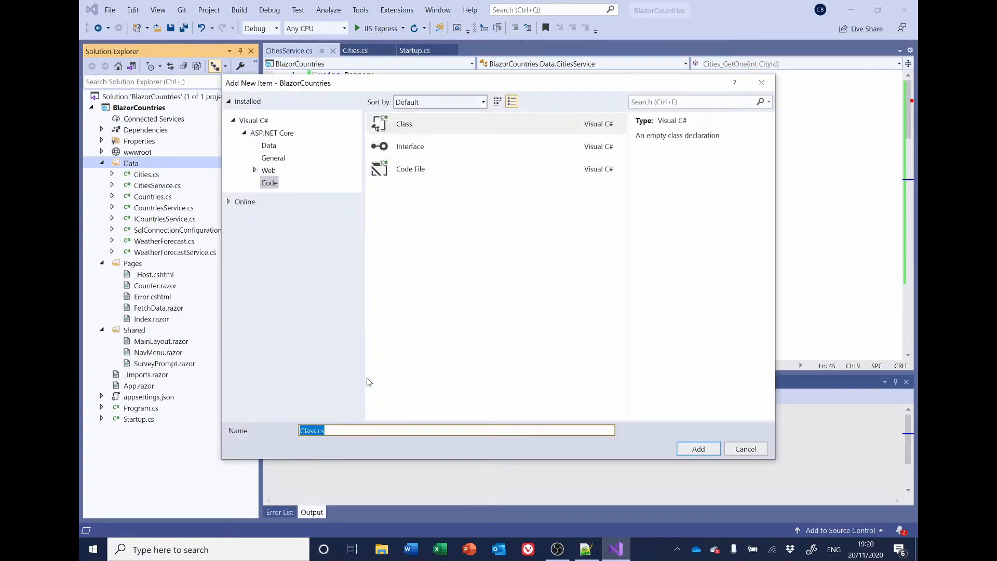
text(IC)
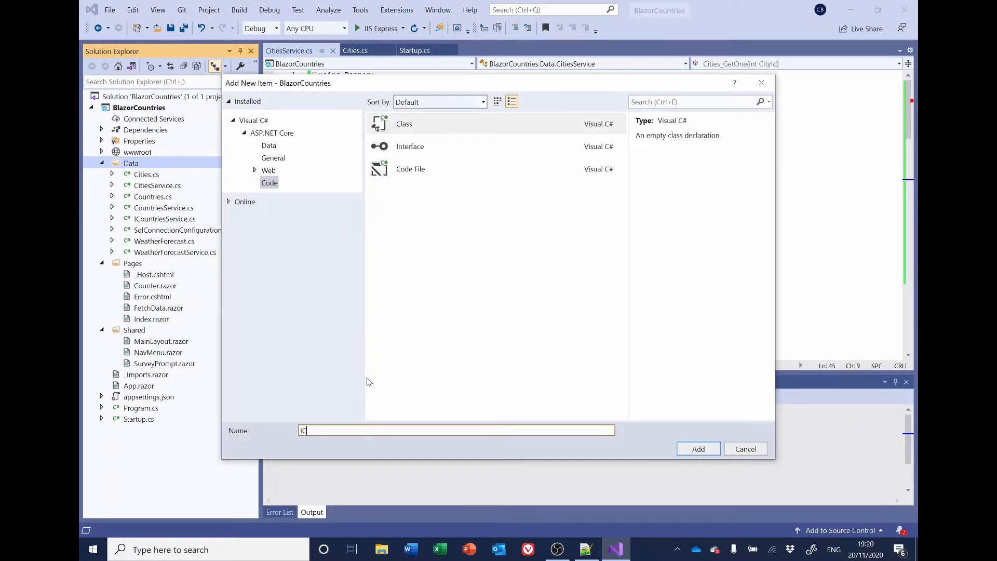
text(CitiesService)
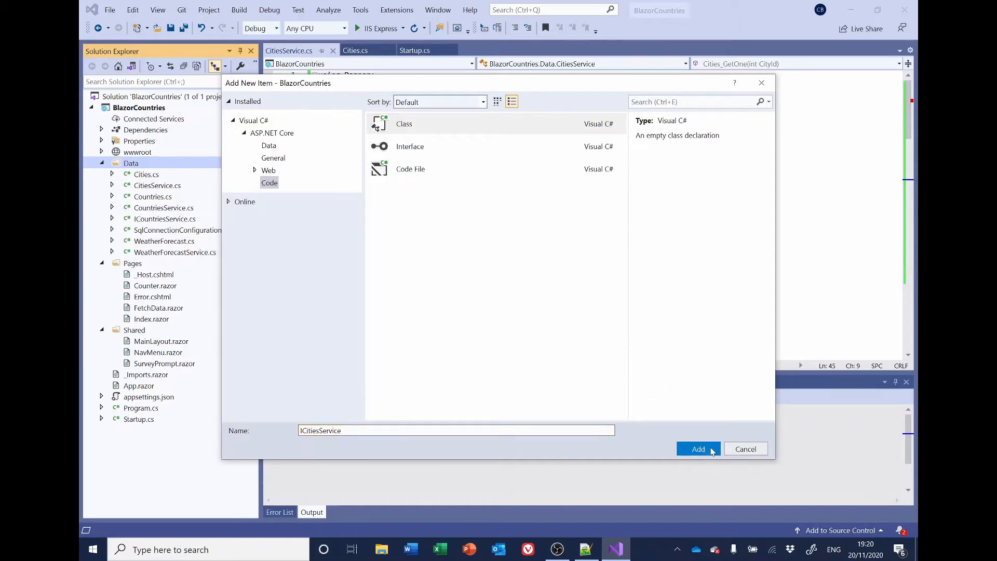
click(698, 449)
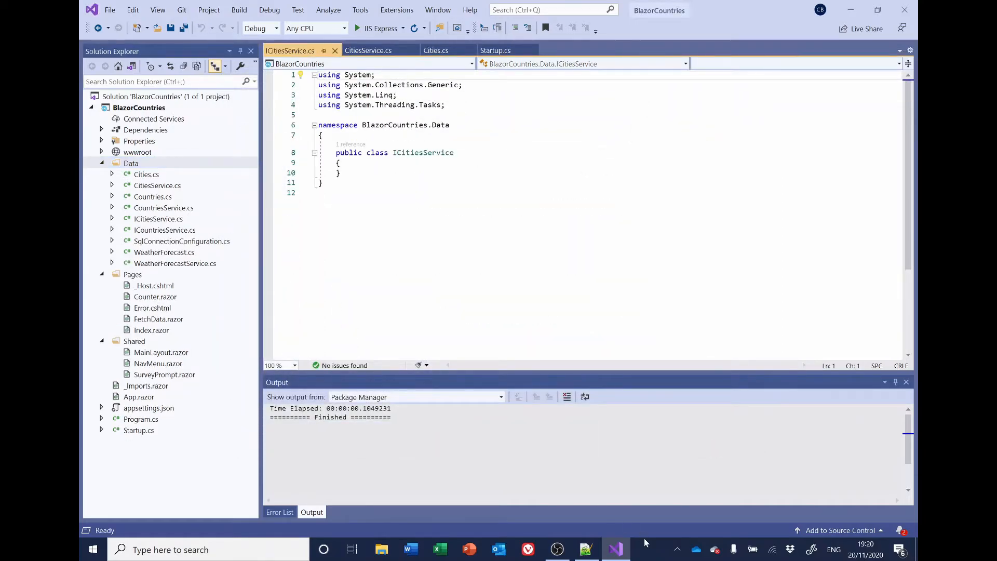
click(584, 549)
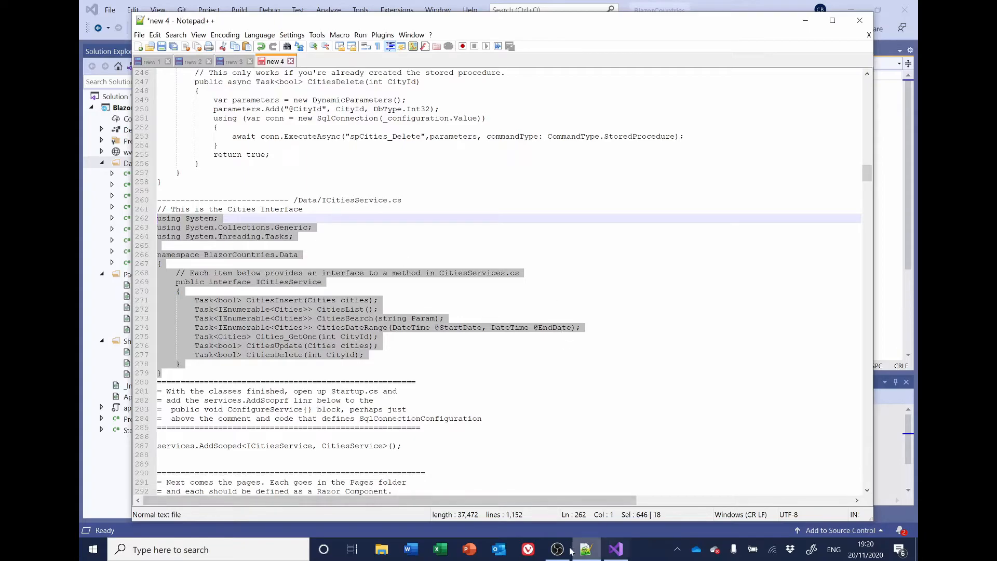
Replace ICitiesService.cs with the interface, drop search and date-range declarations, rename Cities_GetOne to CitiesGetOne
click(613, 549)
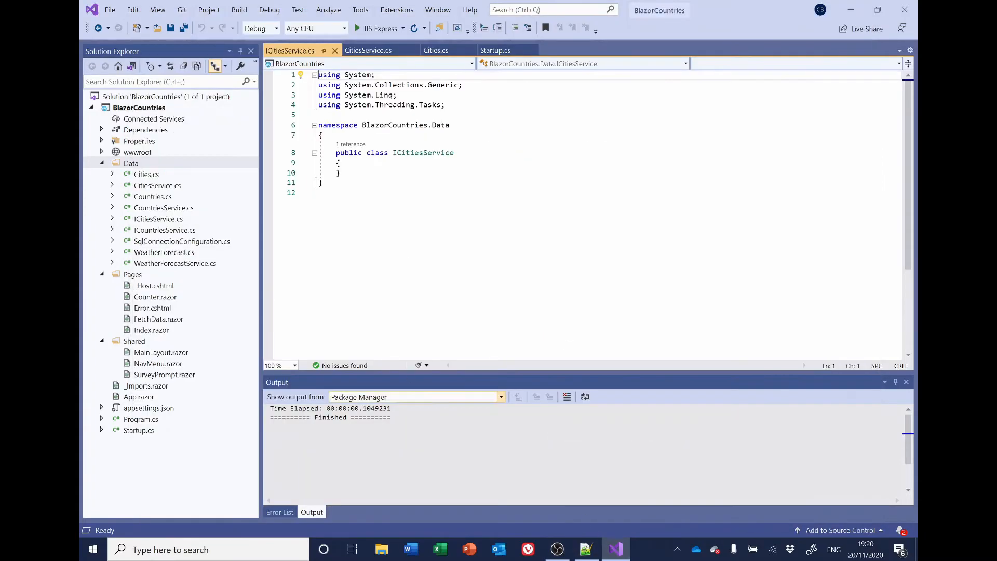
key(ctrl+a)
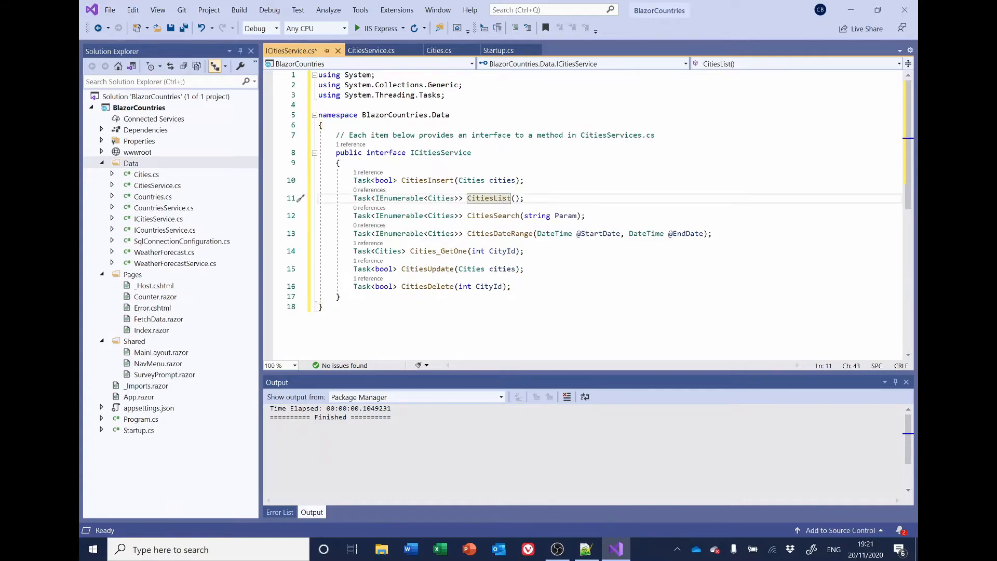
key(Backspace)
text(GetAll)
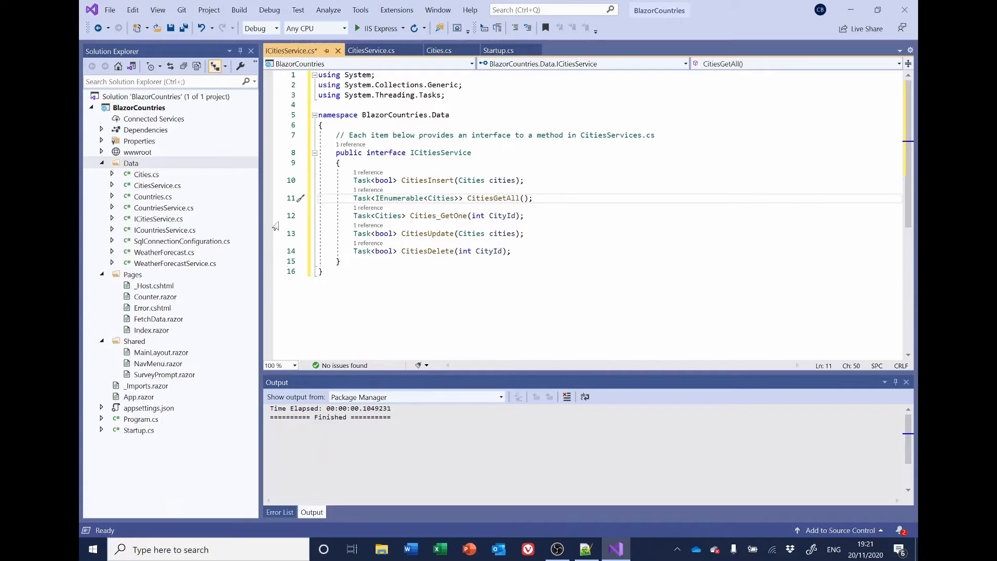
mouse_move(438, 214)
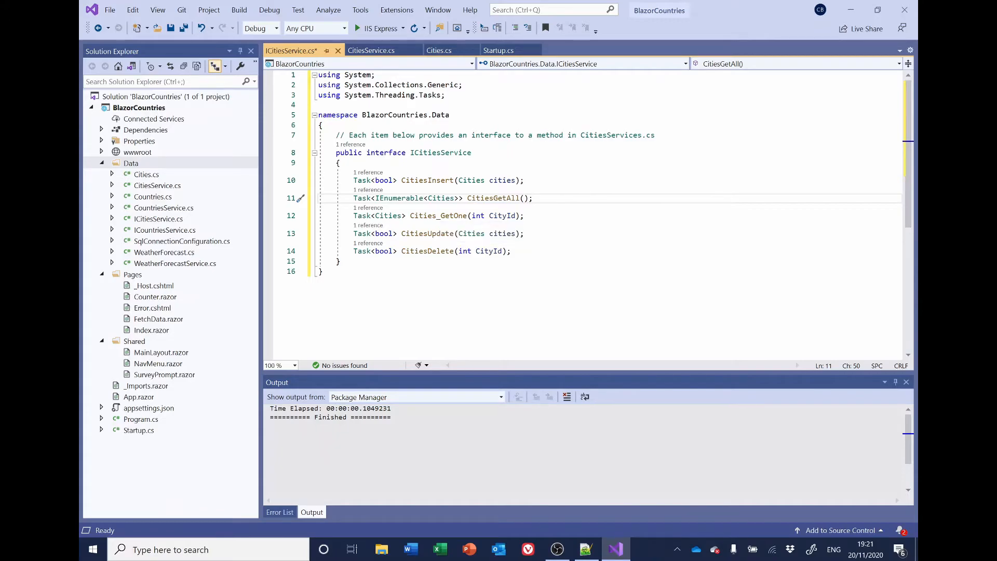
double_click(492, 198)
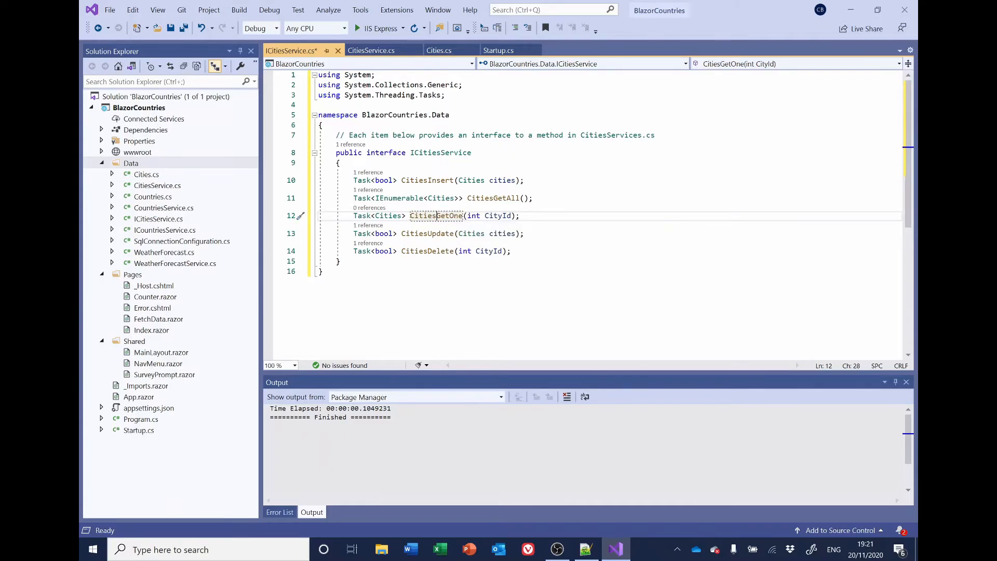
click(372, 50)
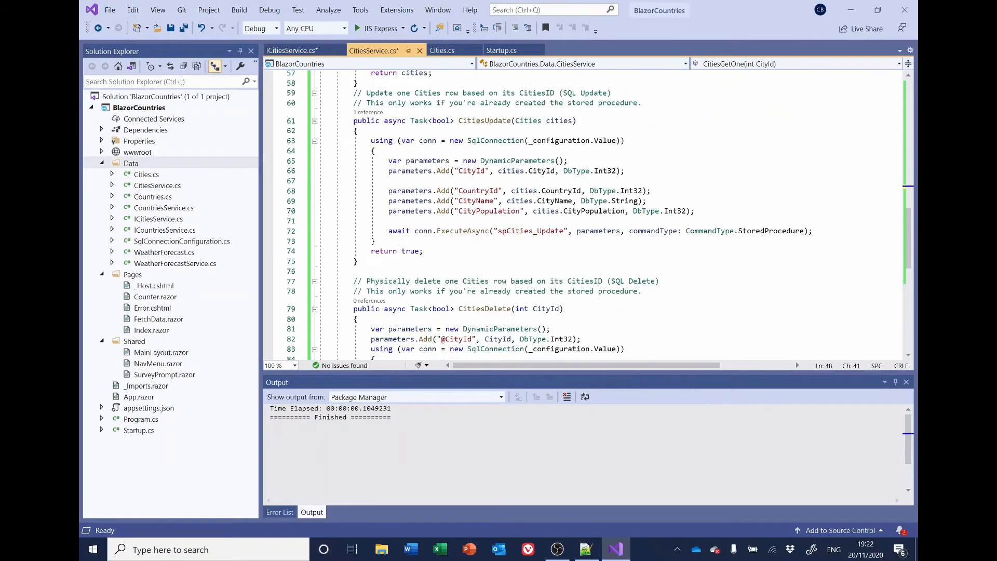
Save all edited files and bring CountriesService.cs into view via ICountriesService
scroll(down, 3)
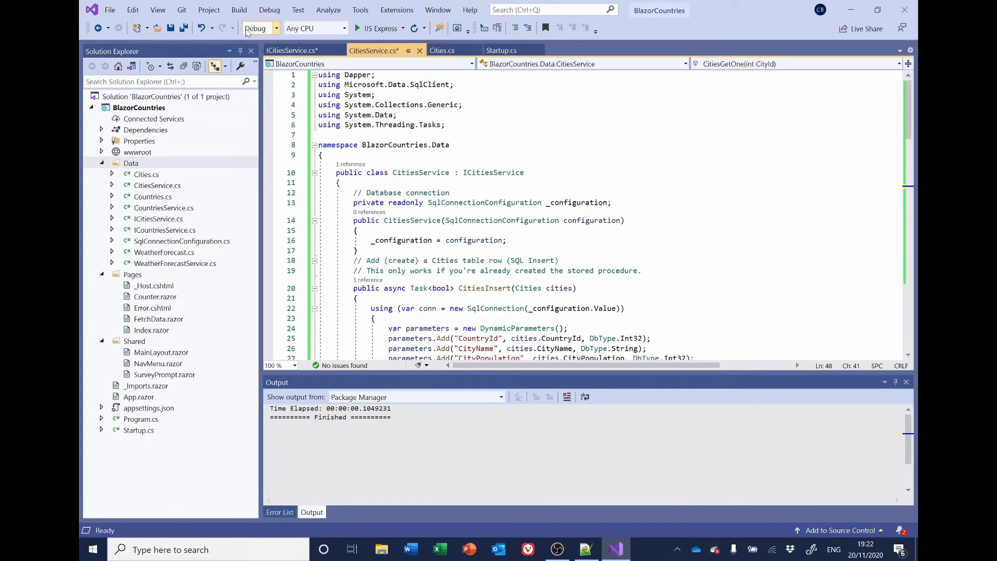
key(ctrl+s)
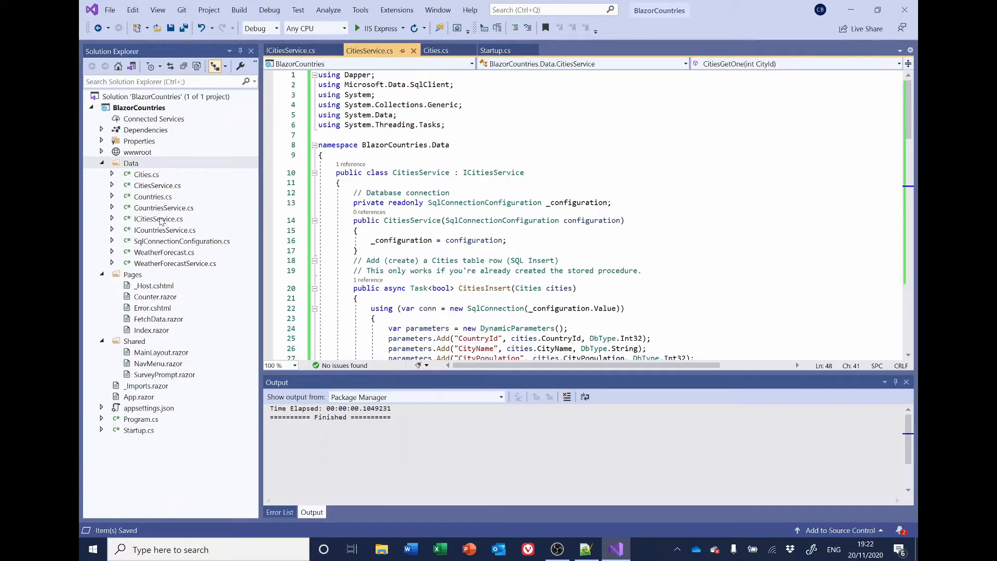
double_click(164, 230)
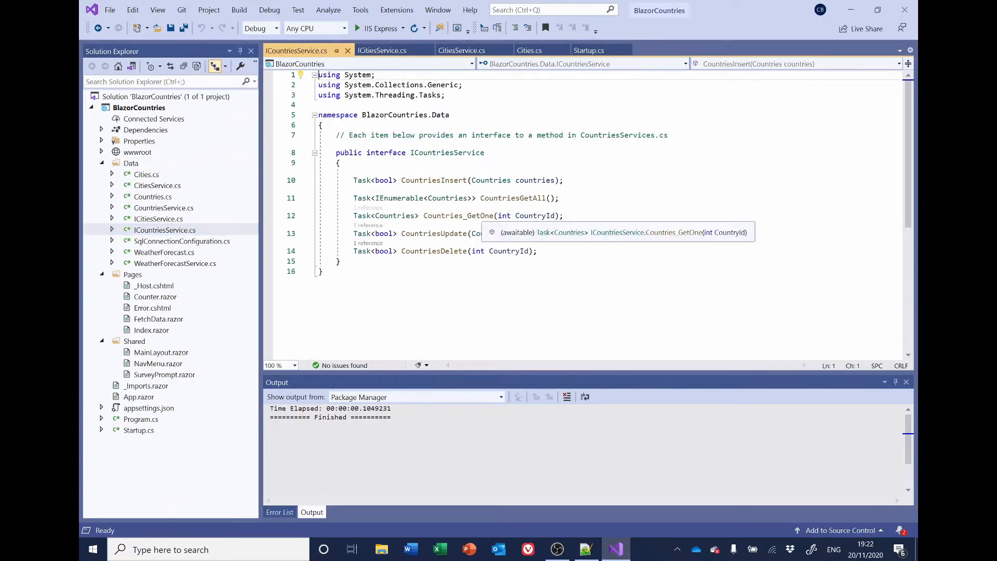
click(479, 214)
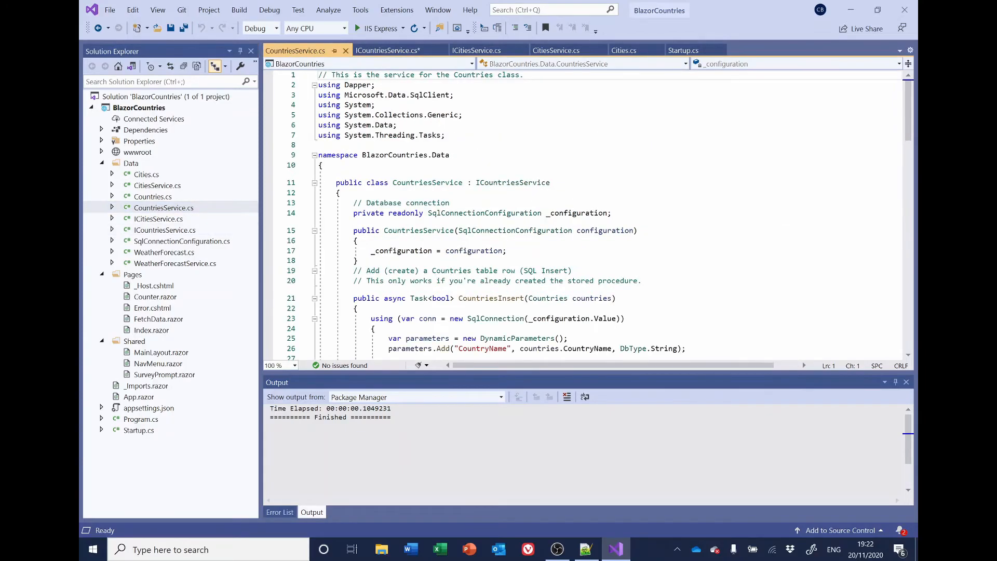
Rename Countries_GetOne to CountriesGetOne in CountriesService.cs
scroll(down, 3)
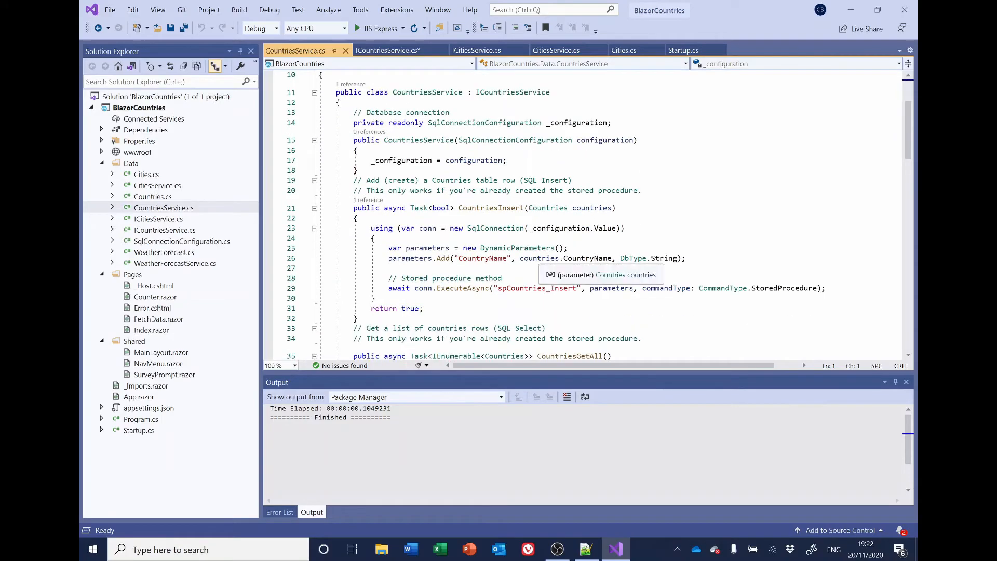
scroll(down, 3)
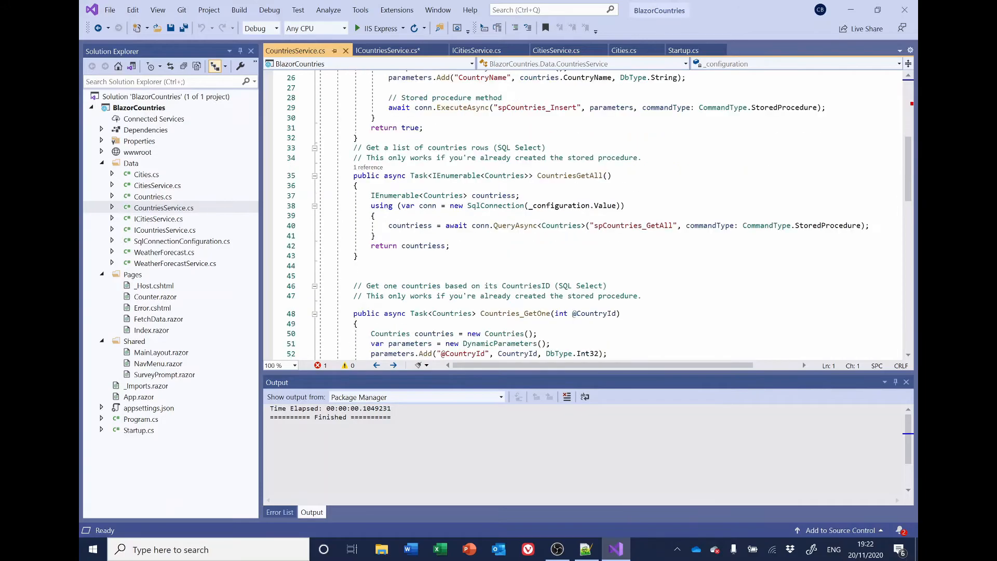
click(523, 253)
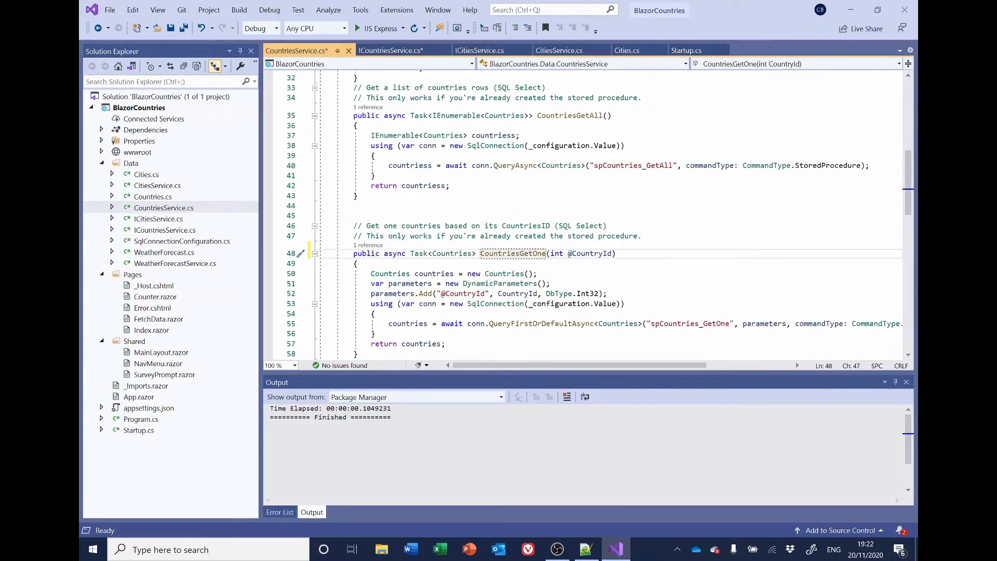
scroll(down, 3)
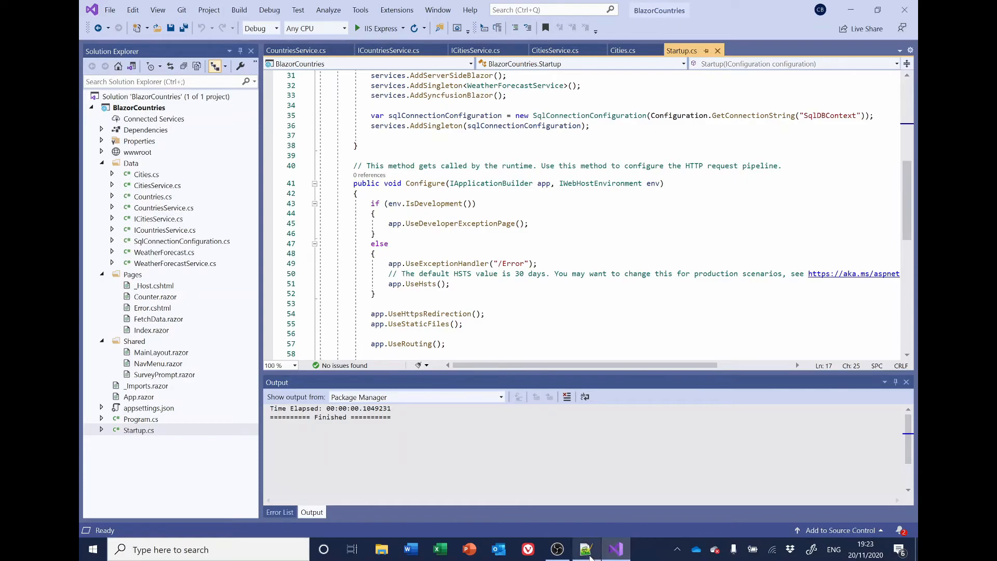
Register services.AddScoped<ICountriesService, CountriesService>() in ConfigureServices of Startup.cs
click(584, 548)
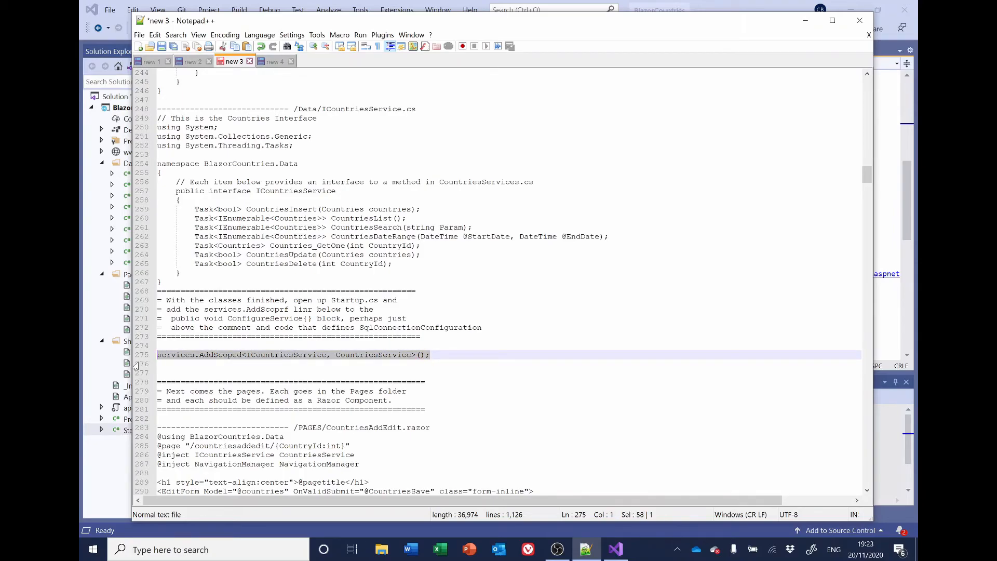
click(613, 548)
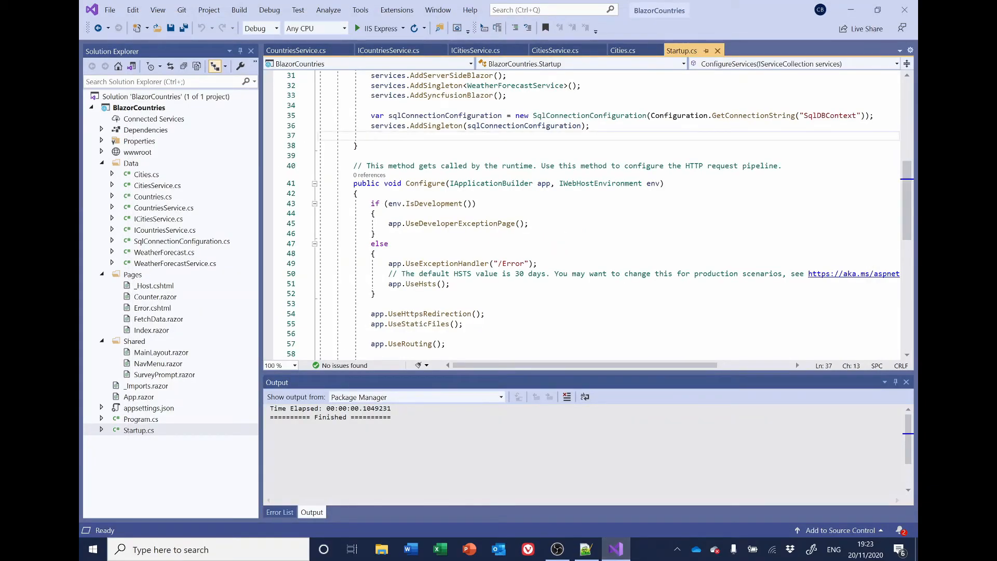
text(services.AddScoped<ICountriesService, CountriesService>();)
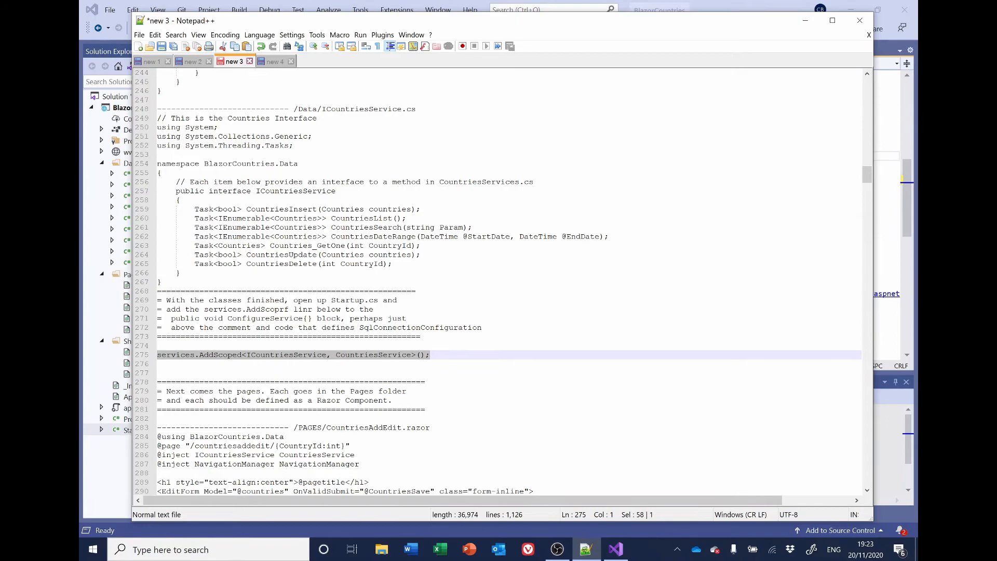
Register services.AddScoped<ICitiesService, CitiesService>() in Startup.cs and save
click(274, 61)
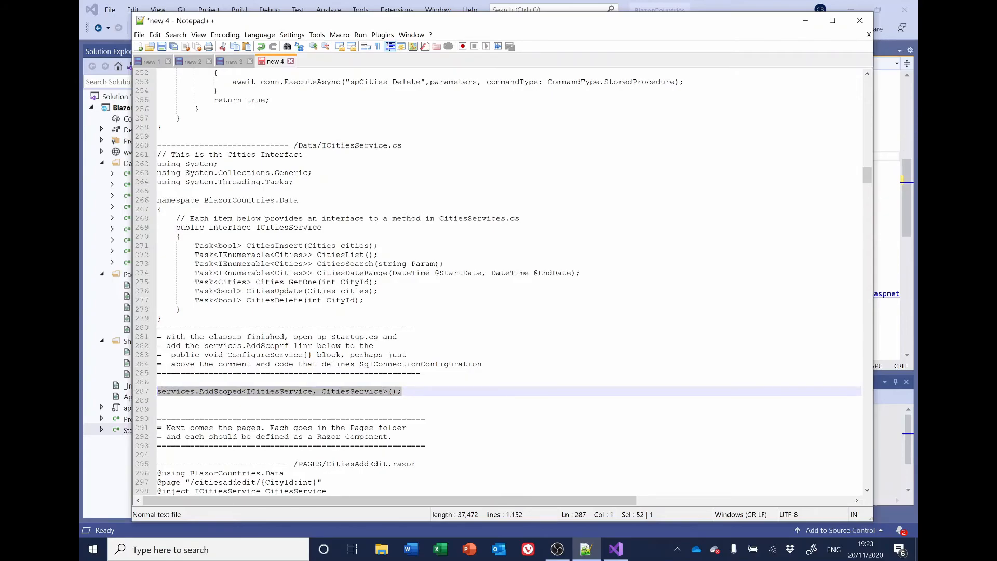
click(613, 550)
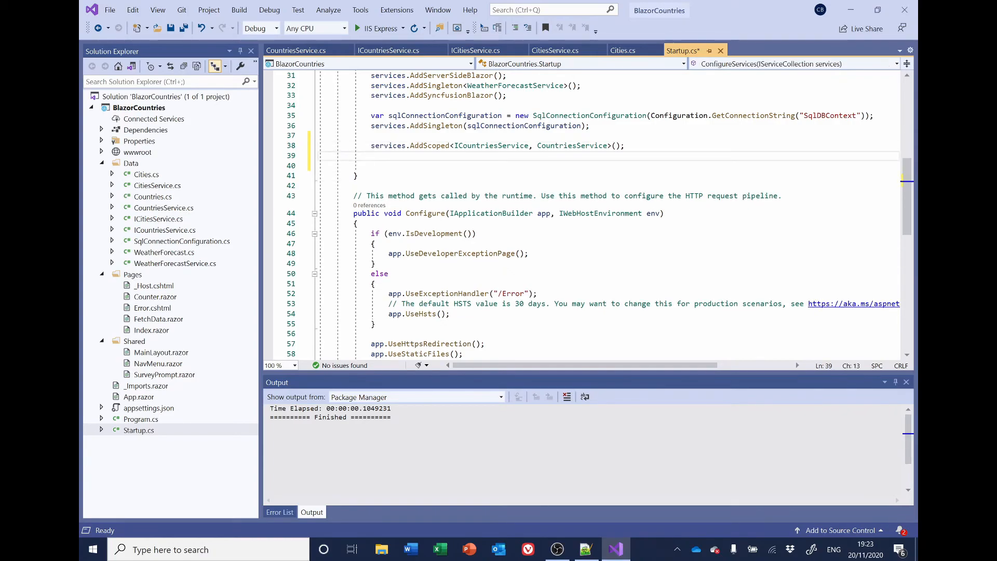
text(services.AddScoped<ICitiesService, CitiesService>();)
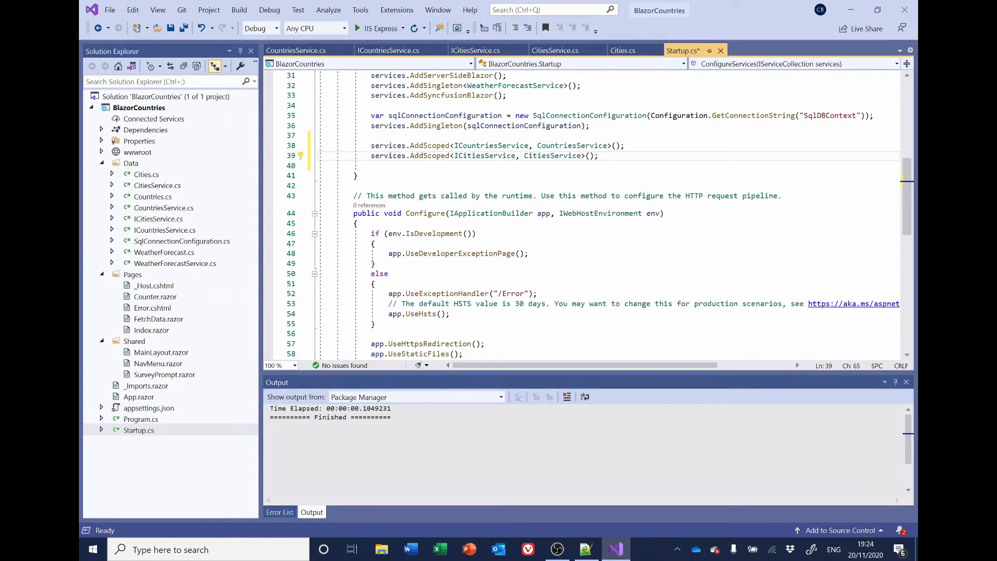
key(enter)
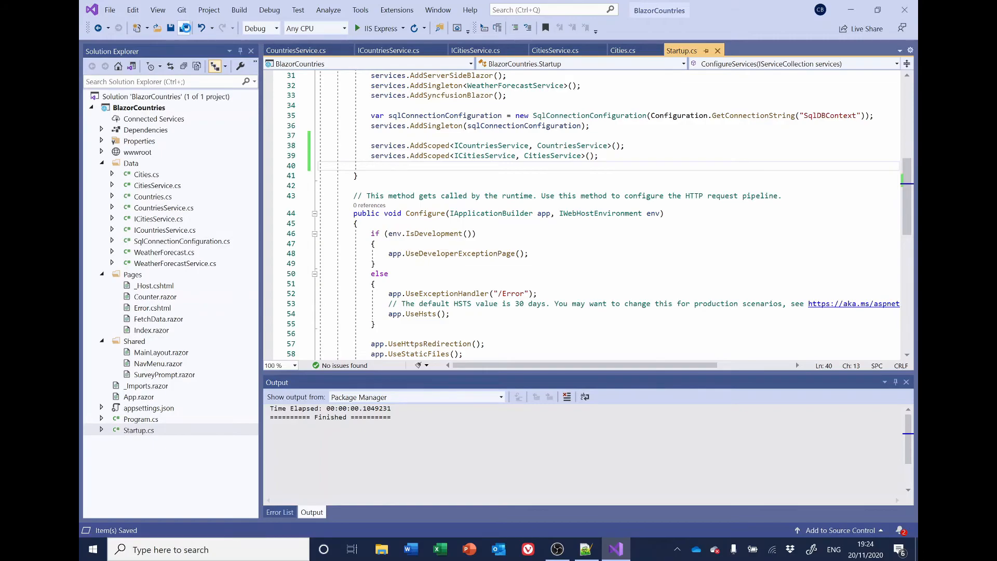
mouse_move(239, 10)
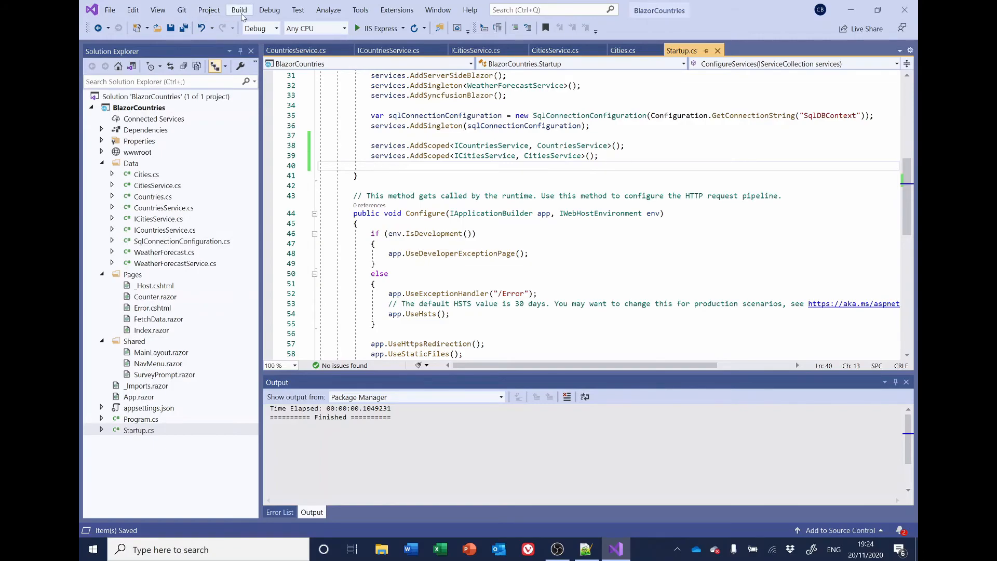
Build the BlazorCountries solution: 1 succeeded, 0 failed
click(239, 9)
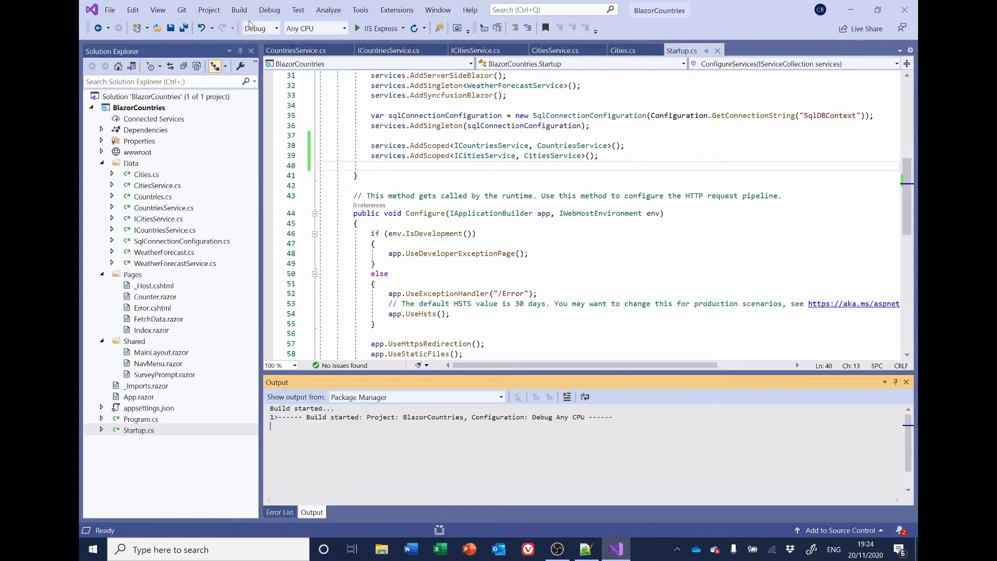
click(417, 397)
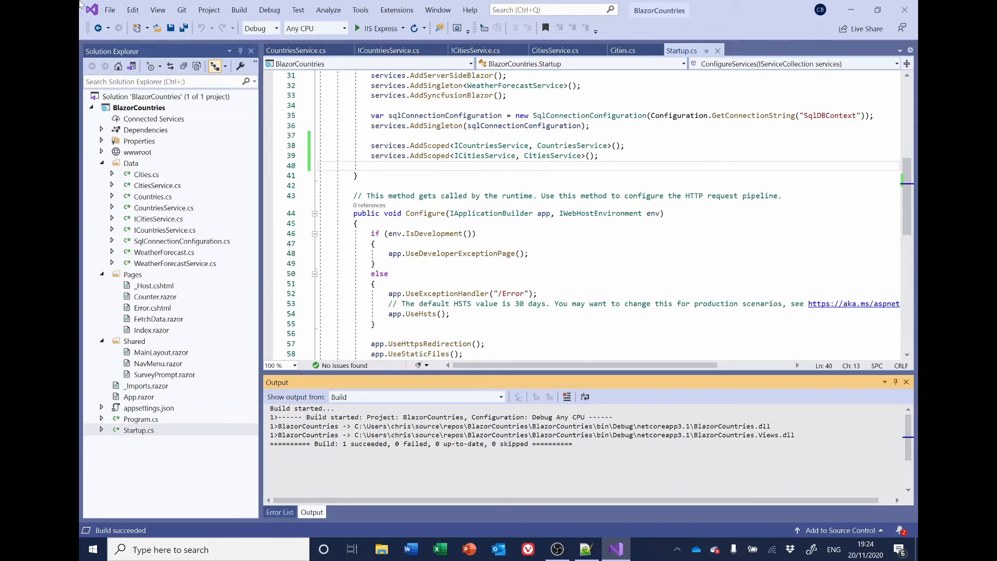
mouse_move(152, 229)
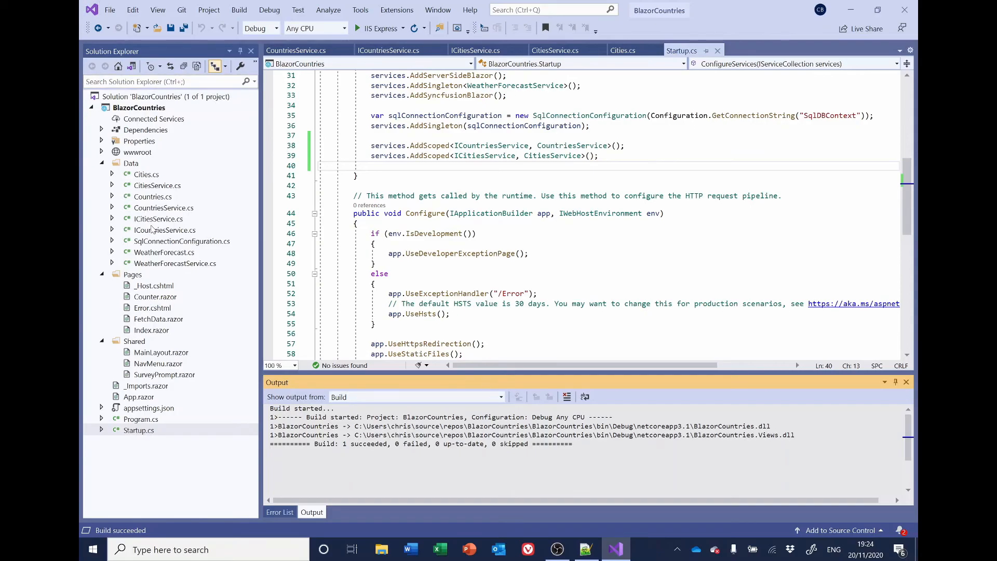
click(163, 251)
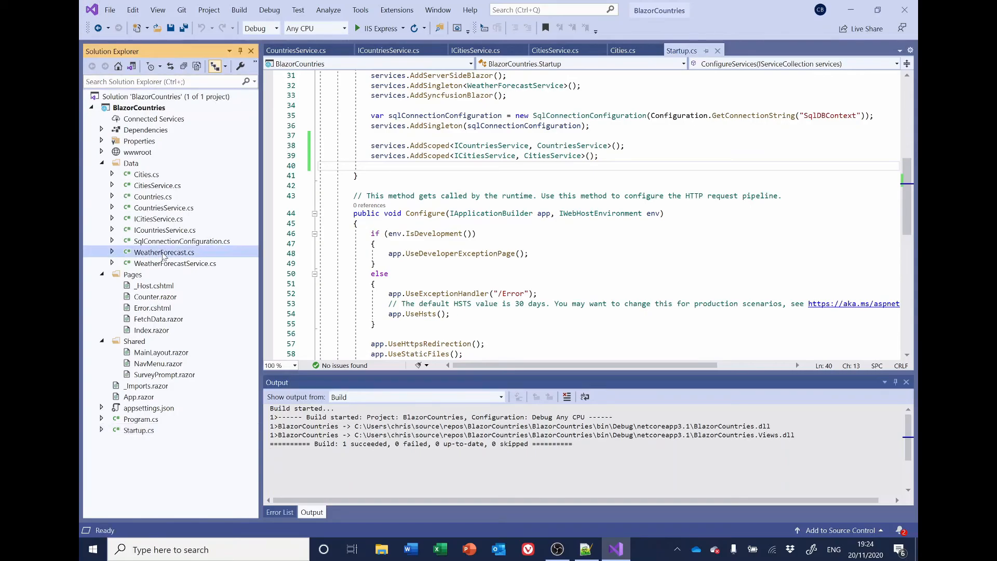
Delete the WeatherForecast.cs and WeatherForecastService.cs template files from the Data folder
right_click(164, 253)
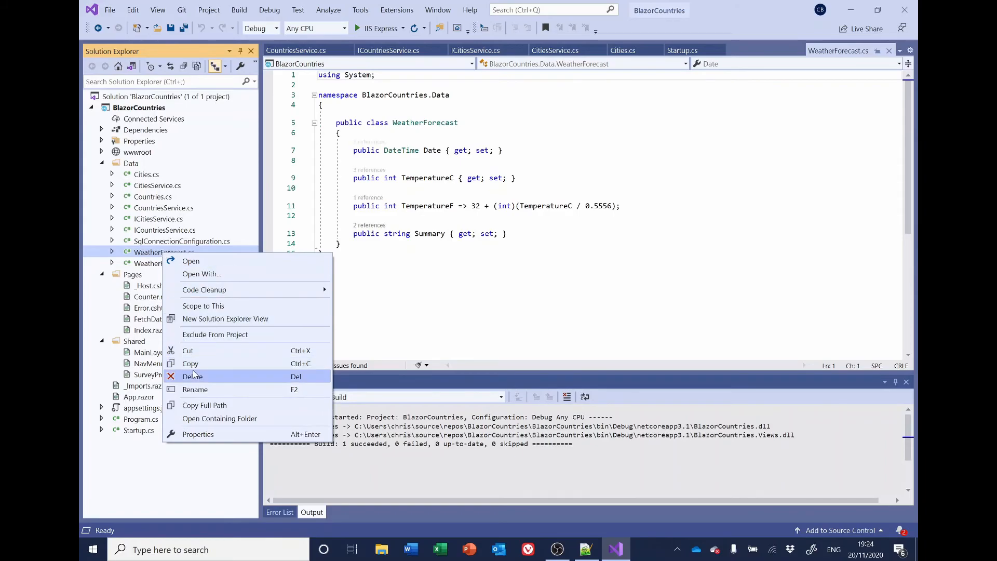
click(193, 376)
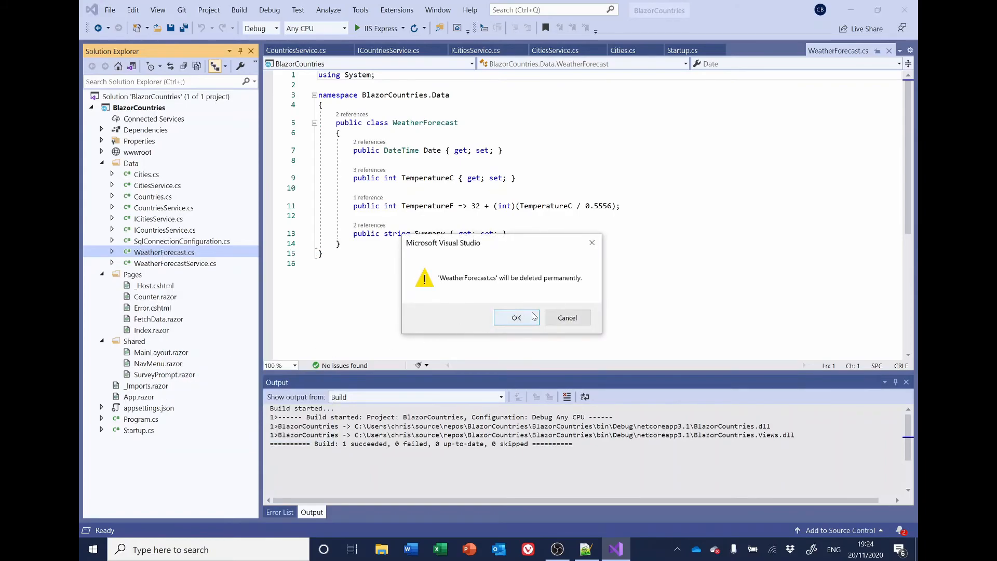
click(516, 318)
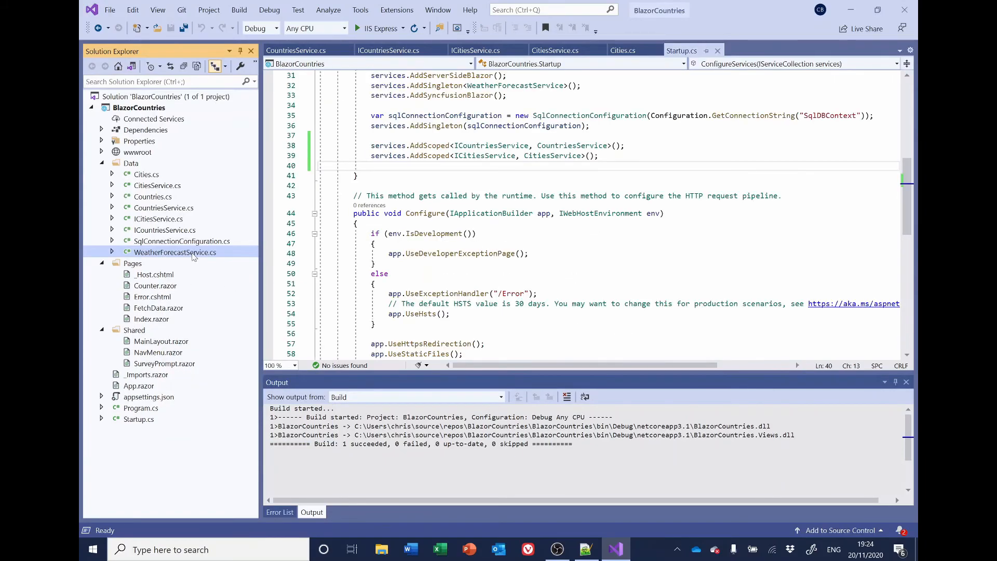
right_click(174, 251)
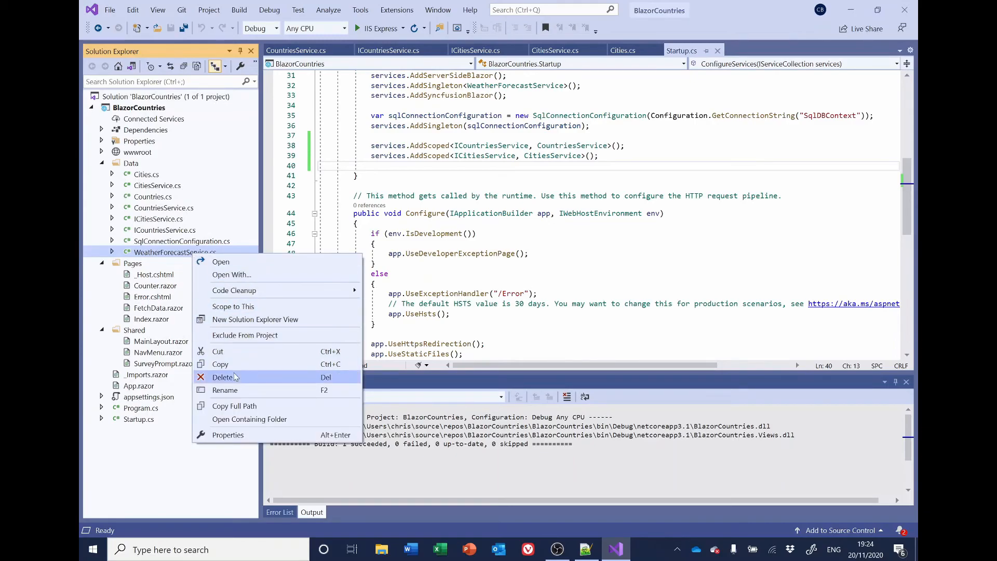
click(222, 377)
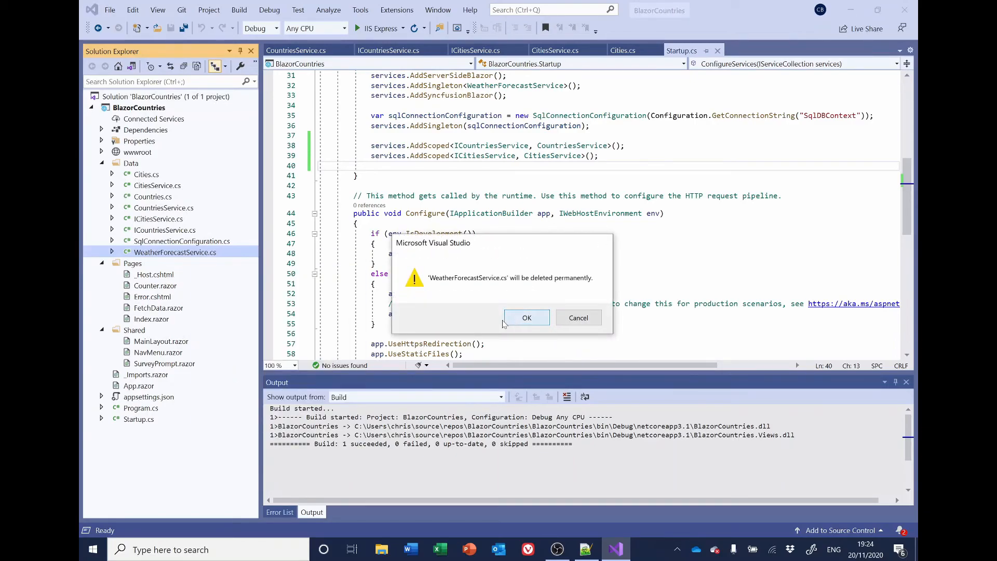
click(526, 317)
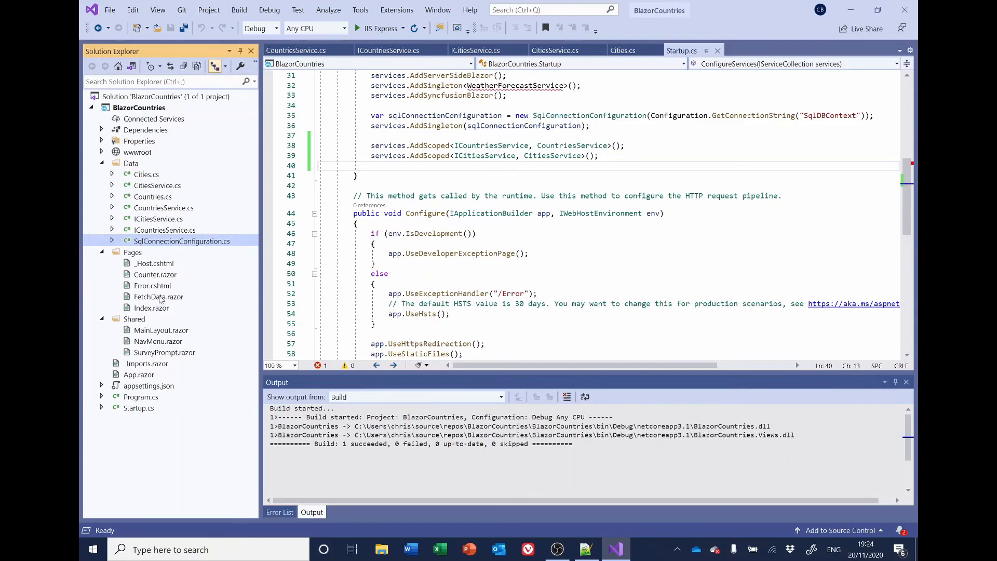
Delete the FetchData.razor and Counter.razor template pages
right_click(157, 296)
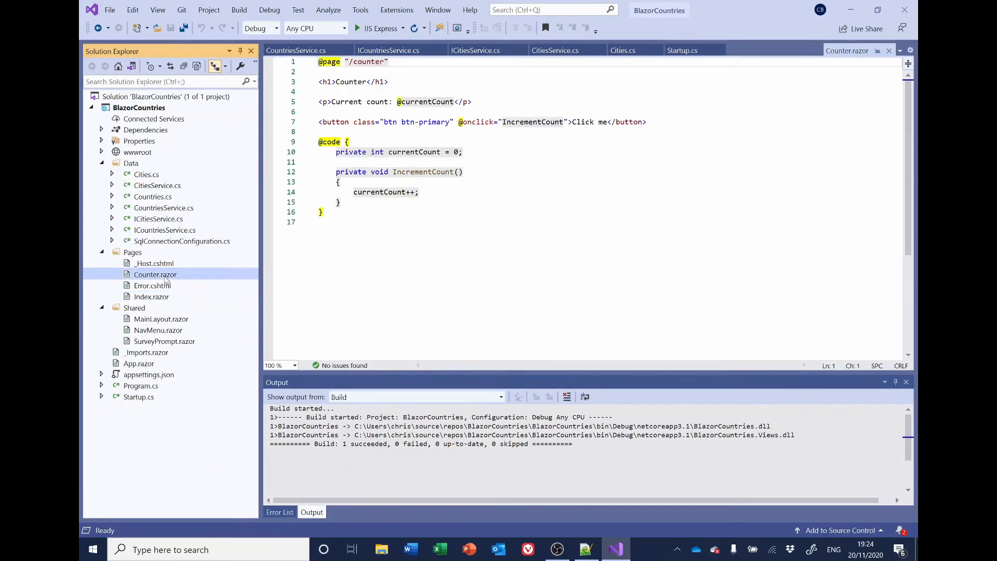
right_click(155, 275)
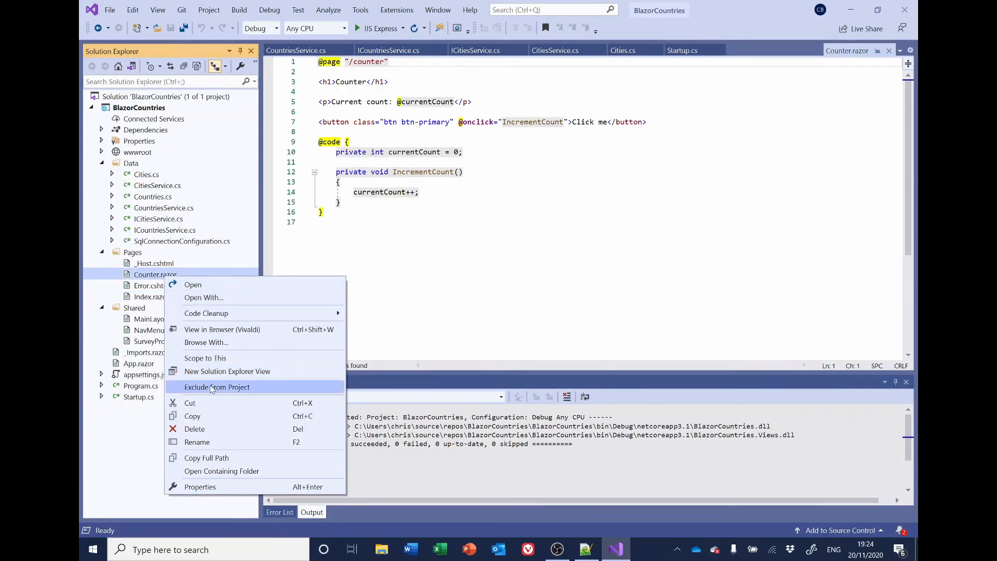
click(194, 429)
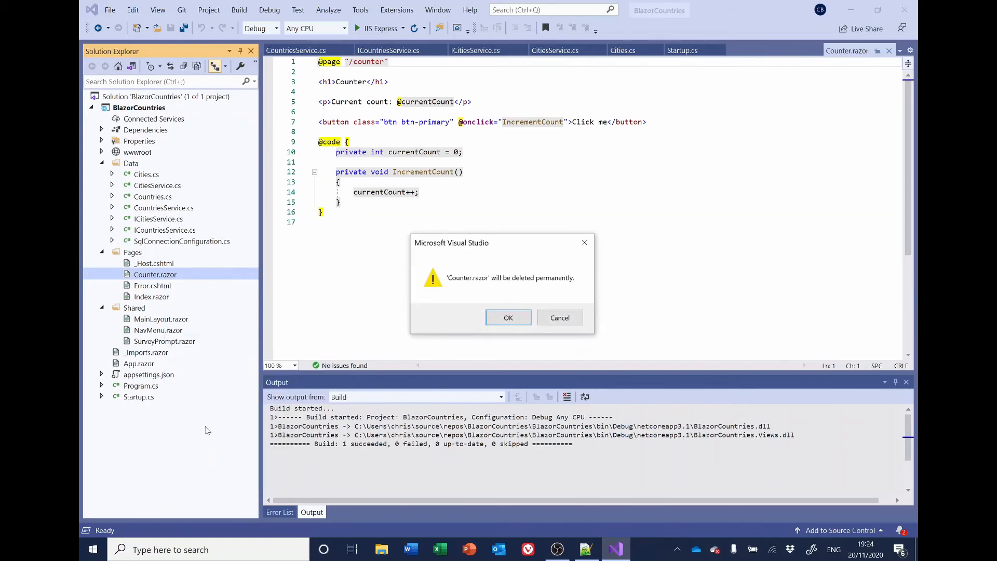
click(508, 318)
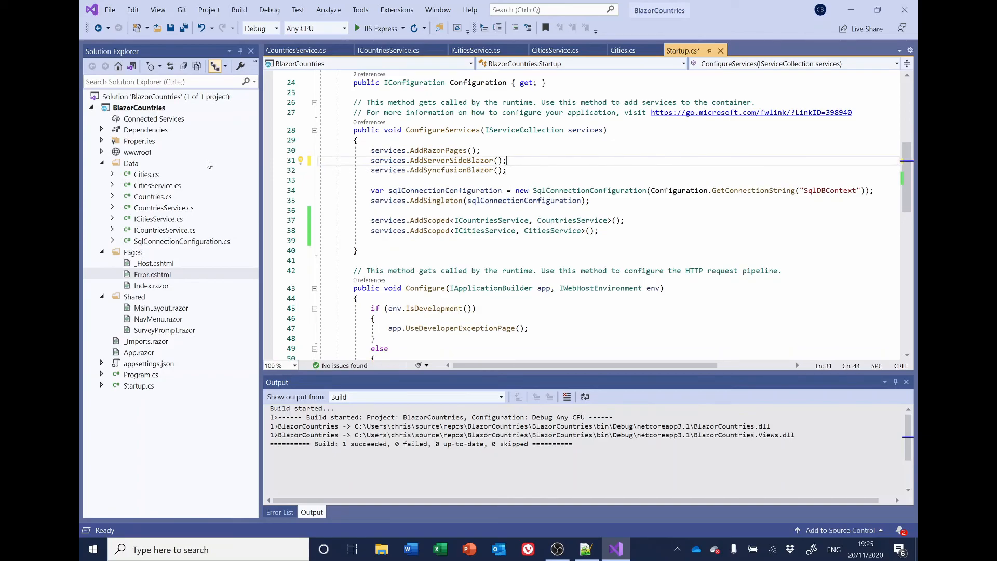
mouse_move(209, 10)
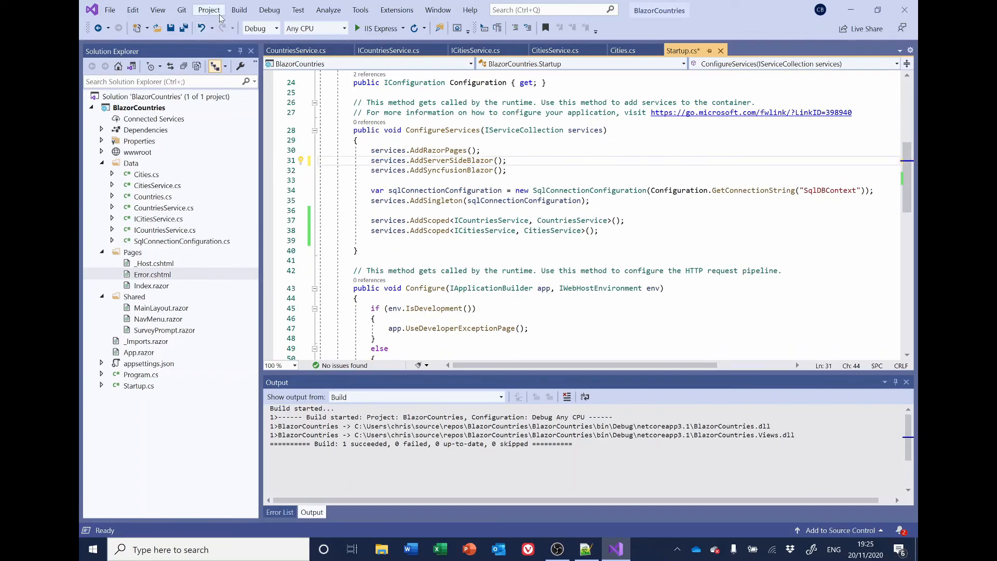